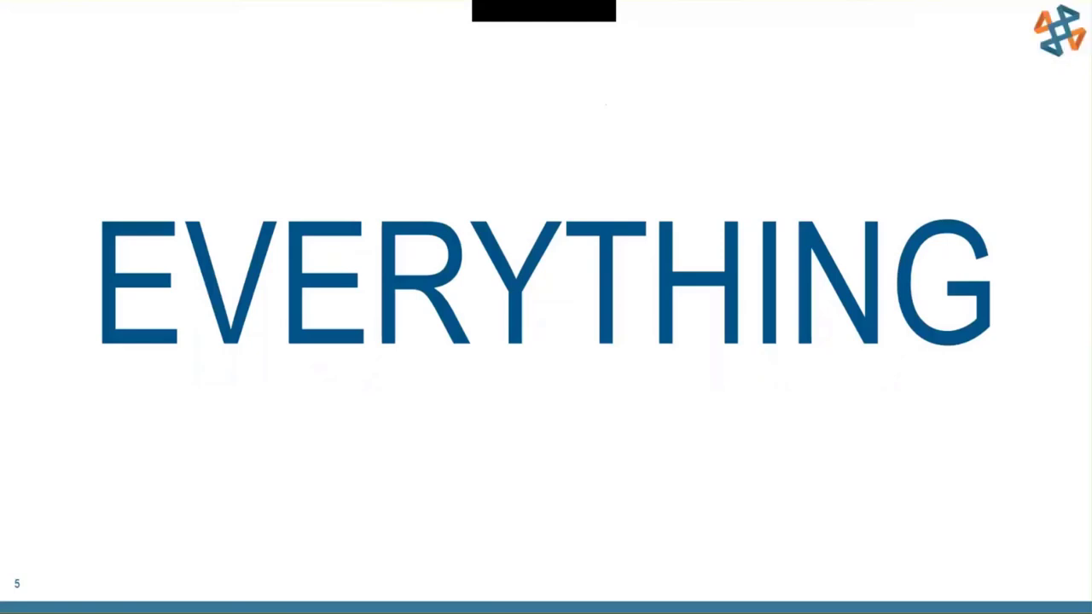
- Advance the slideshow from the EVERYTHING slide to the SOLIDWORKS flashlight assembly
key("right")
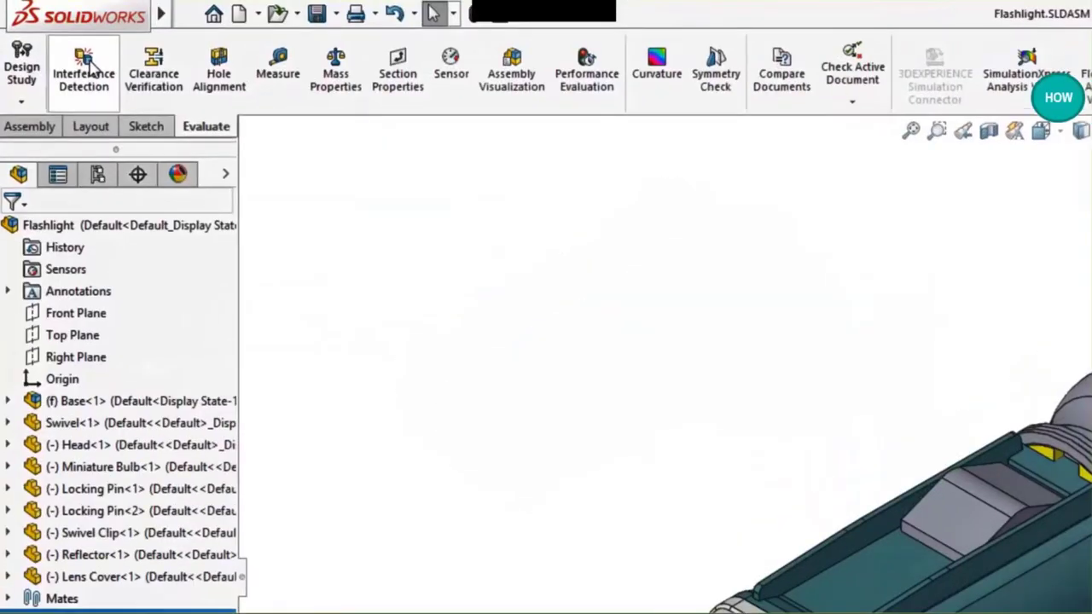
- Run Interference Detection on the Flashlight and inspect Interference1 and Interference2 (0.5 mm³)
left_click(83, 68)
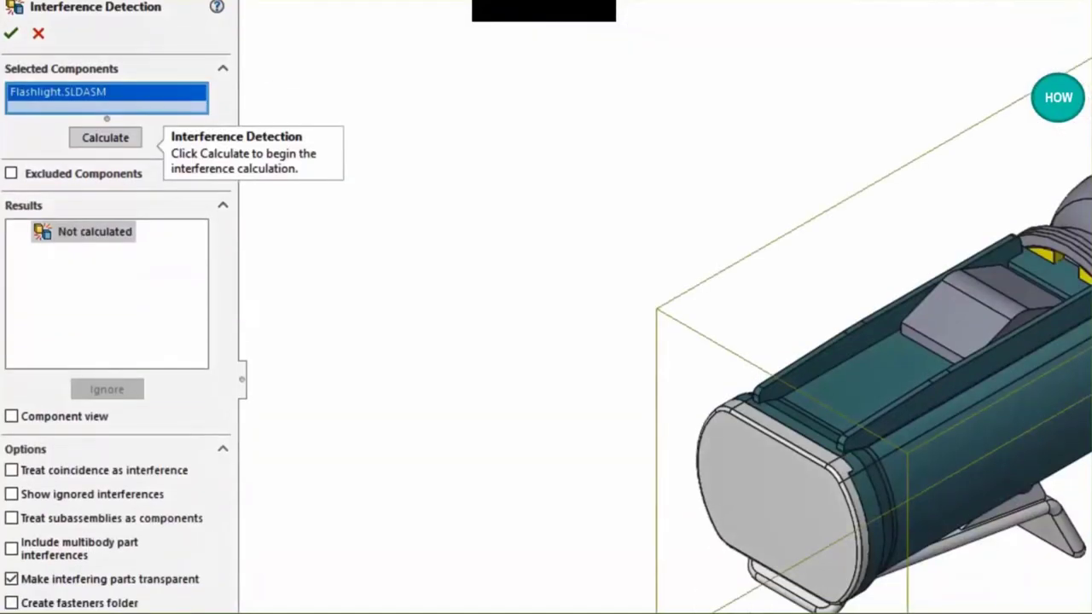
mouse_move(106, 105)
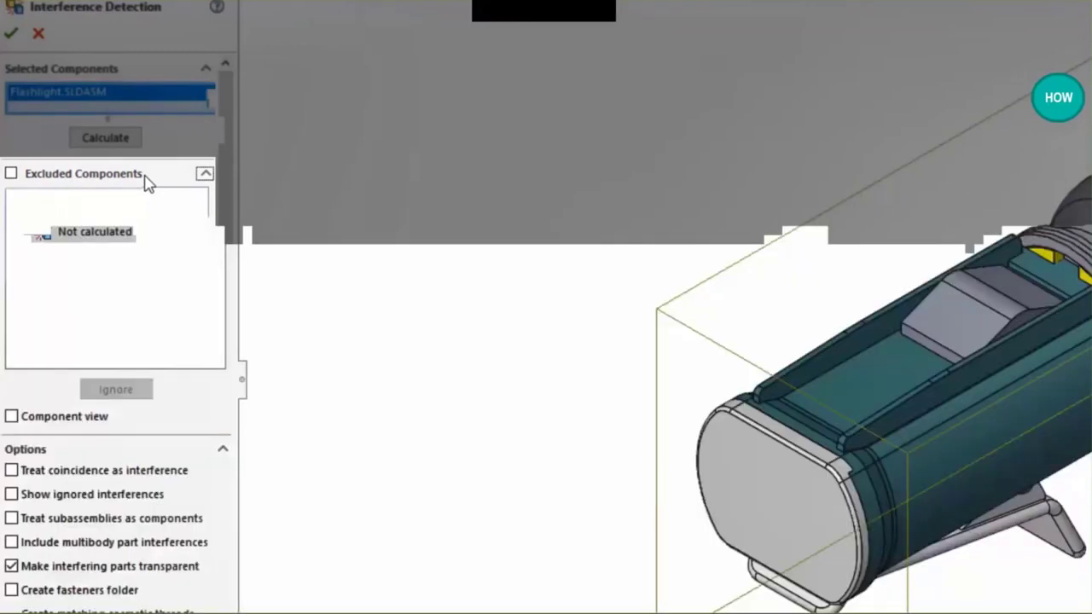
left_click(206, 173)
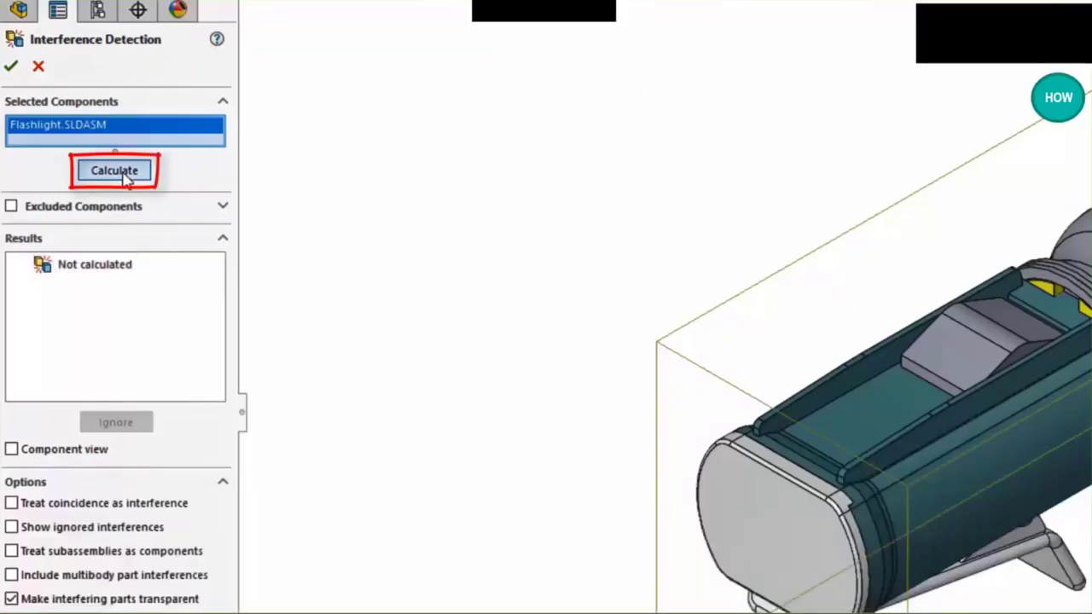
left_click(115, 170)
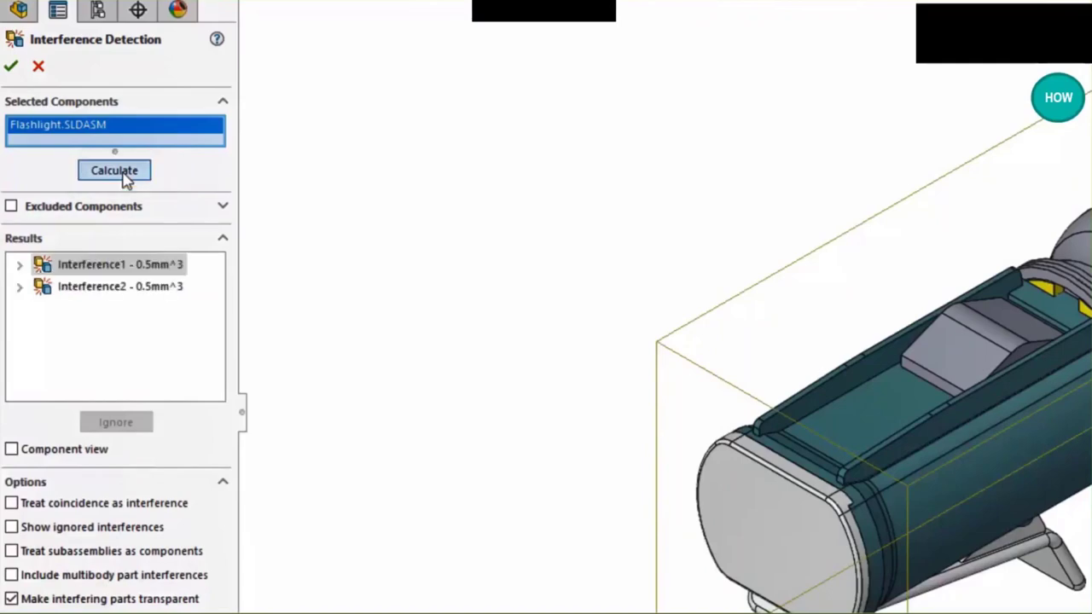
left_click(120, 264)
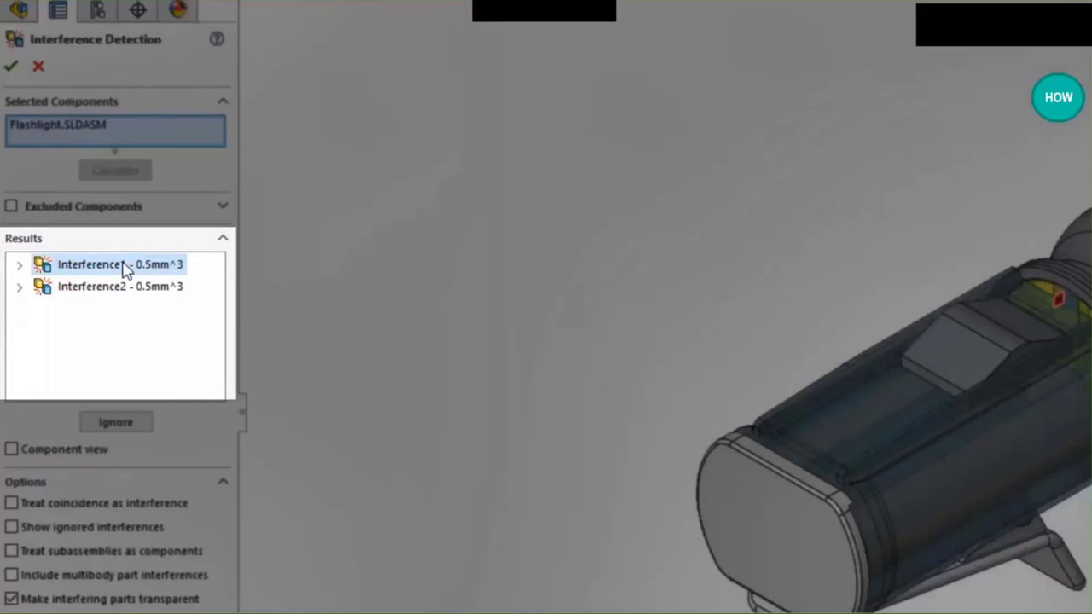
left_click(120, 286)
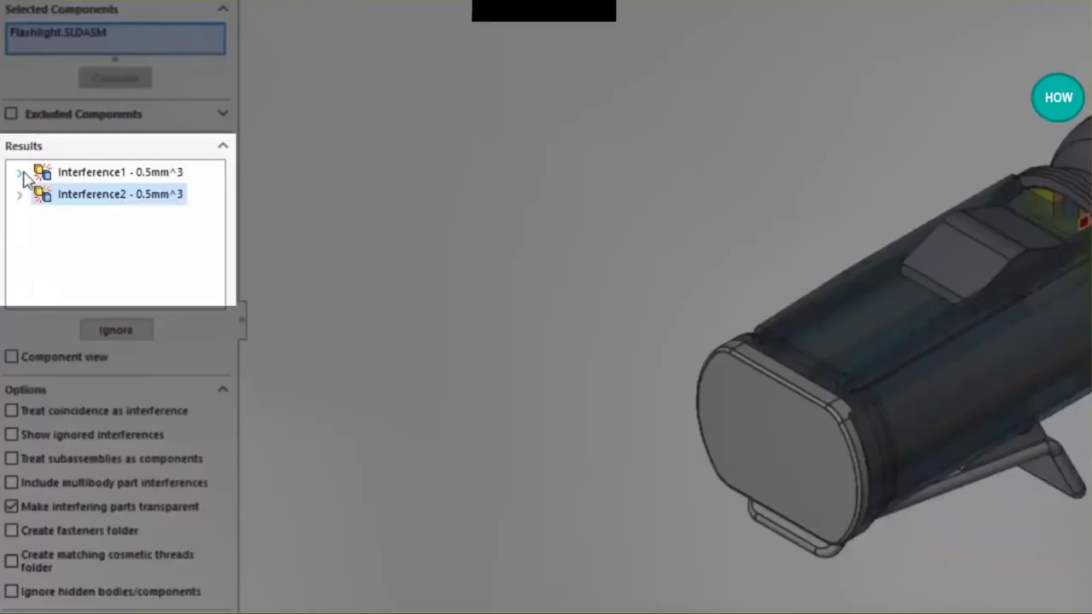
left_click(19, 172)
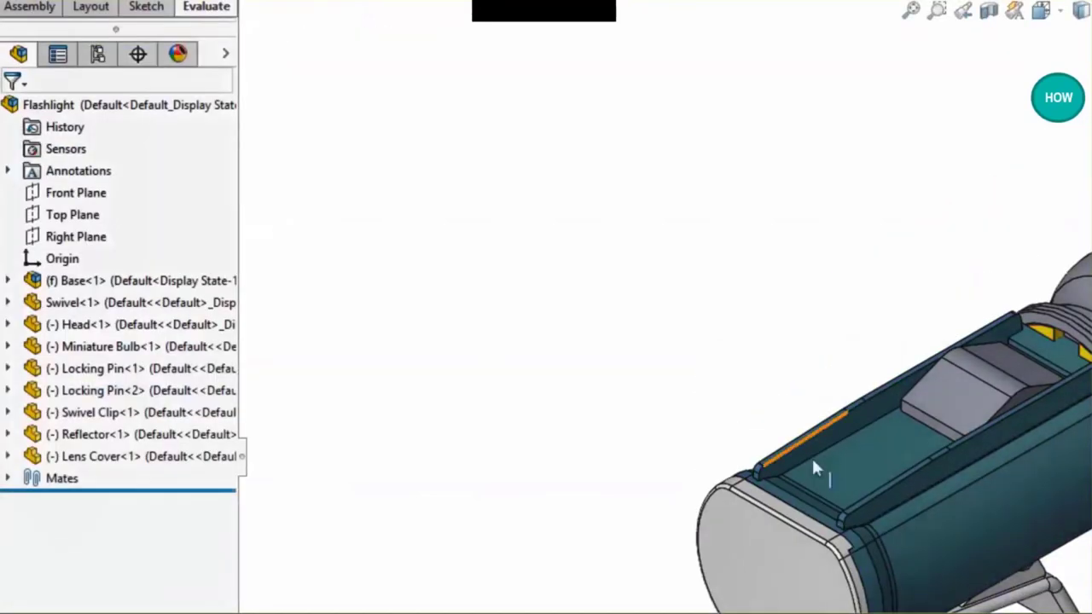
- Open the Base subassembly from the Holder and modify the cover notch dimension D1@Sketch20
right_click(815, 468)
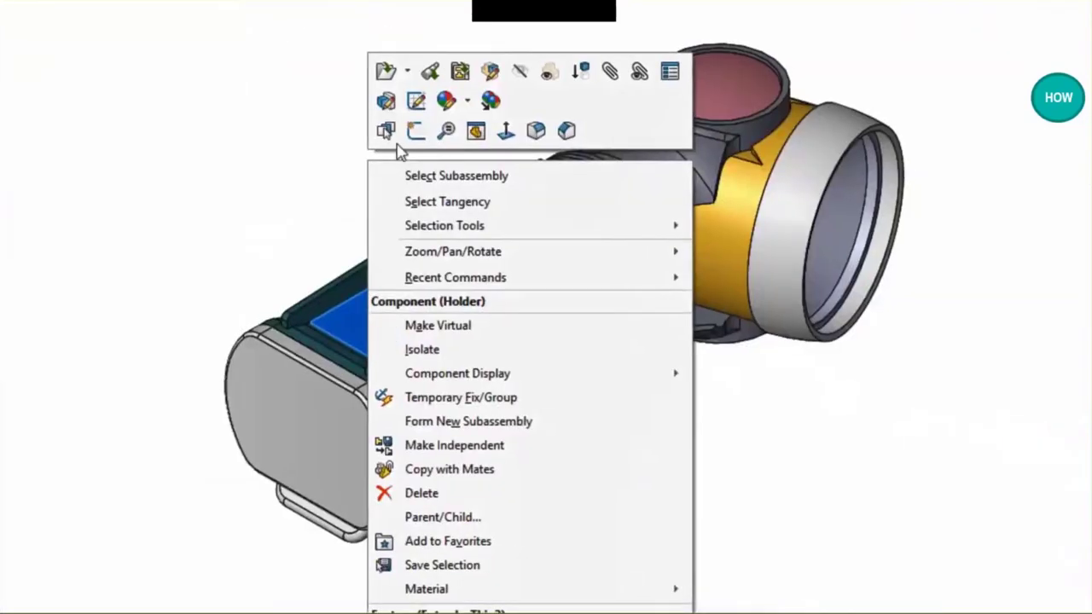
left_click(385, 71)
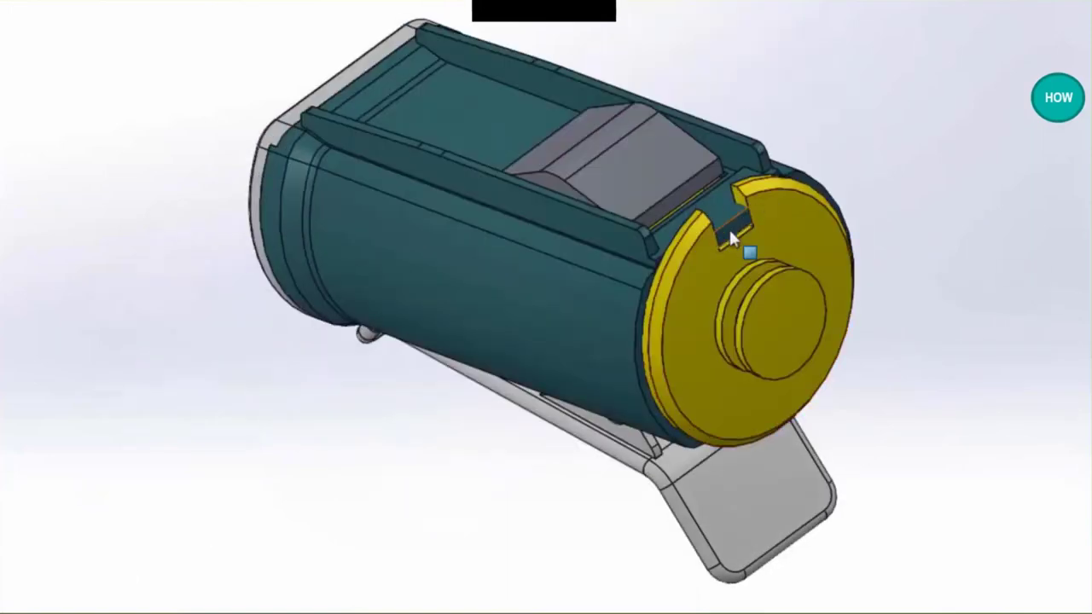
left_click(730, 218)
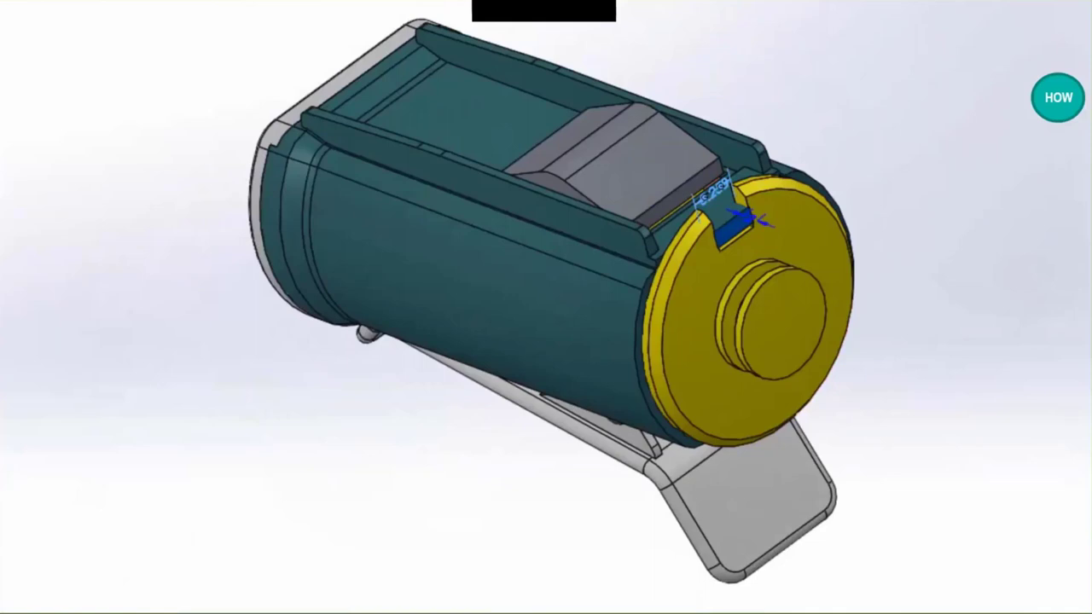
double_click(717, 218)
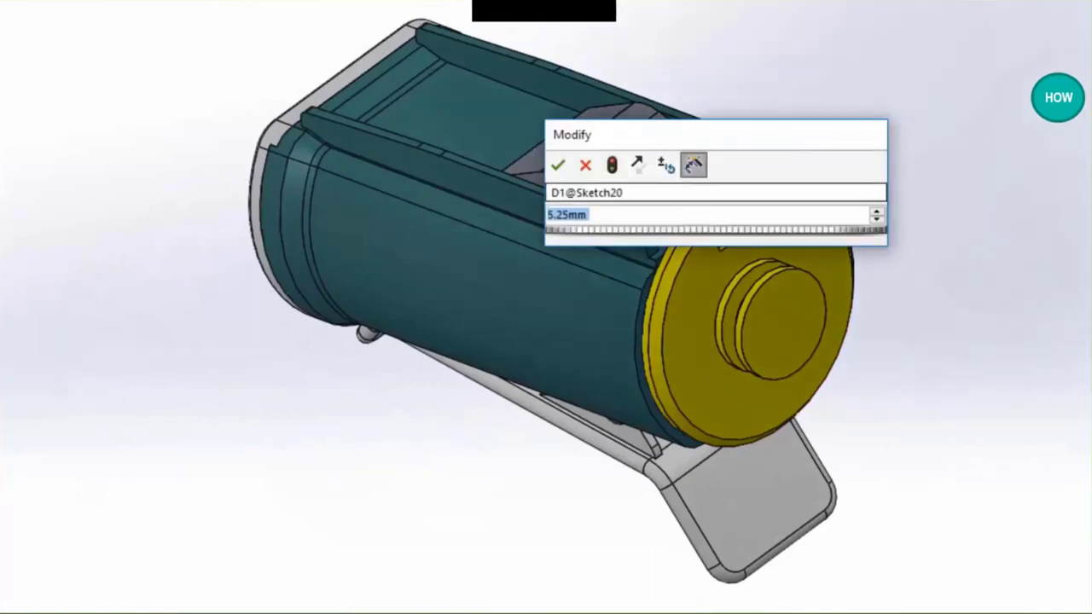
left_click(559, 164)
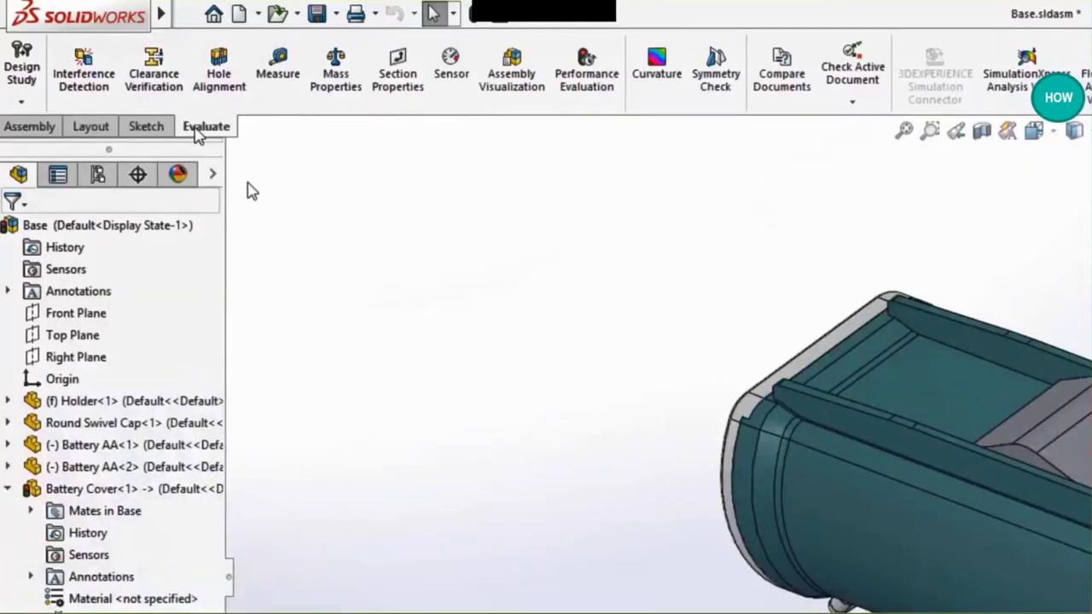
- Calculate interferences for Base.SLDASM after the notch change
left_click(83, 68)
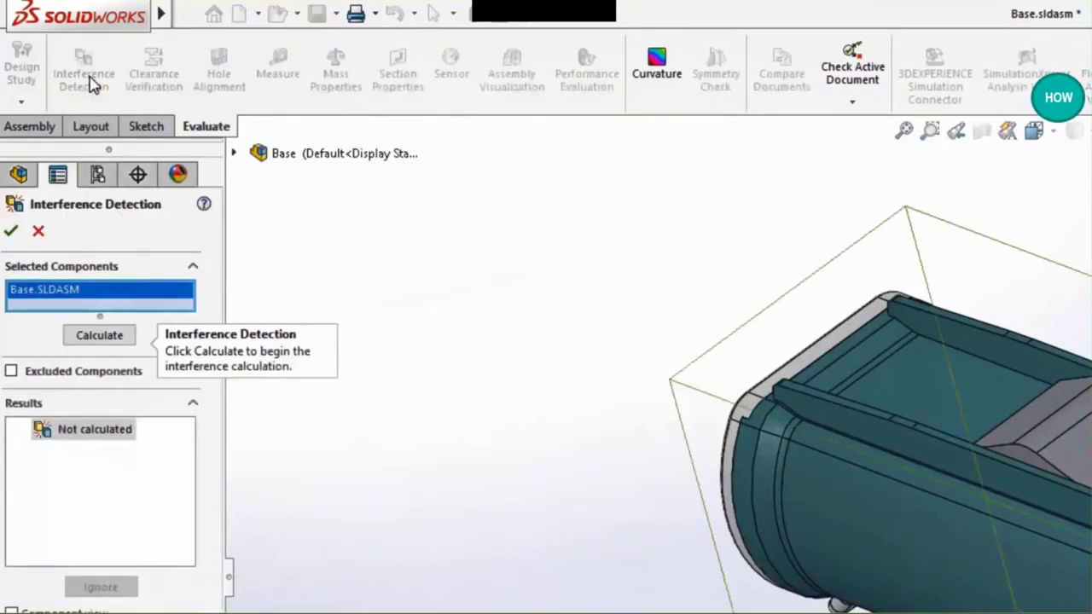
scroll("down", 3)
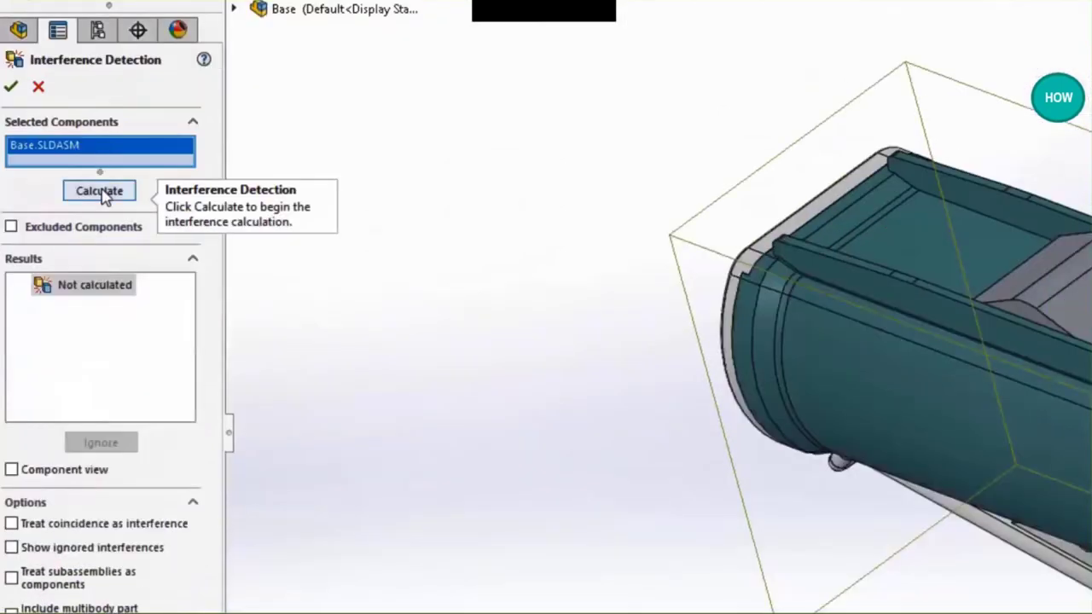
left_click(99, 190)
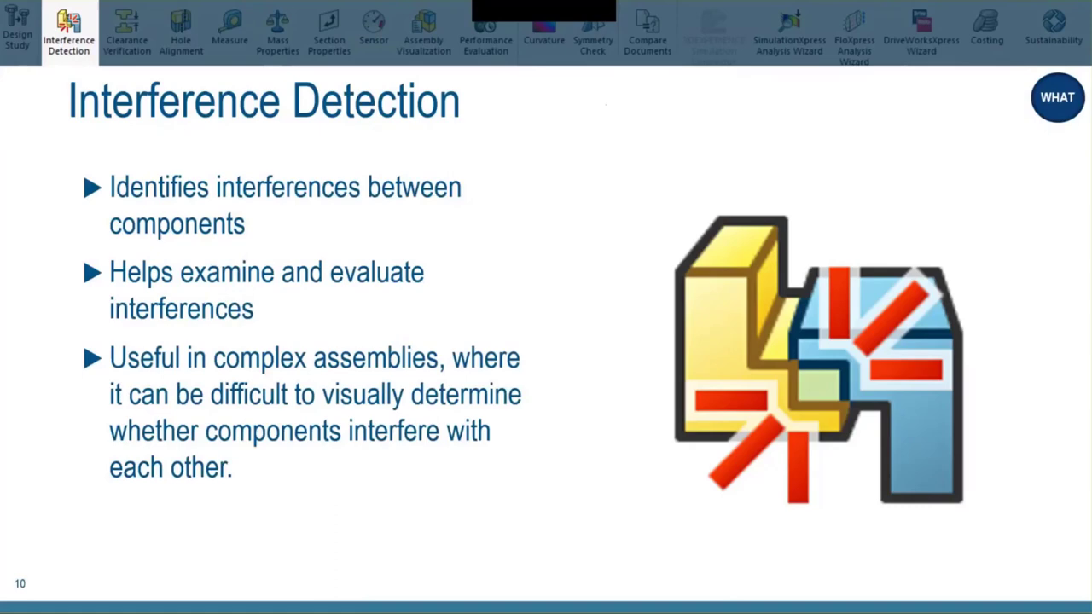
- Advance the presentation to the Clearance Verification slide
left_click(126, 35)
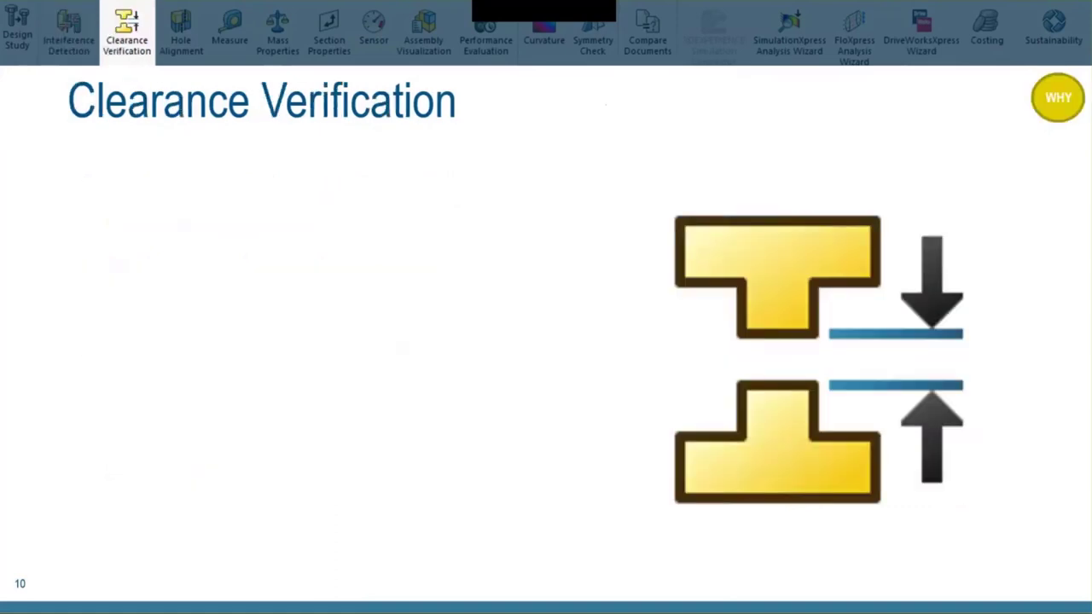
key("right")
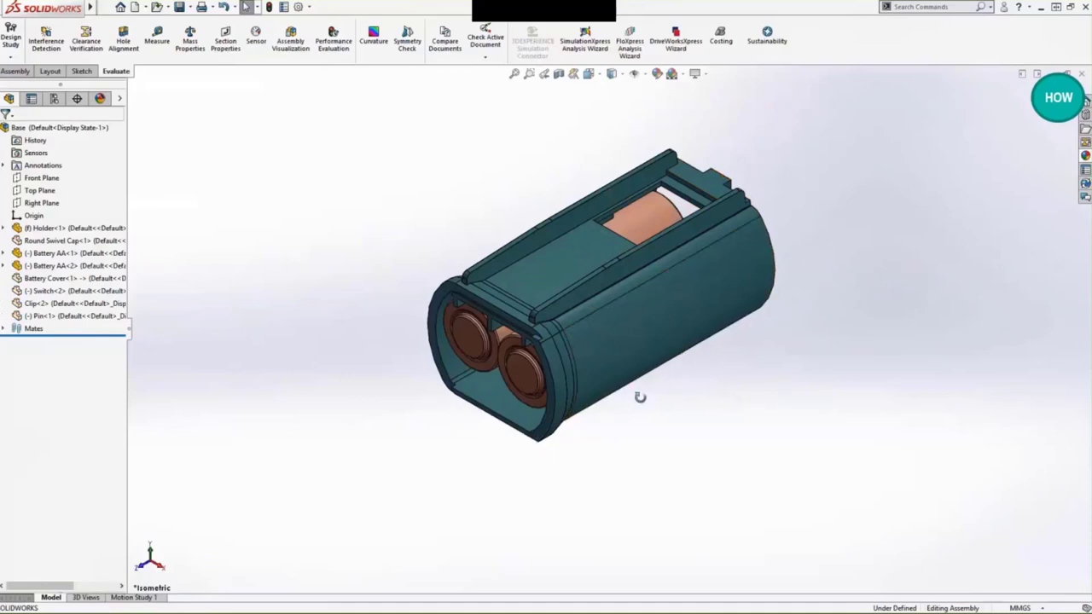
- Verify 0.25 mm clearance among both AA batteries and the Holder, reviewing both results
left_click_drag(640, 397, 643, 409)
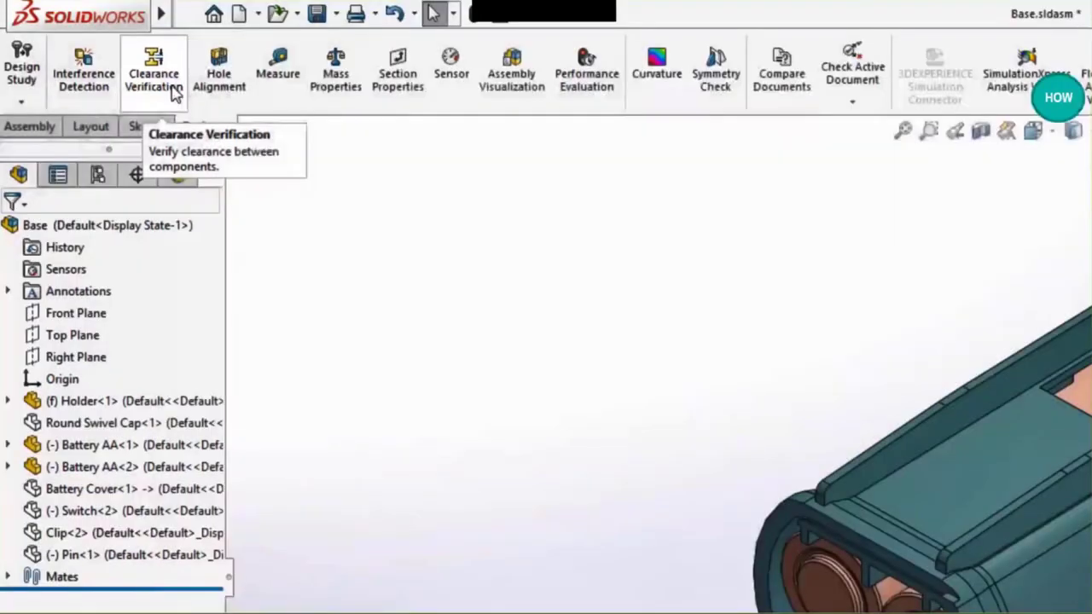
left_click(154, 73)
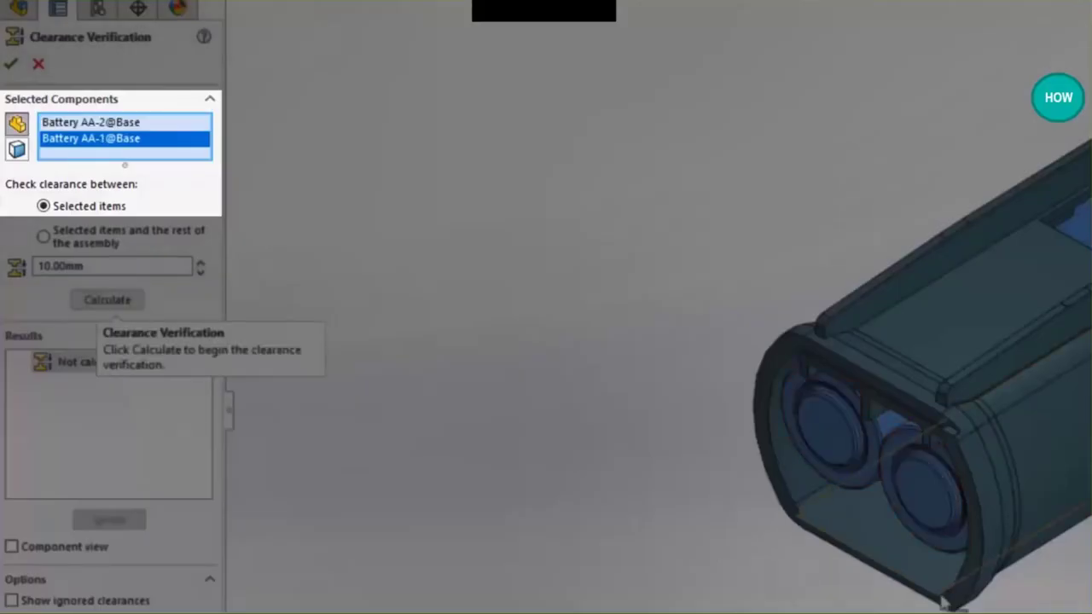
left_click(938, 469)
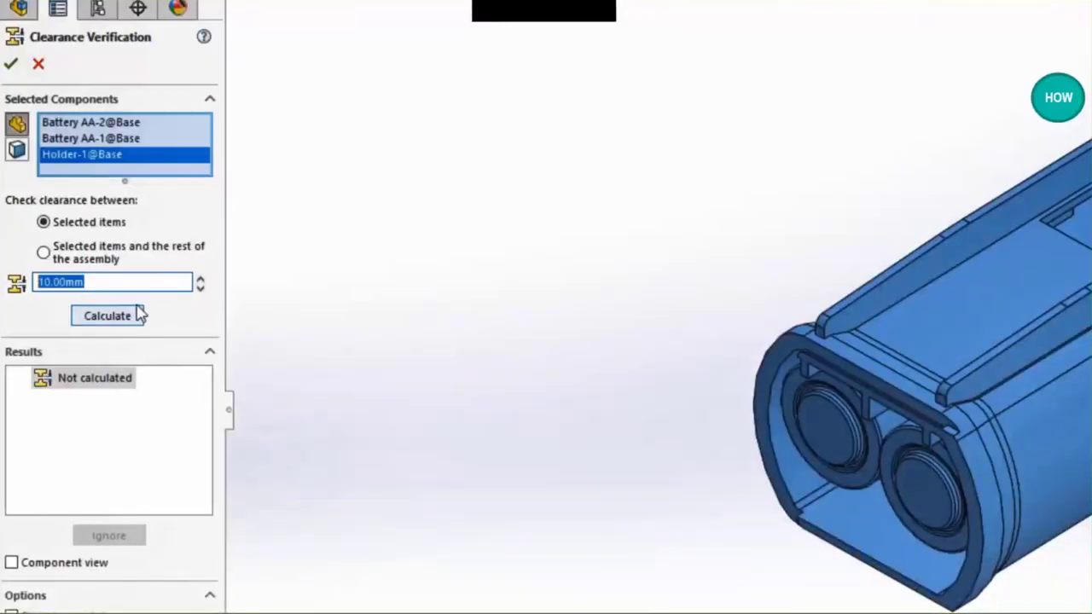
type(".25")
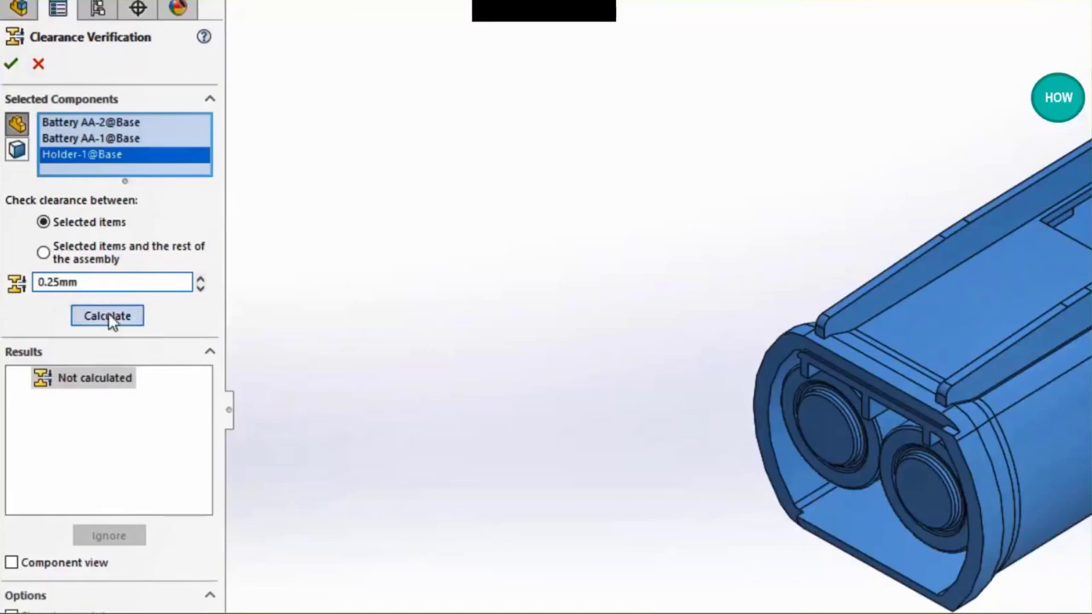
left_click(107, 315)
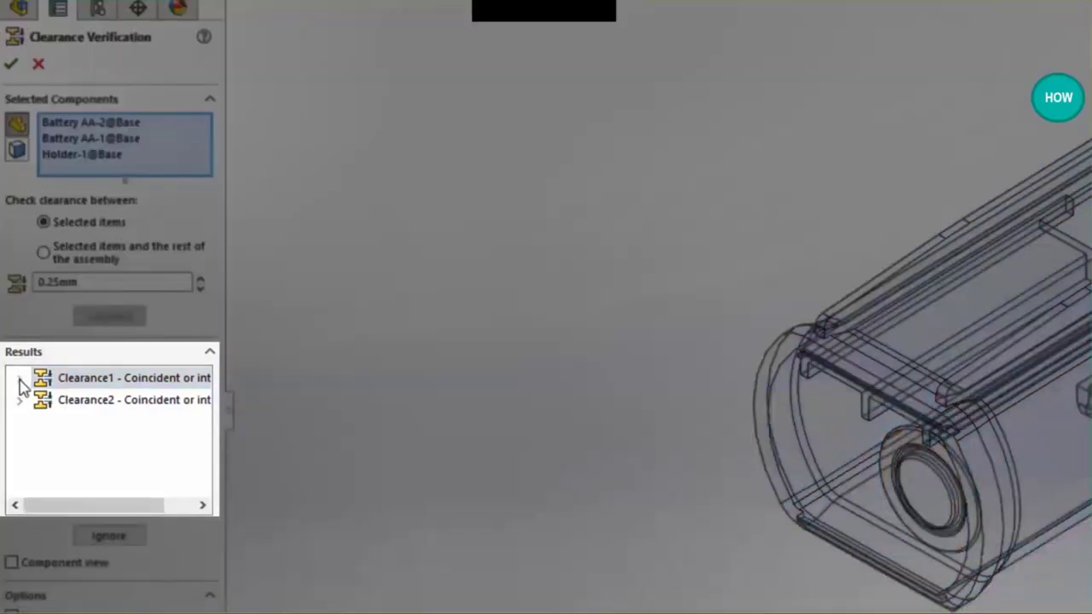
left_click(19, 378)
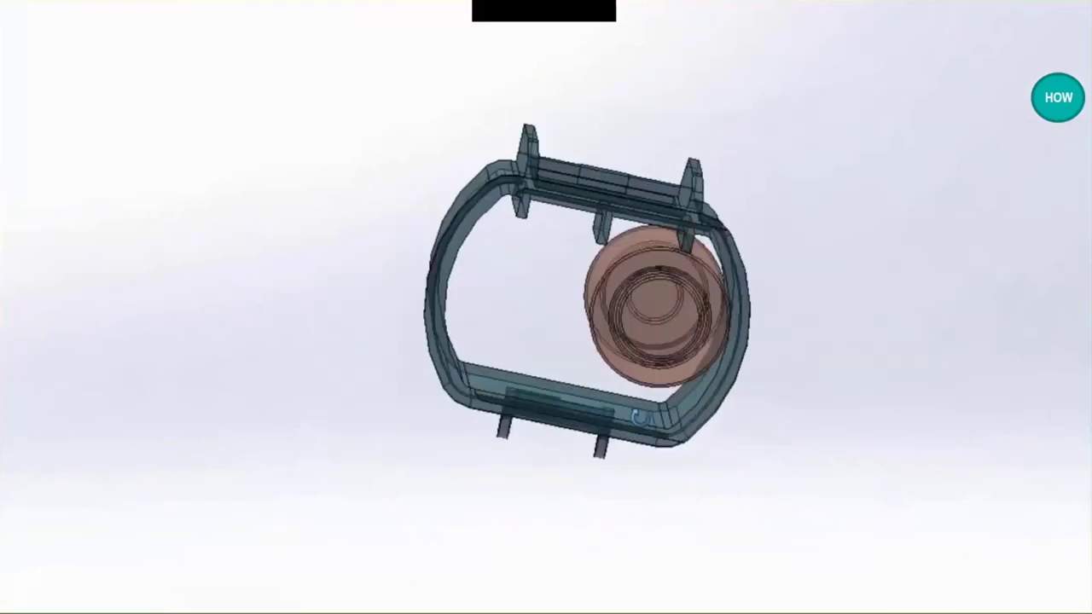
left_click(109, 285)
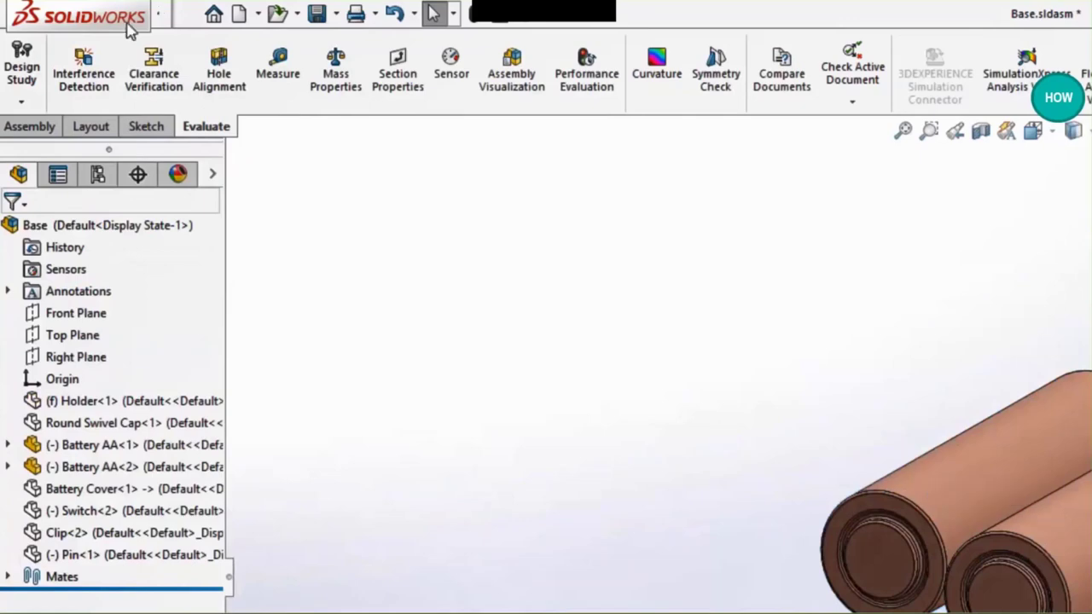
- Recheck clearance between the two AA batteries at 0.5, selecting the 0.44mm result
left_click(154, 72)
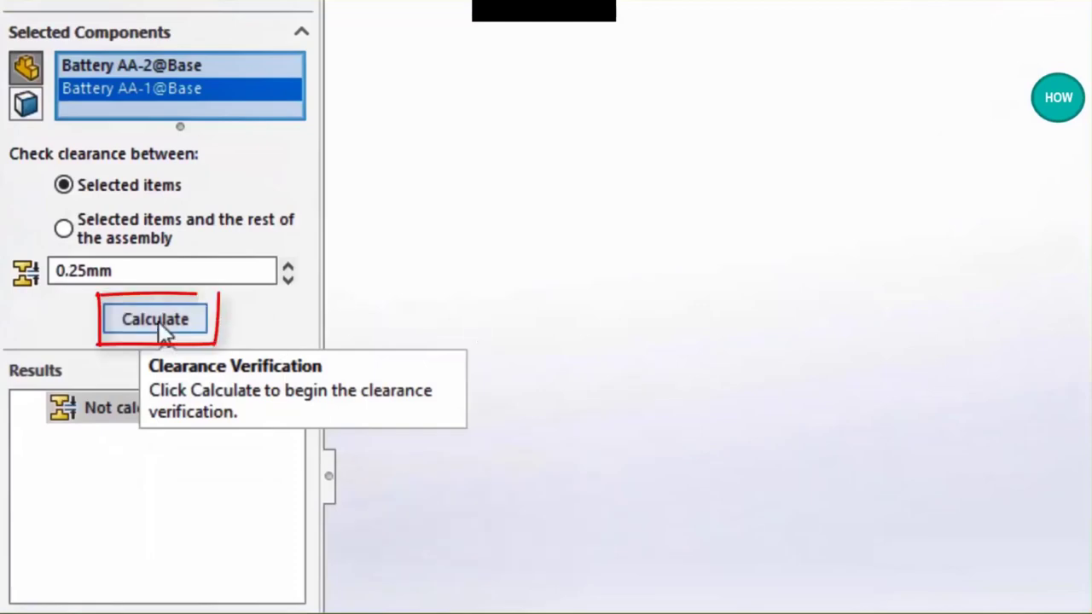
left_click(155, 319)
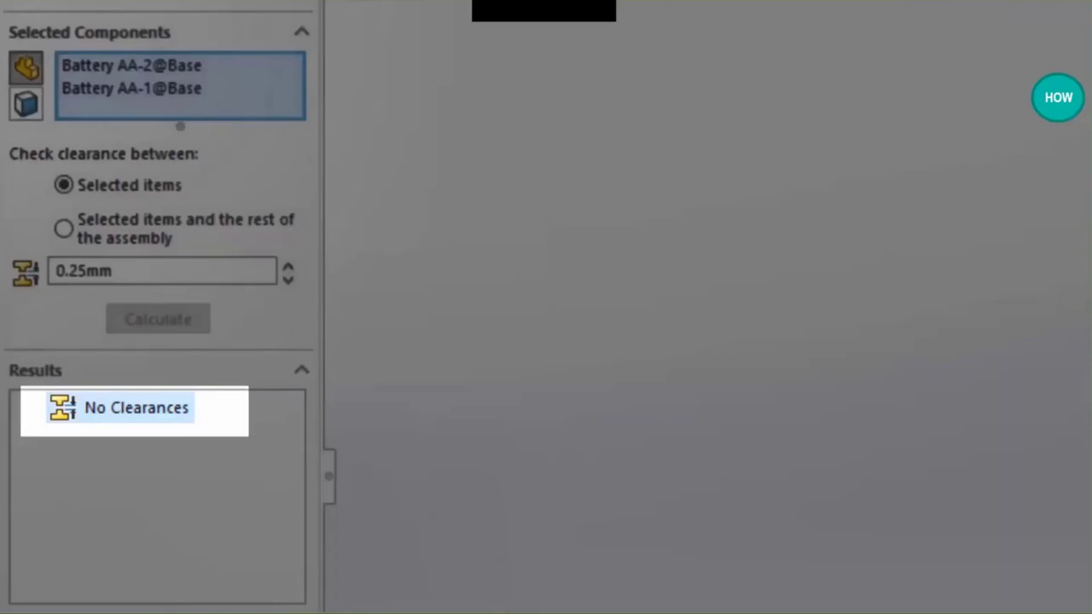
left_click(162, 271)
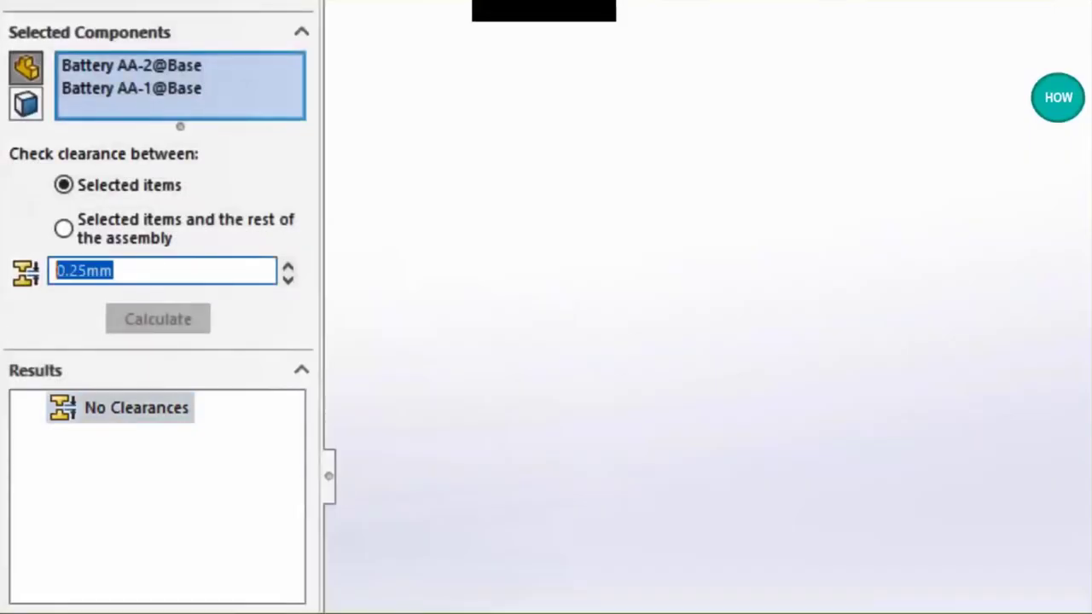
type("0.5")
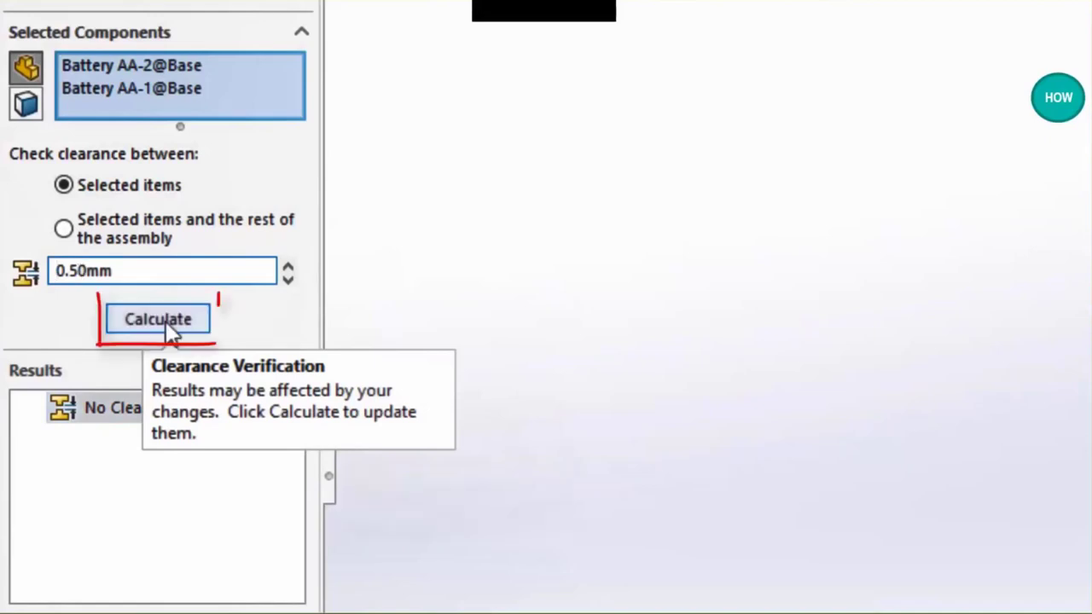
left_click(157, 318)
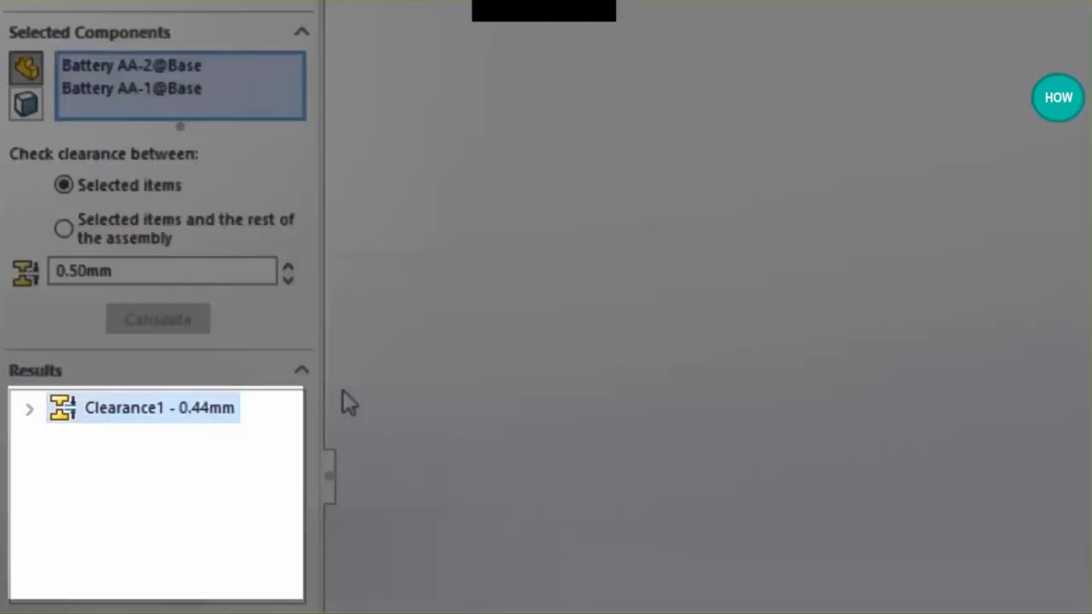
left_click(29, 408)
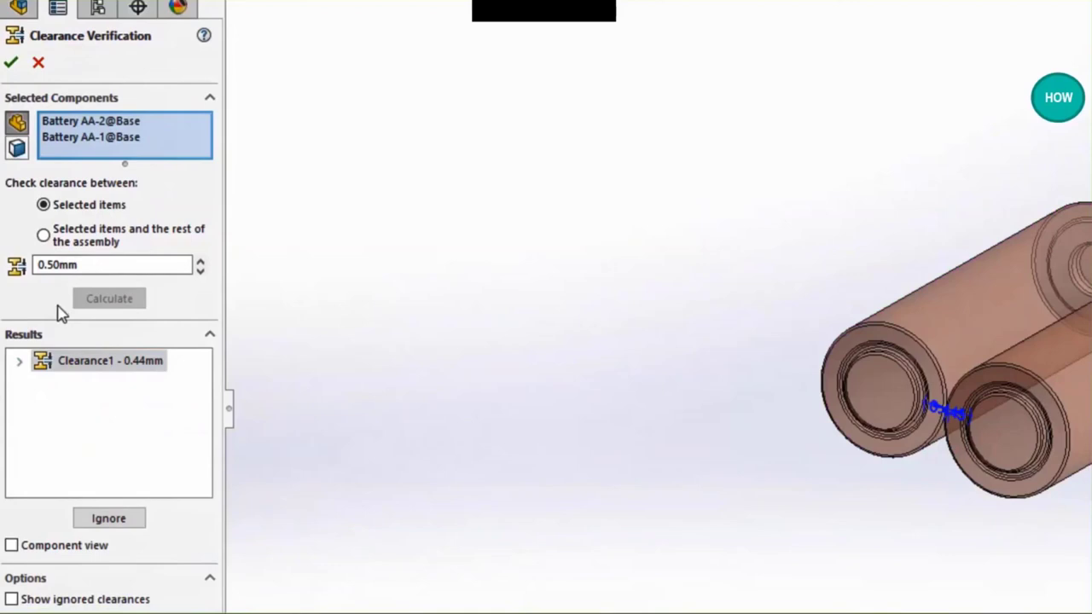
- Lower the minimum clearance to 0.00mm and recalculate the battery clearance
left_click(111, 264)
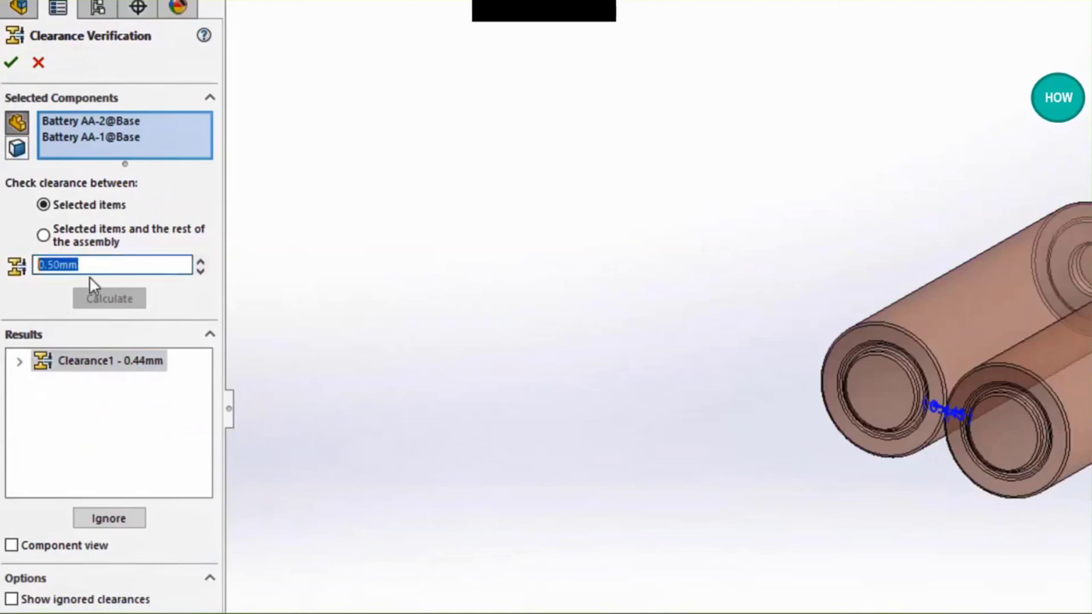
type("0.00mm")
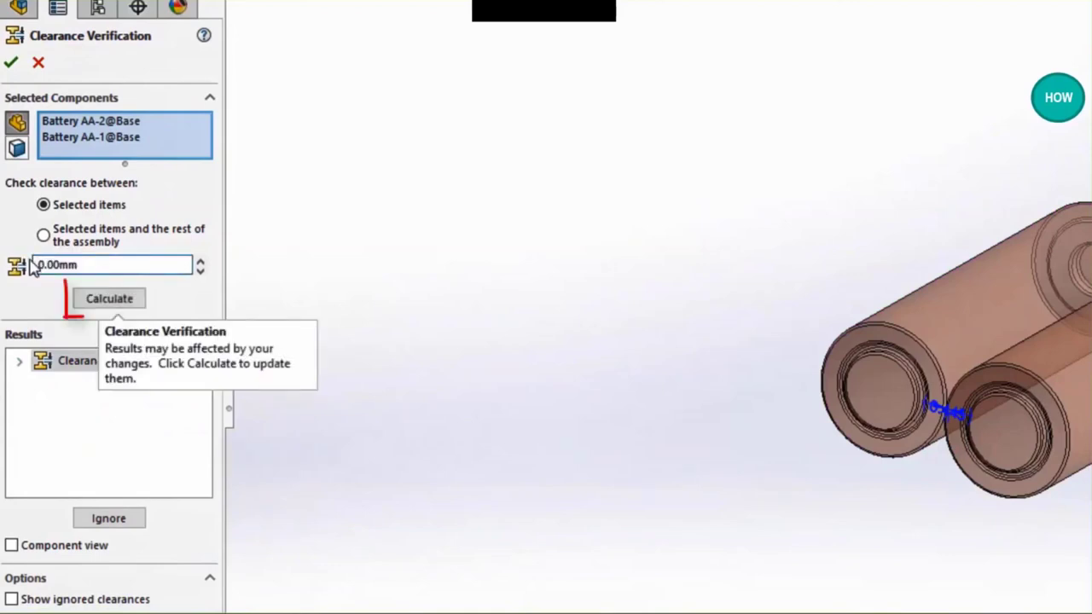
left_click(109, 298)
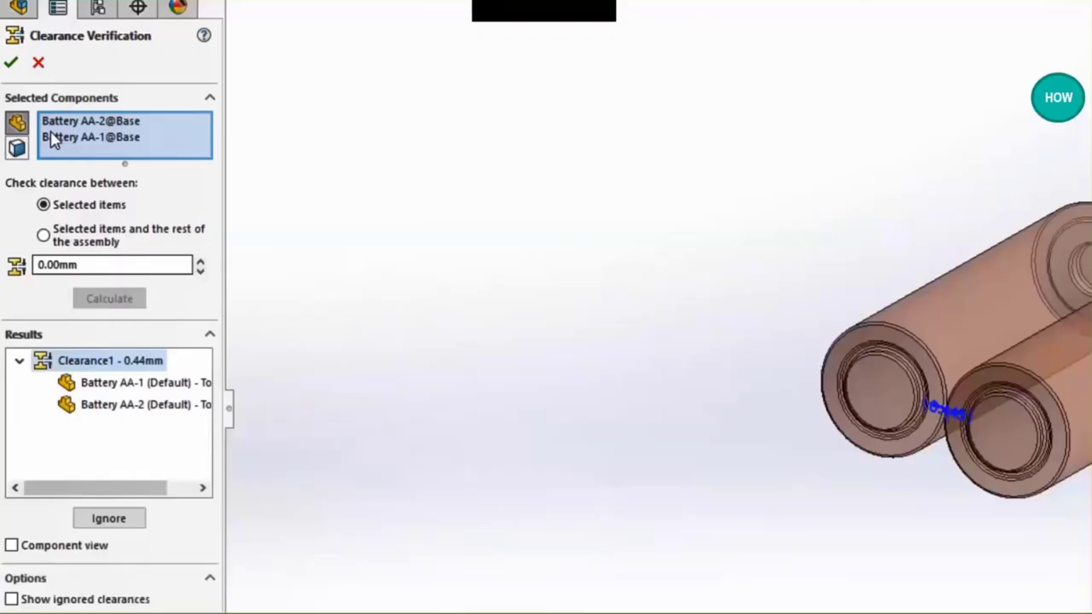
left_click(11, 61)
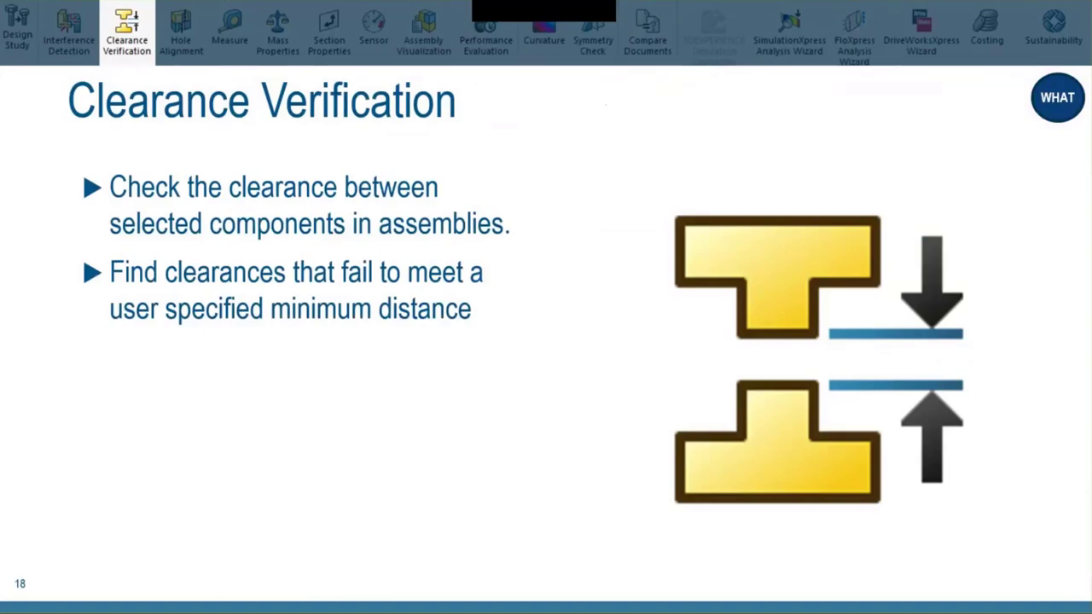
- Move past the Clearance Verification slide back to the Hole_Alignment assembly
left_click(180, 34)
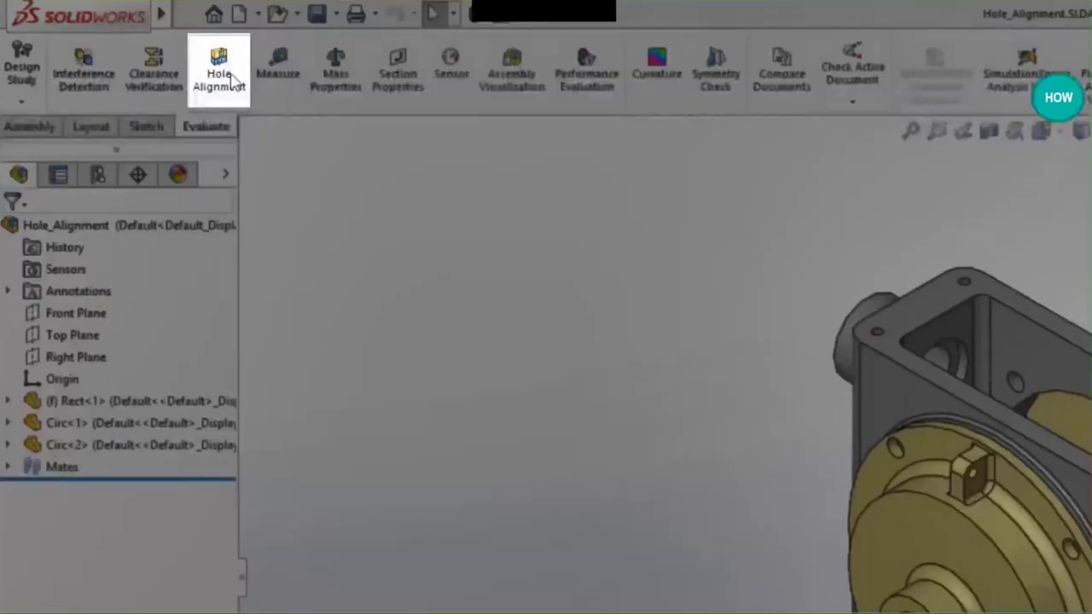
mouse_move(219, 72)
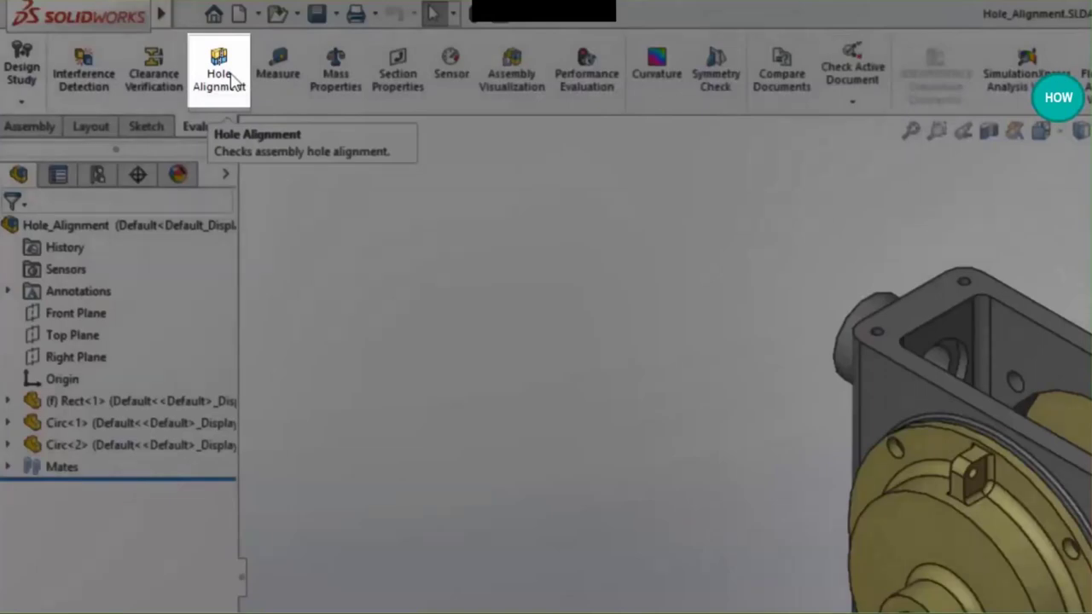
- Check Hole Alignment at 10mm hole center deviation and review the misaligned holes
left_click(219, 68)
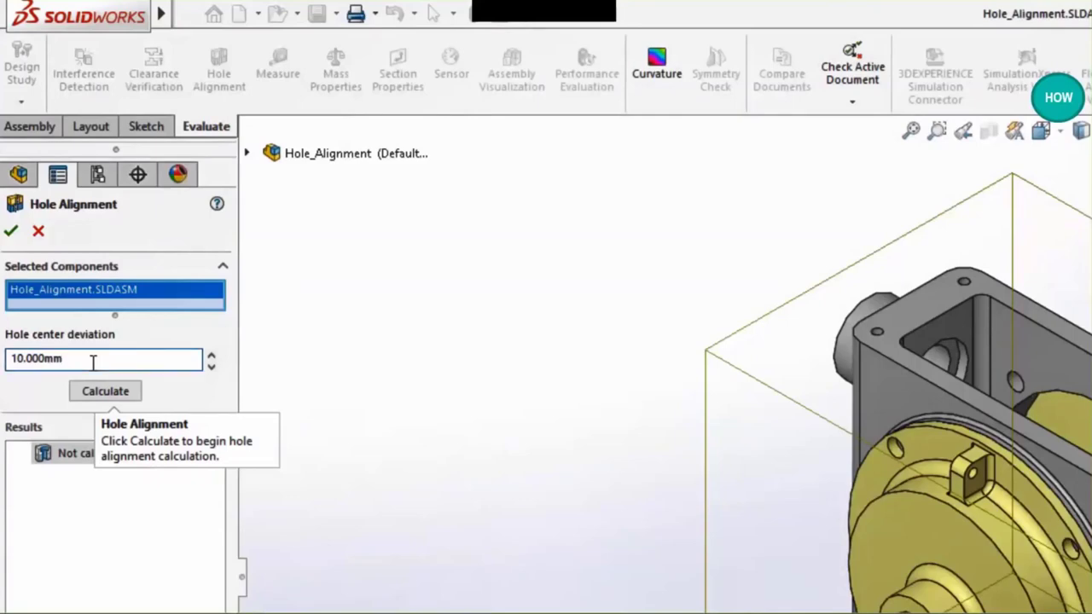
left_click(105, 391)
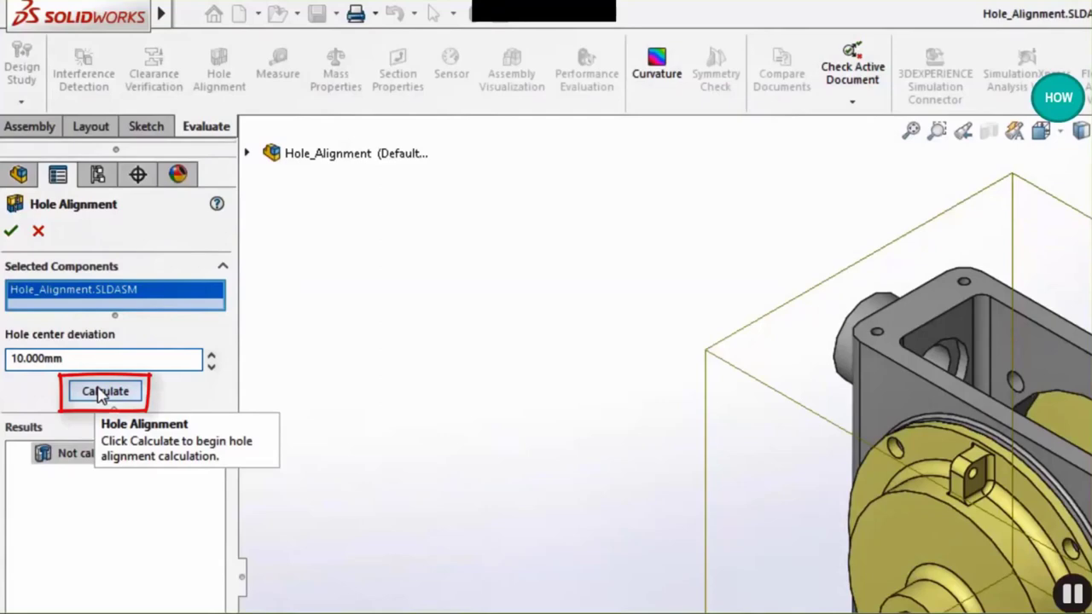
left_click(105, 391)
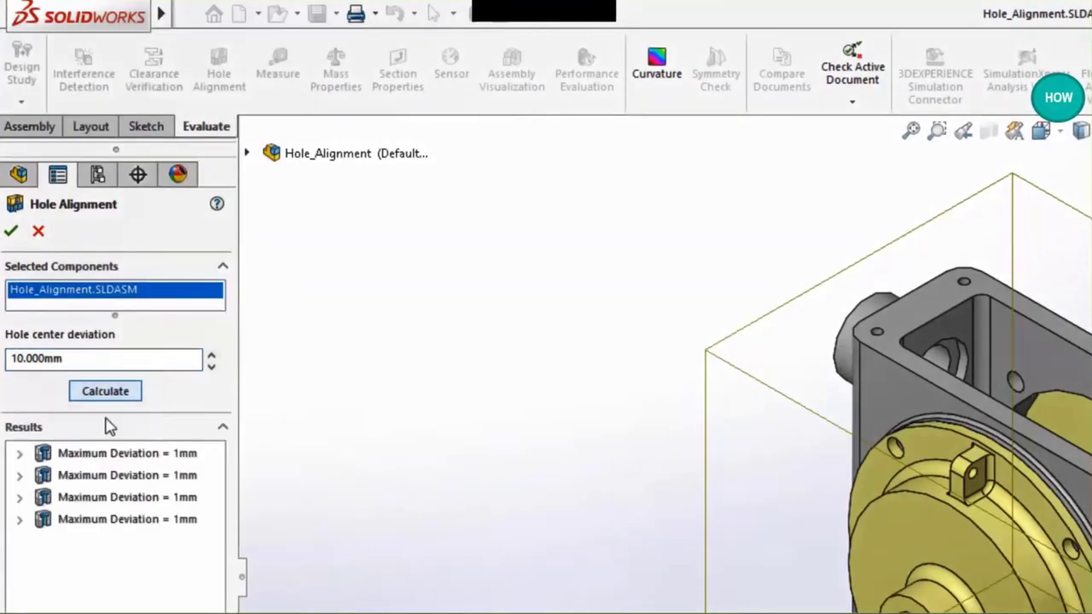
left_click(126, 453)
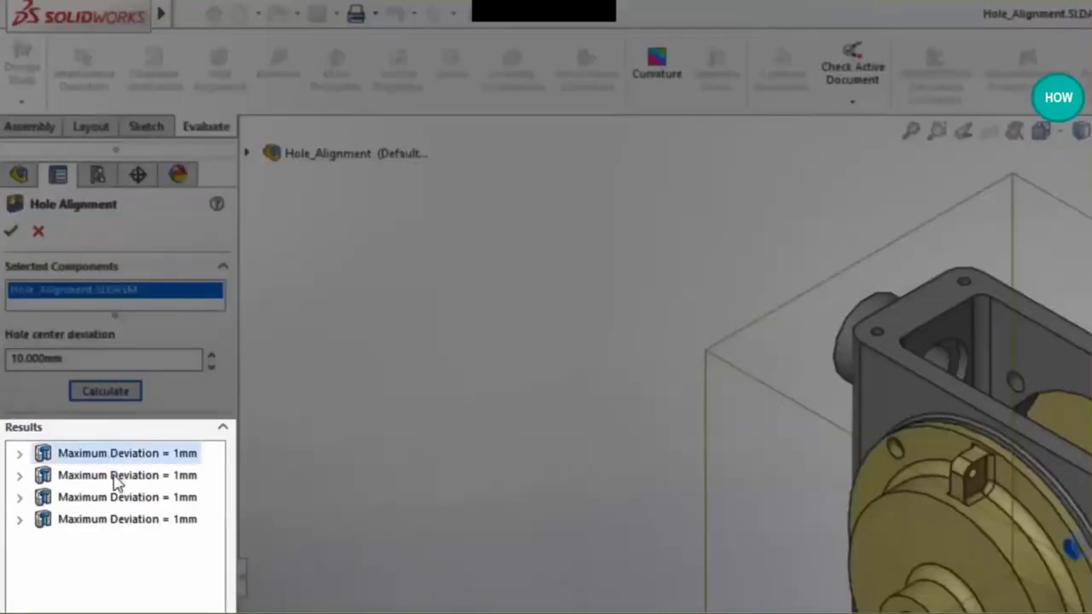
left_click(127, 497)
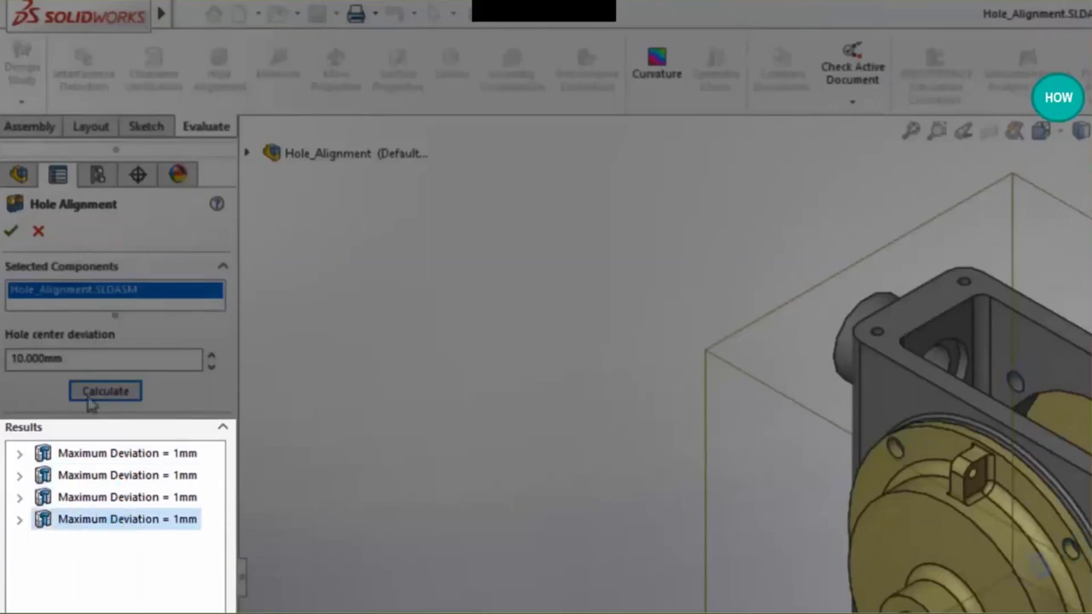
- Recalculate hole alignment with a 0.010mm deviation
left_click(103, 358)
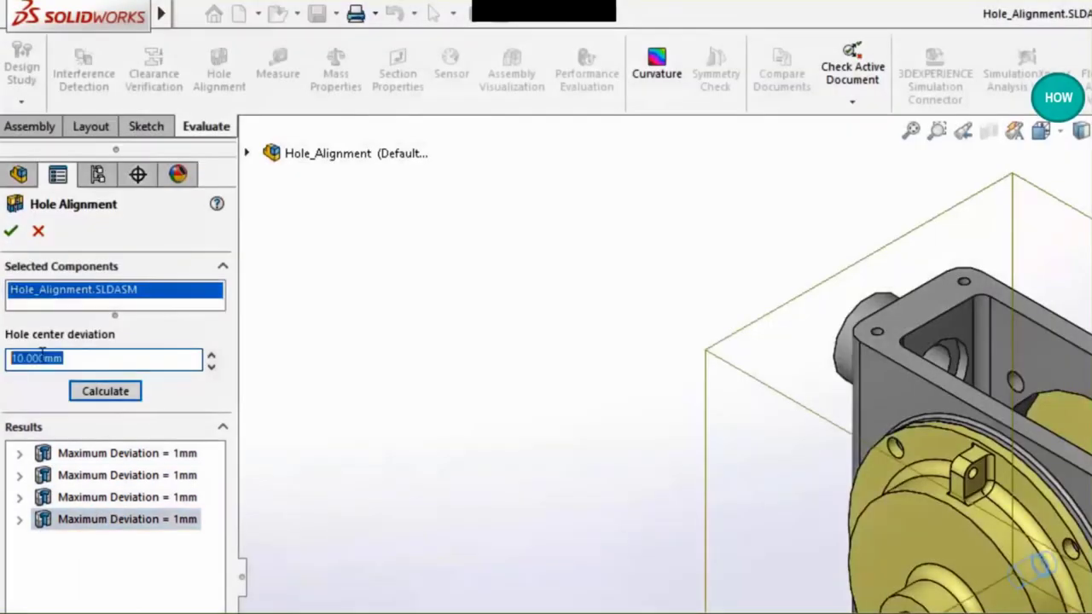
type(".0")
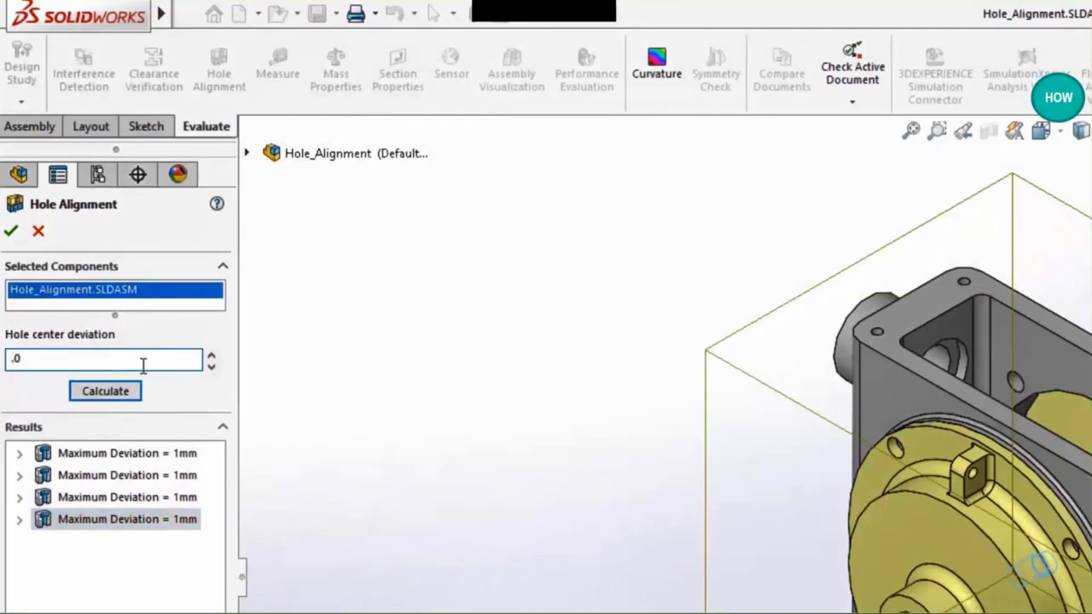
left_click(105, 391)
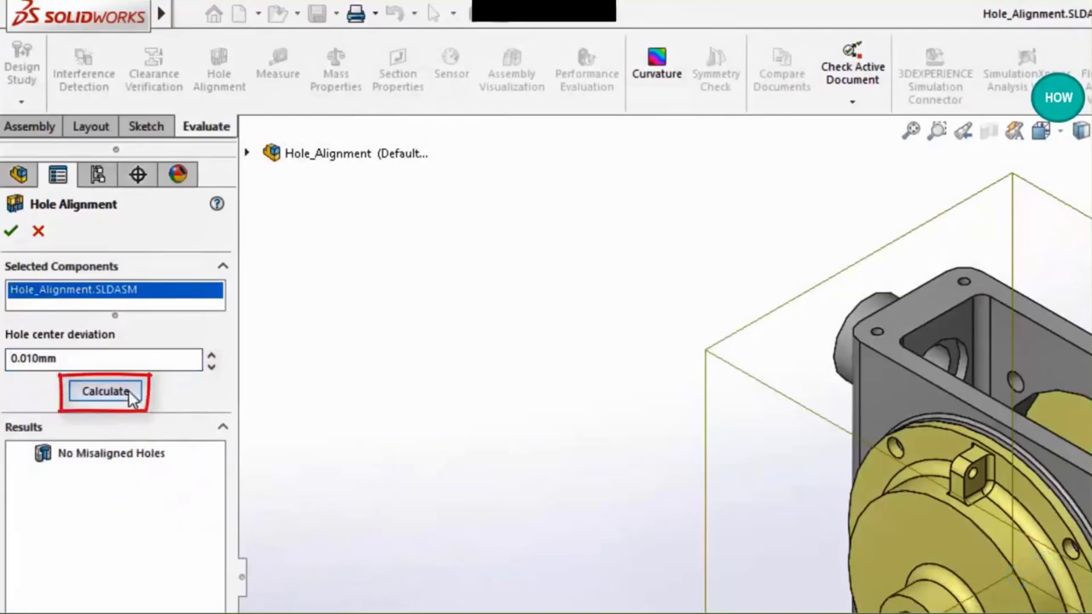
- Recalculate at 100mm, highlight the 68.58mm pair, then recheck at 10mm for 1mm deviations
left_click(105, 390)
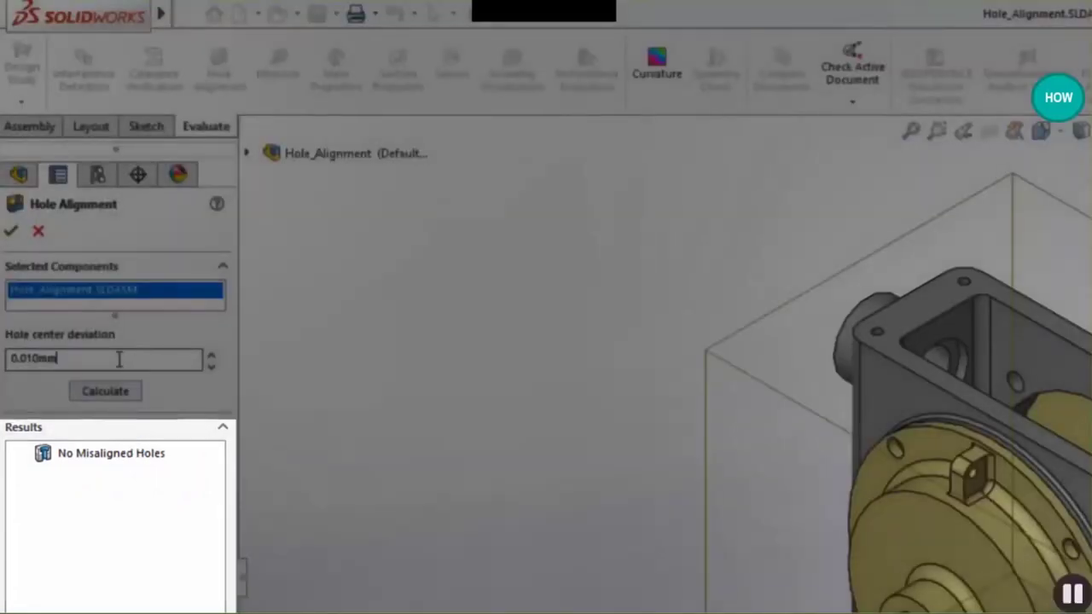
type("100")
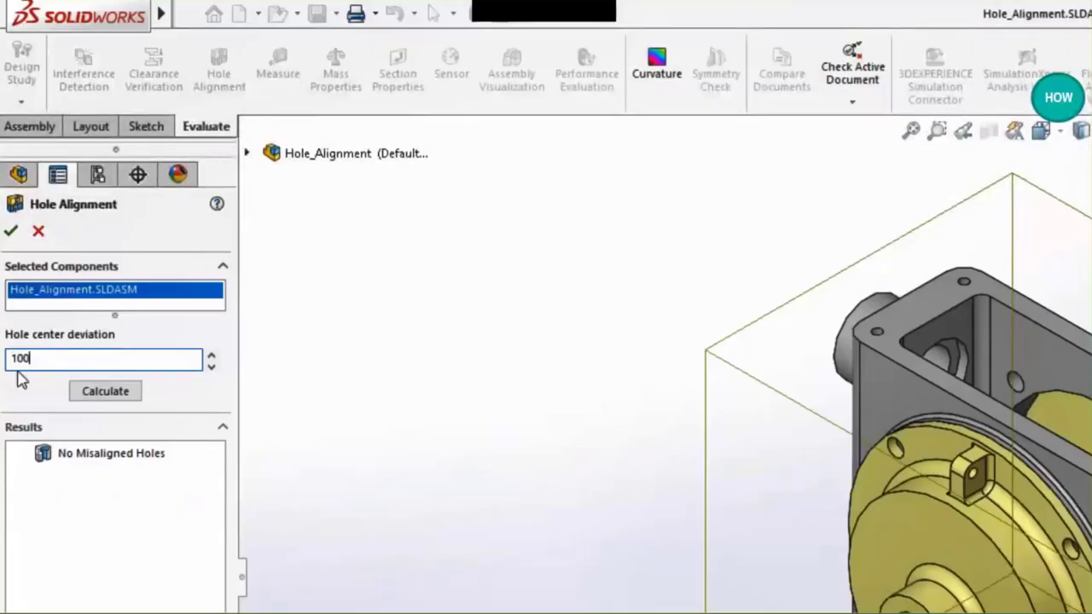
left_click(105, 391)
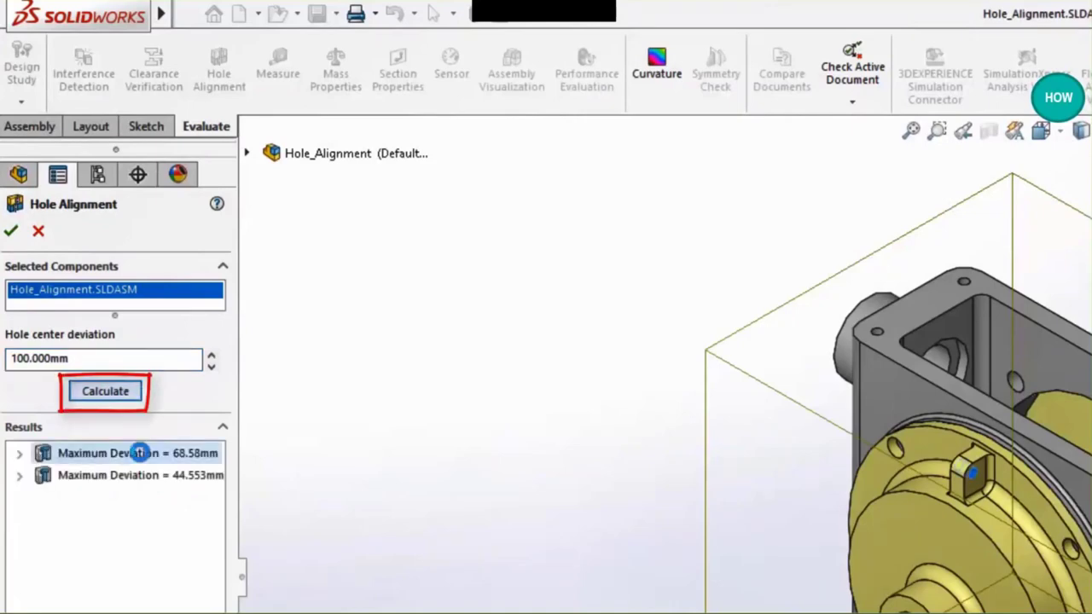
left_click(140, 476)
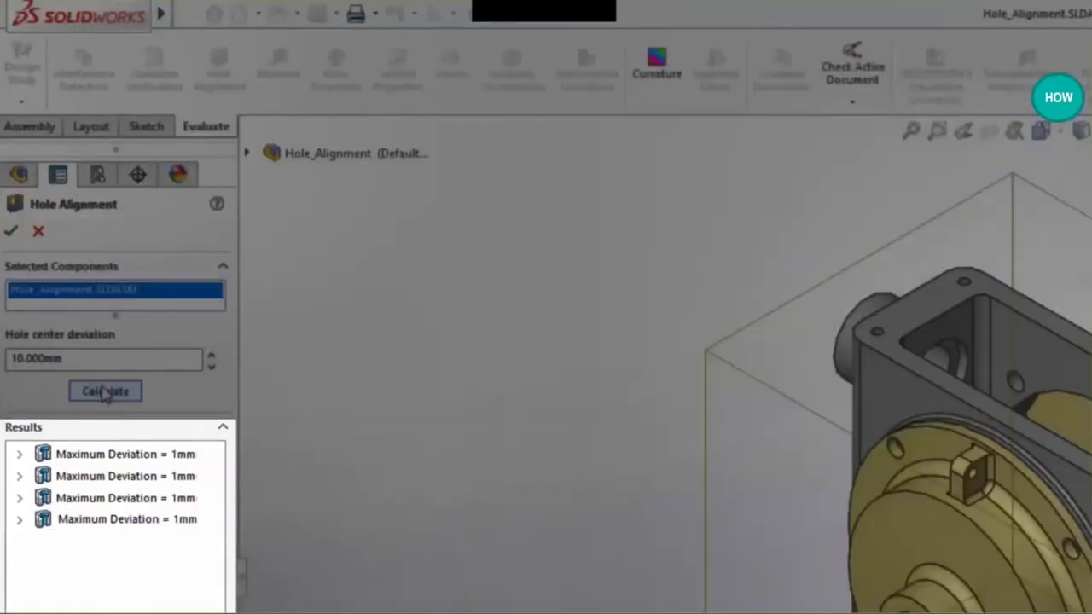
left_click(126, 475)
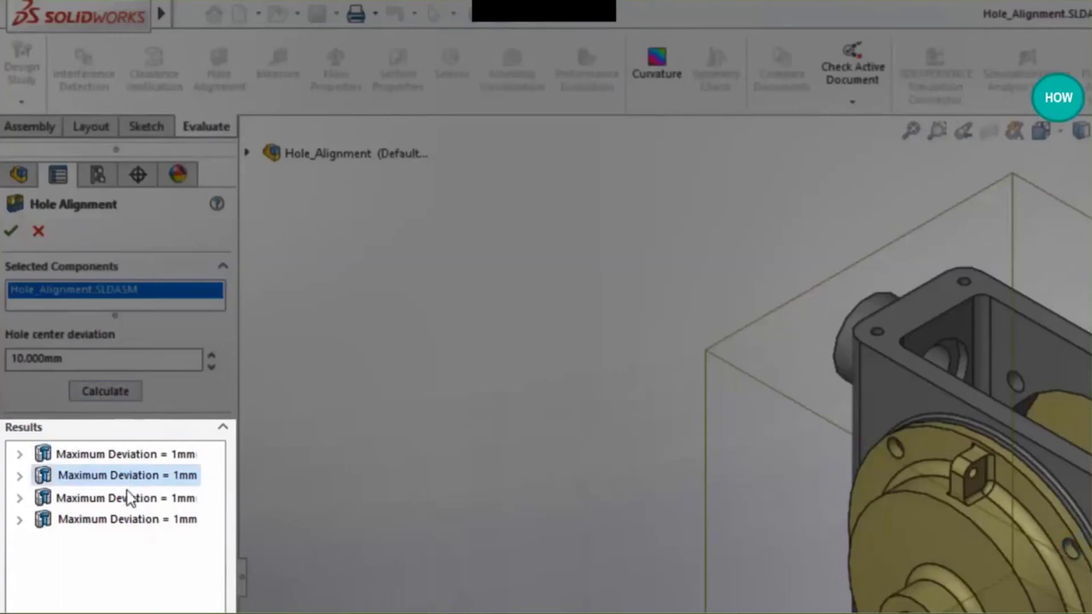
left_click(126, 519)
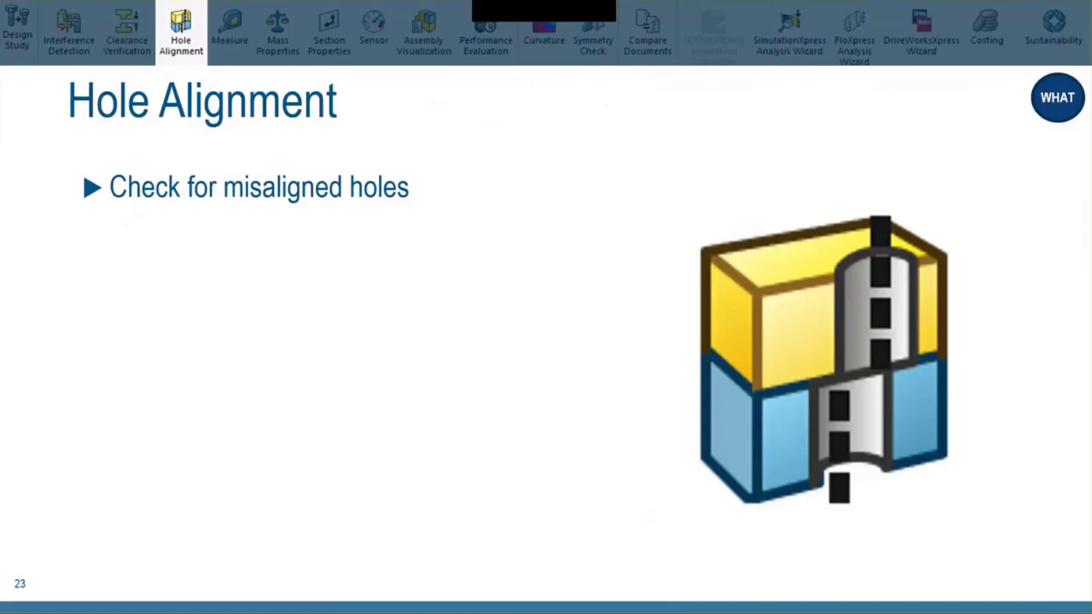
- Move past the Hole Alignment slide back to the Hole_Alignment assembly window
left_click(229, 34)
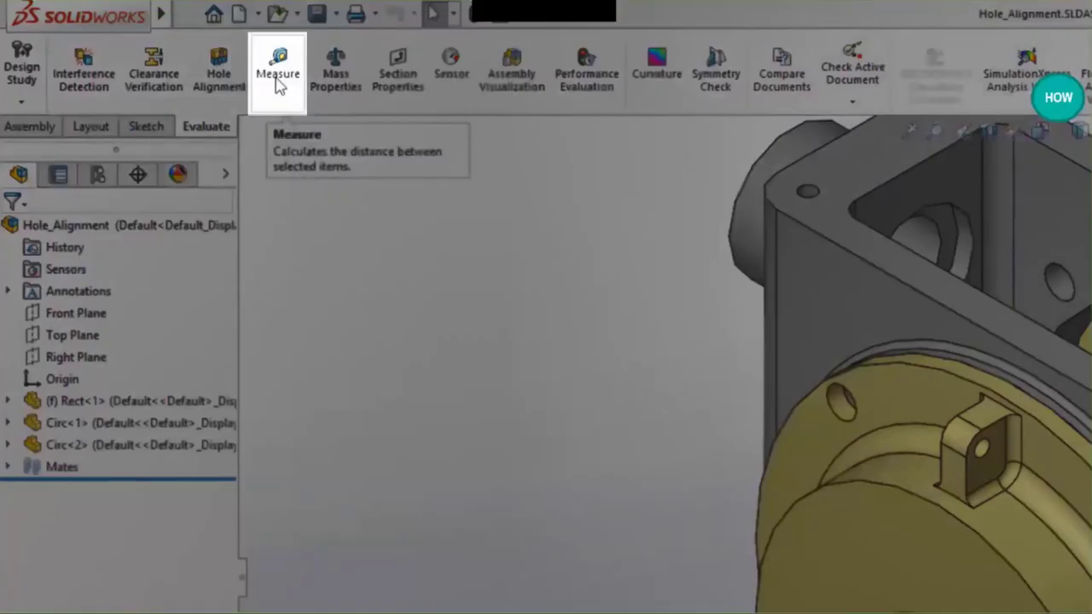
- Measure between the small gold-flange hole and the central bore
left_click(277, 72)
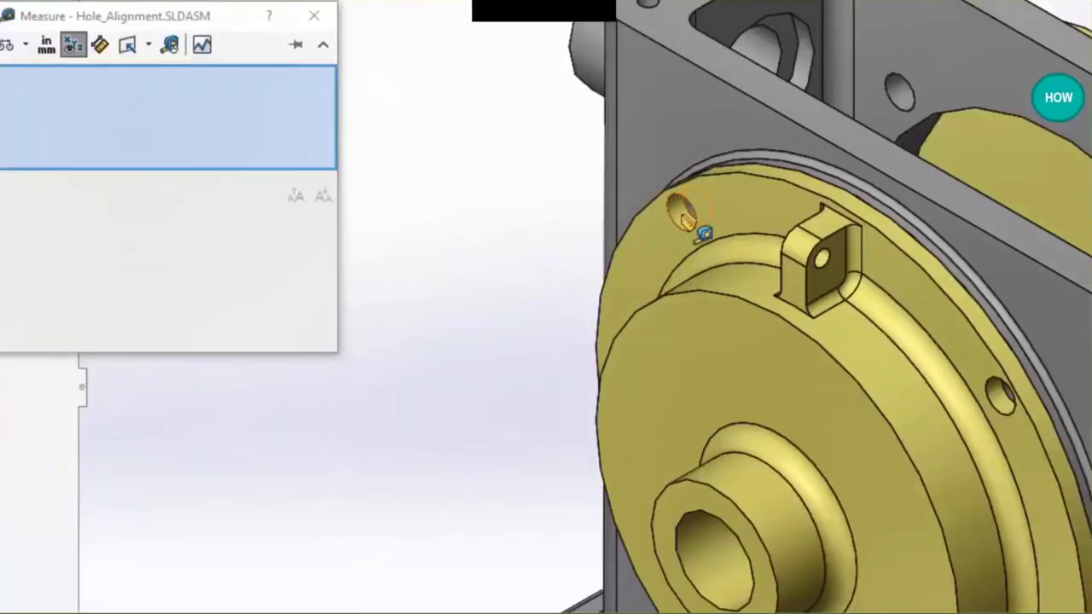
left_click(687, 213)
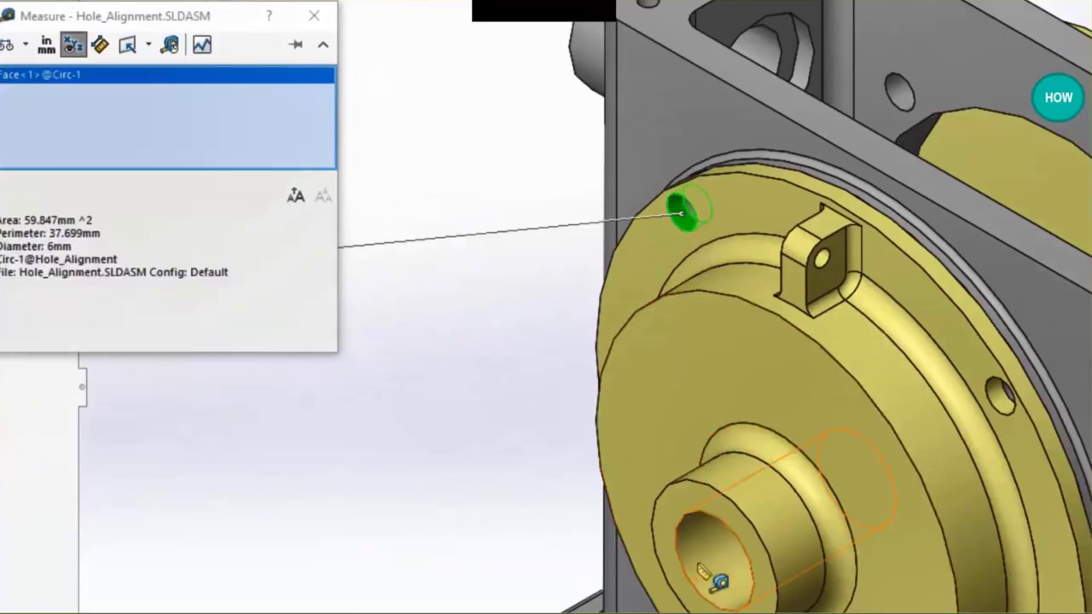
left_click(722, 563)
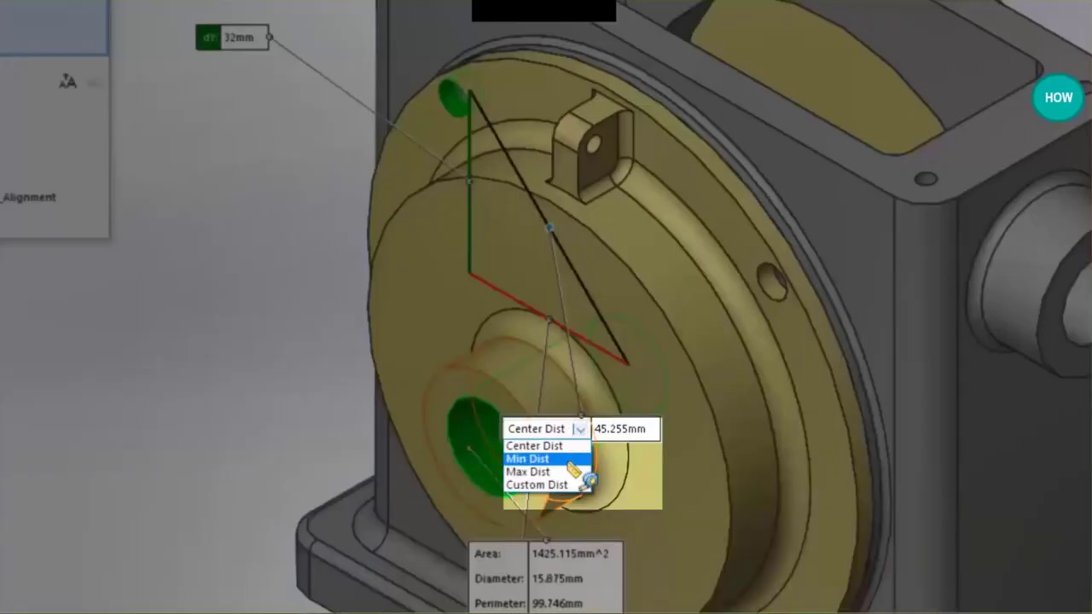
- Try the minimum and maximum distance types, then settle on Center Dist, reading 45.255 mm
left_click(526, 459)
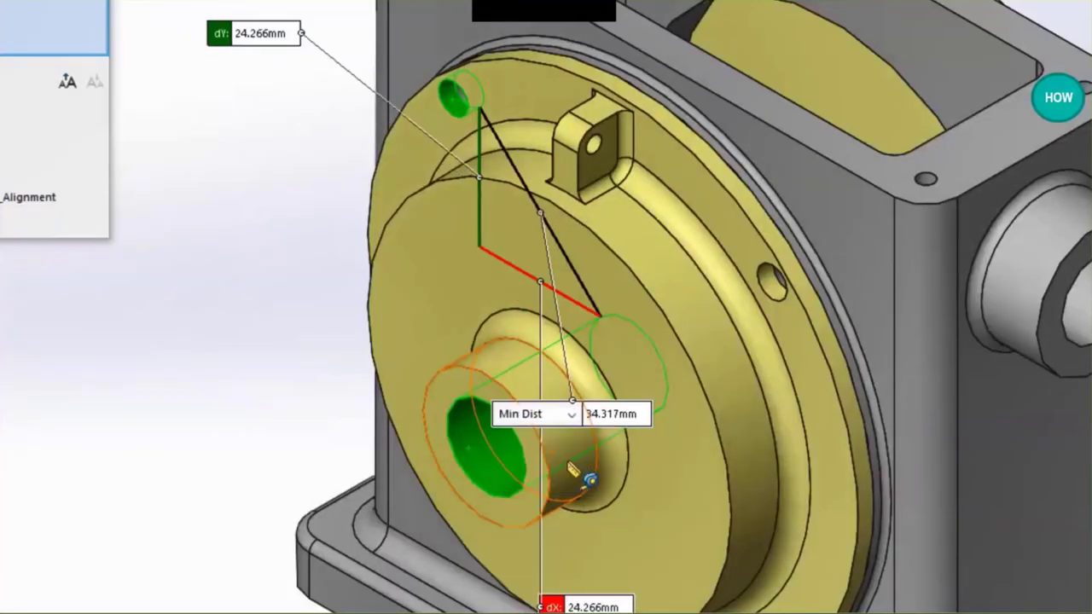
left_click(570, 414)
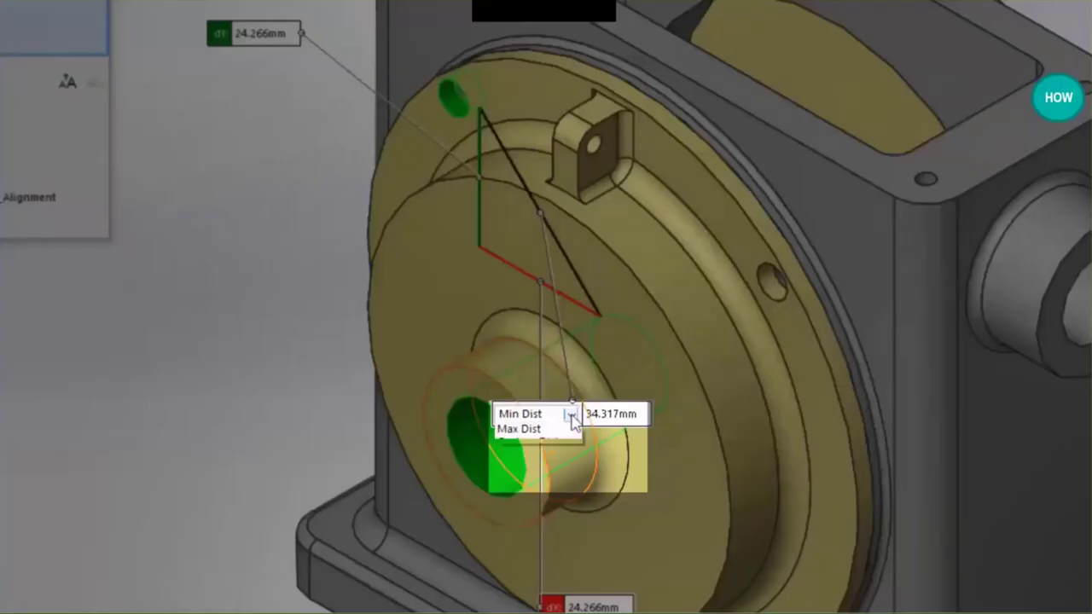
left_click(538, 429)
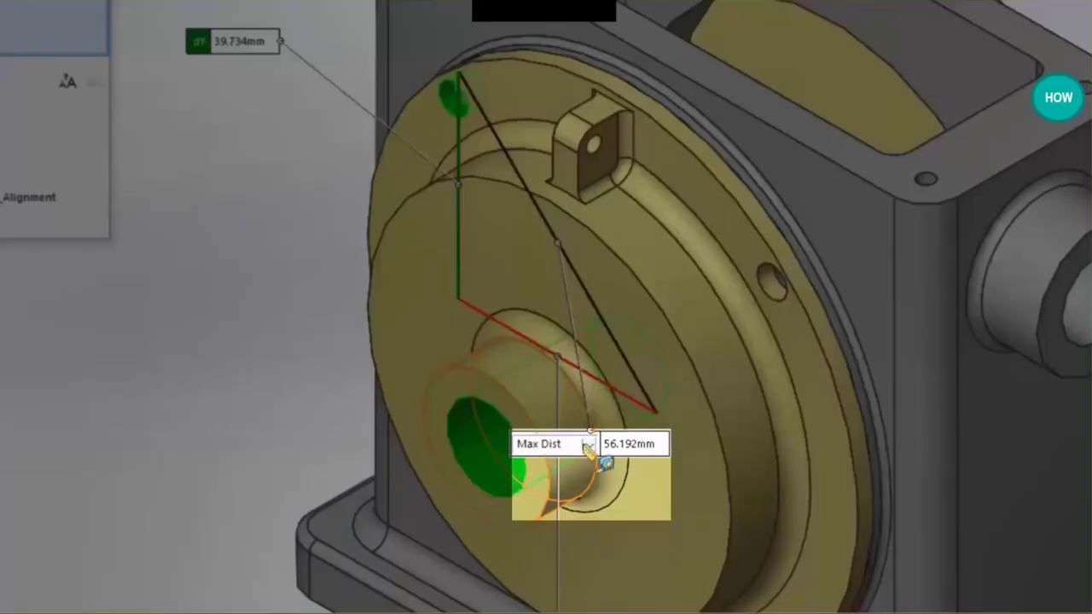
left_click(551, 444)
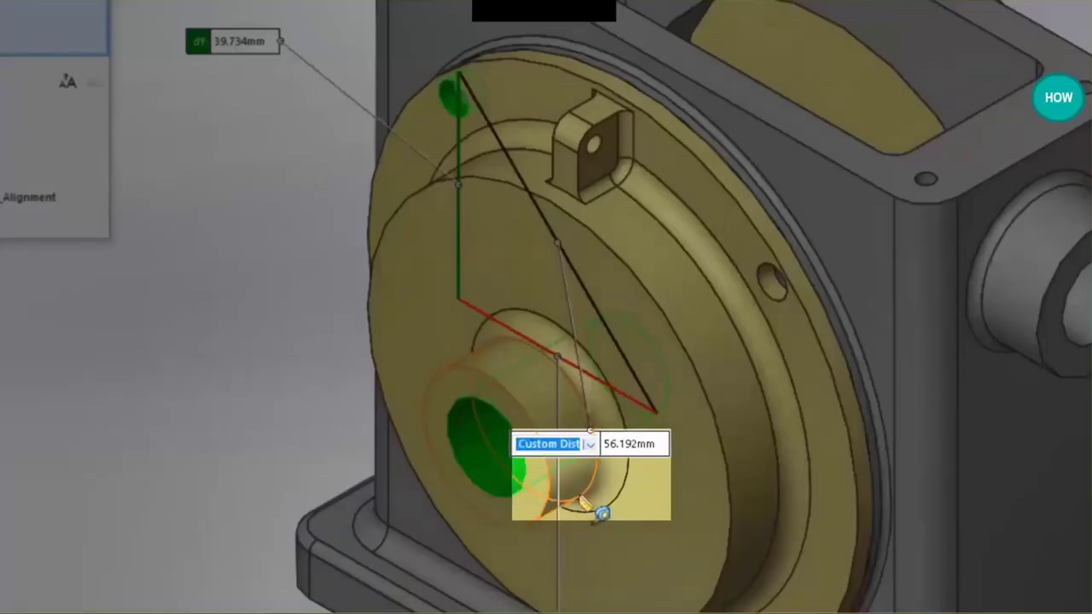
left_click(589, 444)
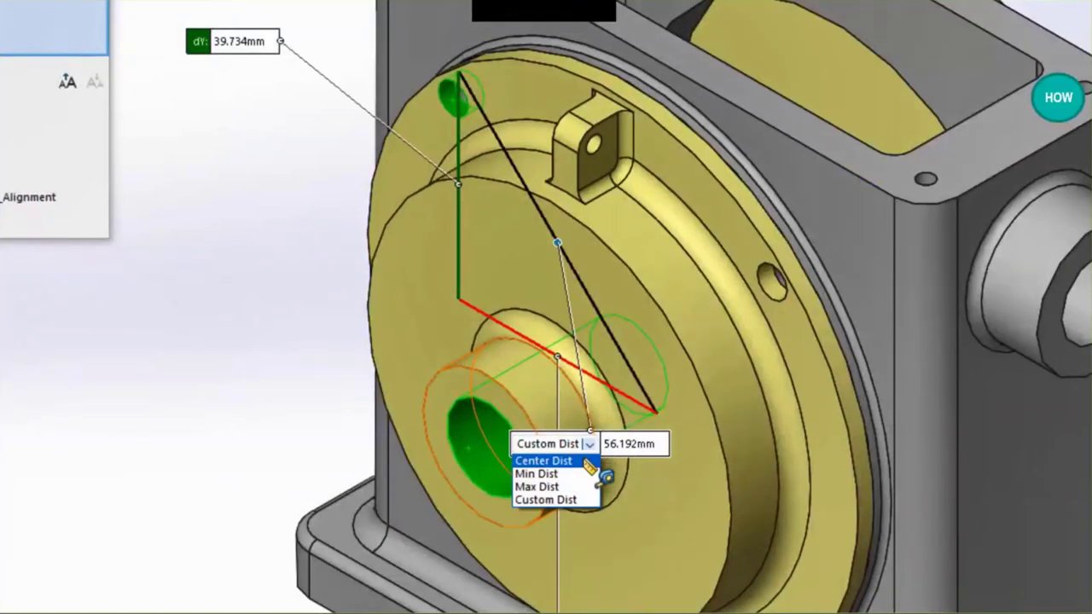
left_click(543, 460)
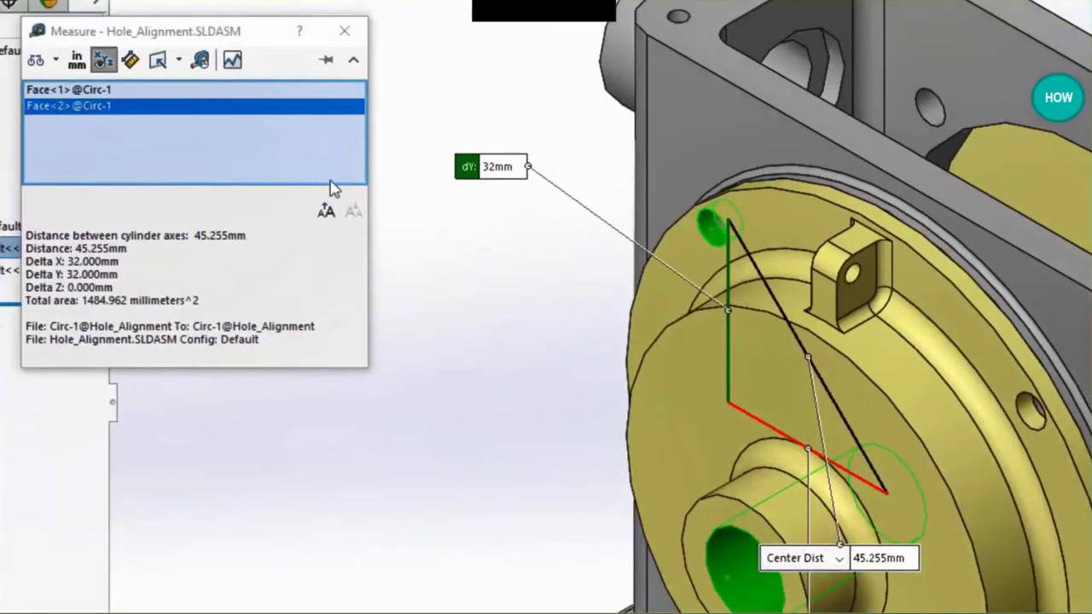
mouse_move(59, 59)
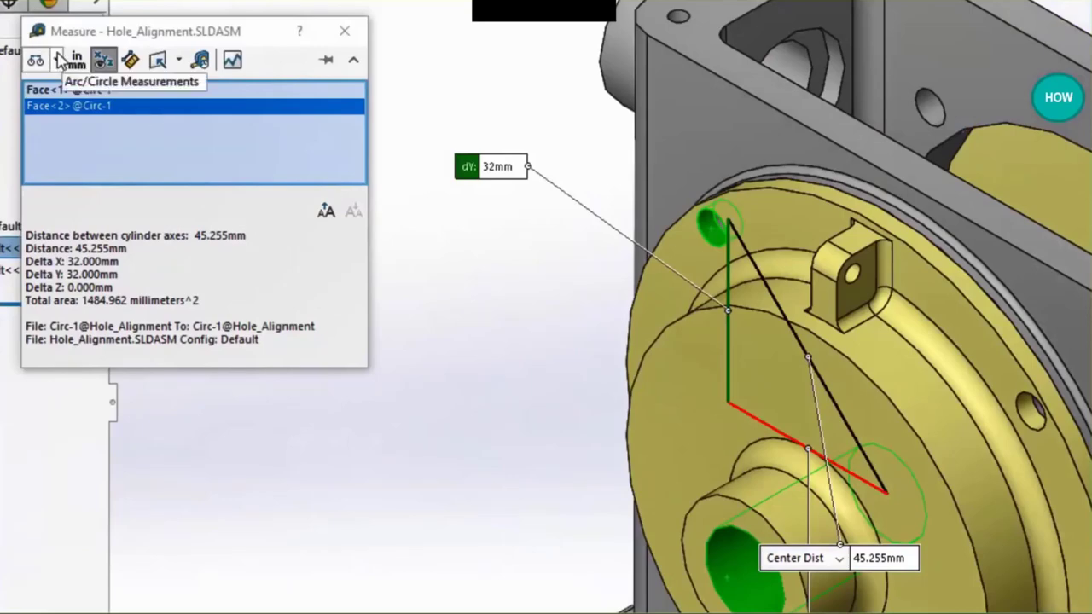
- Use custom measure units: inches with two decimal places
left_click(57, 60)
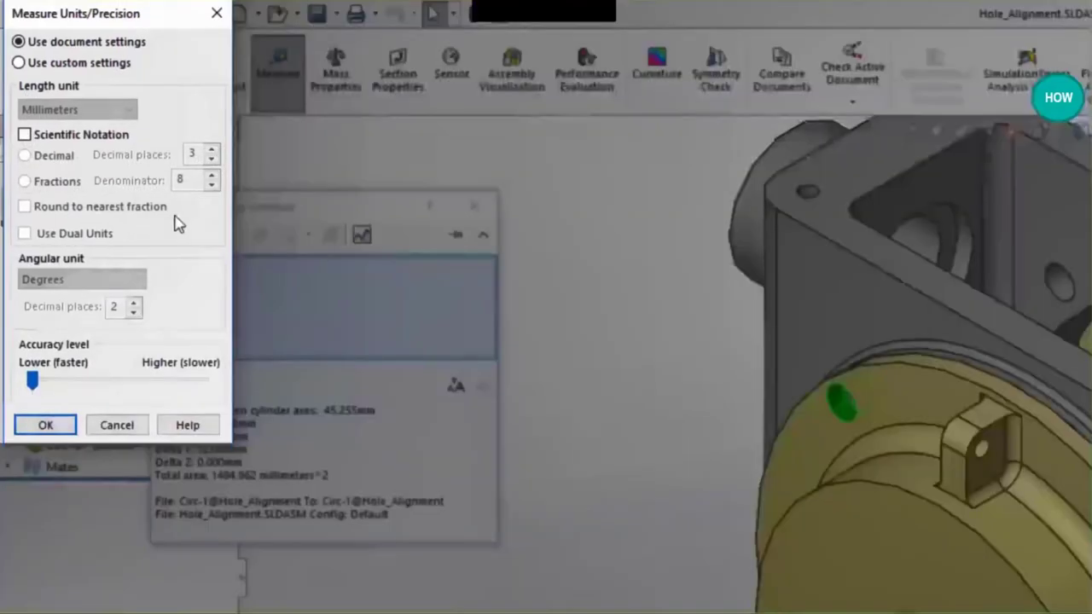
left_click(17, 62)
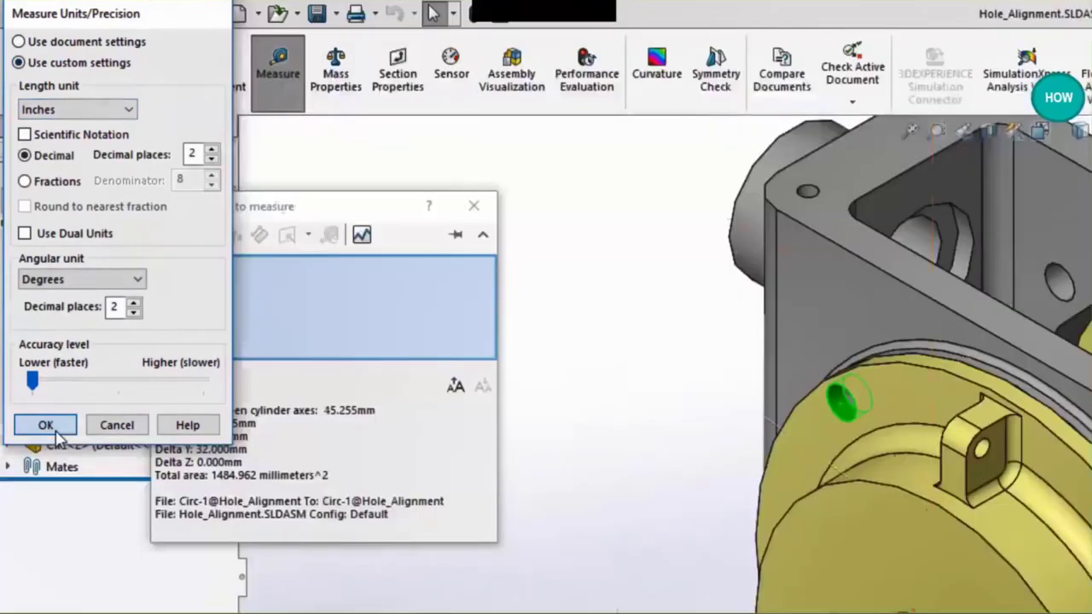
left_click(45, 425)
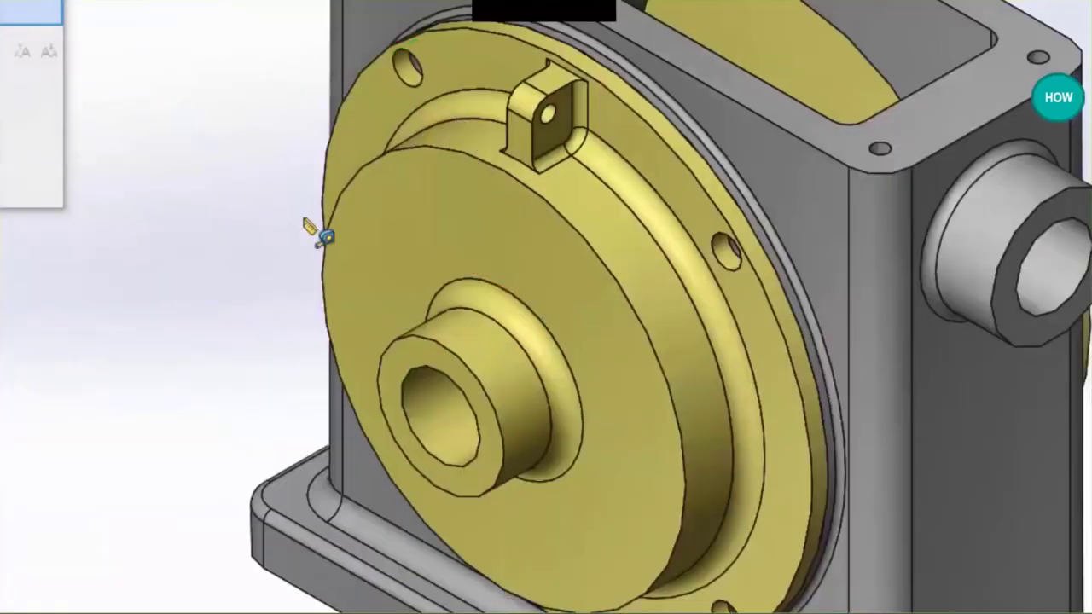
mouse_move(405, 260)
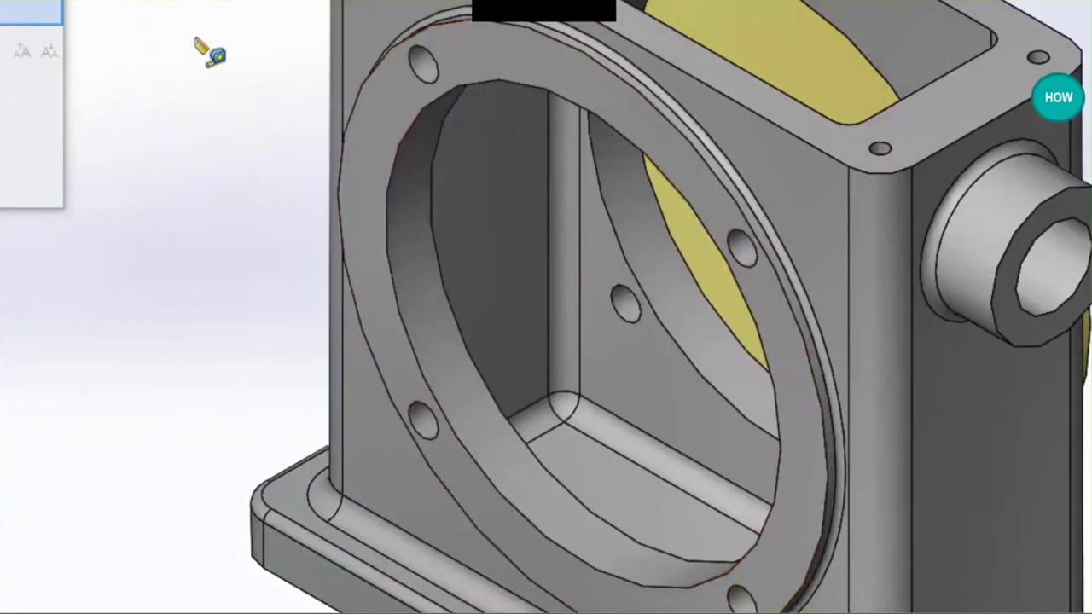
- Hide the yellow cover to view the housing interior, then go to the Measure slide
left_click(426, 68)
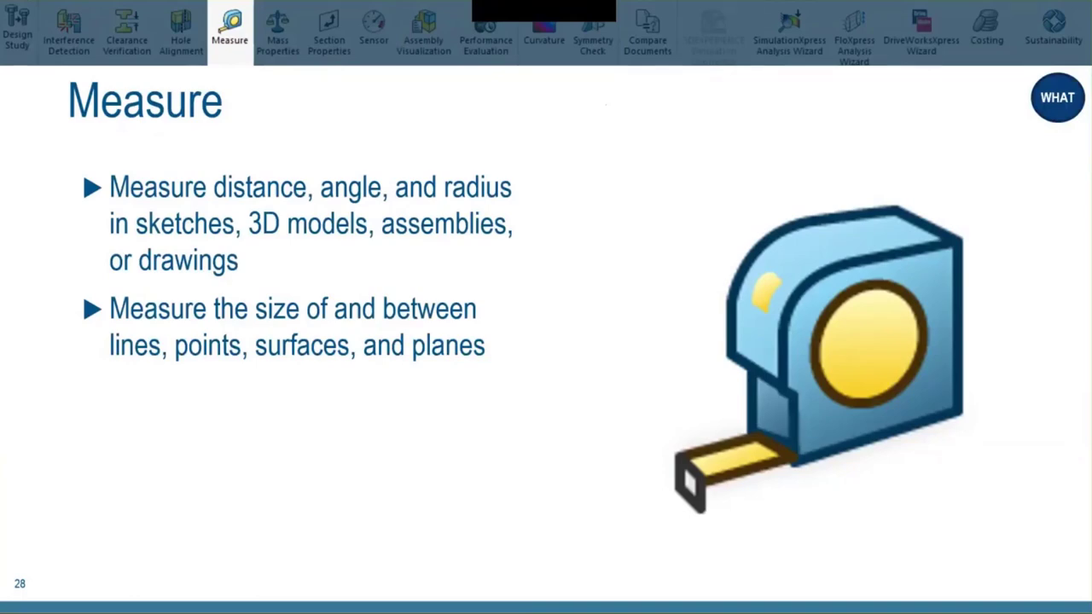
- Leave the Measure slide and return to Flashlight.SLDASM in SOLIDWORKS
left_click(277, 34)
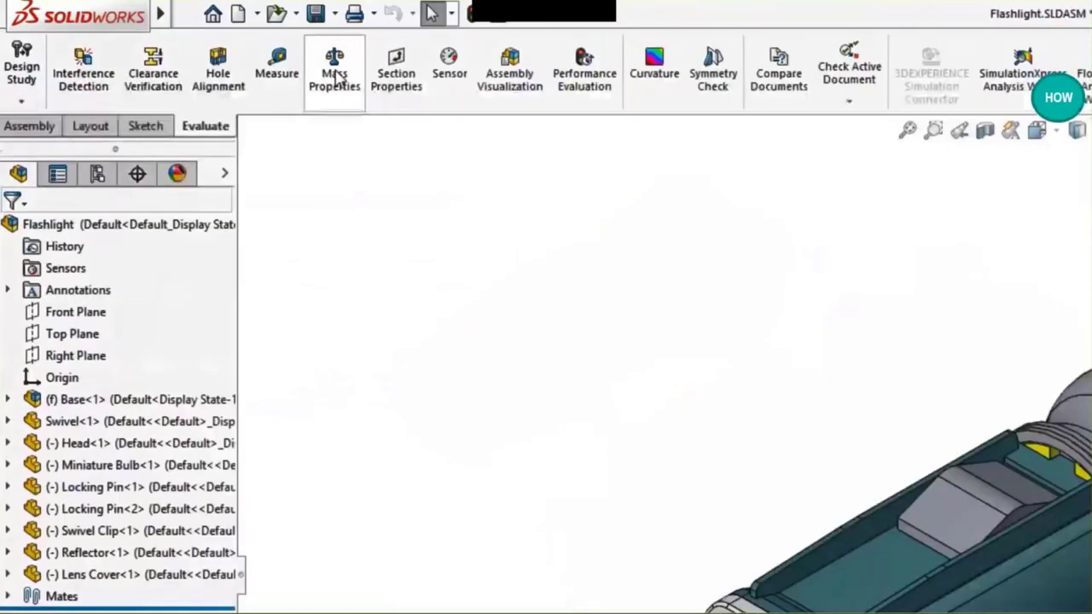
- Open the flashlight's Mass Properties and set the custom mass unit to pounds
left_click(334, 71)
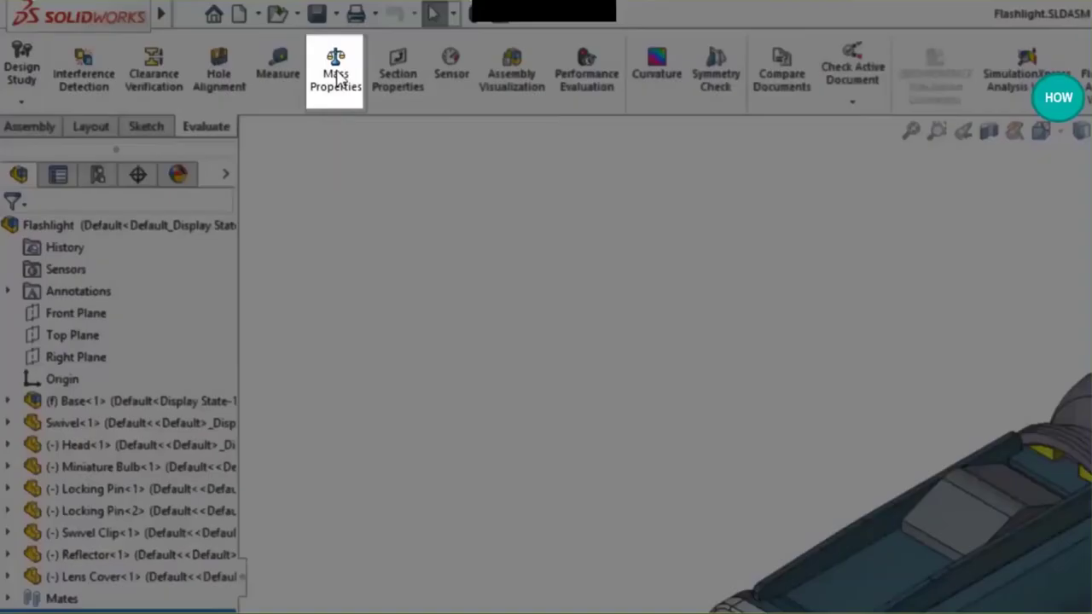
left_click(335, 72)
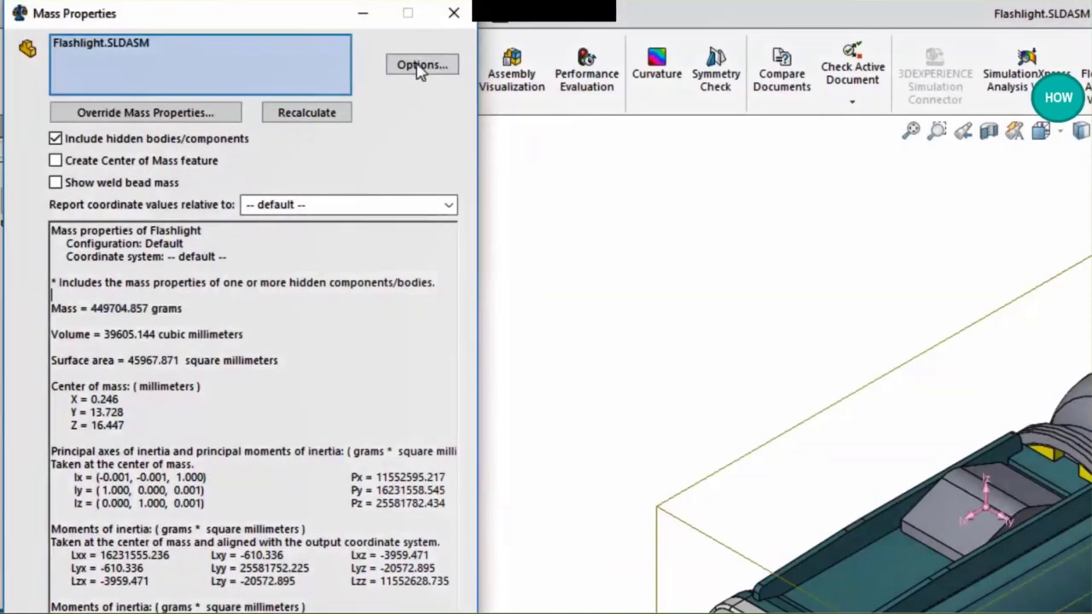
left_click(422, 65)
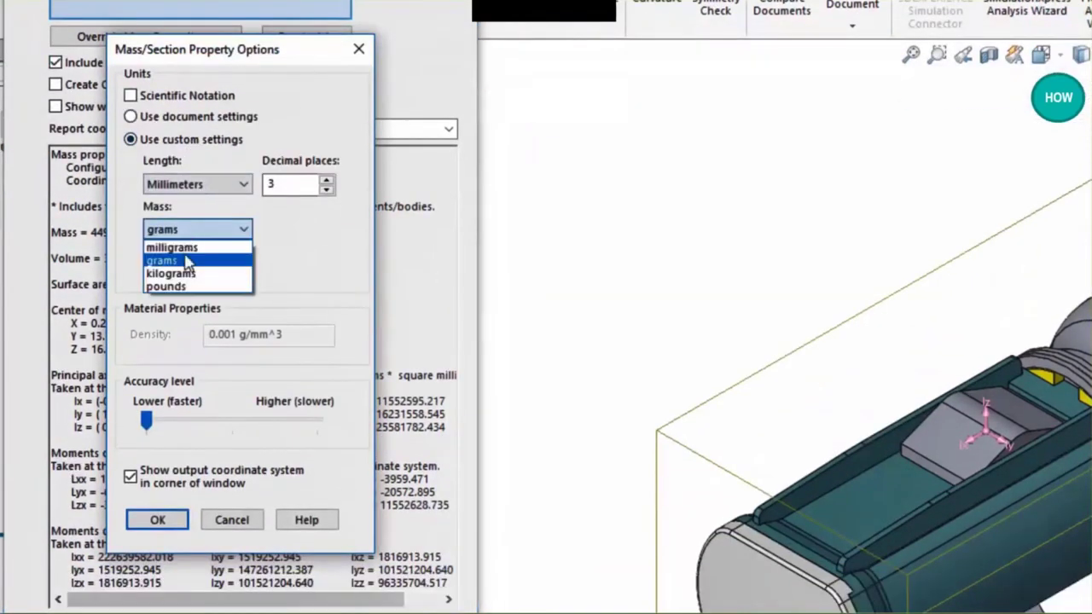
left_click(165, 286)
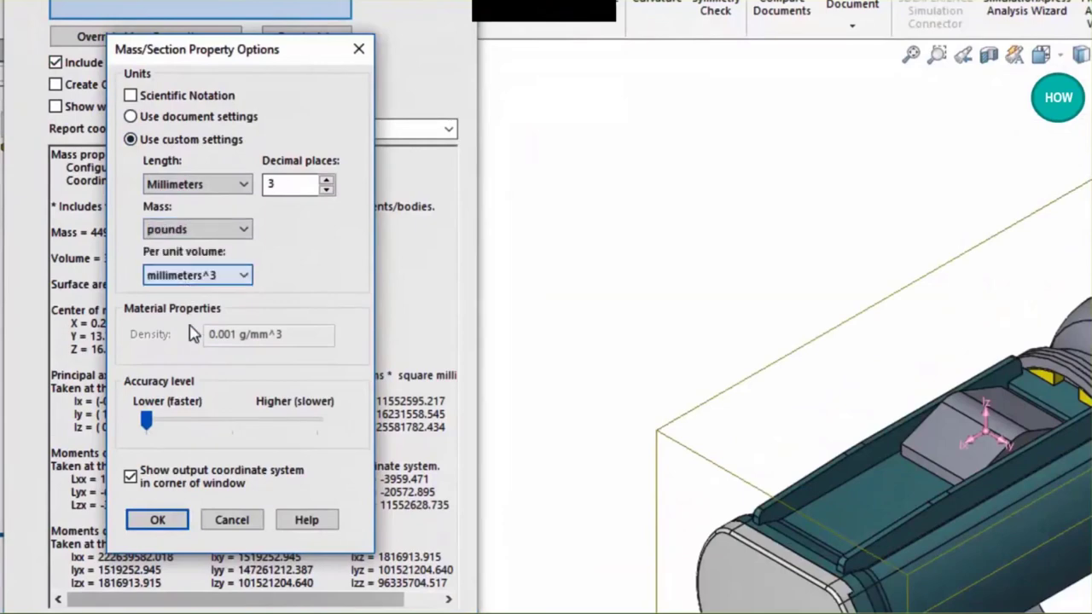
left_click(157, 519)
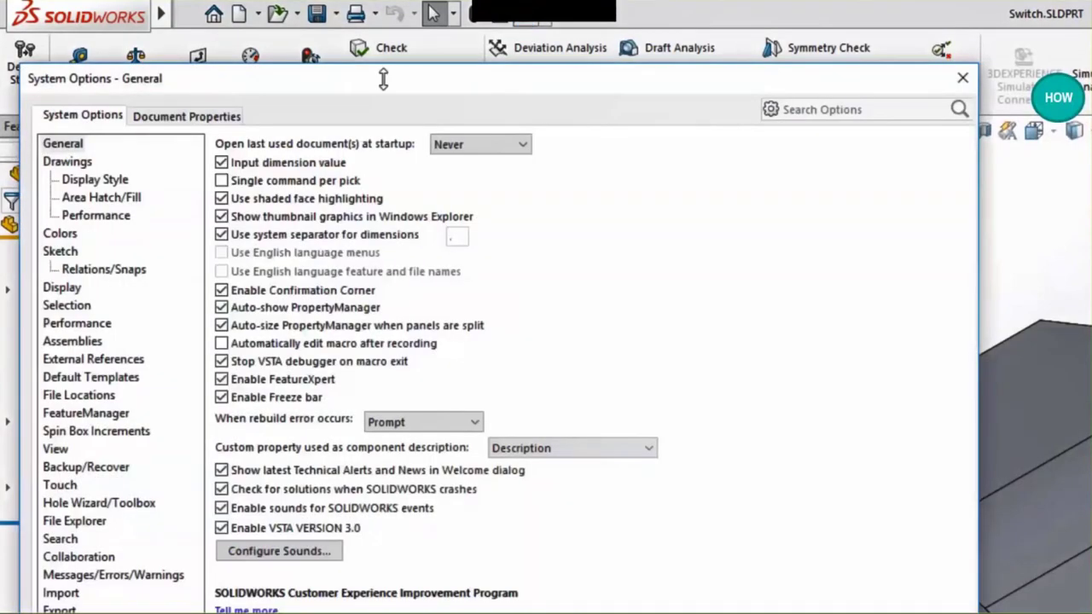
- Review the Switch part's Document Properties, then close the options window
left_click(186, 116)
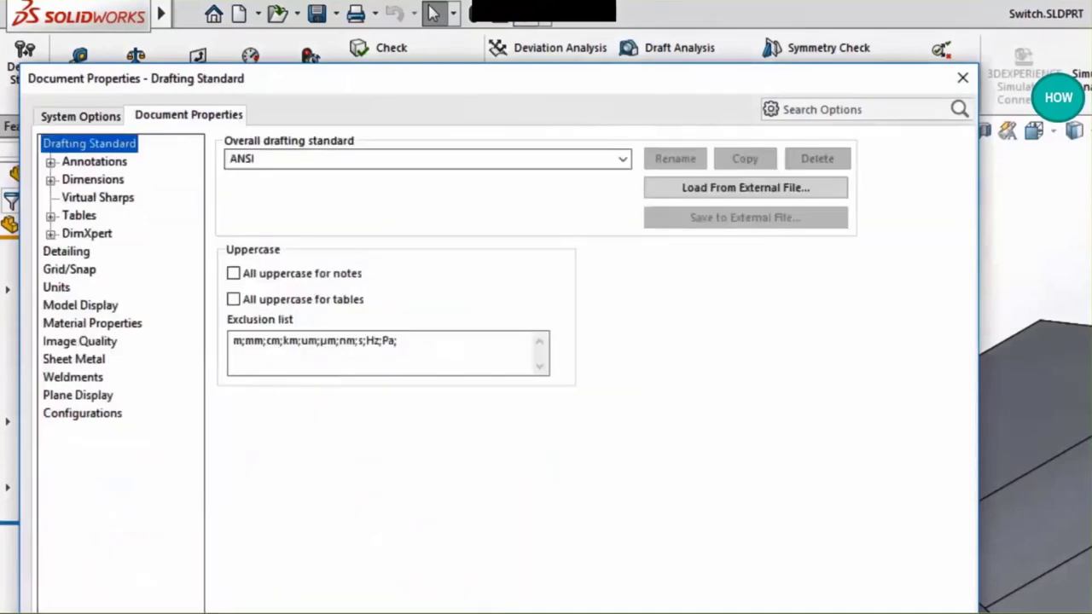
left_click(92, 323)
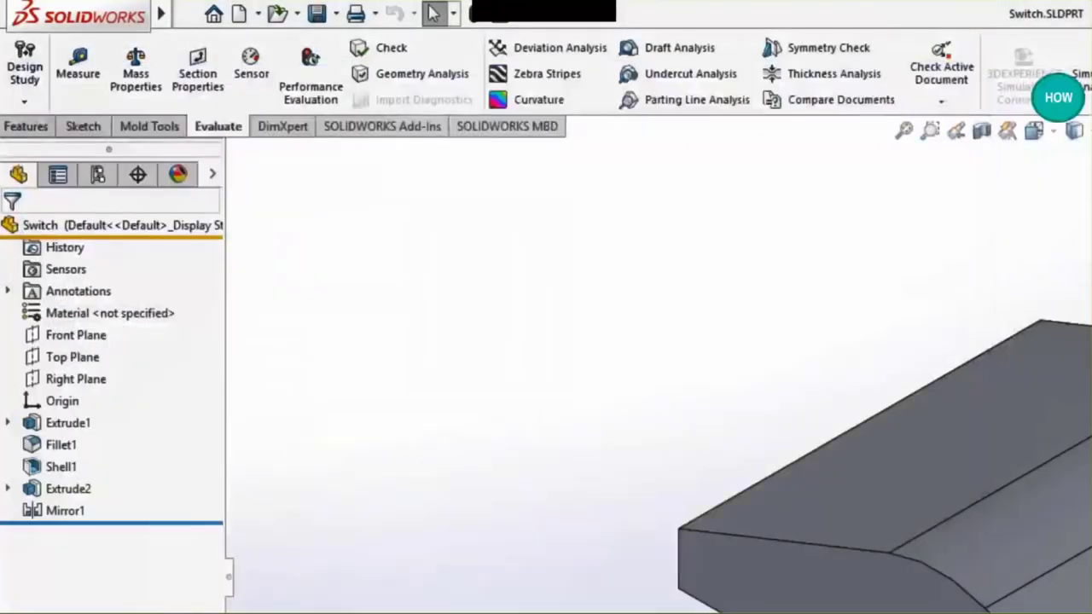
- Edit the Switch part's material to Plastics > ABS, apply it and close the library
right_click(109, 313)
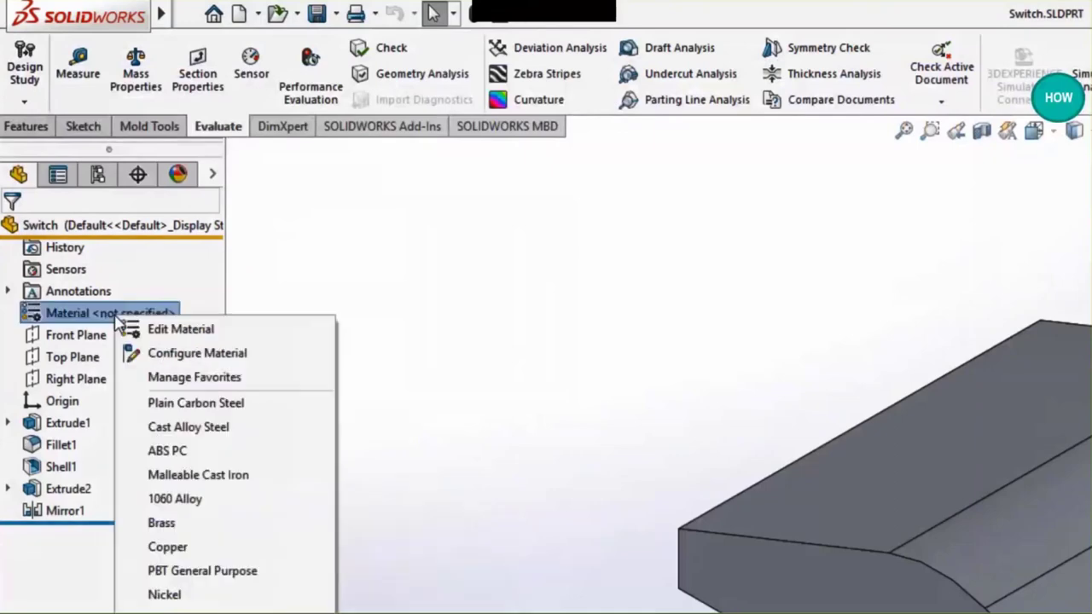
mouse_move(171, 333)
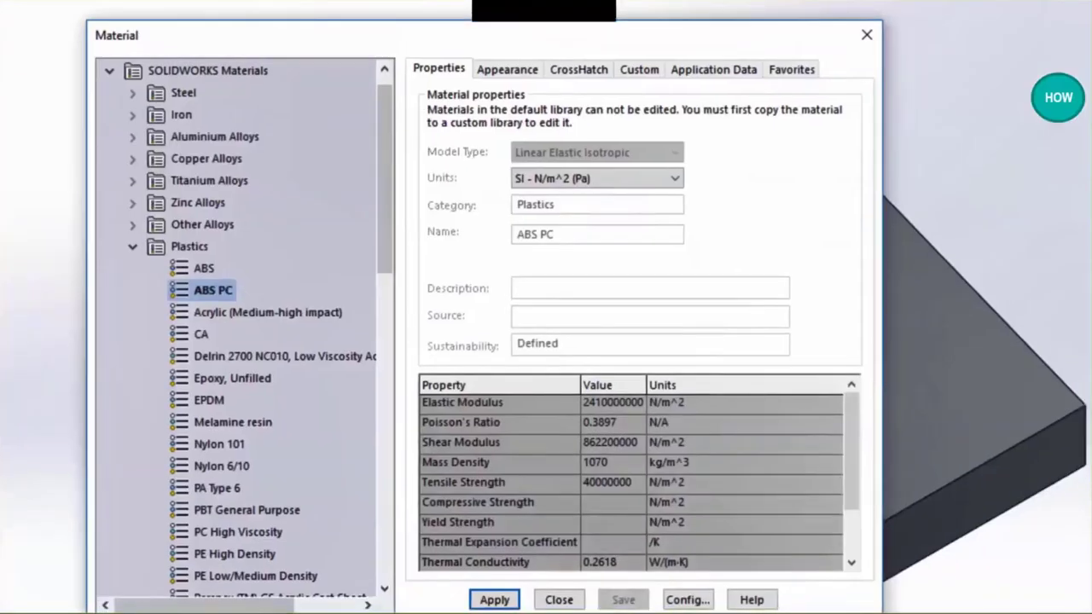
left_click(204, 268)
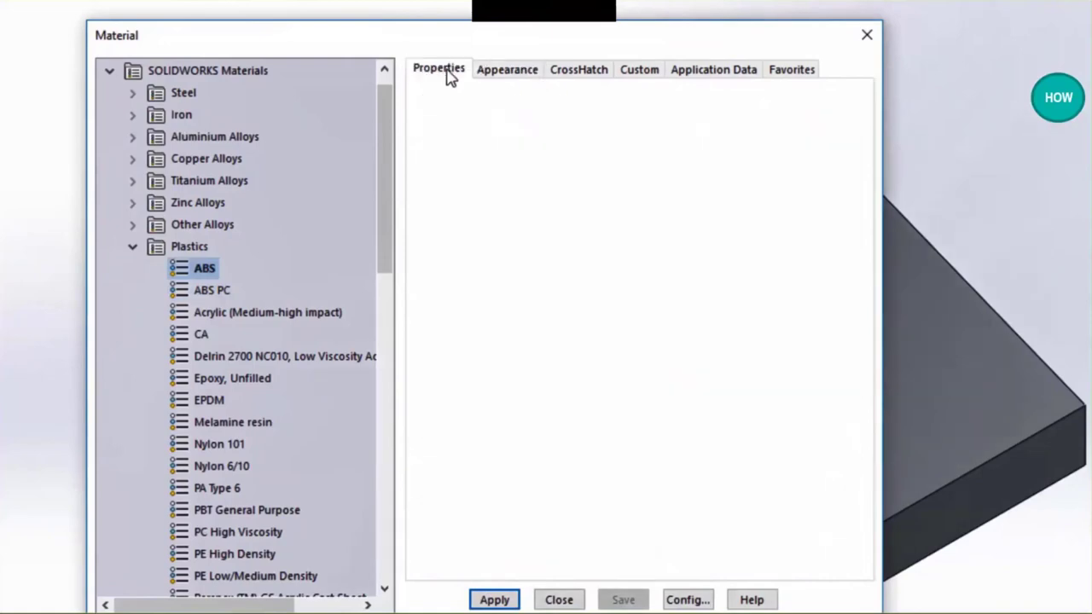
left_click(204, 268)
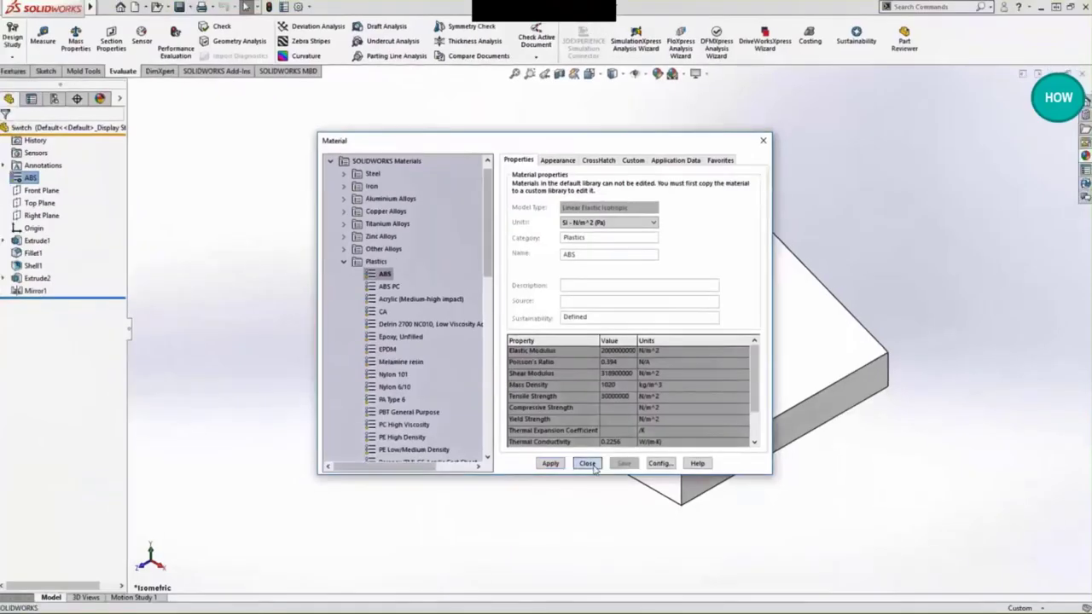
left_click(587, 464)
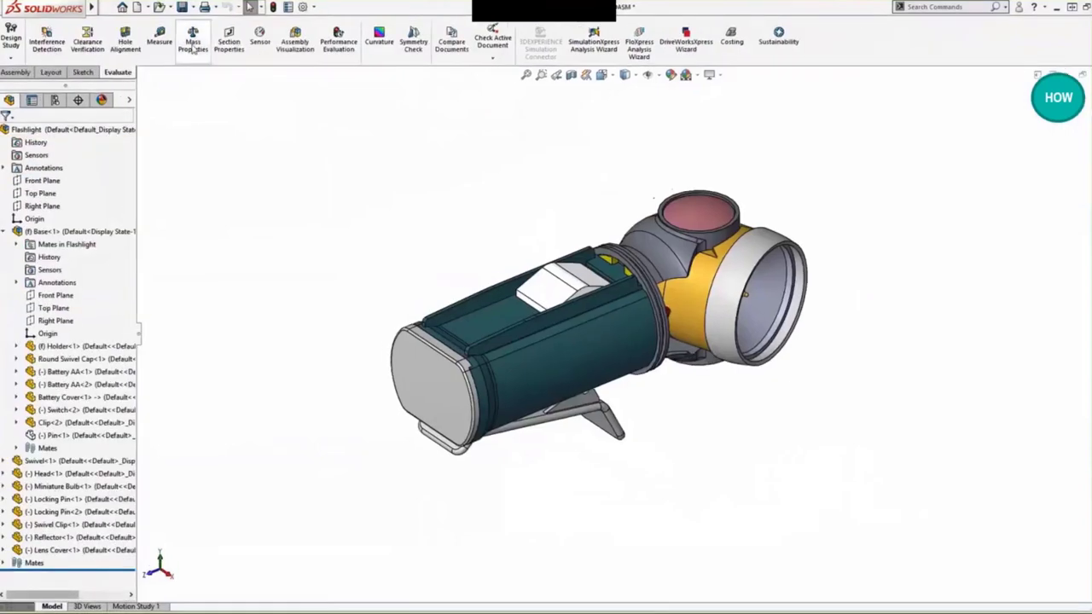
- Open Mass Properties for the Flashlight assembly, showing 0.398 pounds
left_click(193, 41)
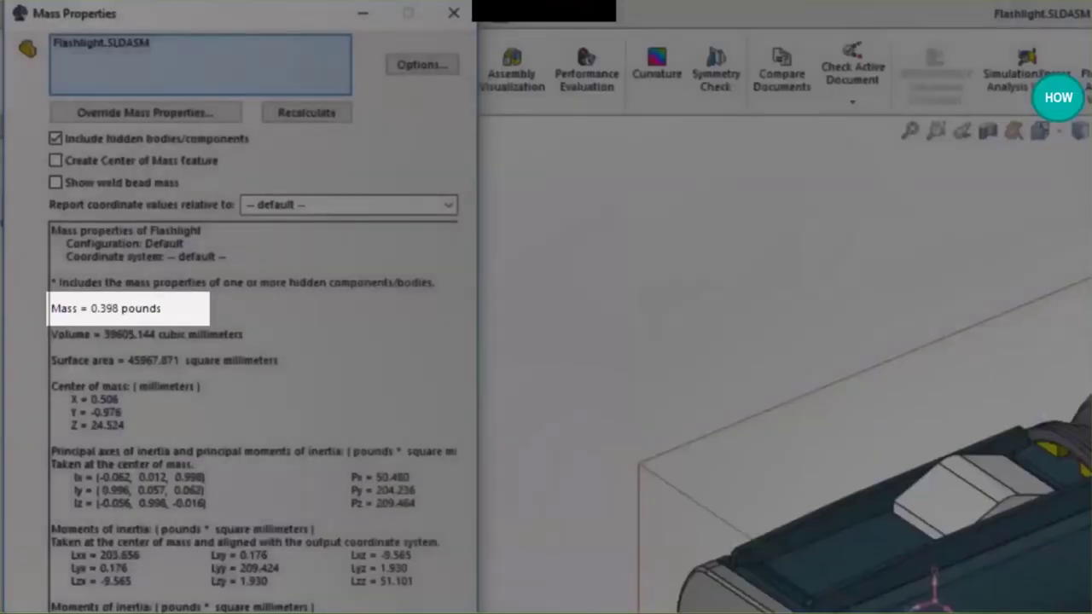
double_click(102, 308)
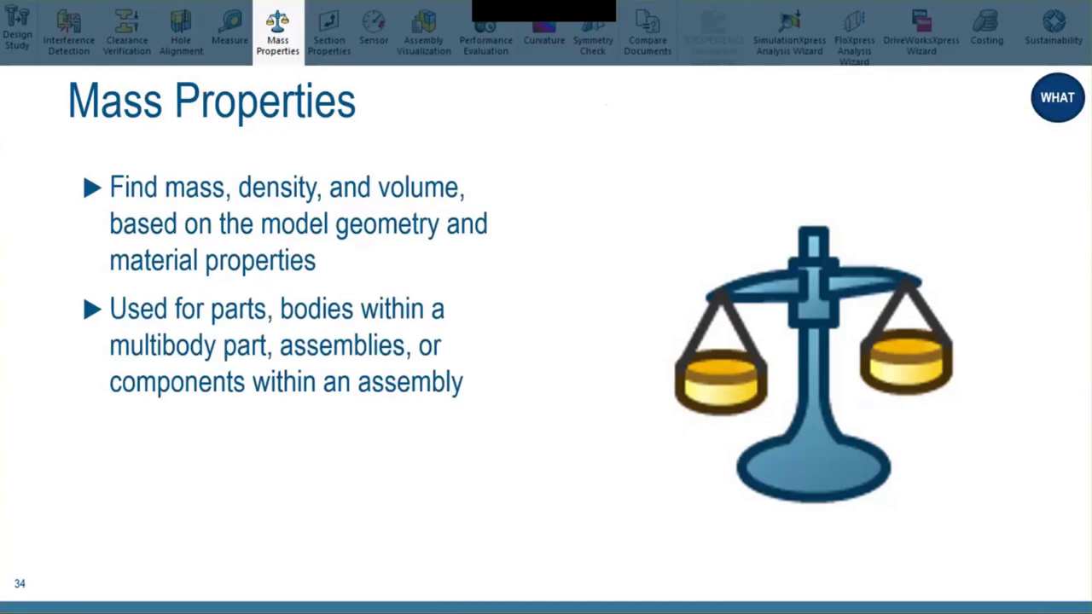
- Advance past the Mass Properties slide back to the Flashlight assembly
left_click(329, 34)
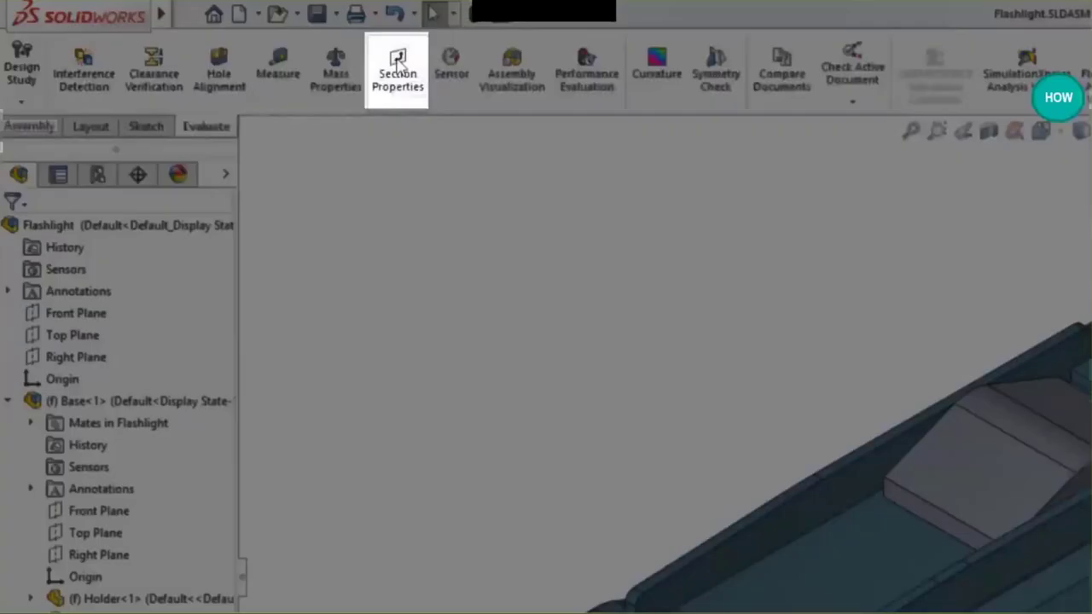
mouse_move(397, 72)
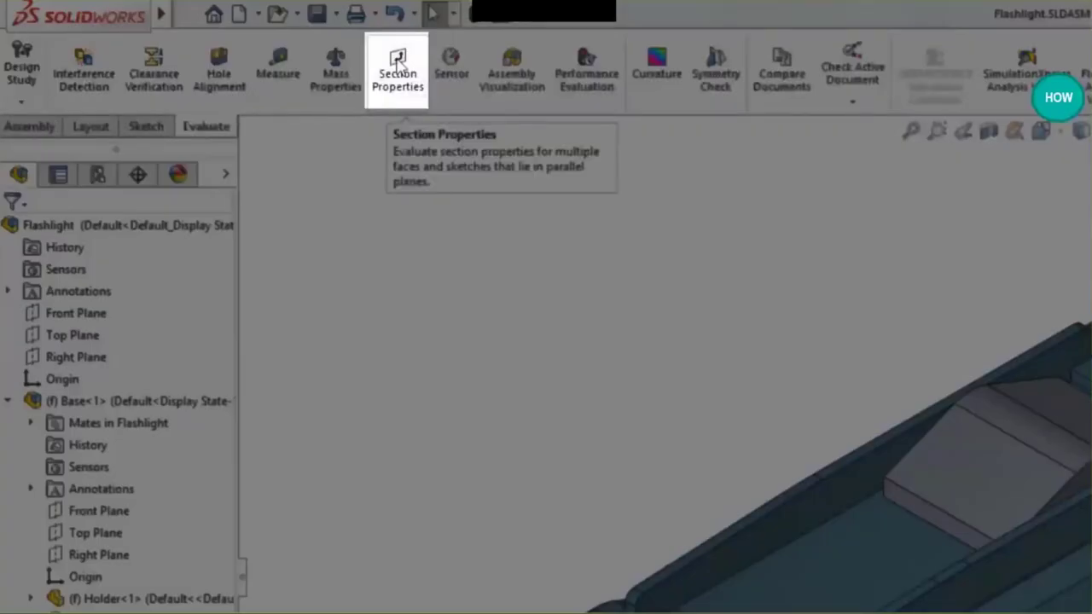
- Compute section properties for the battery cover and swivel faces (836.999 mm²), then close
left_click(397, 70)
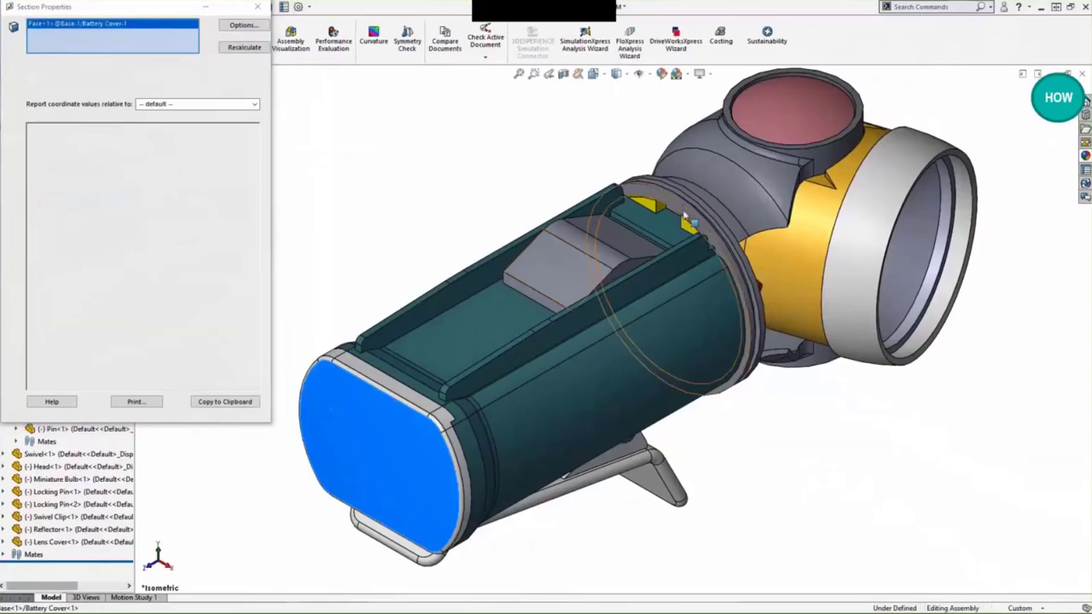
left_click(687, 220)
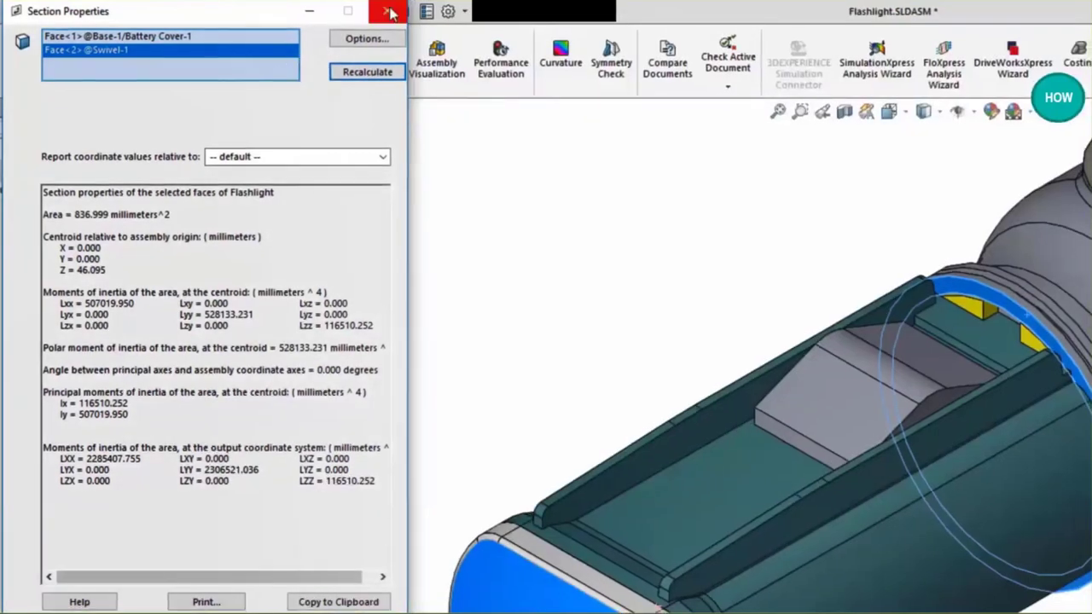
left_click(389, 11)
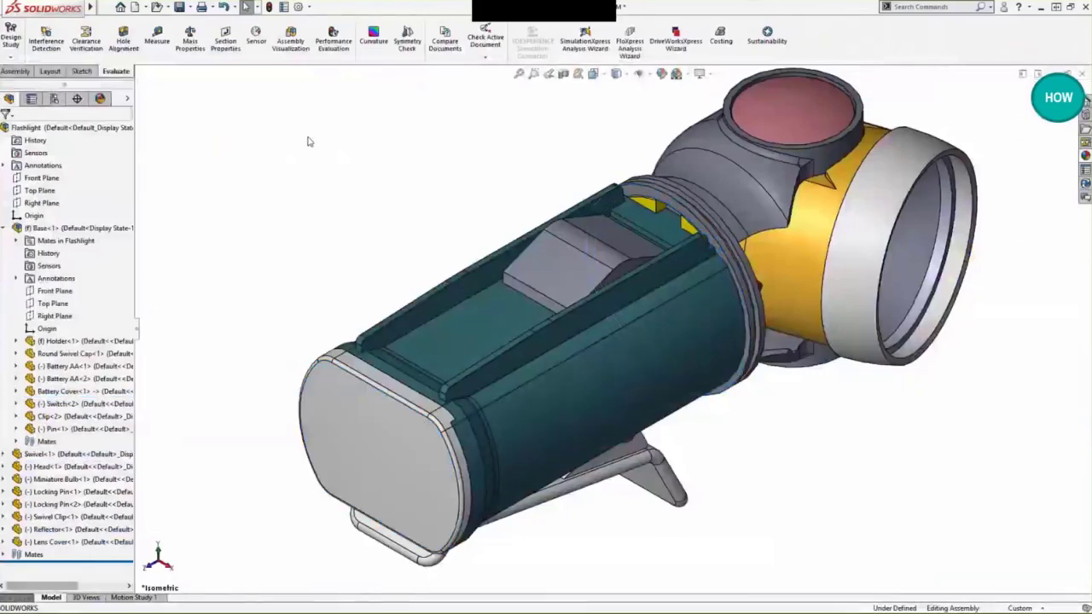
mouse_move(564, 73)
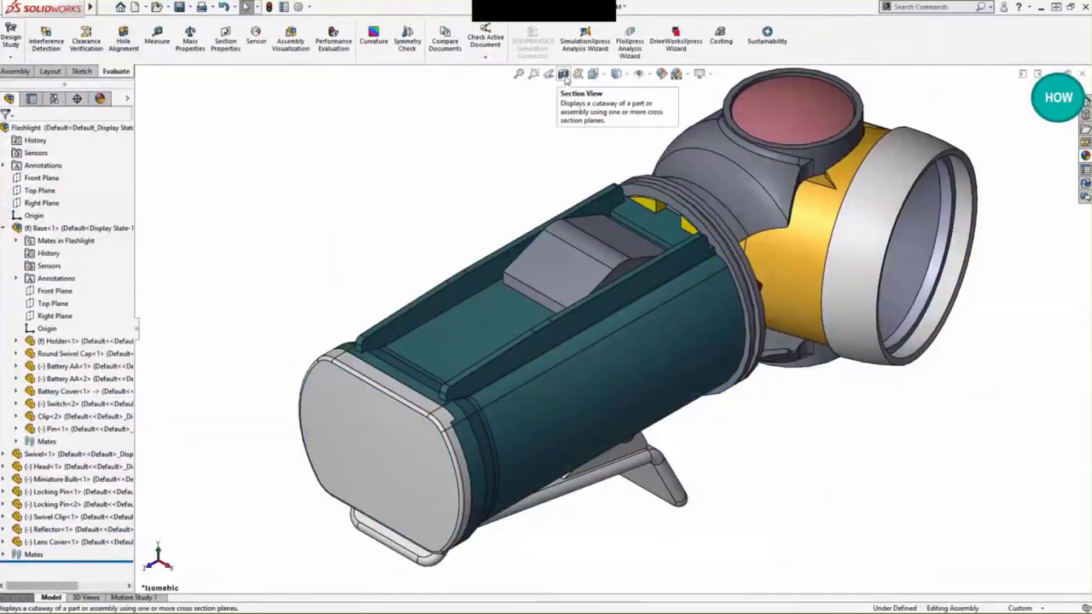
left_click(563, 73)
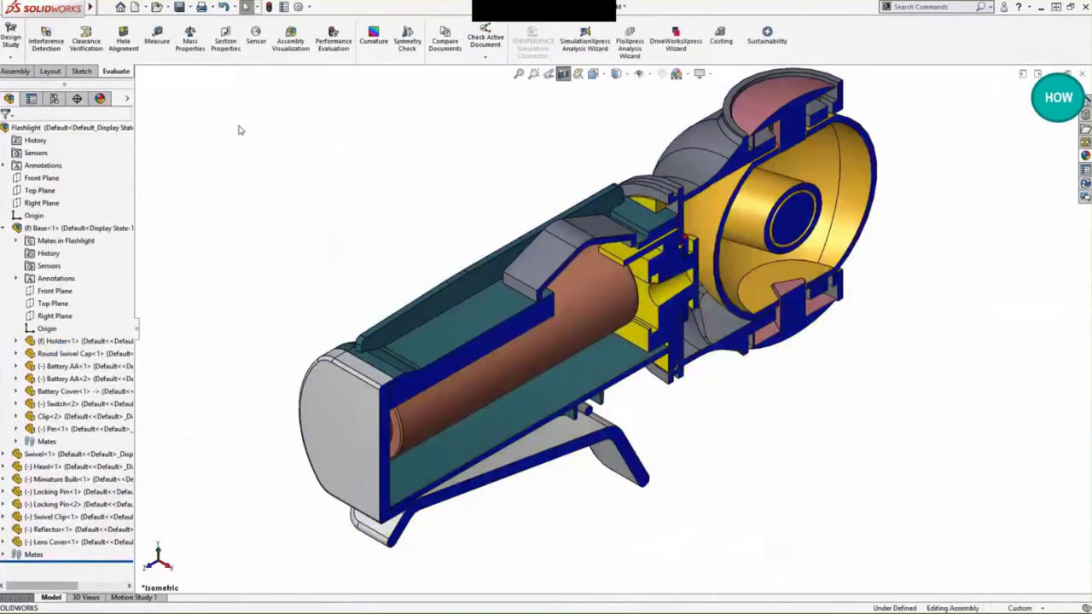
left_click(226, 41)
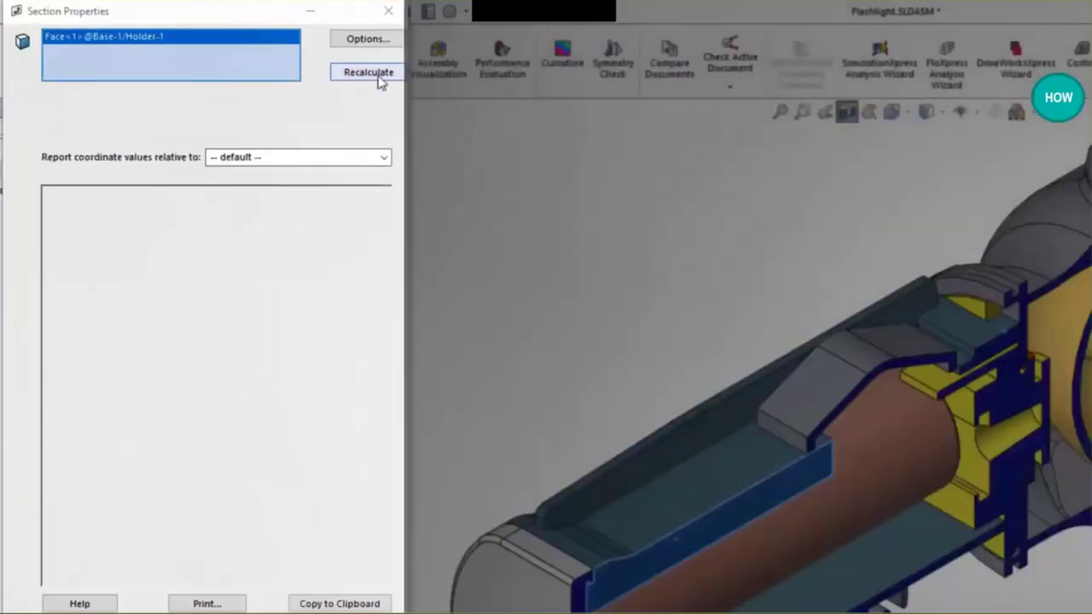
left_click(368, 71)
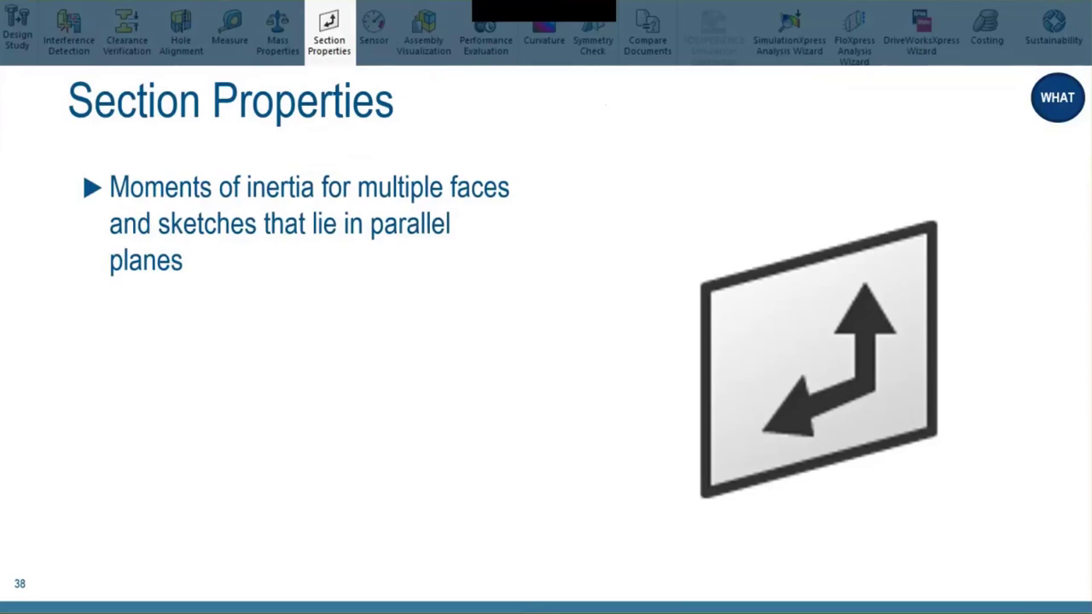
- Advance the slideshow past the Section Properties slide to the sensor demo
left_click(373, 33)
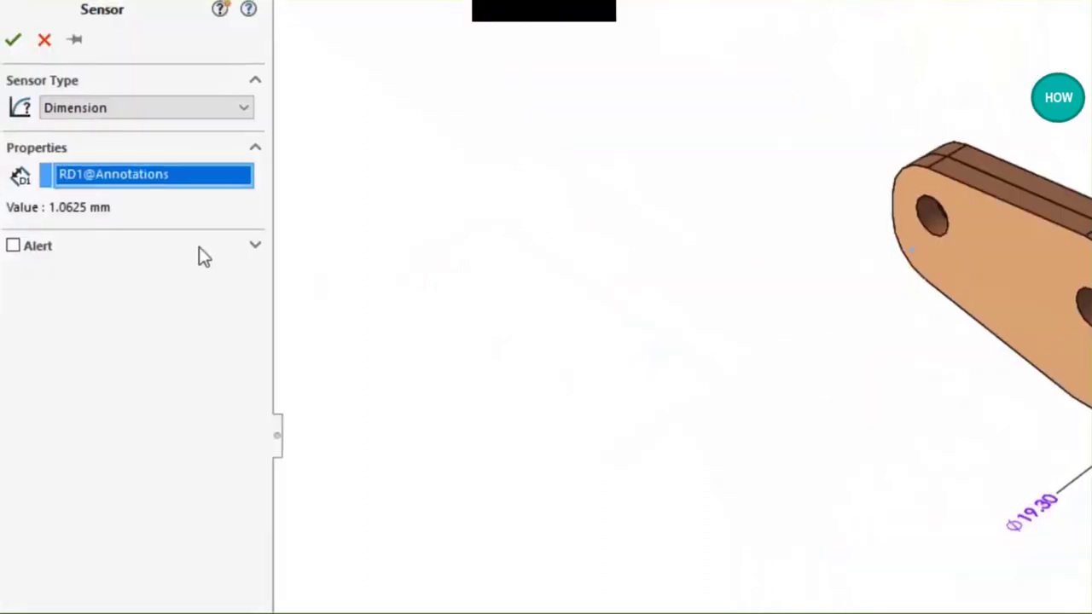
- Make the RD1 dimension sensor alert when its value is less than 0.5
left_click(14, 246)
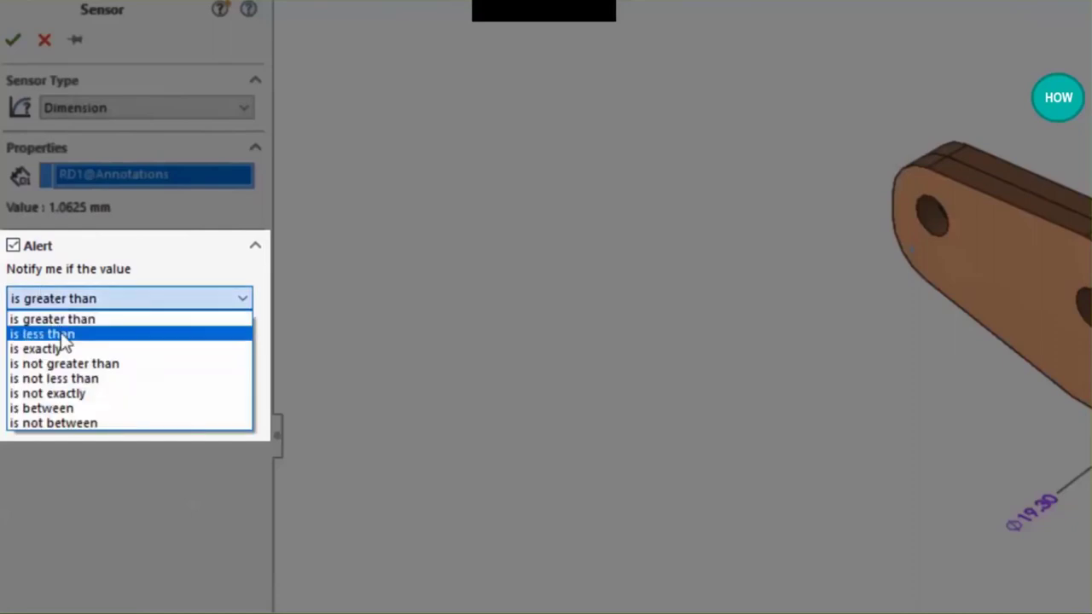
left_click(41, 334)
type("0.5")
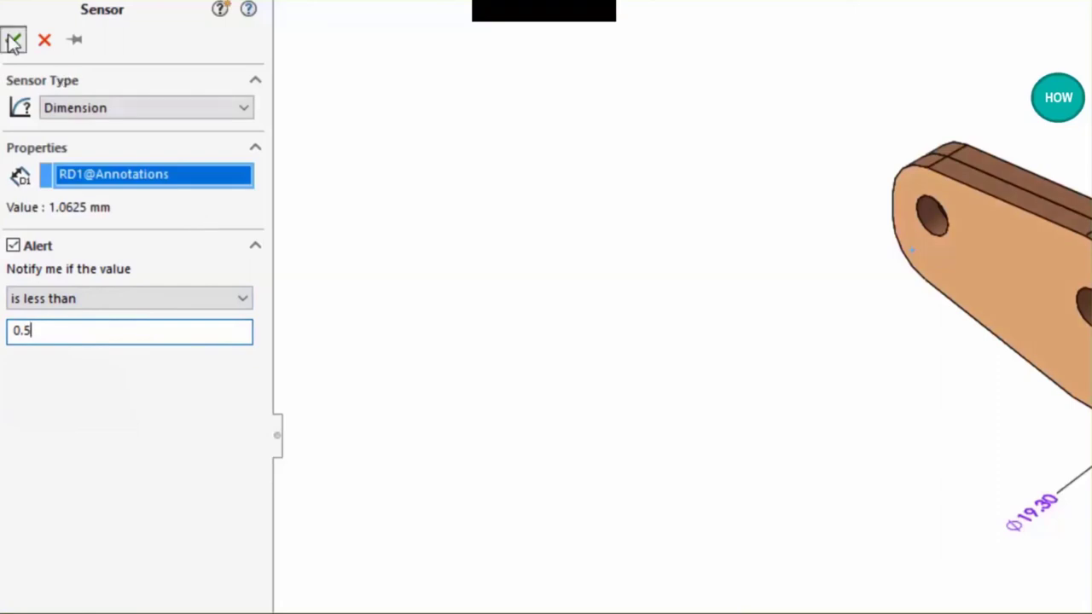
left_click(14, 40)
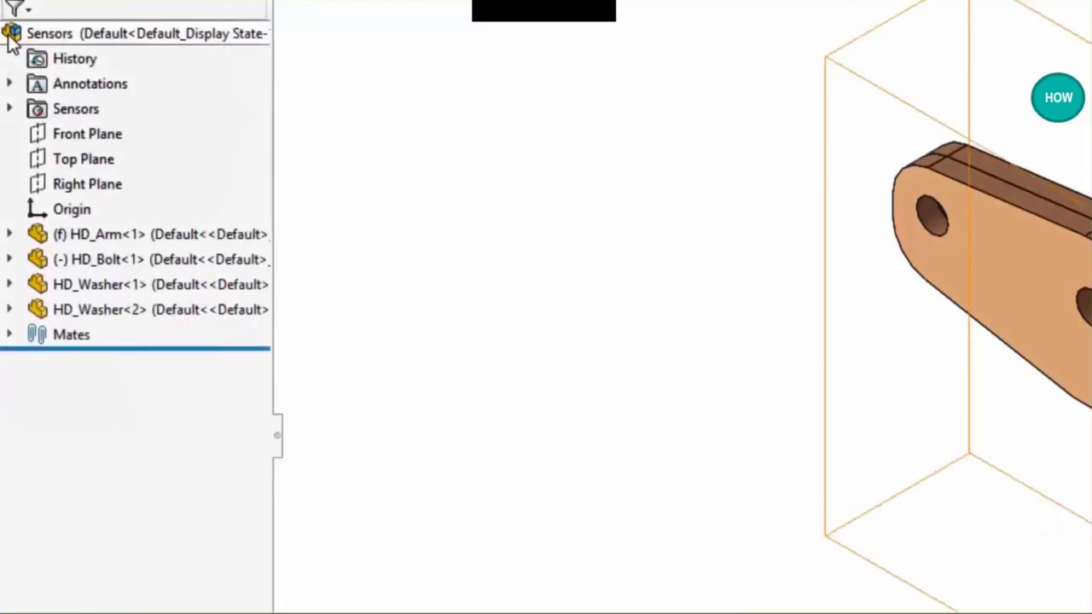
- Set sensor notifications to warn every 5 rebuilds and every 5 saves
right_click(76, 108)
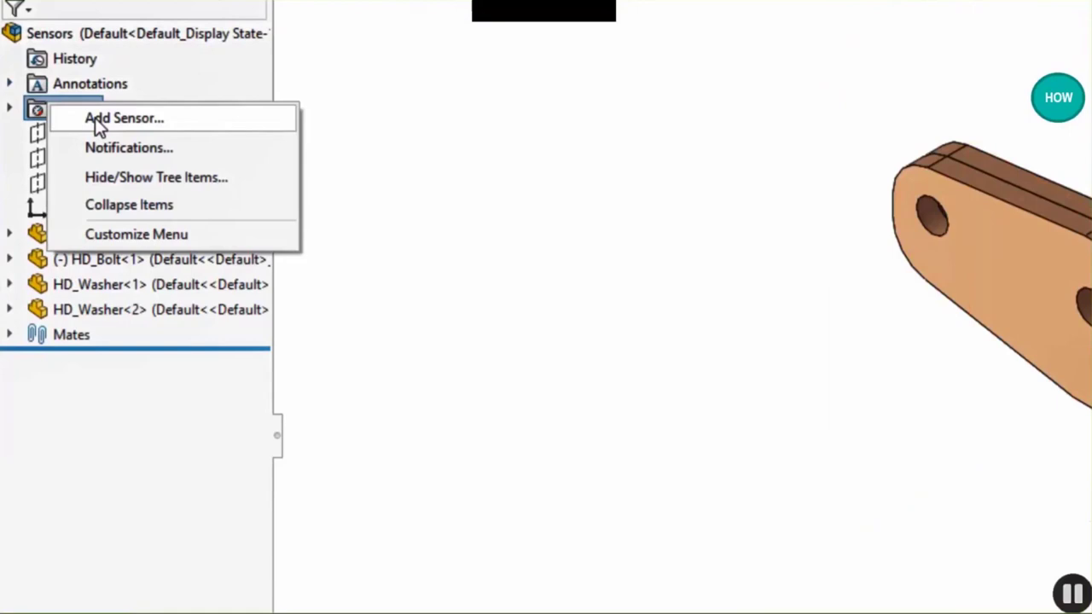
left_click(123, 118)
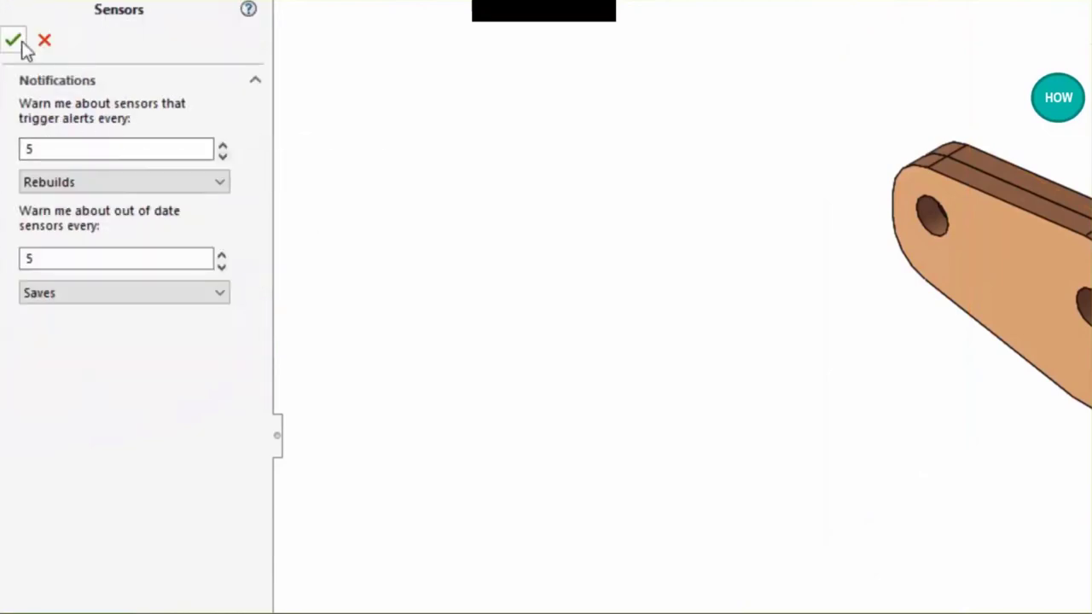
left_click(13, 40)
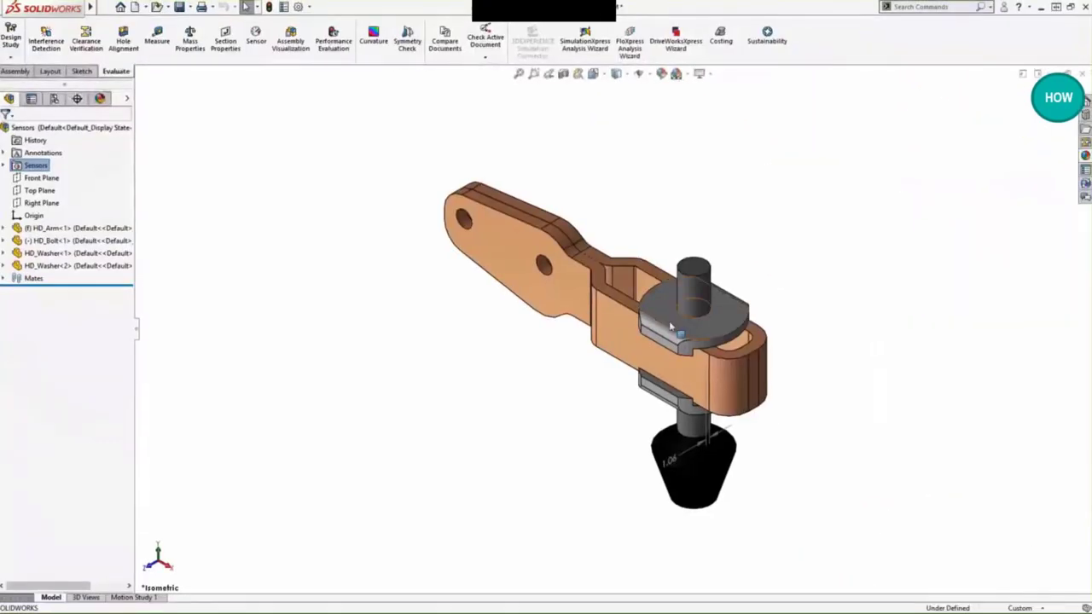
- Change the cone dimension to 0.313 to trip the alert, then restore 0.563
left_click(64, 253)
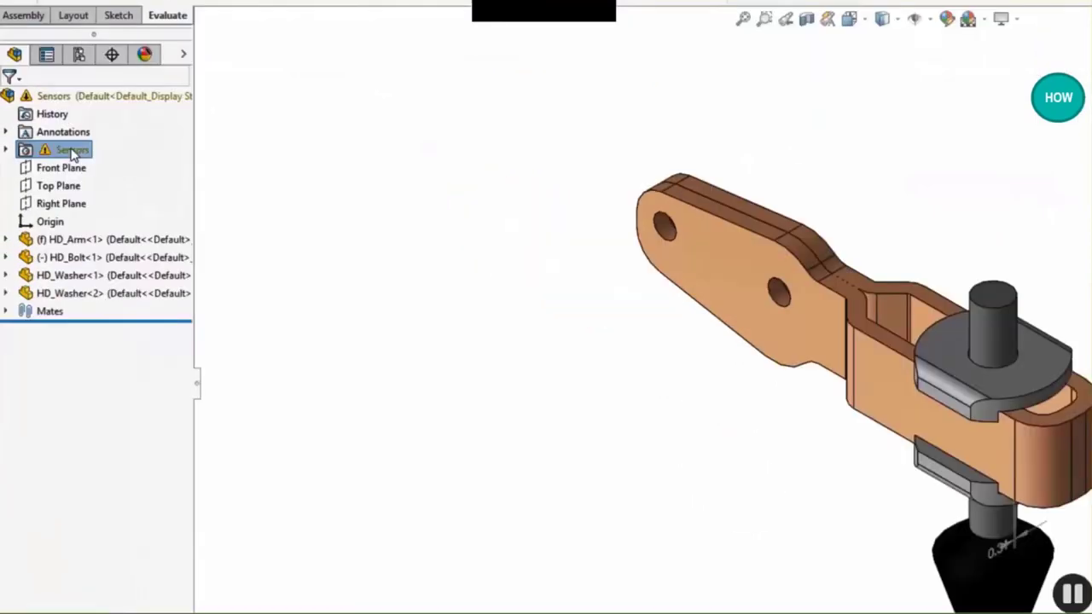
mouse_move(72, 147)
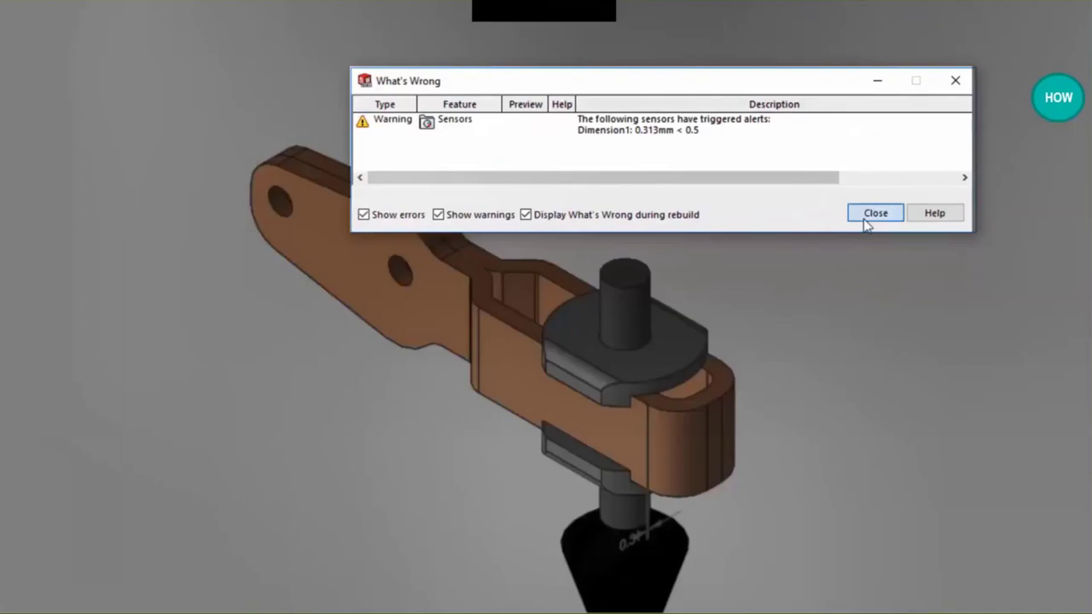
left_click(875, 212)
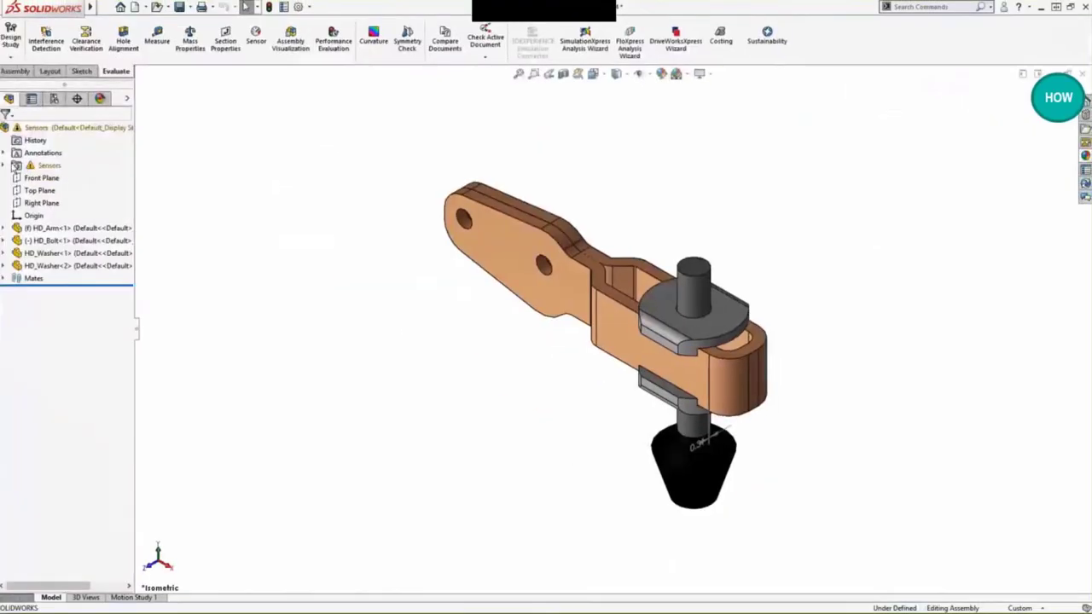
left_click(9, 164)
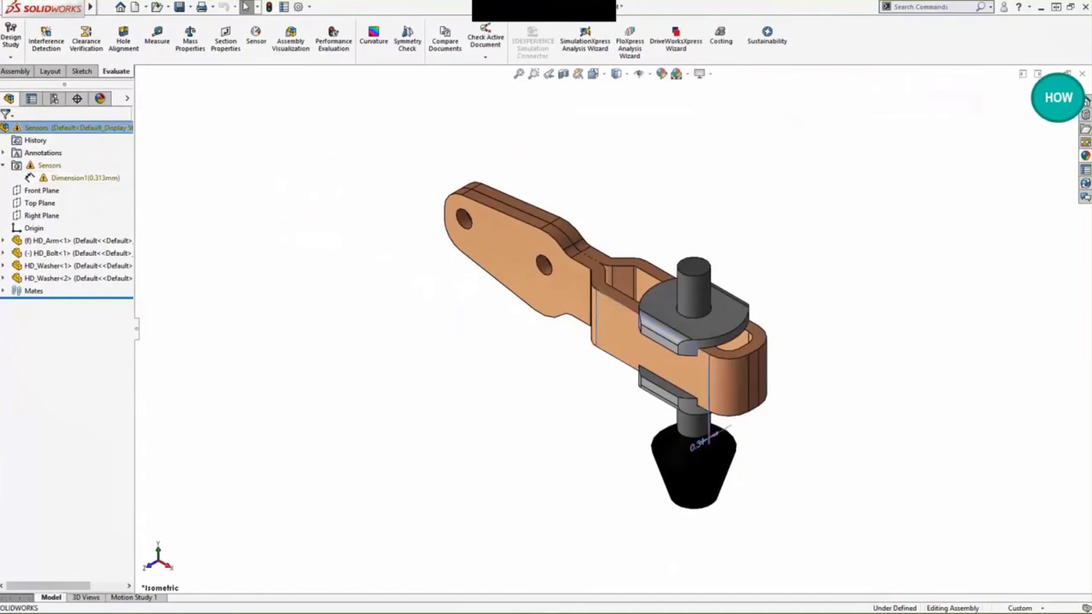
left_click(683, 329)
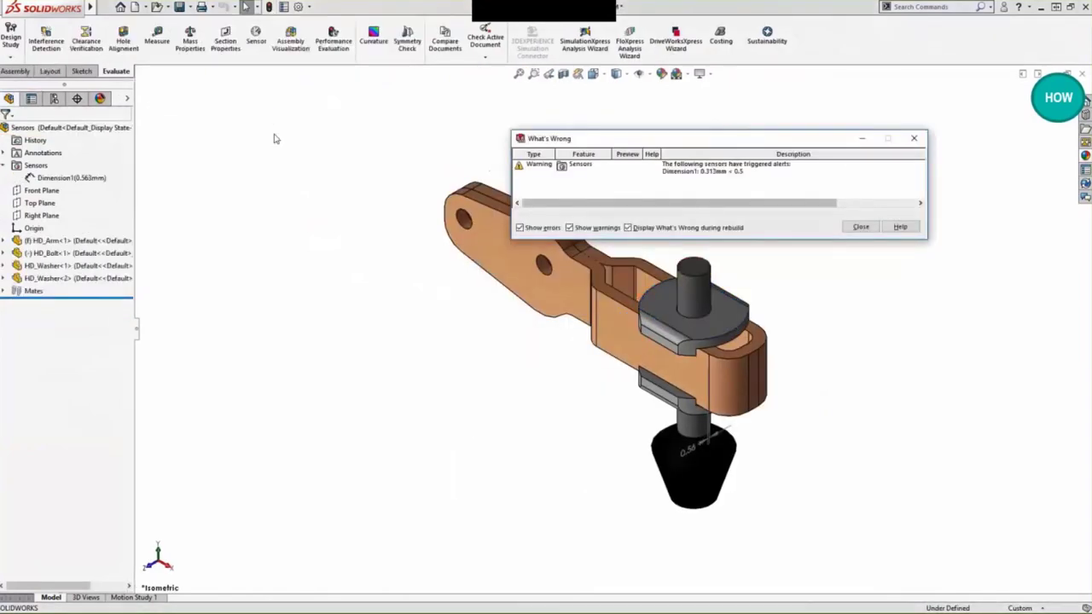
left_click(860, 227)
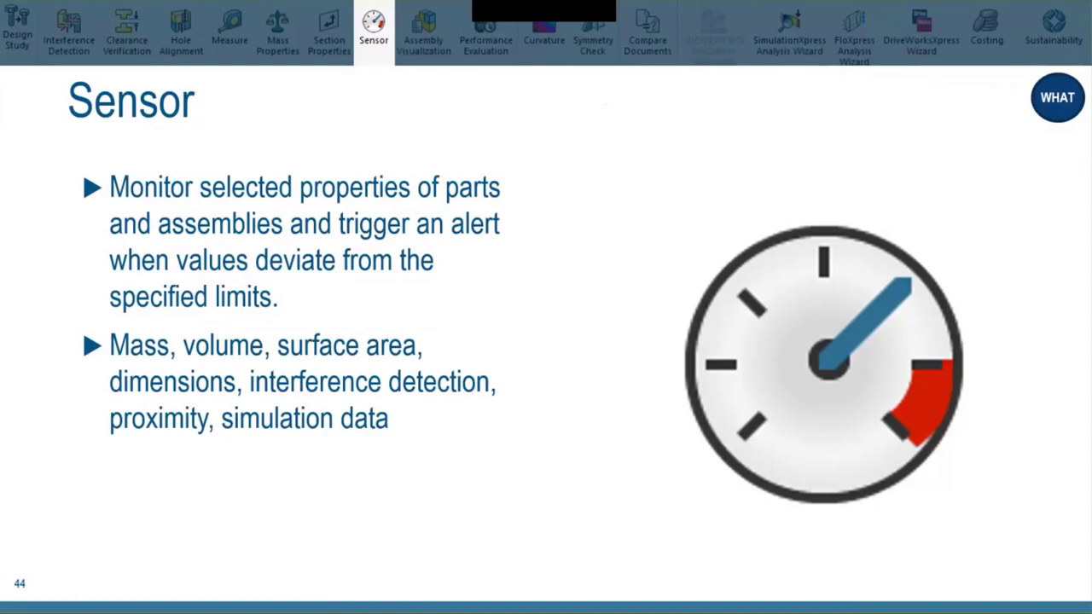
- Advance through the Assembly Visualization slide to the grill assembly demo
left_click(423, 32)
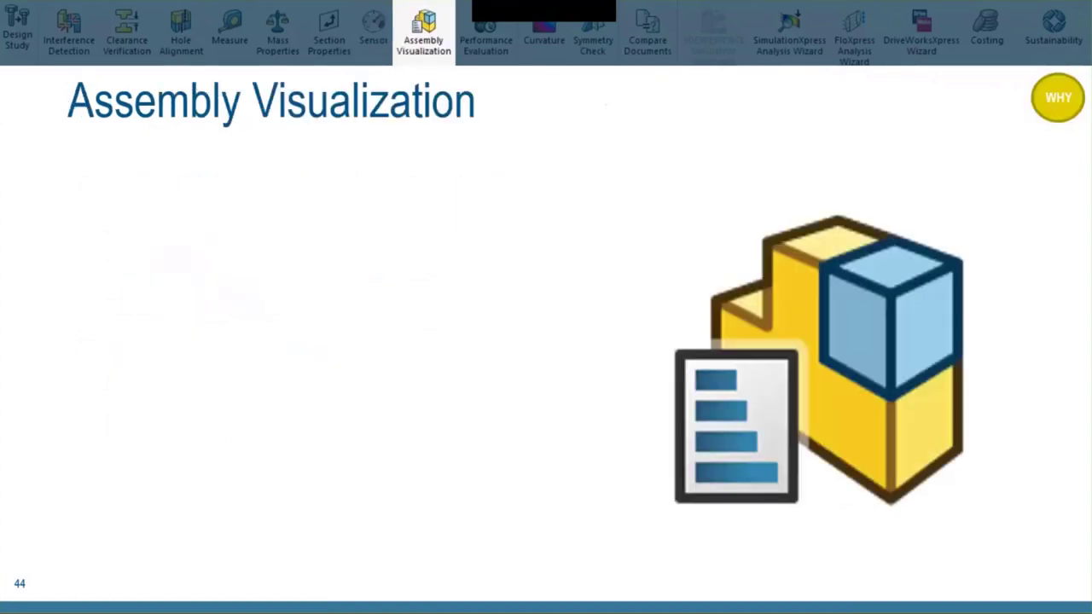
key("right")
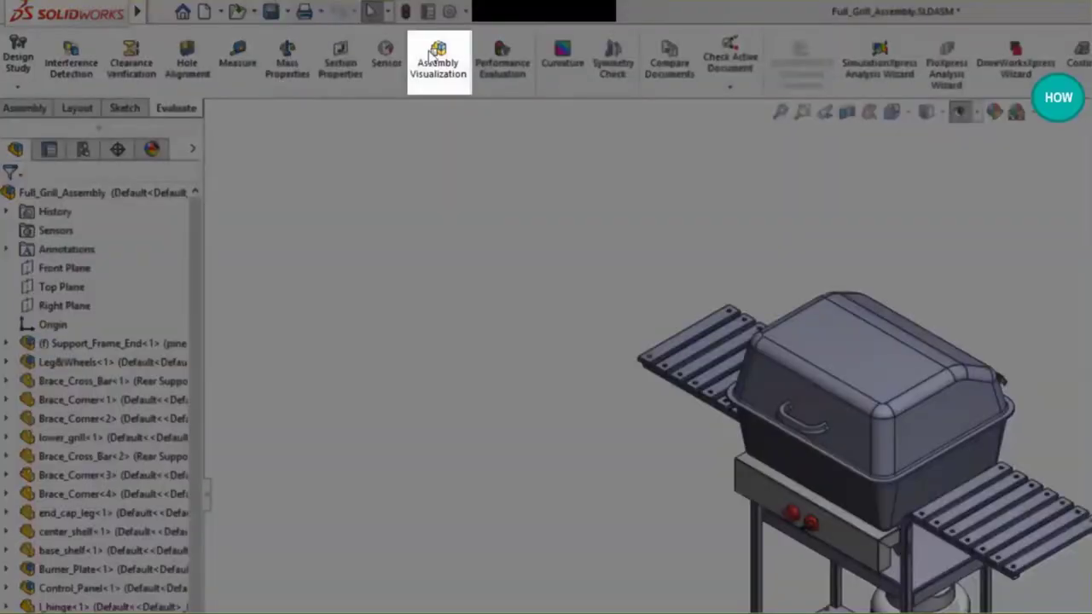
- Open Assembly Visualization and sort grill components by mass, tank first at 15694.3
left_click(437, 58)
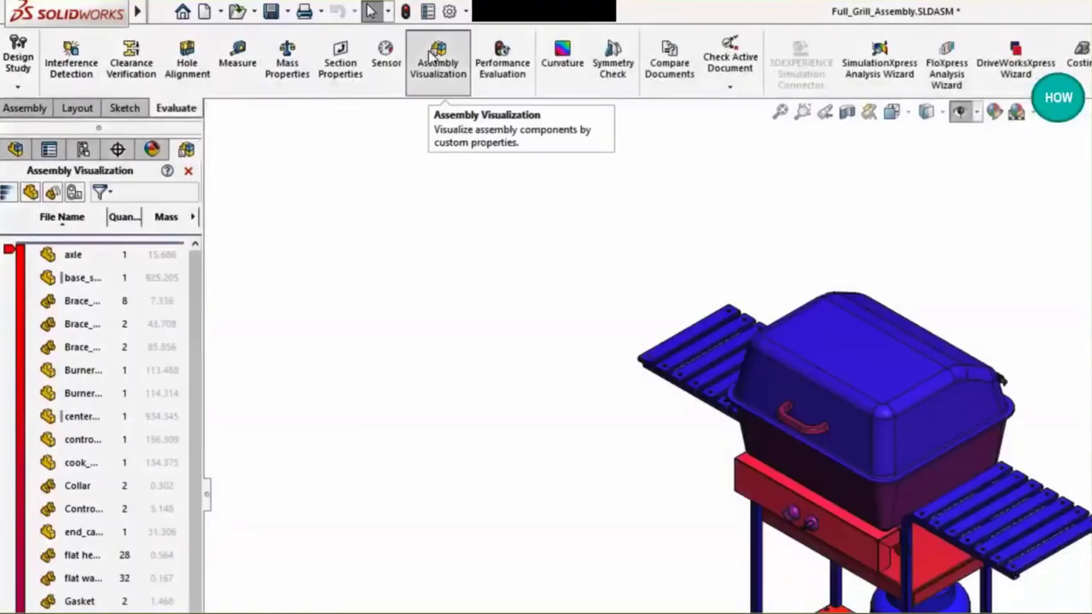
mouse_move(382, 164)
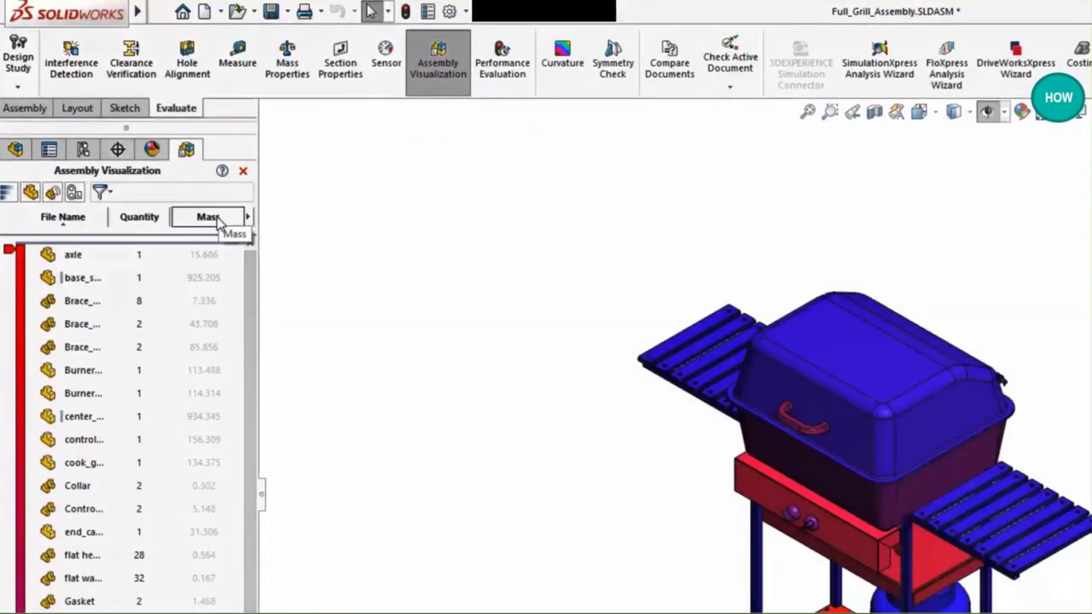
left_click(208, 217)
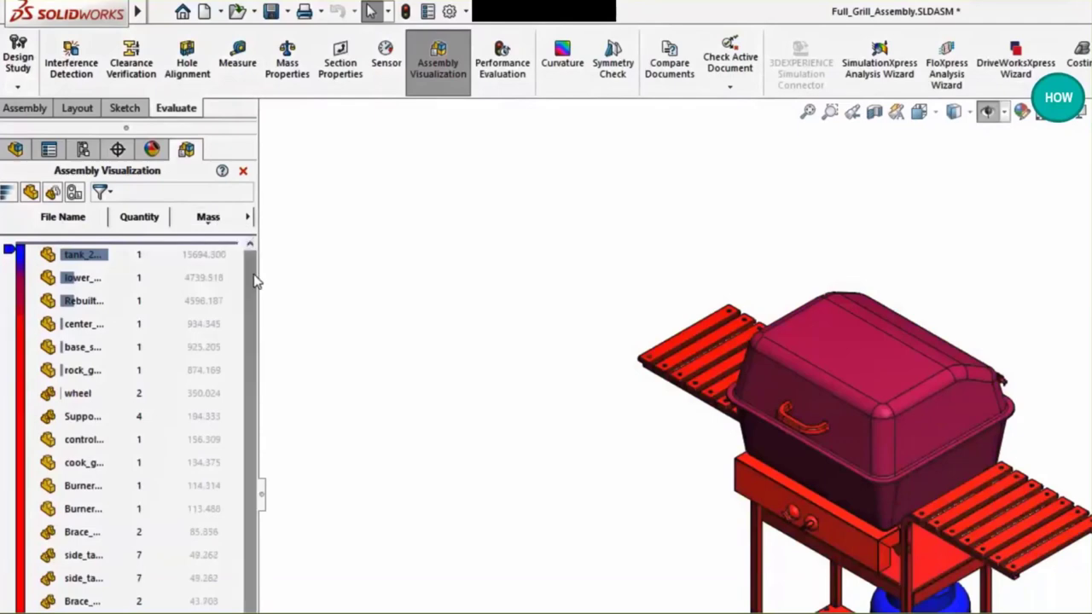
scroll("down", 3)
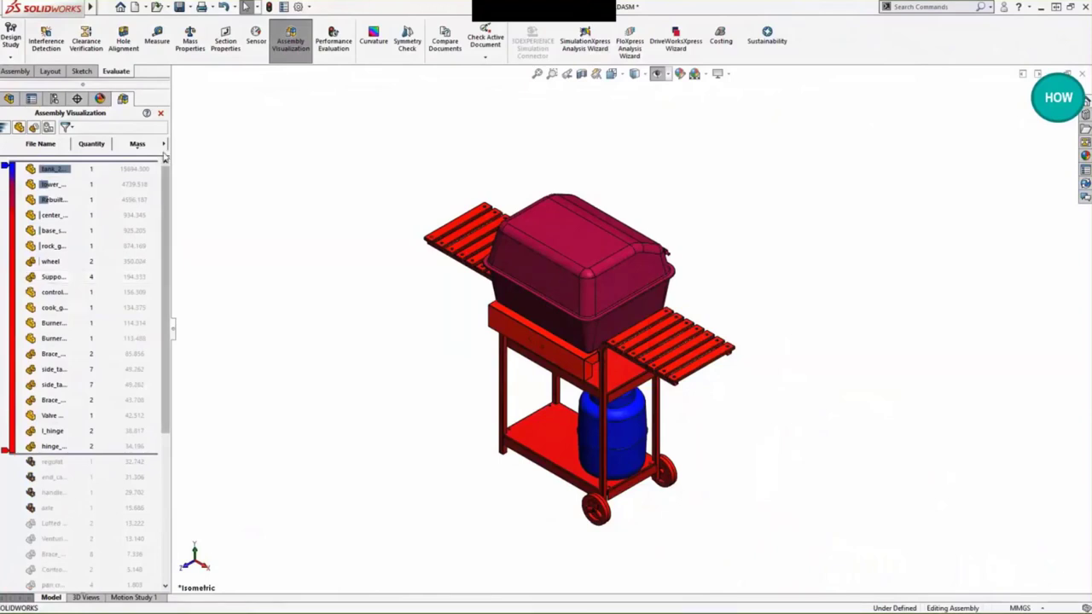
left_click(164, 143)
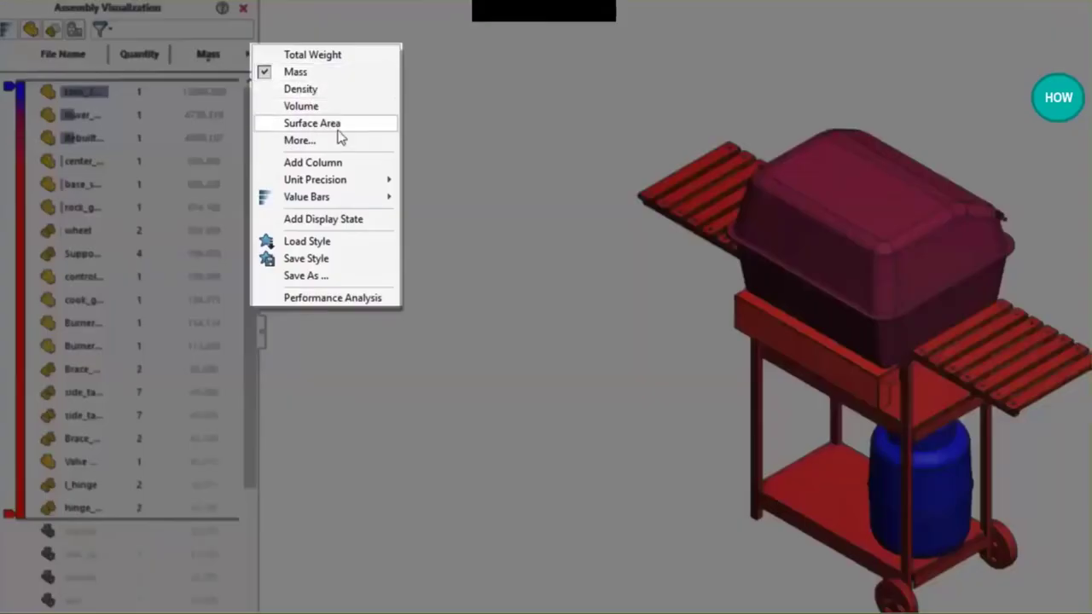
- Add a Quantity × SW-Mass custom column, giving wheels 700.047 and supports 777.332
left_click(313, 162)
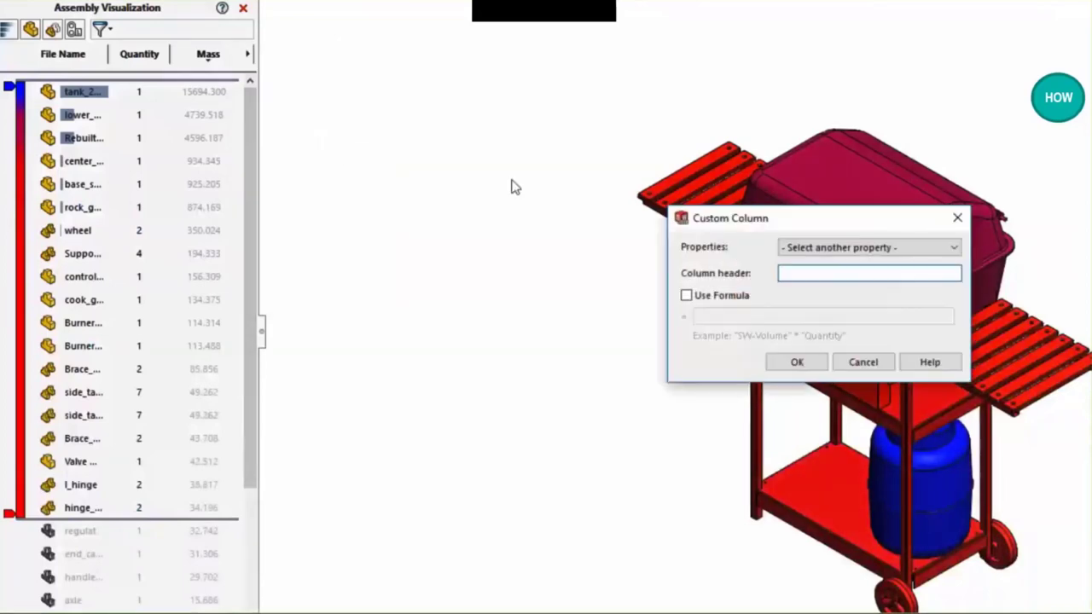
left_click(868, 246)
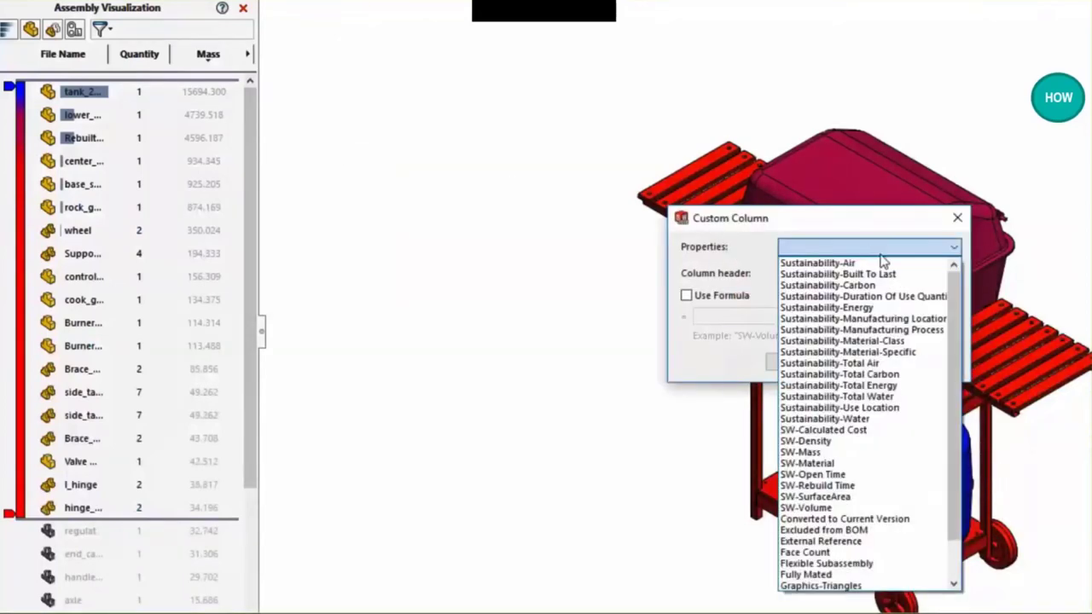
scroll("down", 3)
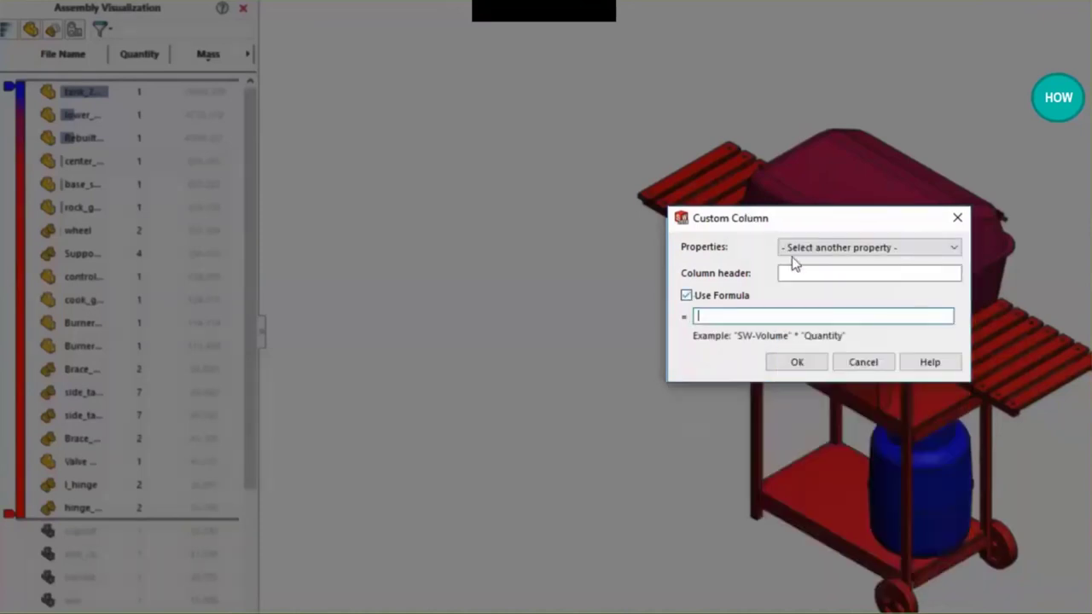
left_click(868, 247)
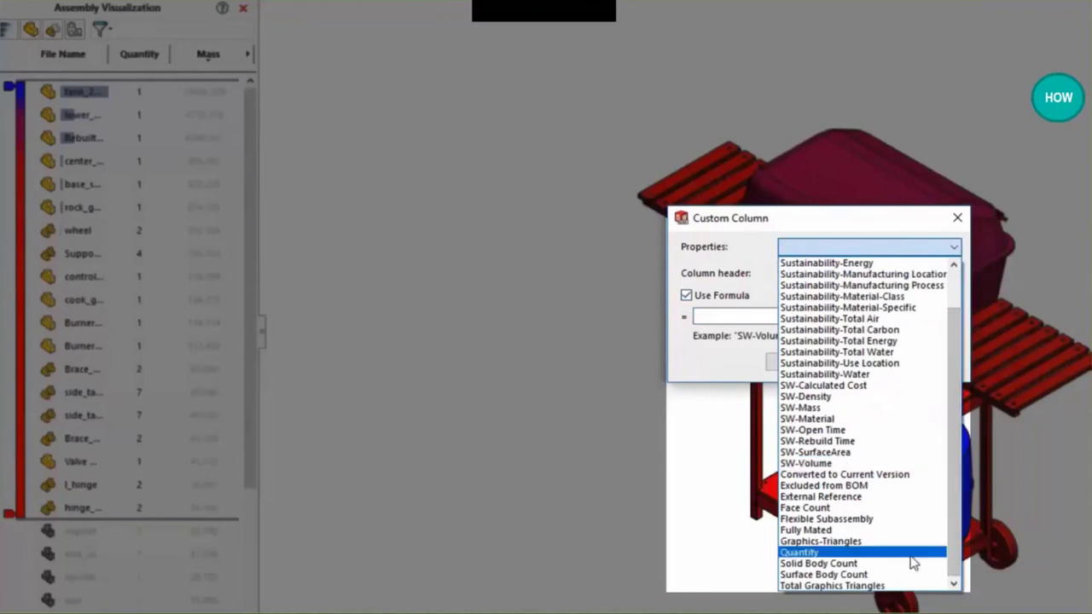
left_click(799, 552)
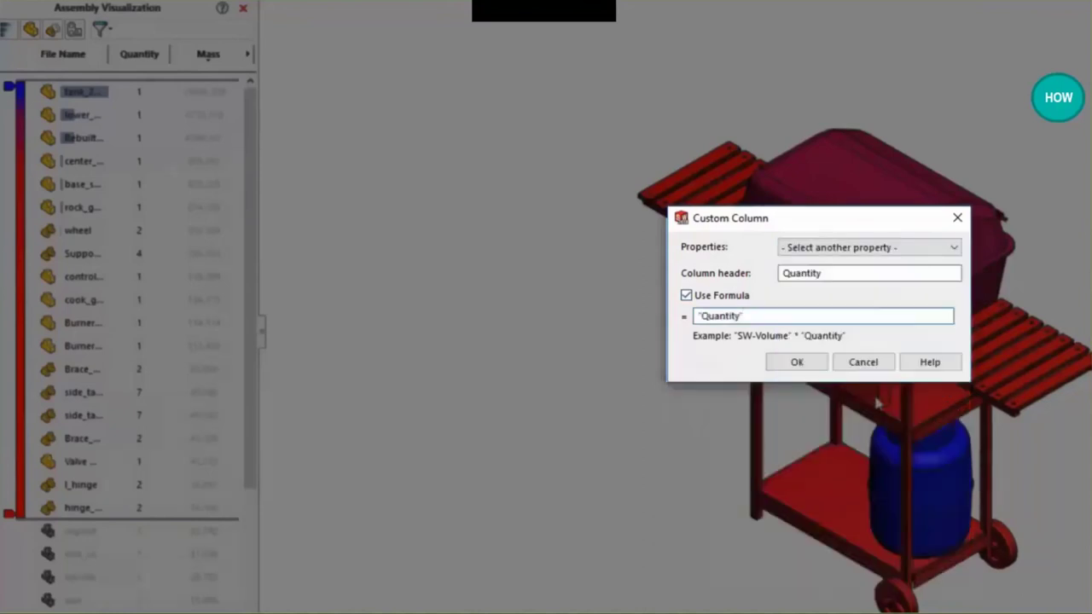
left_click(868, 246)
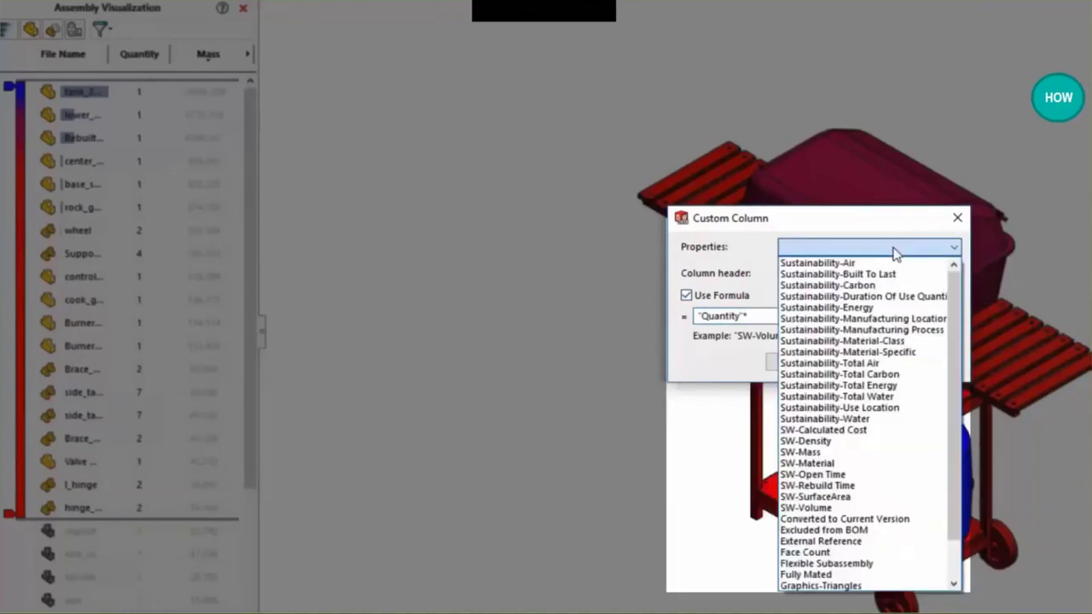
left_click(800, 452)
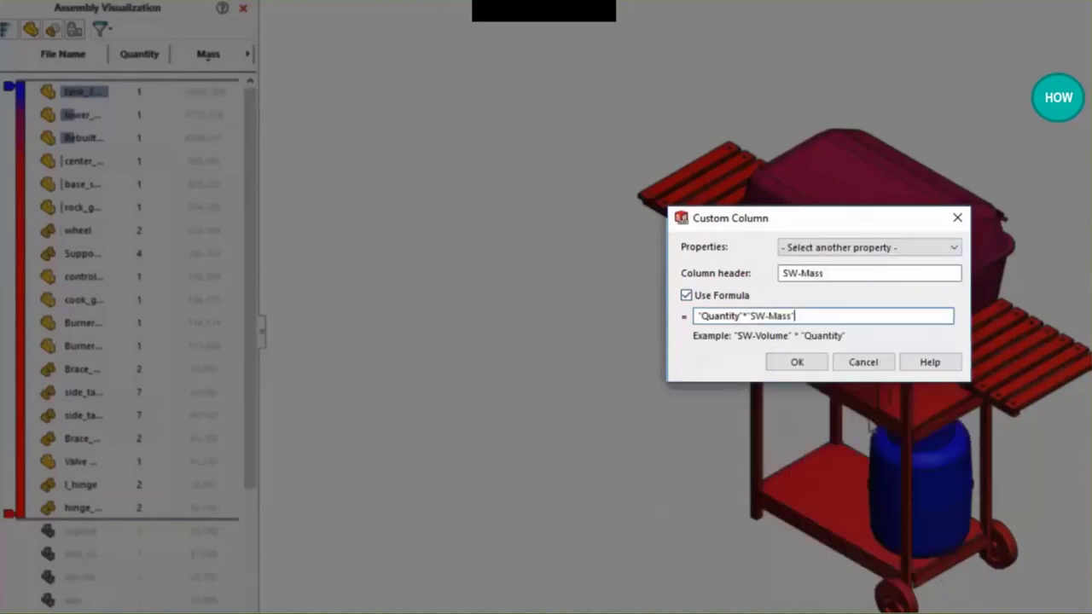
left_click(797, 362)
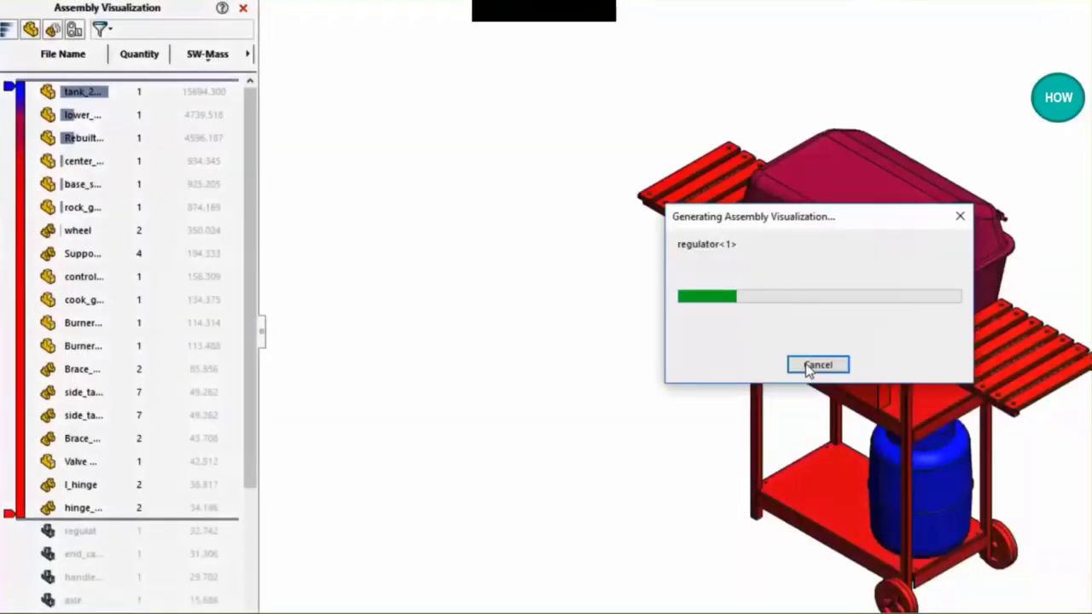
left_click(818, 365)
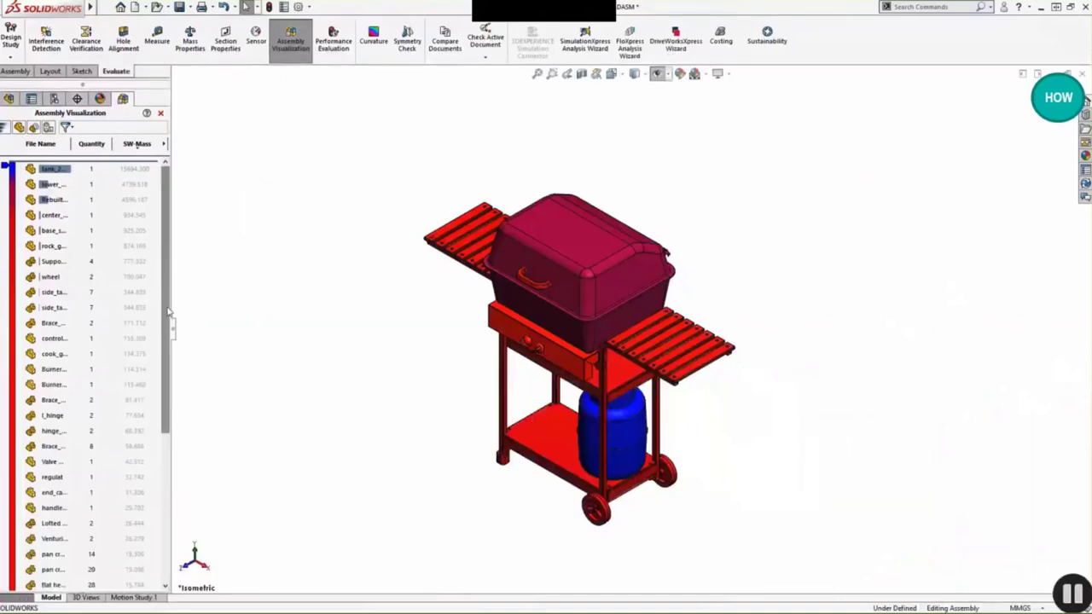
scroll("down", 3)
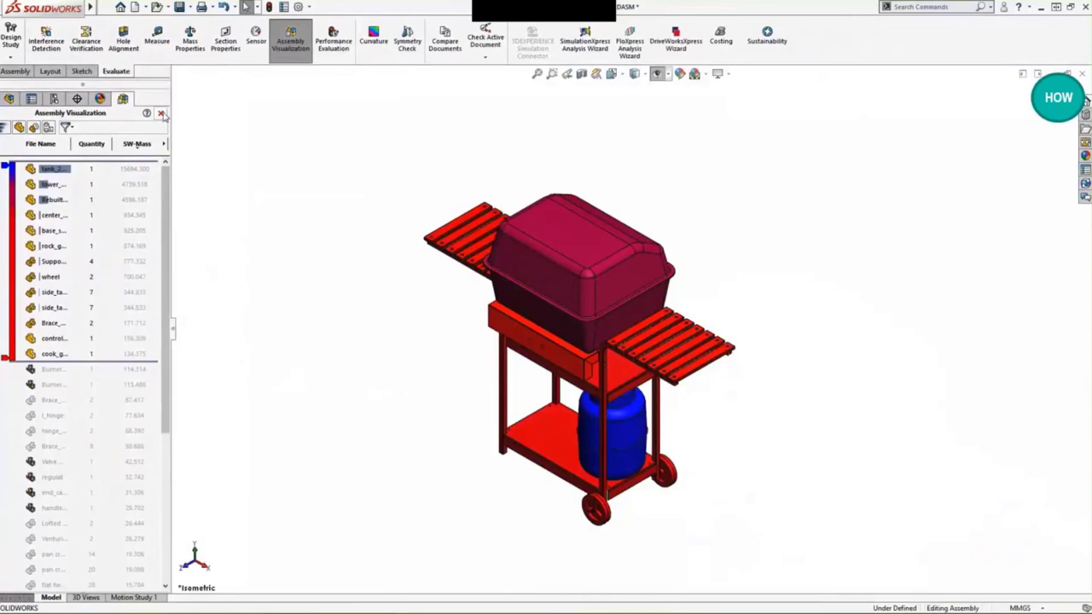
- Exit the mass visualization panel and activate Visualization Display State-1 on the grill
left_click(161, 112)
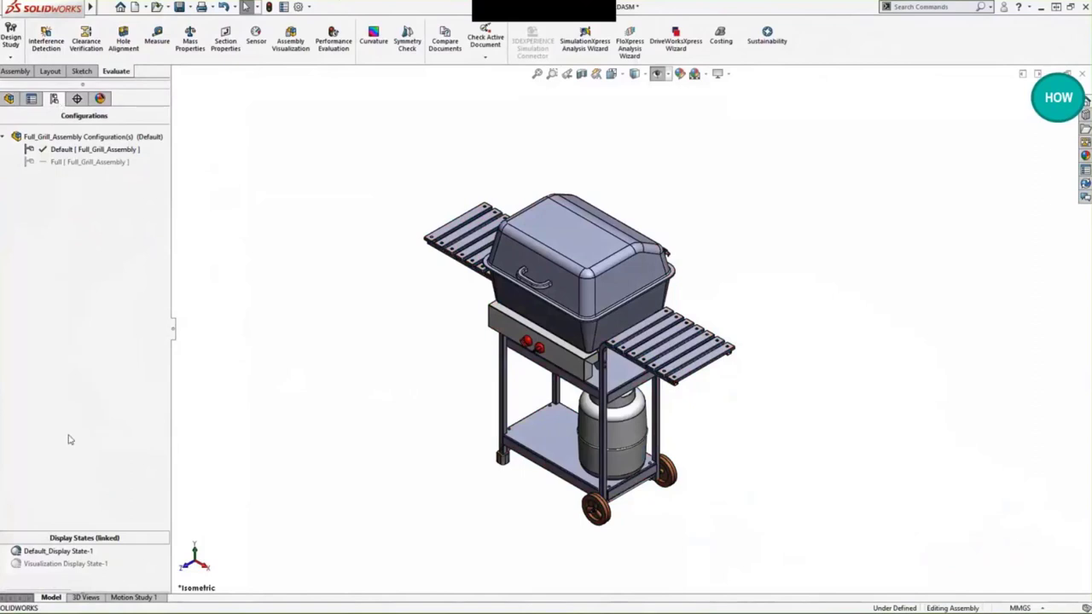
double_click(65, 564)
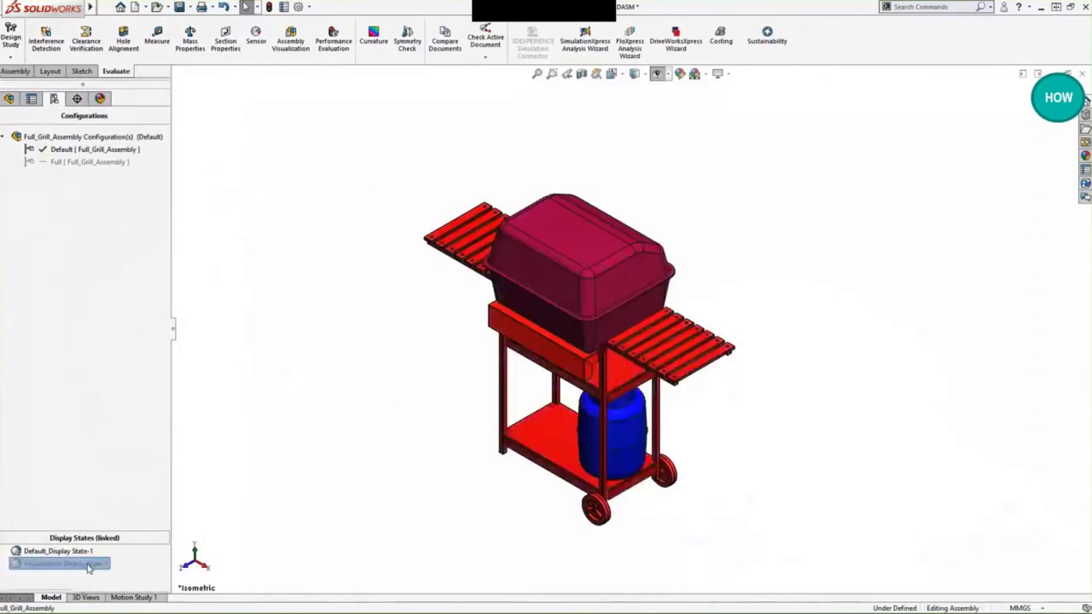
left_click(60, 563)
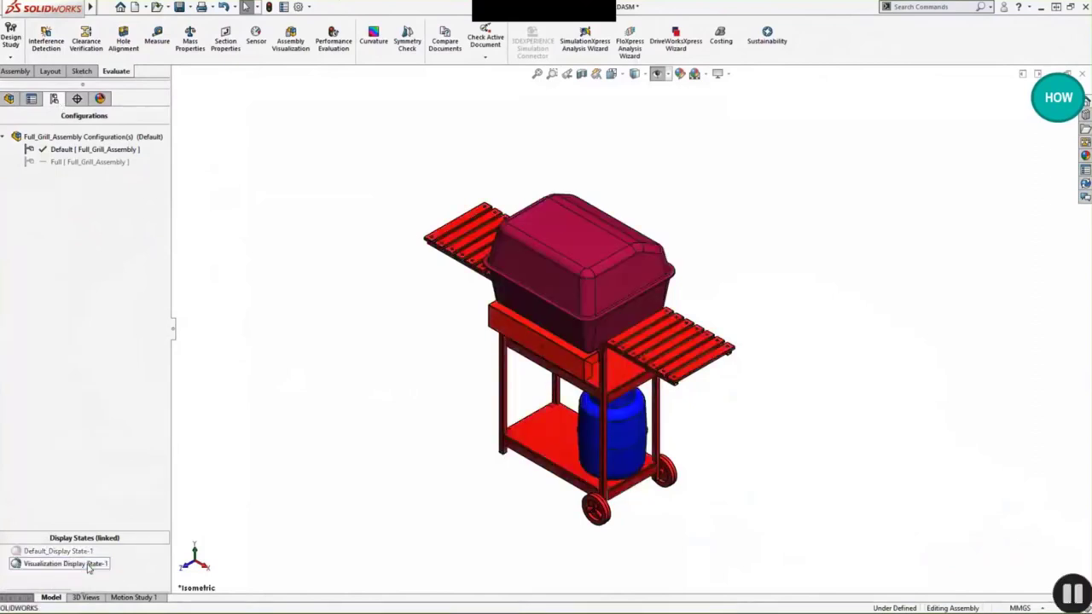
left_click(290, 40)
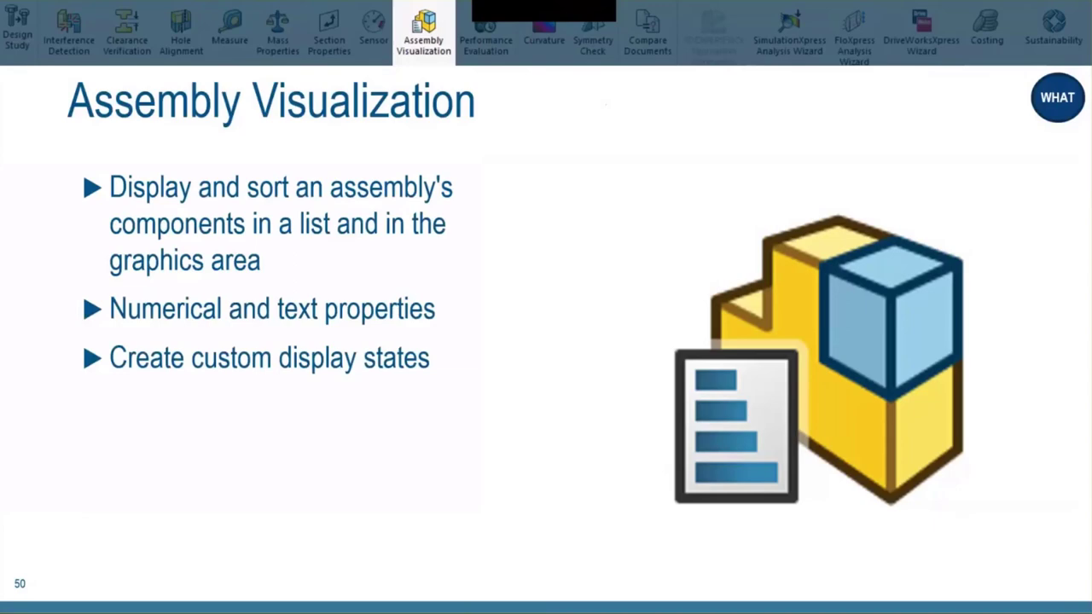
- Advance from slide 50 through the Performance Evaluation slide to the demo
left_click(485, 35)
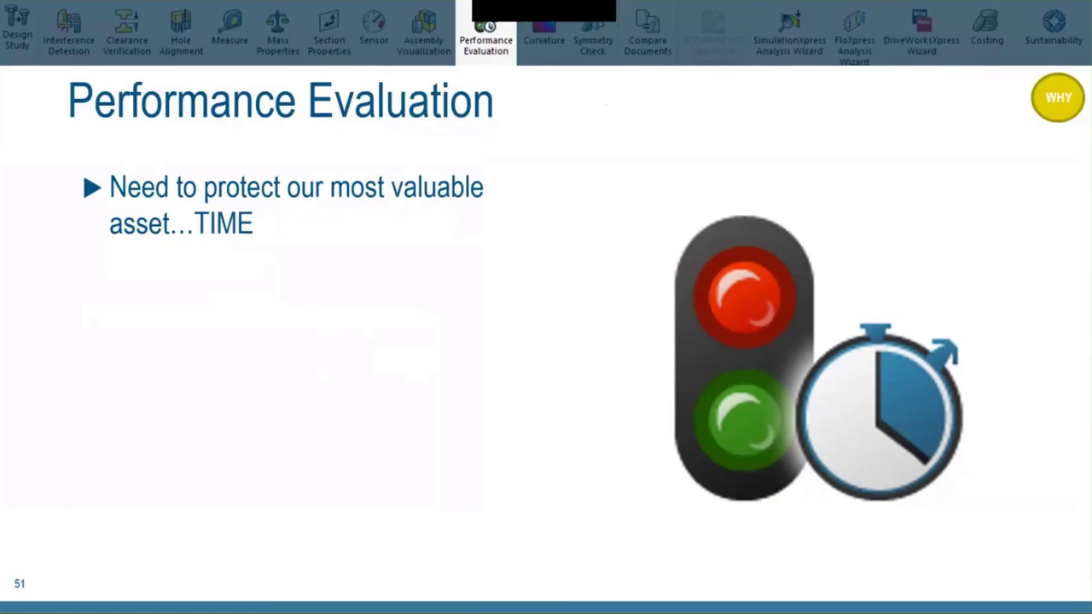
key("Right")
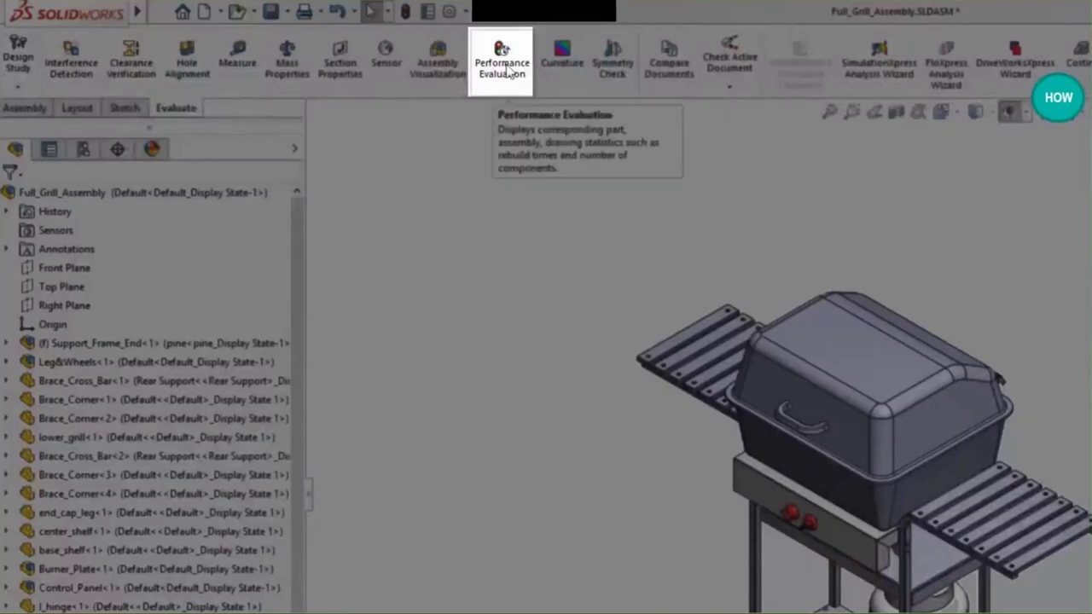
- Run Performance Evaluation on the grill and scroll to Statistics showing 248 components
left_click(501, 62)
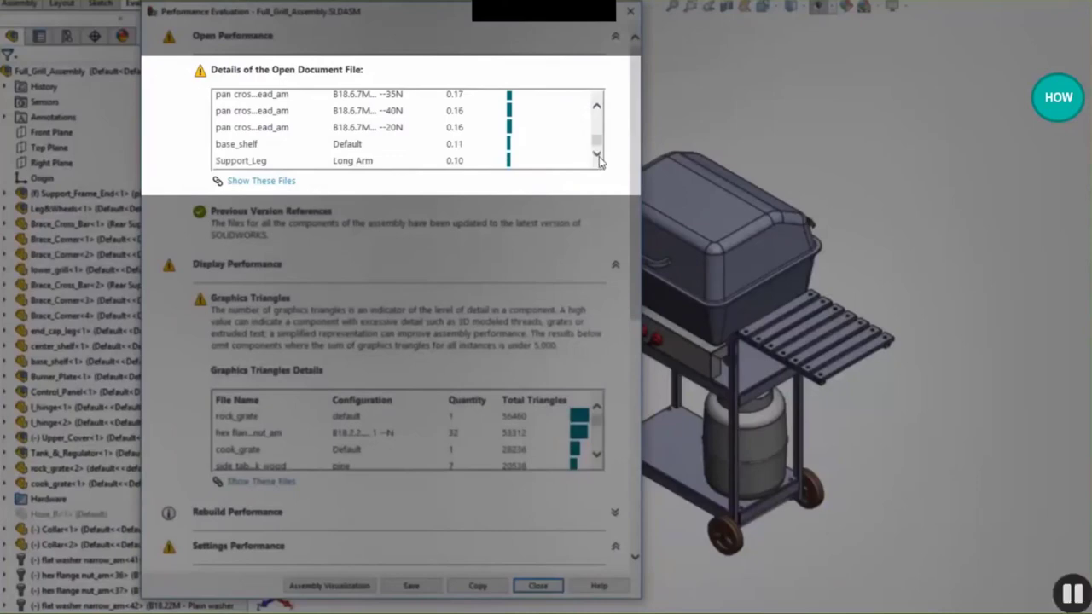
mouse_move(633, 157)
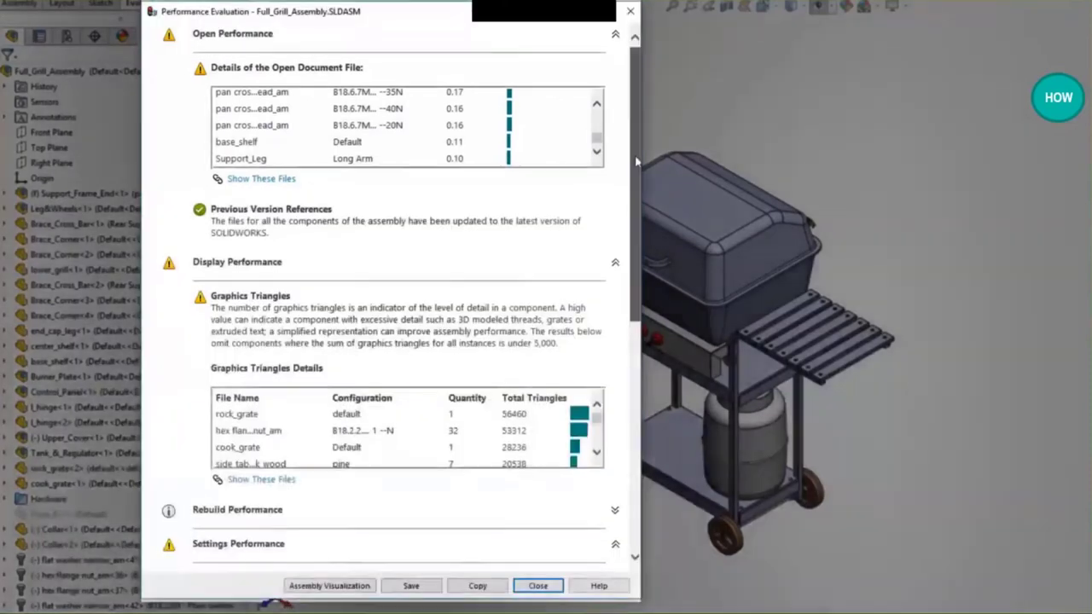
scroll("down", 3)
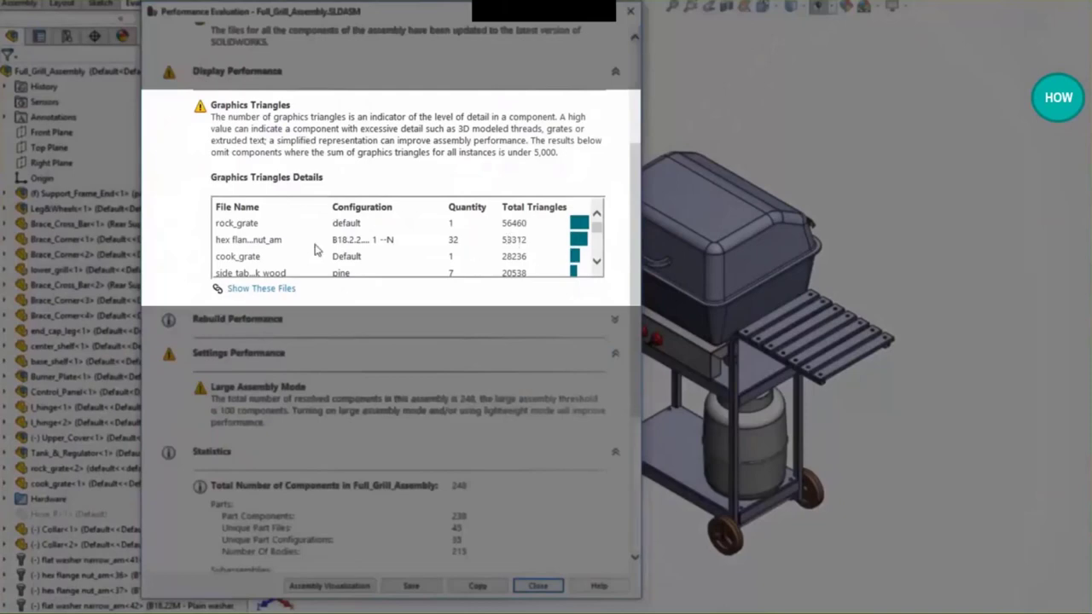
mouse_move(440, 245)
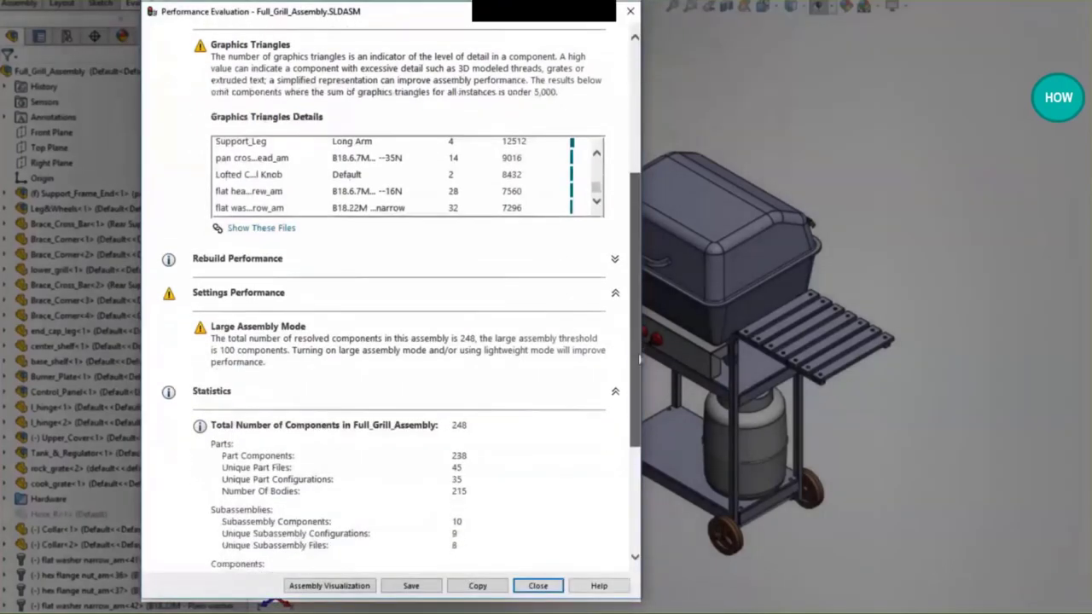
scroll("down", 3)
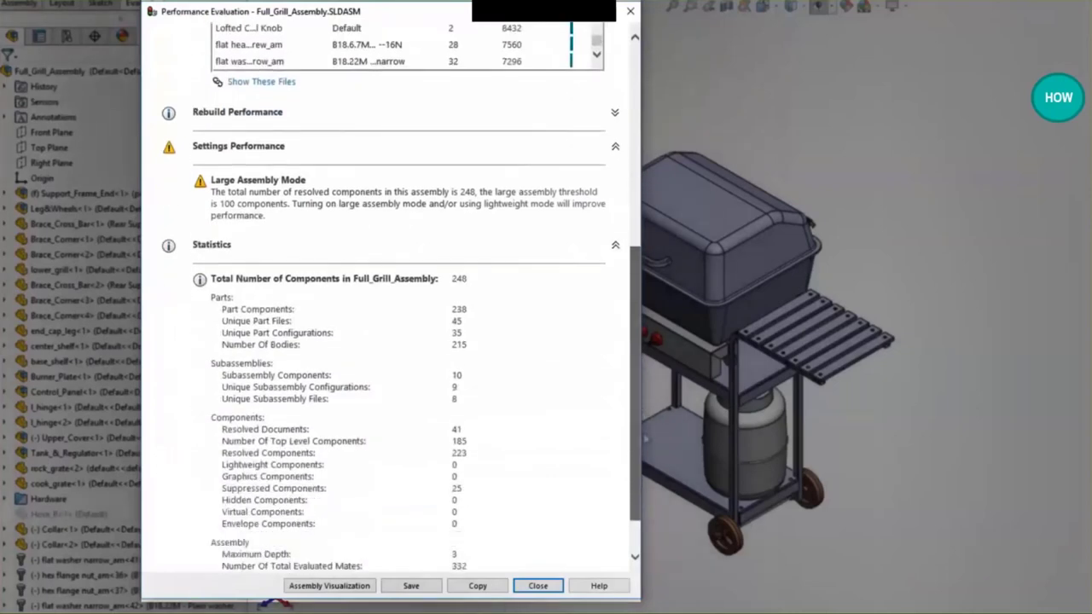
scroll("down", 3)
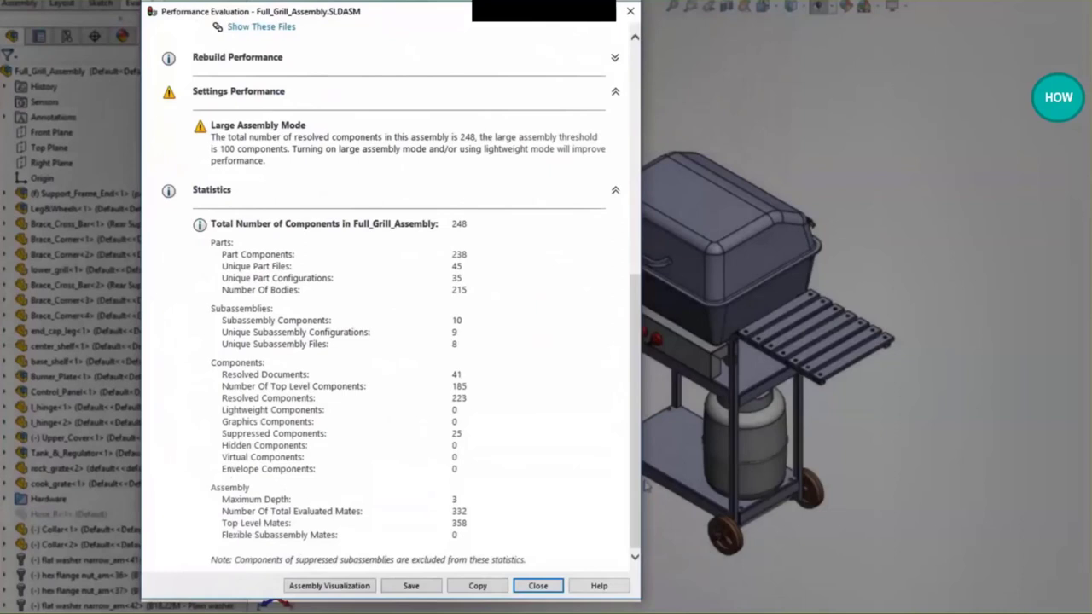
mouse_move(574, 505)
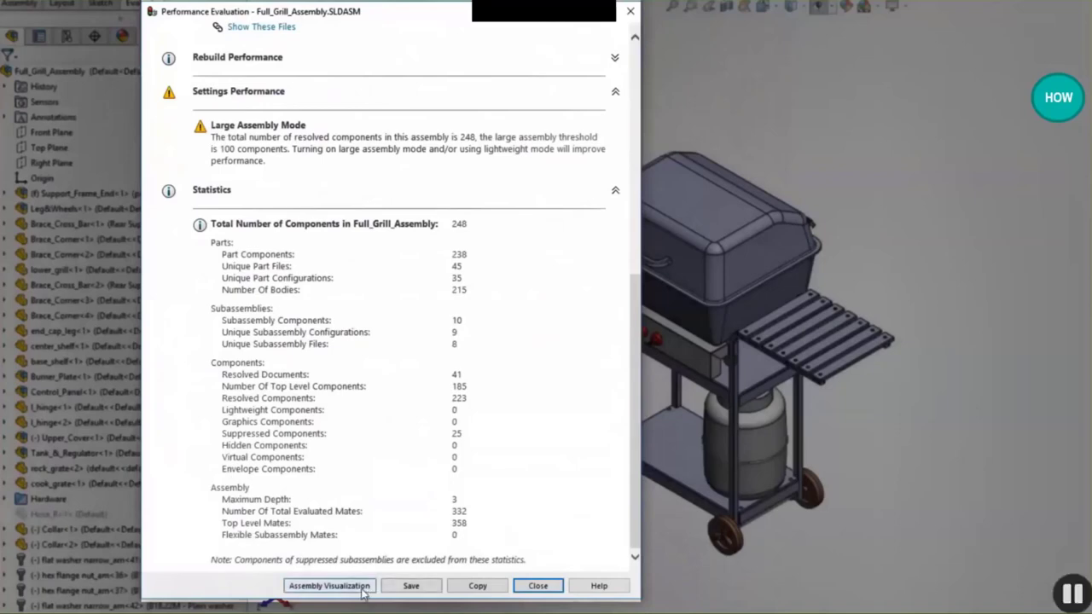
- Run Assembly Visualization to rank grill components by graphics triangles, rock grate first at 56460
left_click(328, 585)
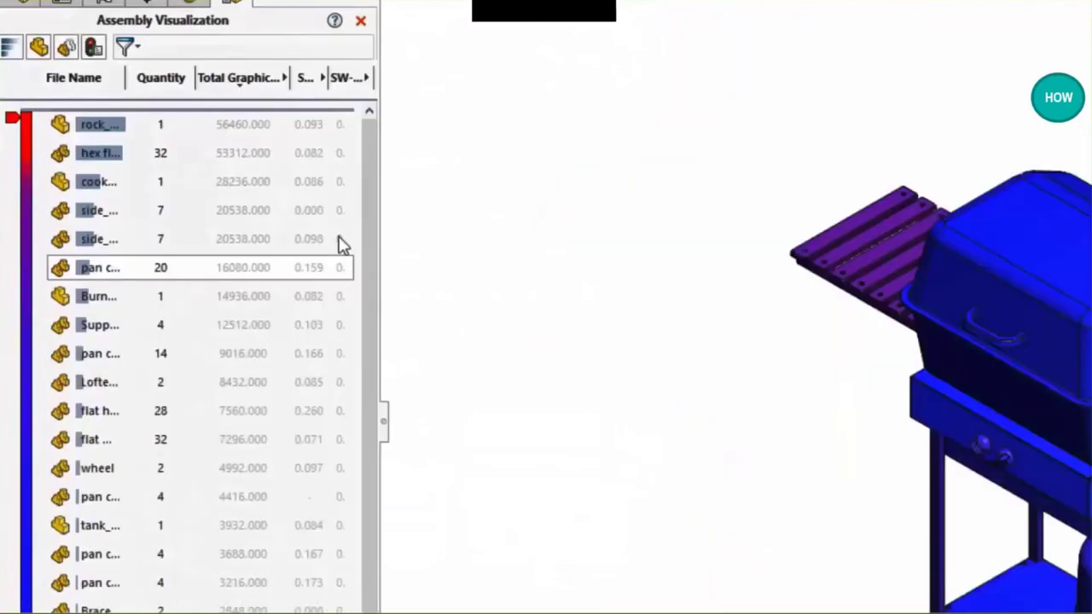
left_click(100, 124)
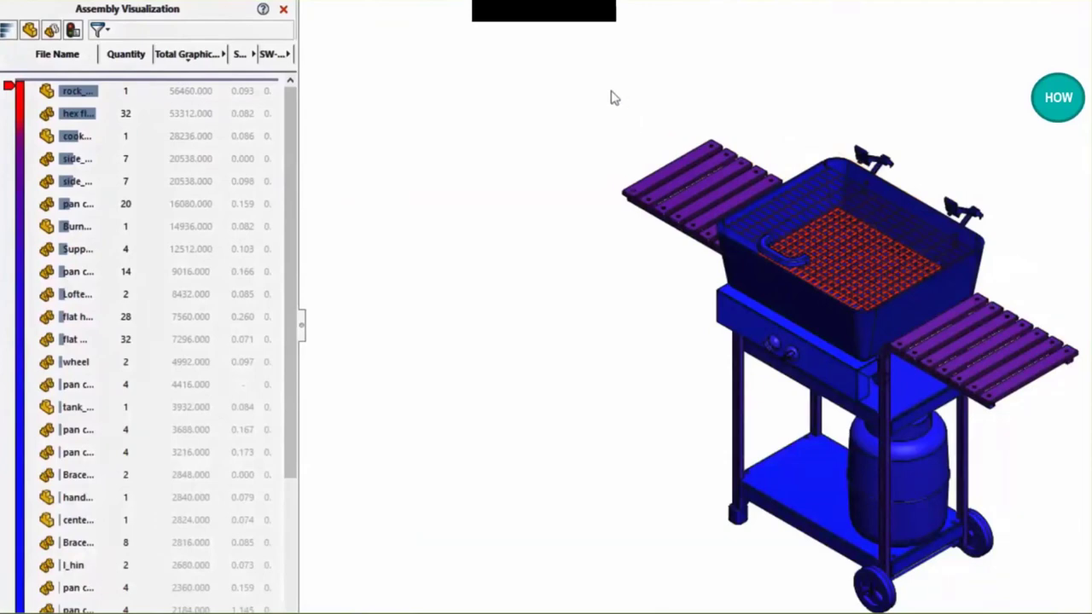
mouse_move(858, 239)
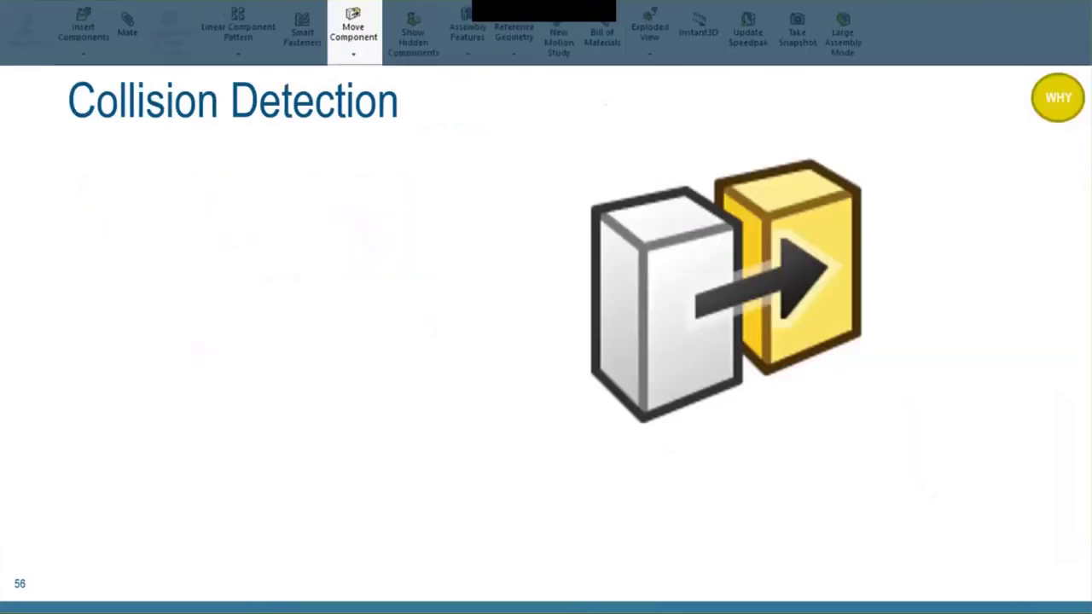
- Advance the slideshow past the Collision Detection slide
key("right")
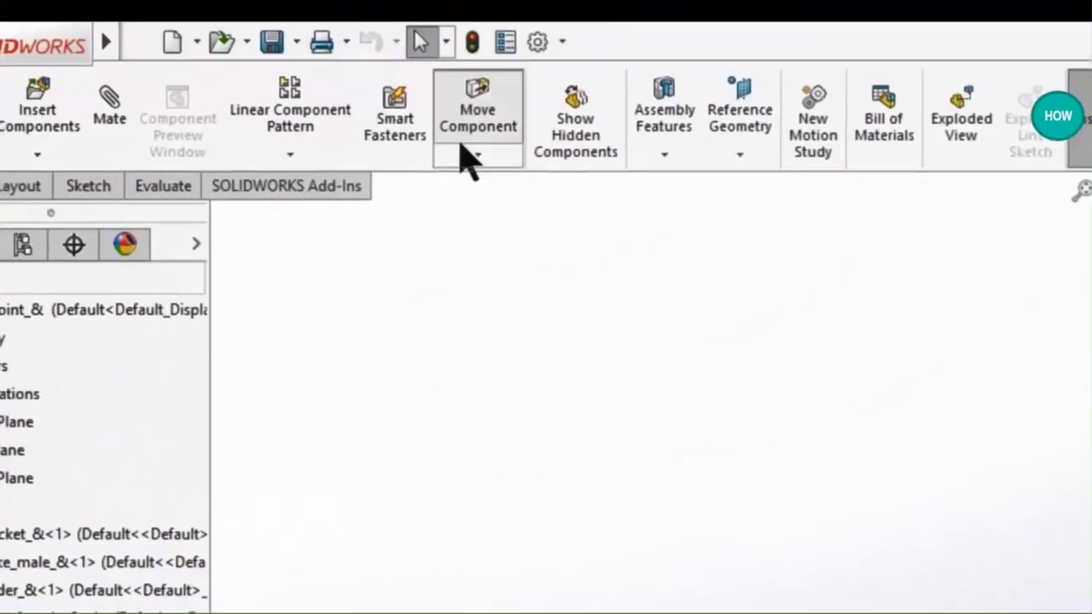
- Start Move Component on the universal joint with the Collision Detection option selected
left_click(477, 102)
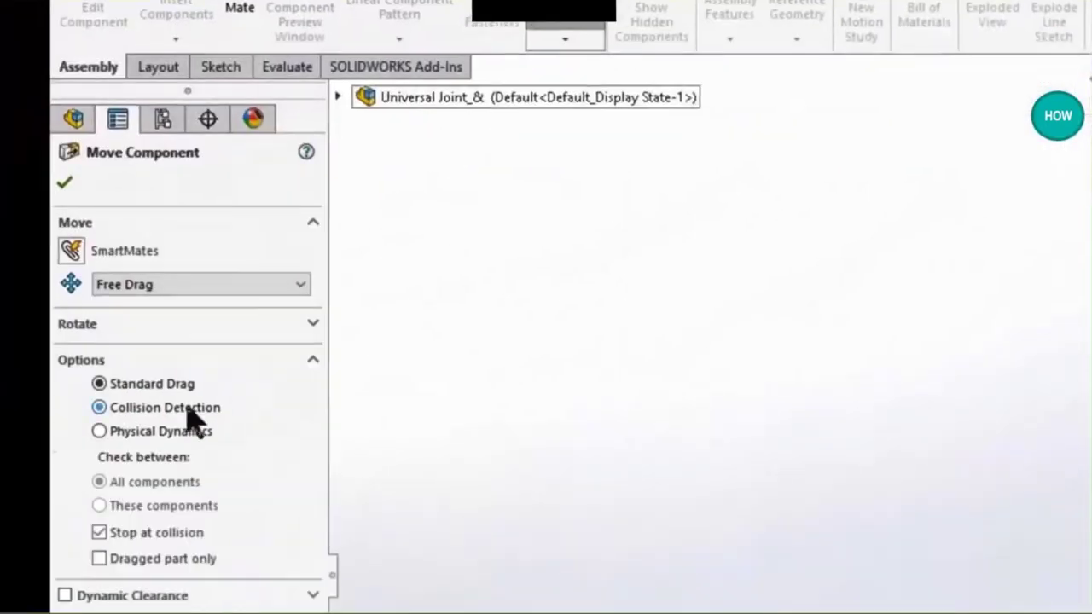
left_click(99, 407)
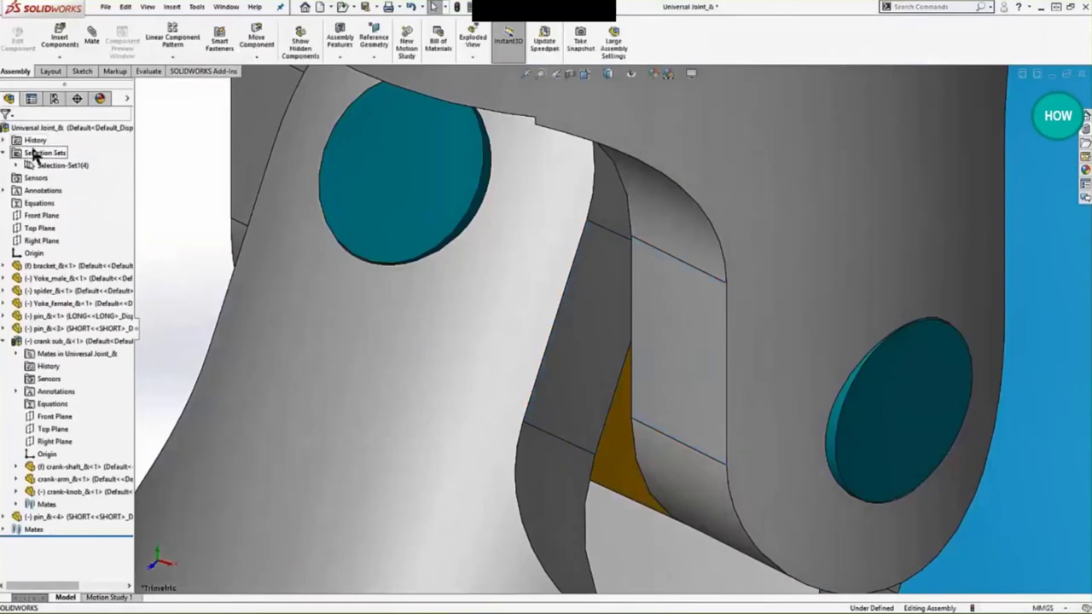
- Select Selection-Set1 and add an assembly Chamfer feature to the universal joint
left_click(340, 40)
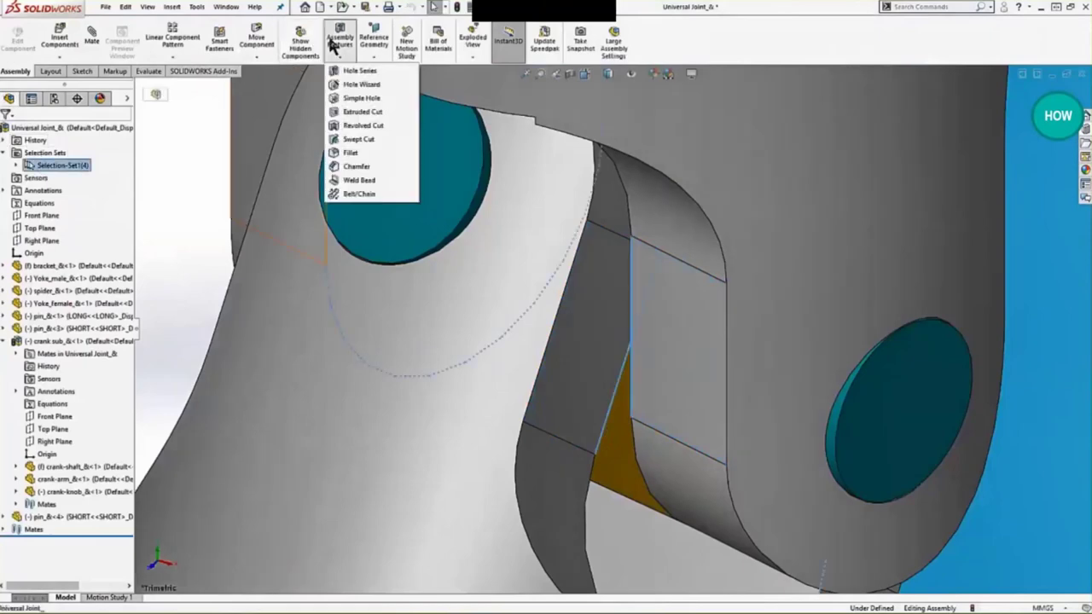
left_click(356, 166)
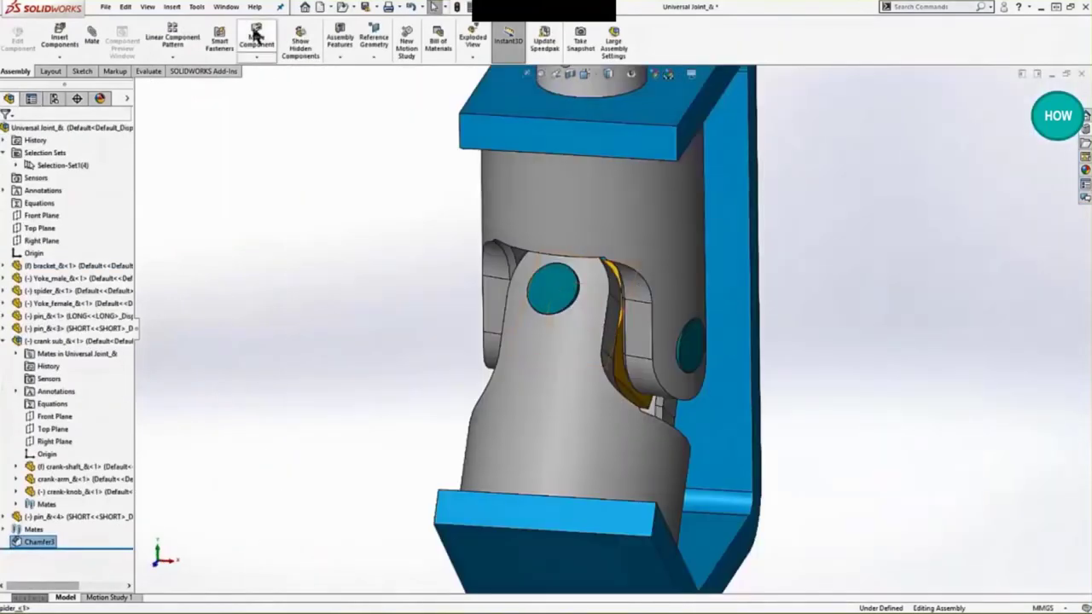
left_click(256, 39)
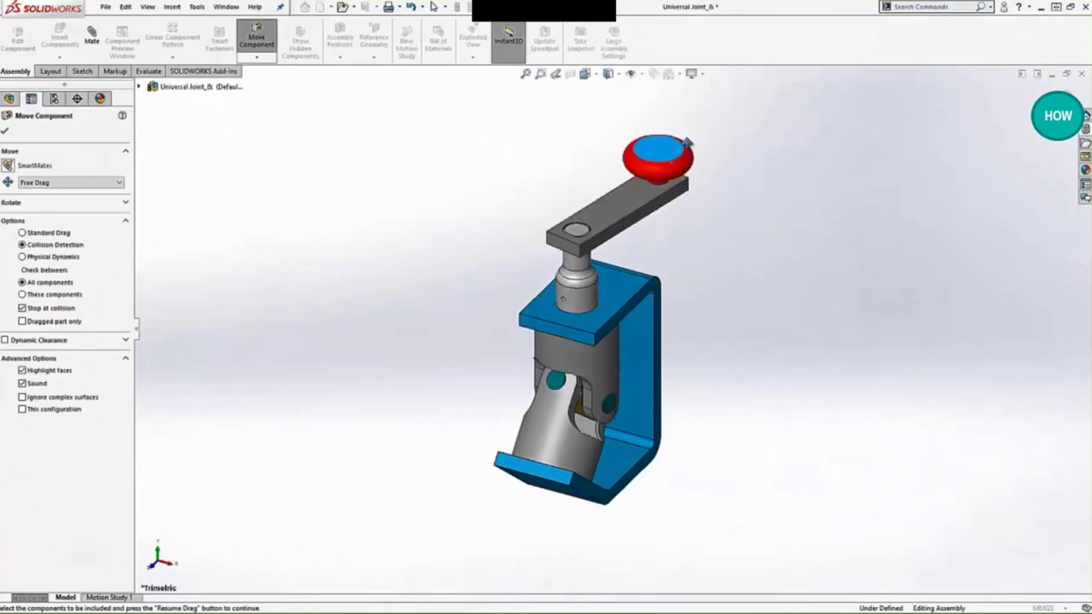
- Drag the crank knob back and forth to swing the crank arm around the joint
left_click_drag(674, 149, 550, 141)
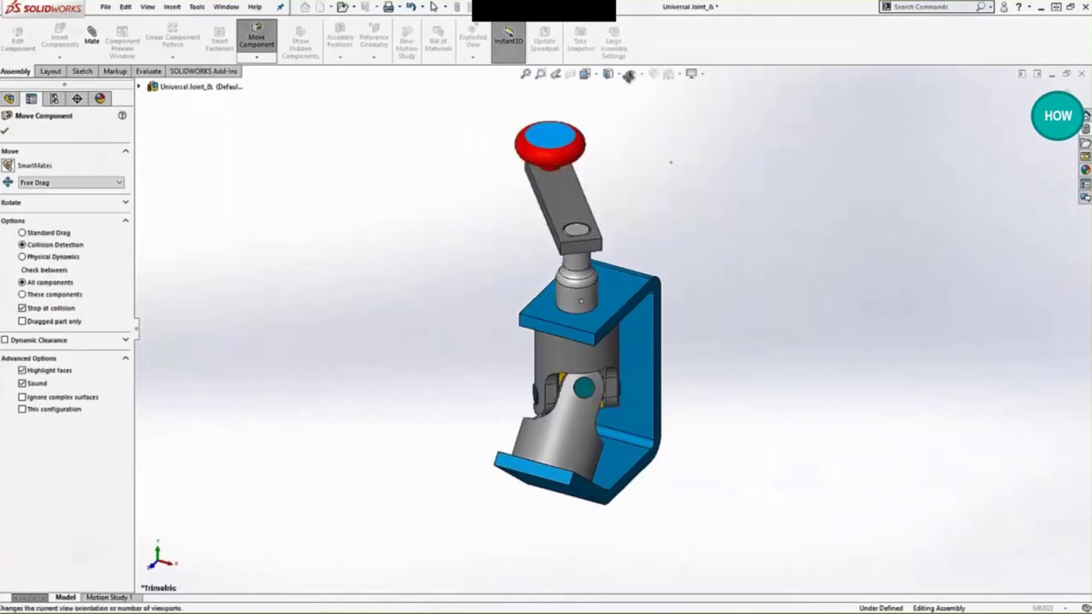
left_click_drag(550, 140, 691, 175)
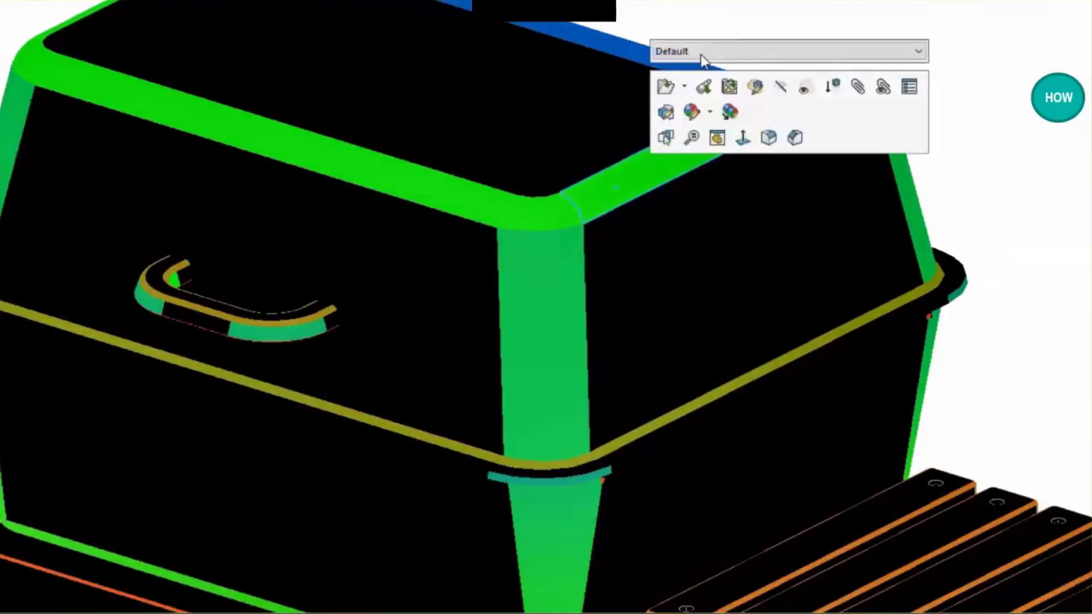
- Open the lid's configuration dropdown showing the Default and Curvature configurations
left_click(786, 50)
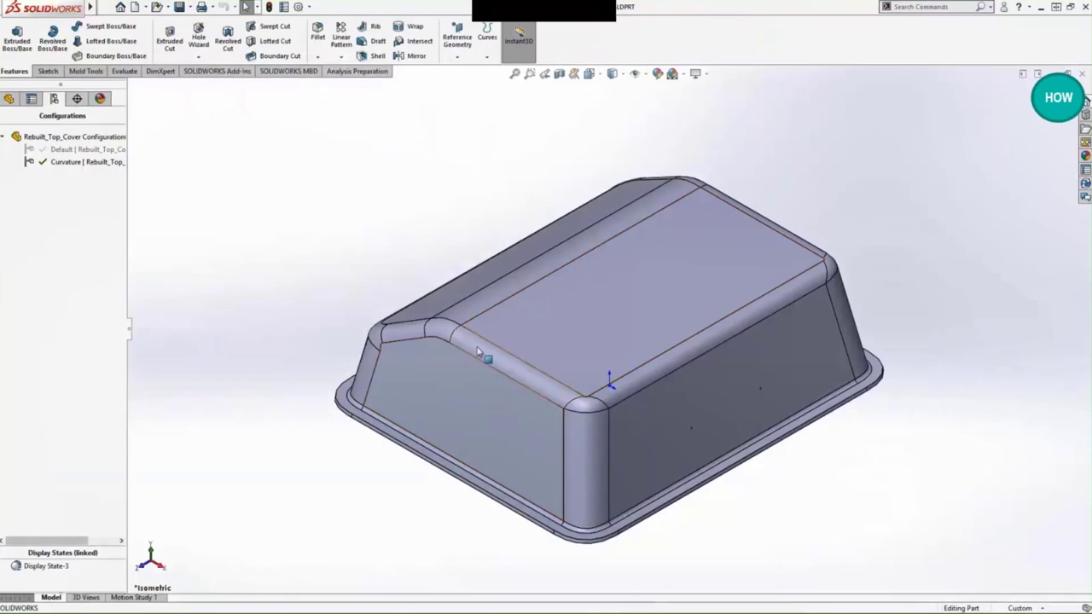
- Edit Fillet7, the 1.000in curvature-continuous top-edge fillet, and accept it unchanged
left_click(480, 349)
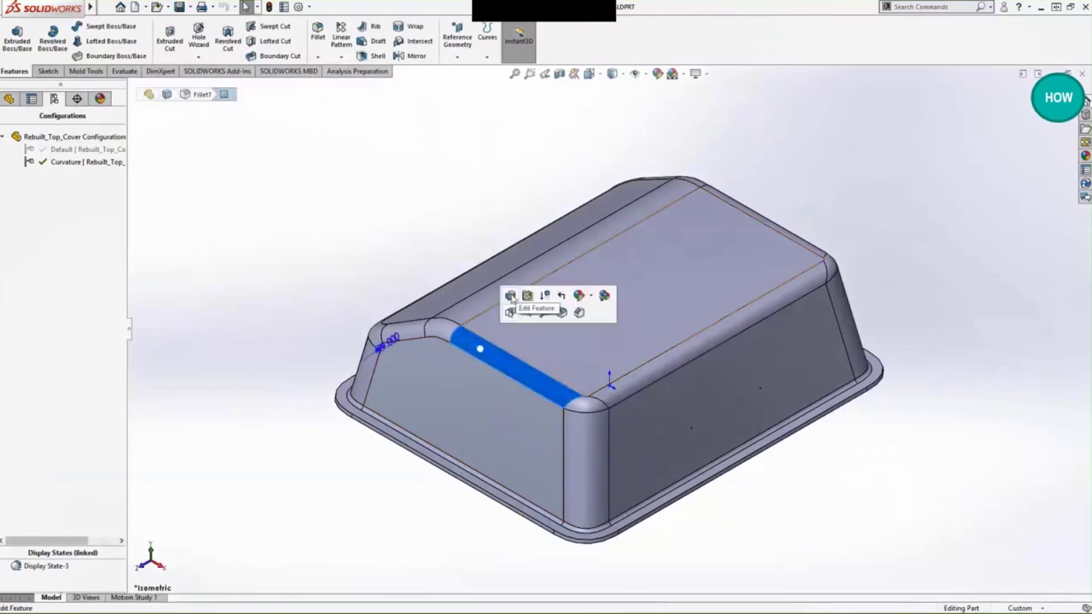
left_click(536, 308)
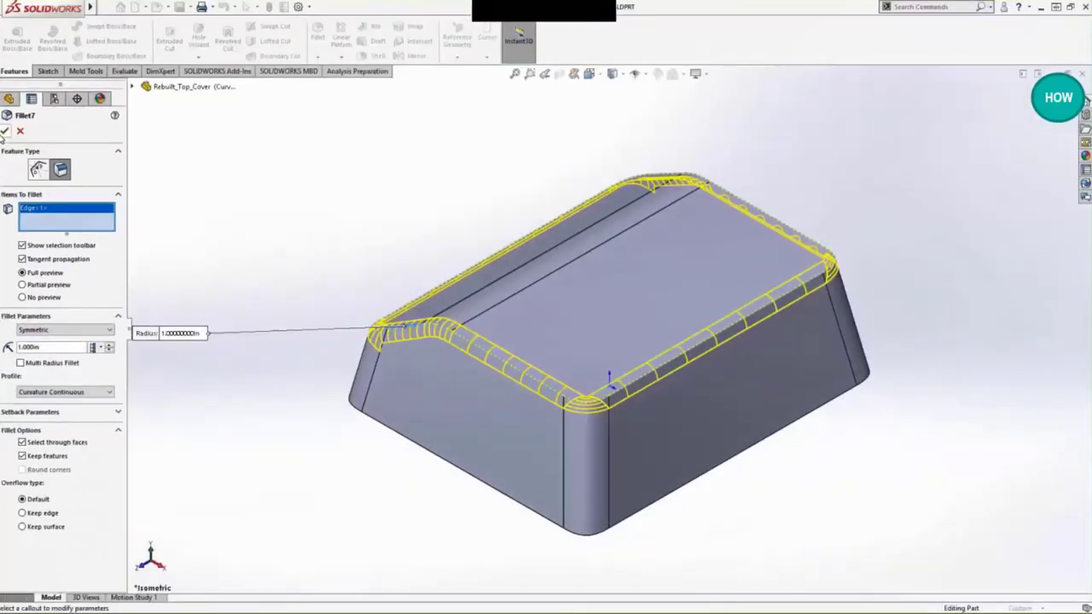
left_click(6, 130)
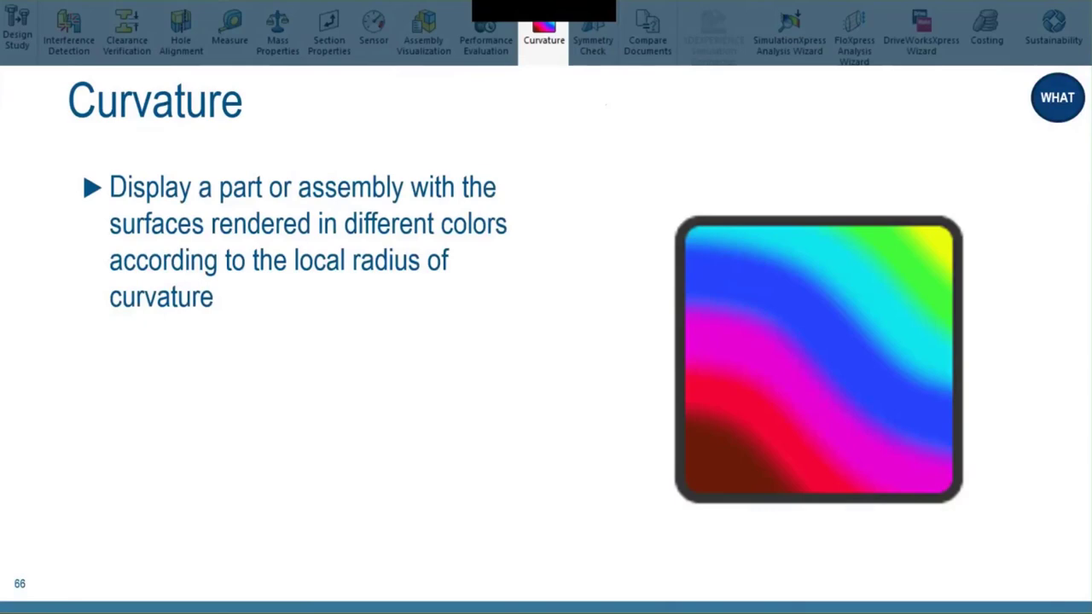
- Switch the Base assembly's CommandManager to the Evaluate tab
left_click(592, 34)
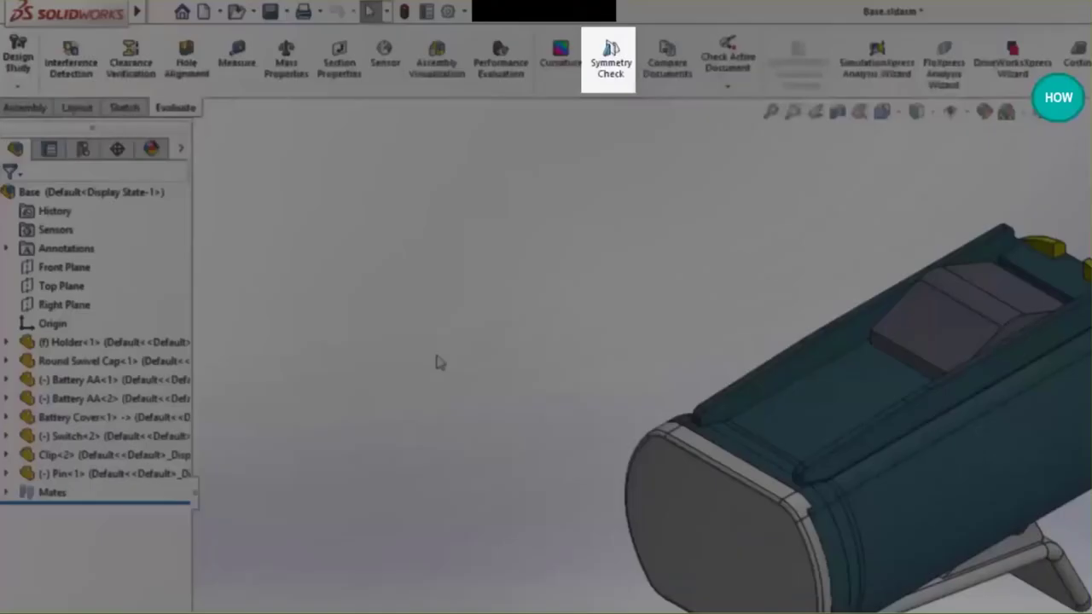
mouse_move(600, 142)
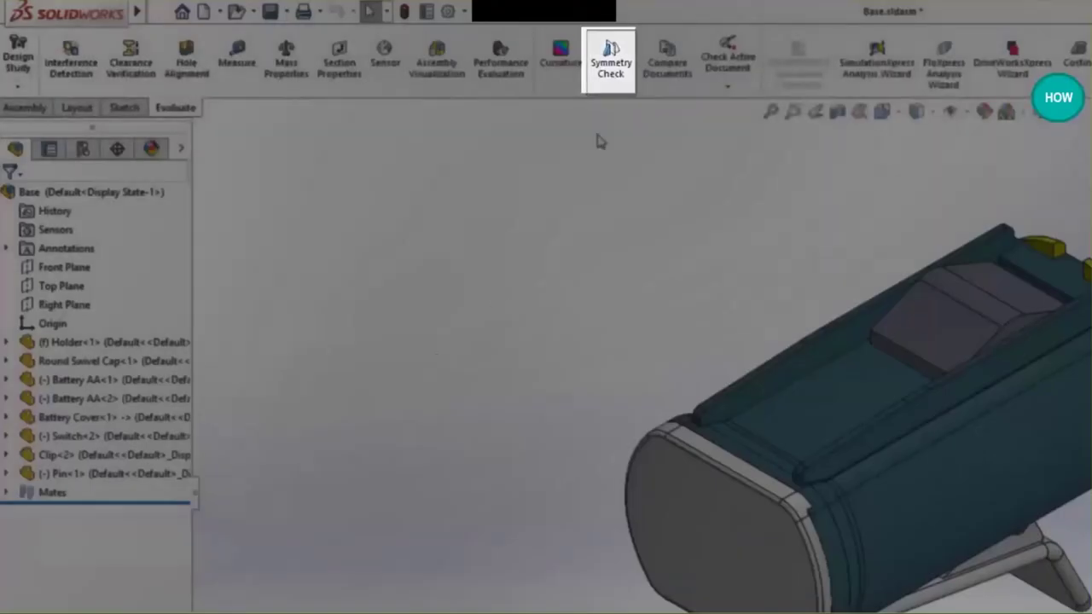
- Run Symmetry Check on the Base assembly using the Right Plane
left_click(611, 61)
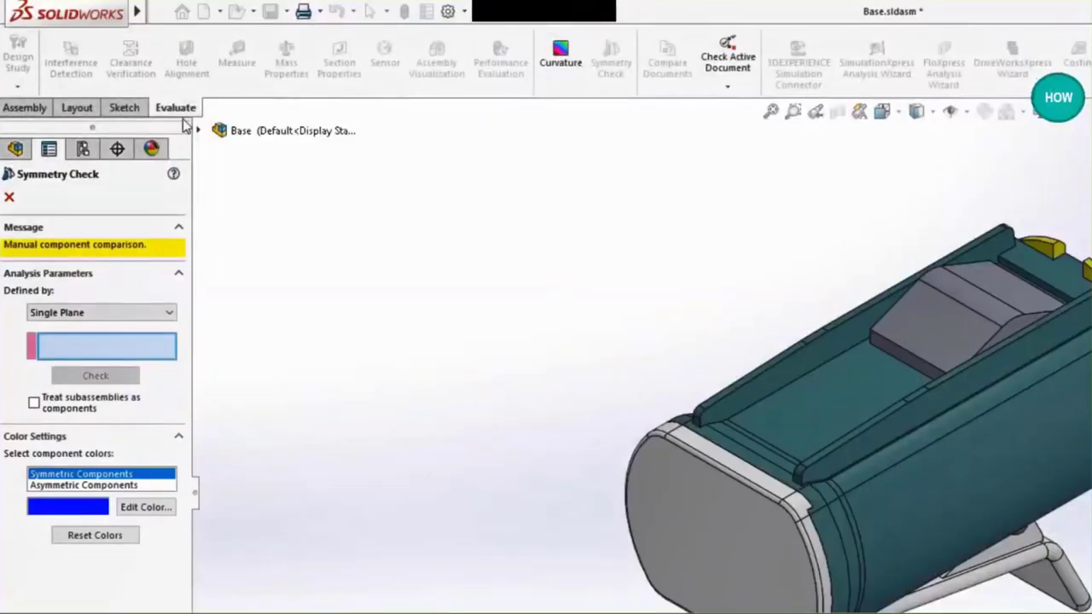
left_click(198, 131)
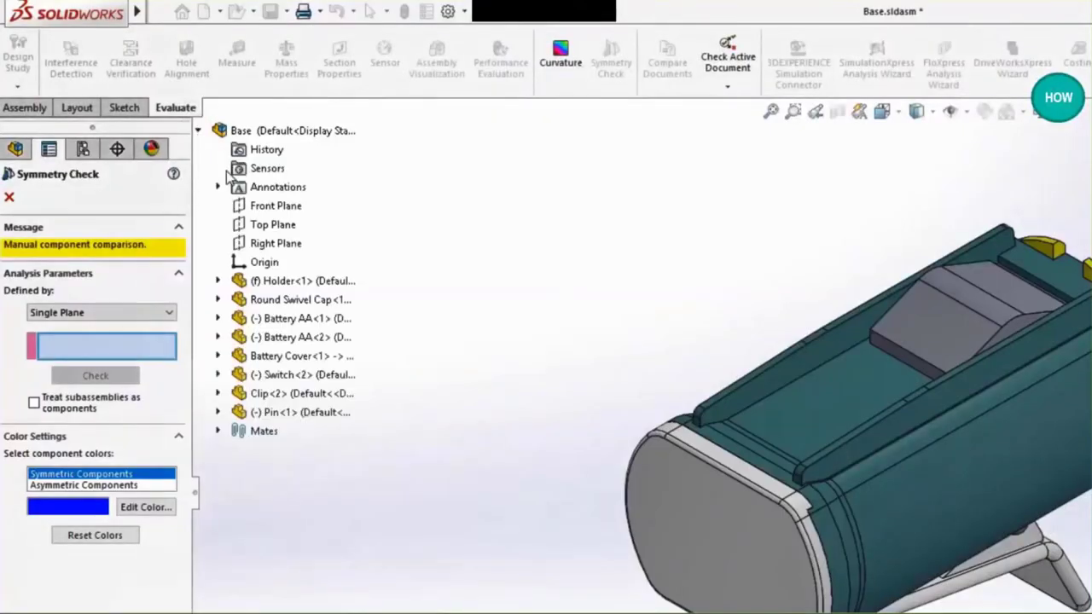
left_click(275, 243)
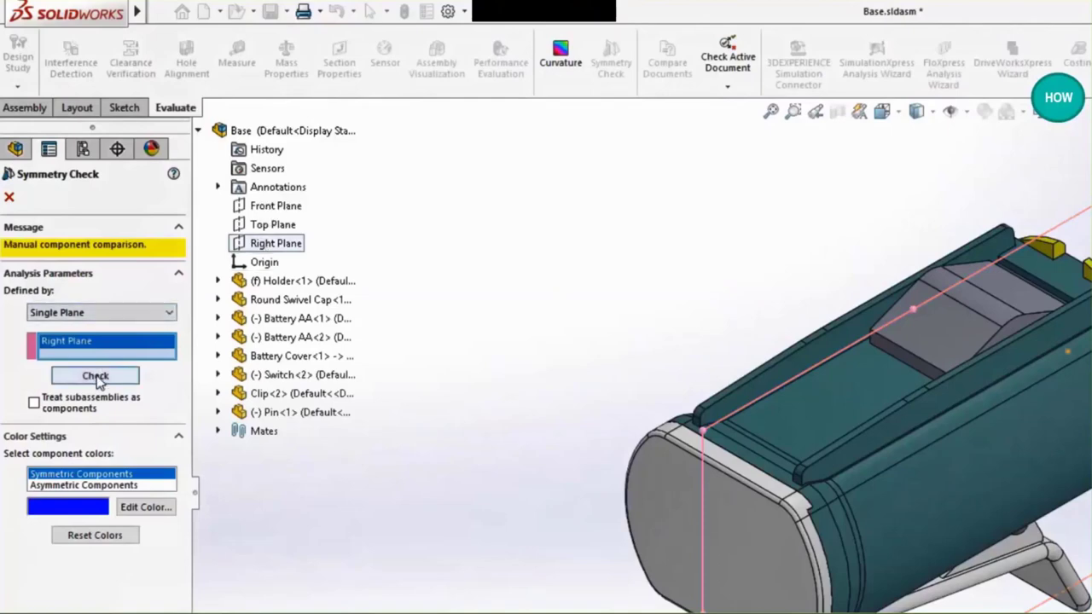
left_click(95, 377)
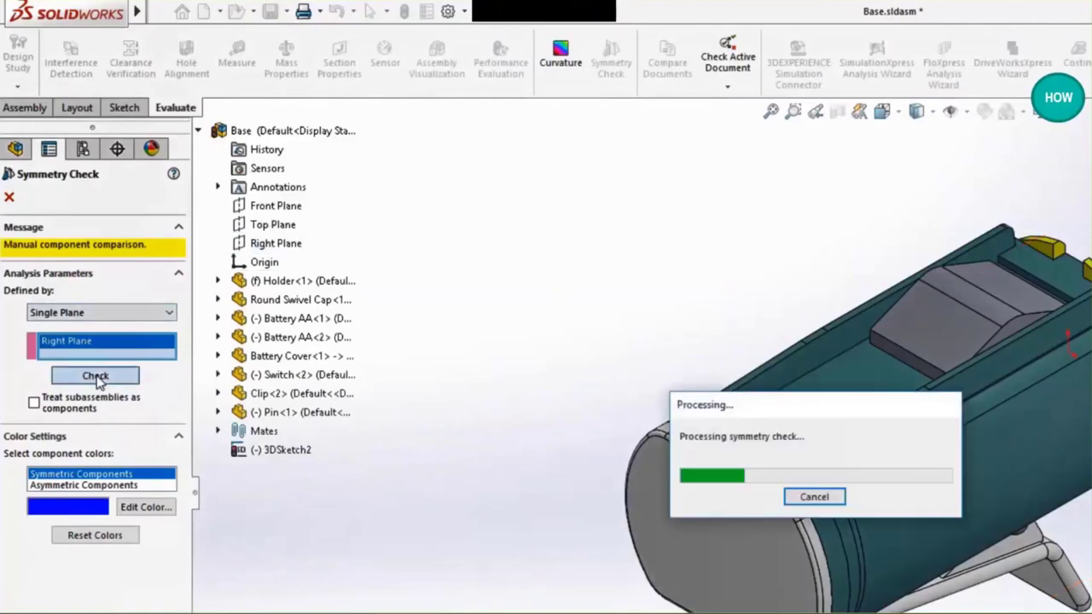
left_click(95, 376)
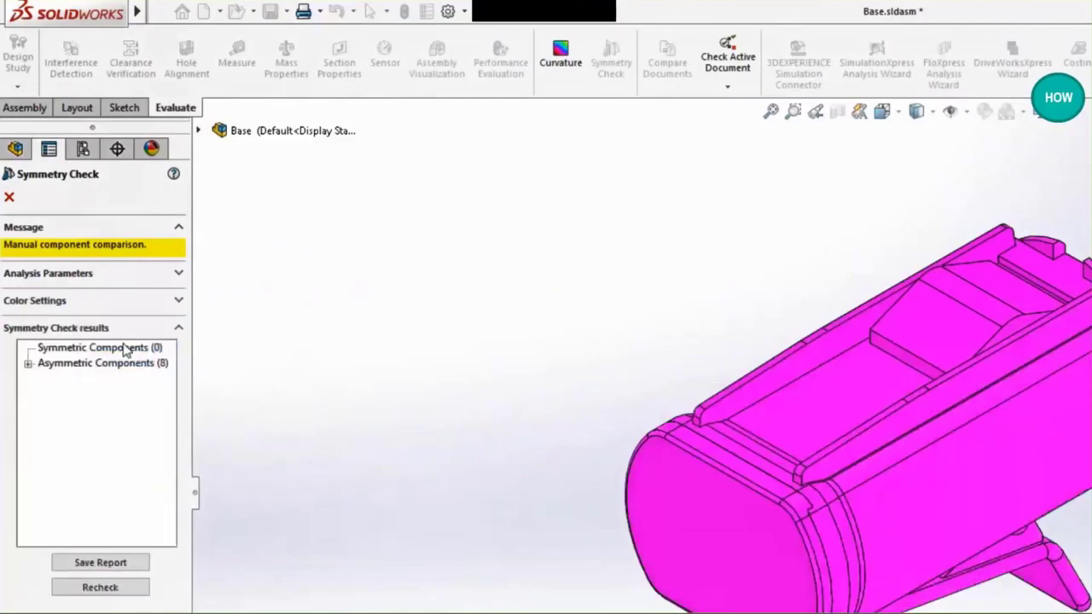
- Review the results, listing the eight asymmetric components and highlighting Holder-1 and Switch-2
left_click(97, 348)
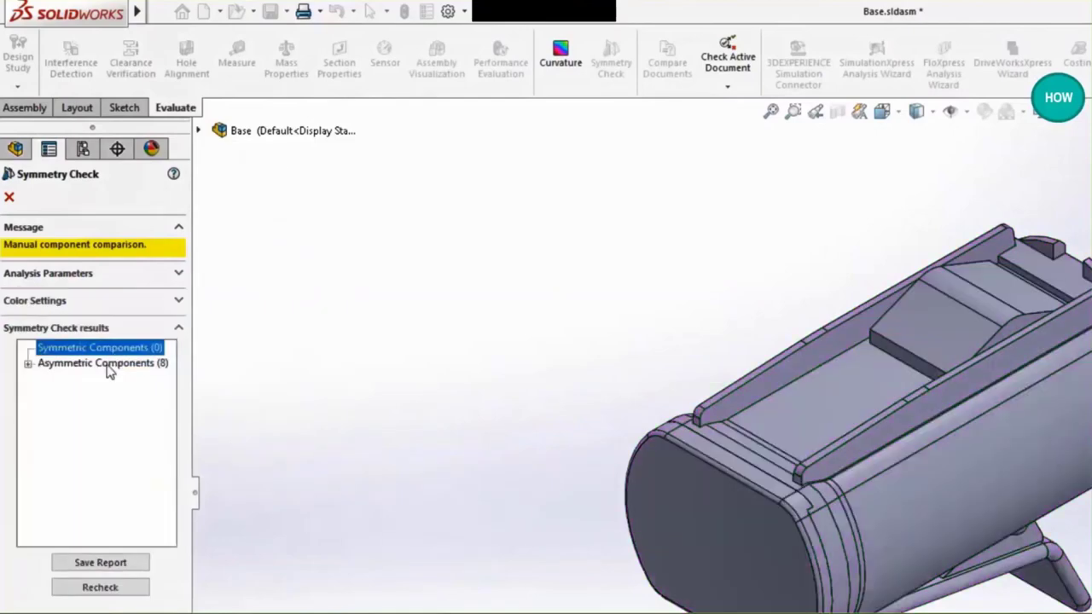
left_click(97, 362)
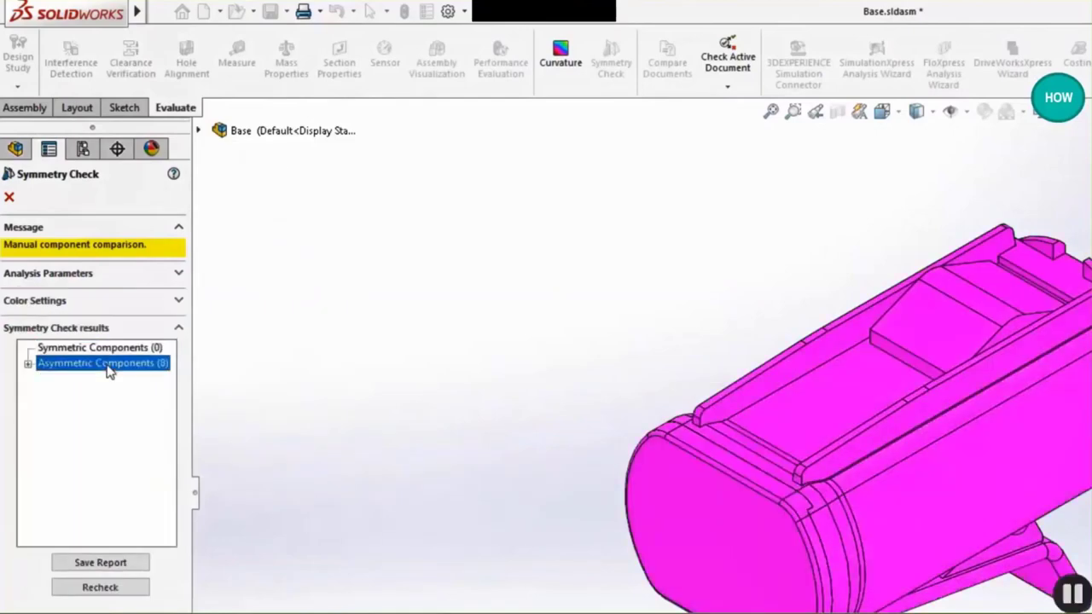
left_click(28, 362)
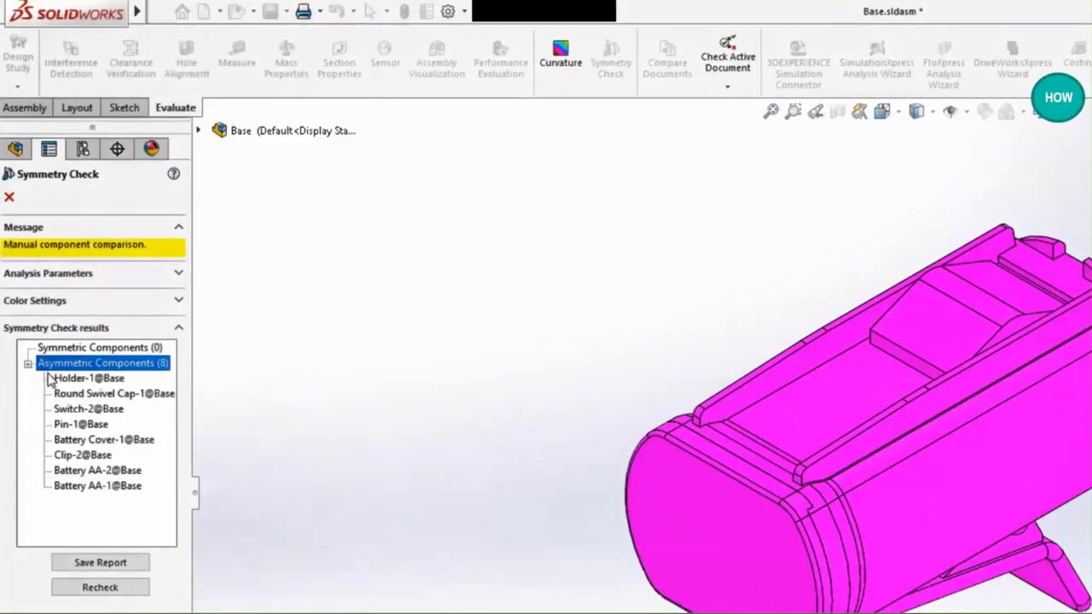
left_click(88, 378)
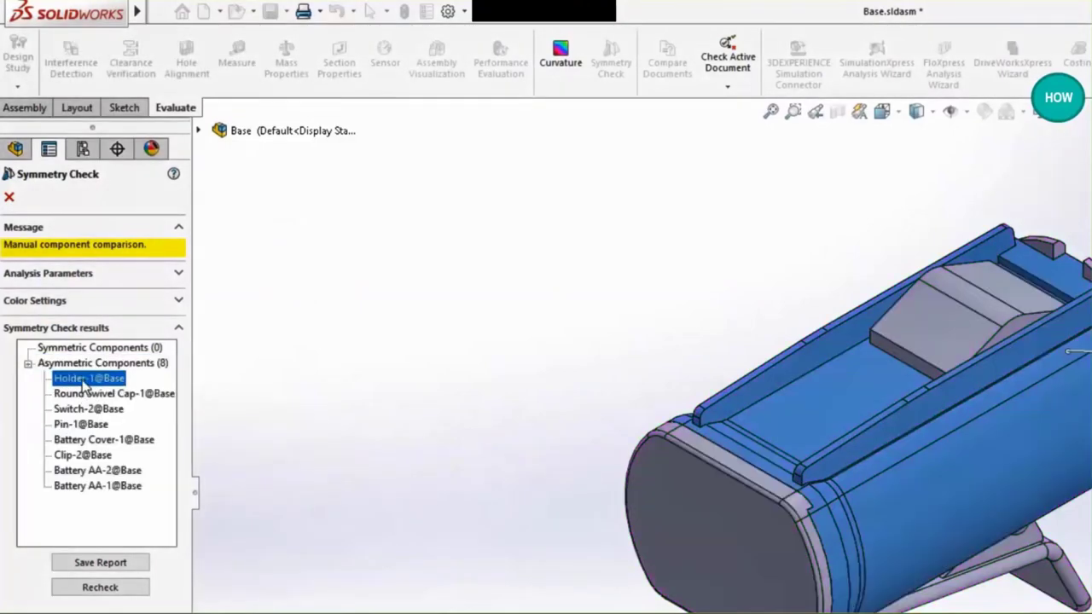
left_click(89, 408)
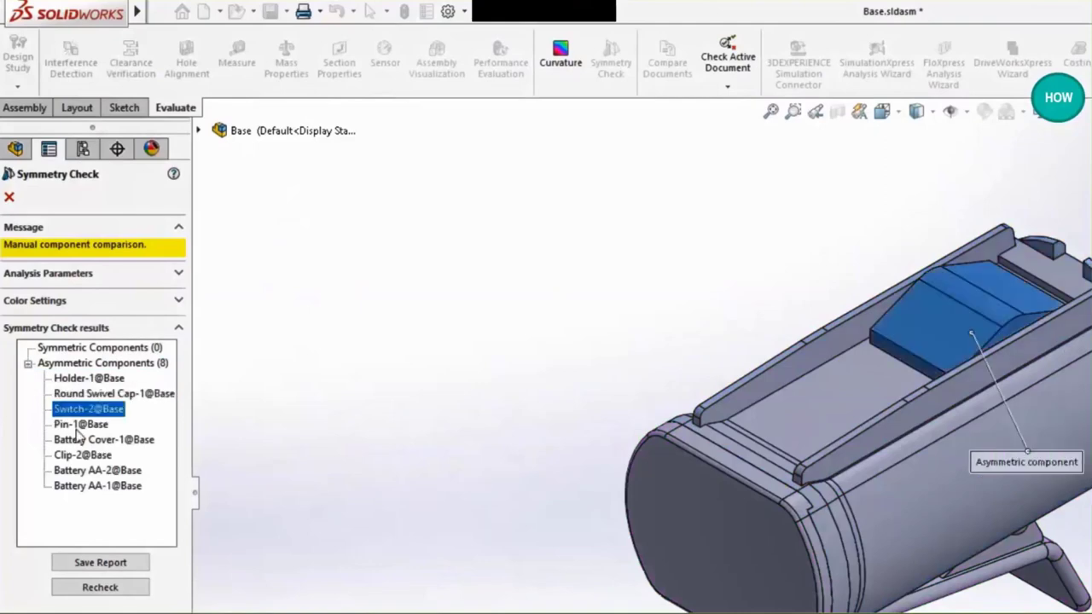
mouse_move(78, 463)
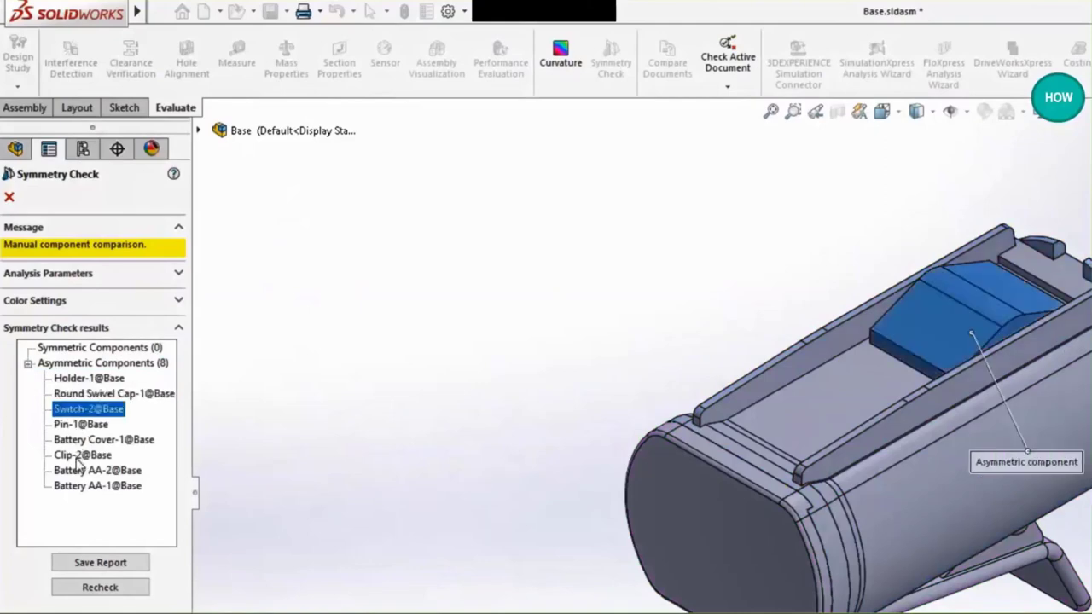
left_click(103, 439)
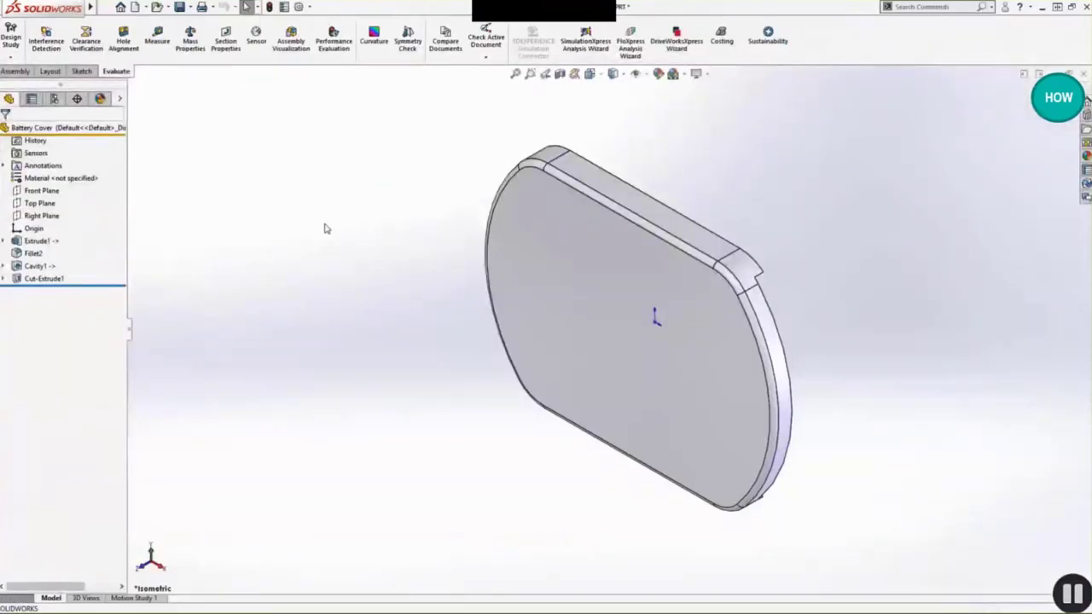
- Symmetry-check Battery Cover about the Right Plane and view its 7 unique and 8 symmetric faces
left_click(42, 215)
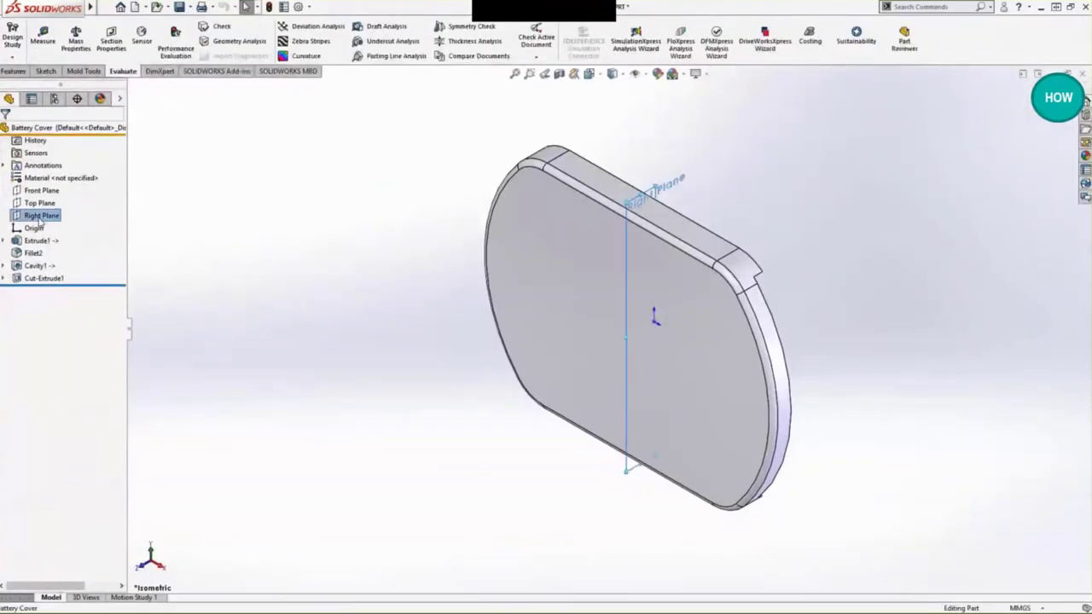
left_click(41, 215)
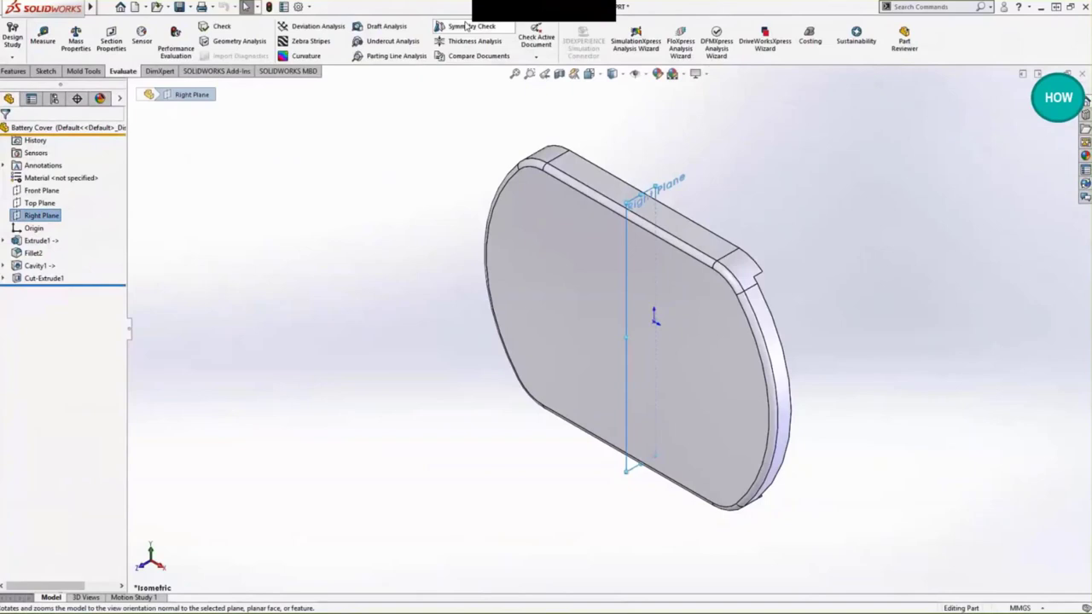
left_click(62, 294)
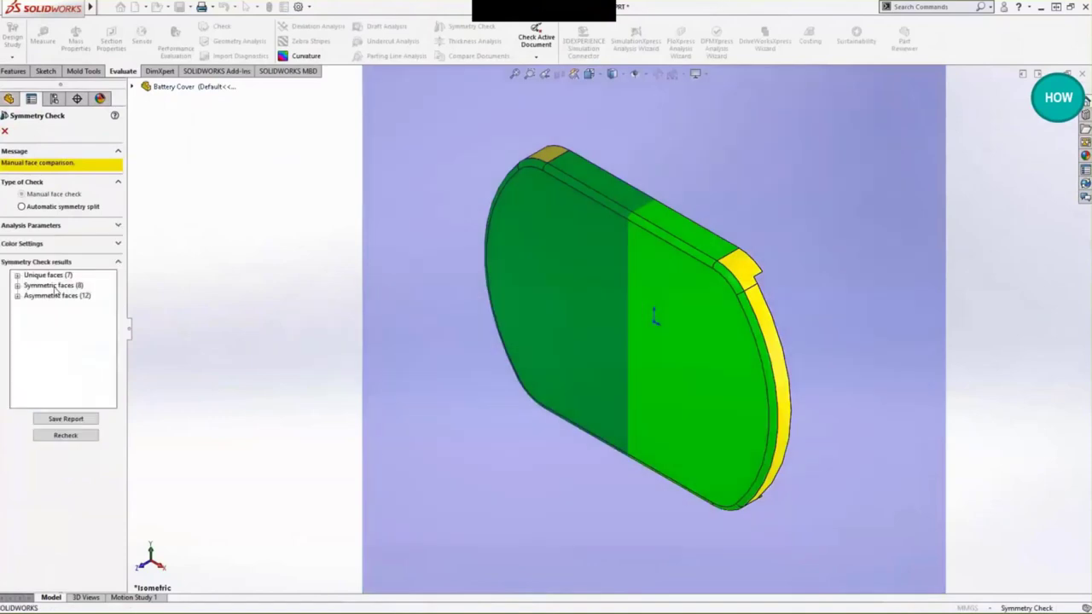
left_click(47, 274)
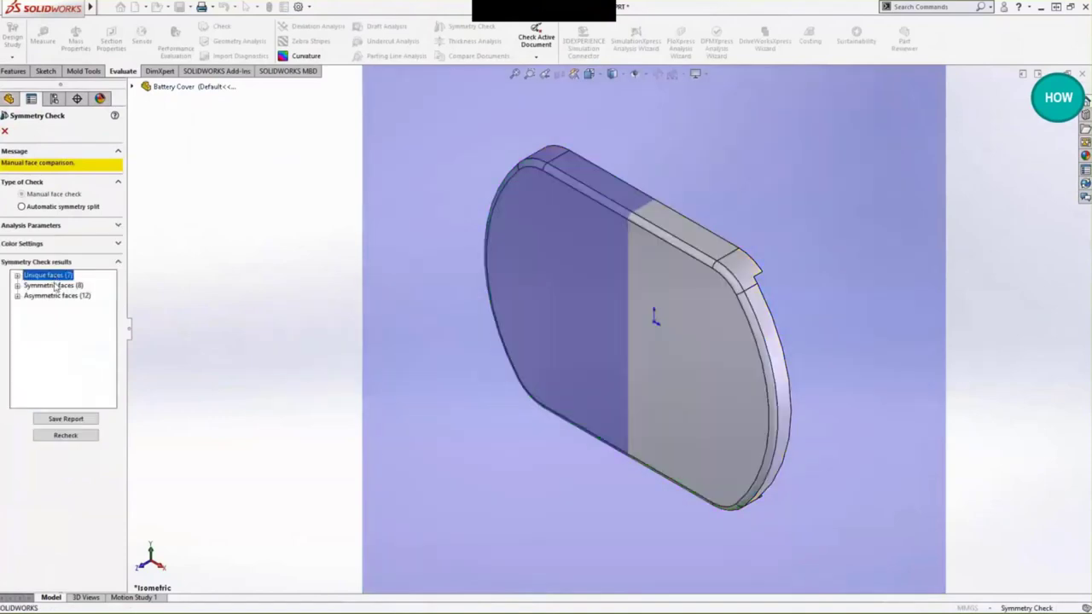
left_click(57, 295)
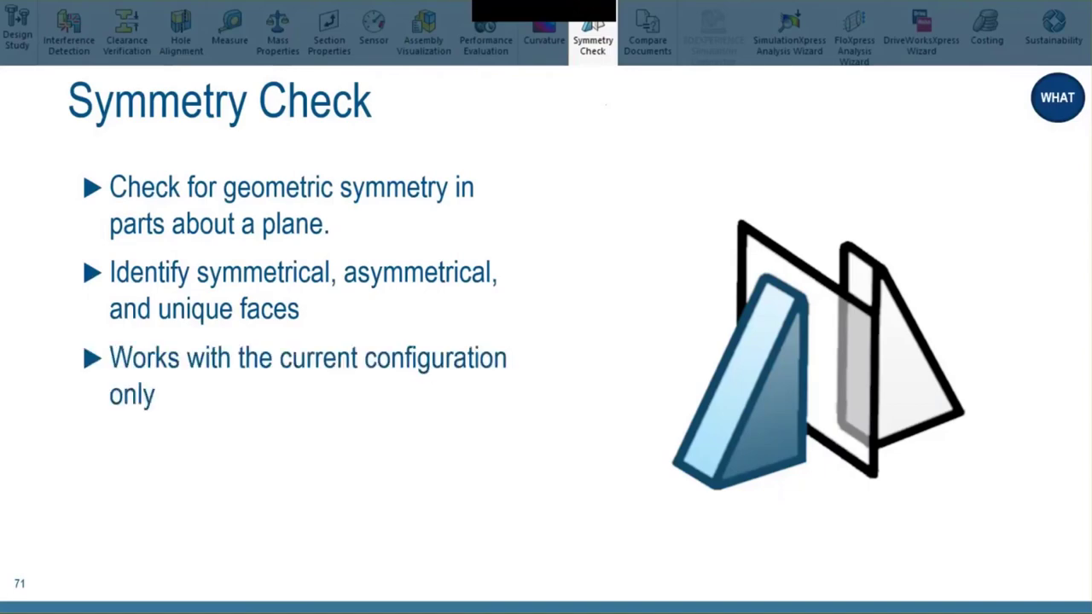
- Return to SOLIDWORKS and open Flashlight.SLDASM with its full component tree
left_click(647, 34)
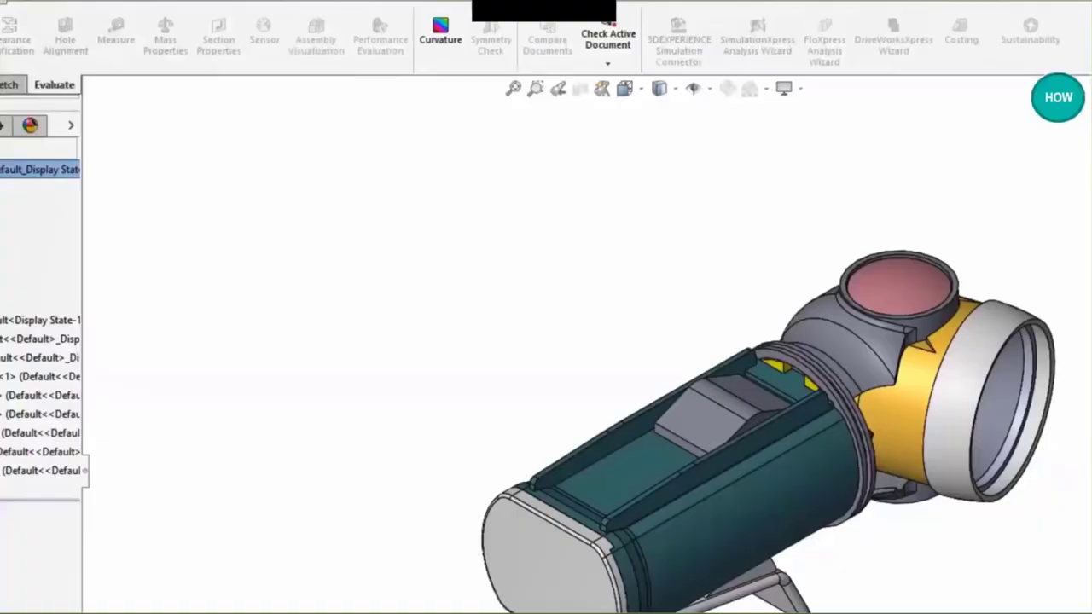
- Start Compare Documents with Flashlight_2.SLDASM as the modified document
left_click(547, 40)
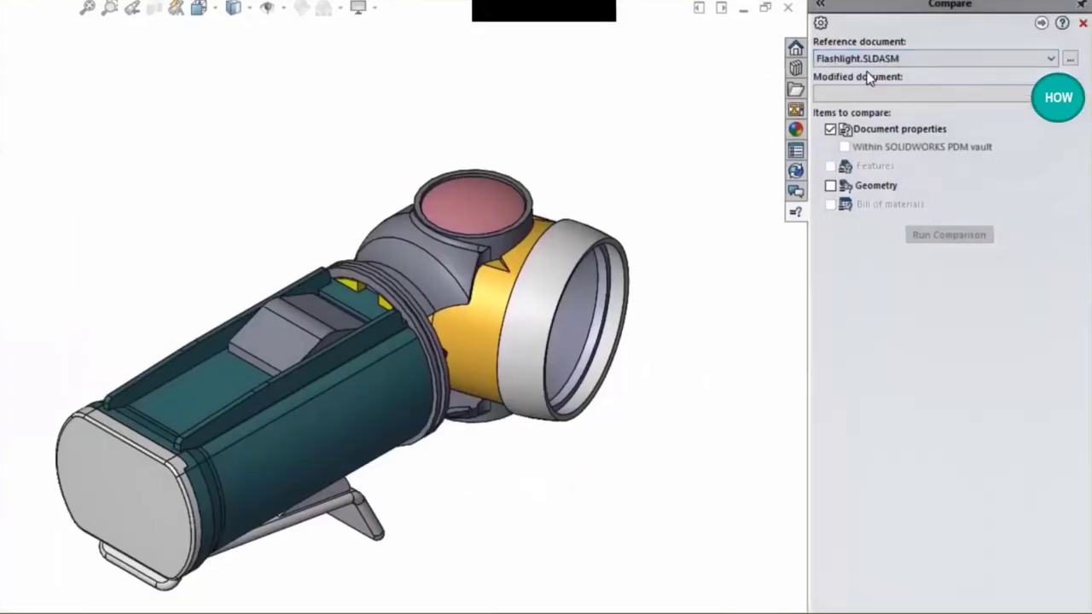
left_click(1070, 94)
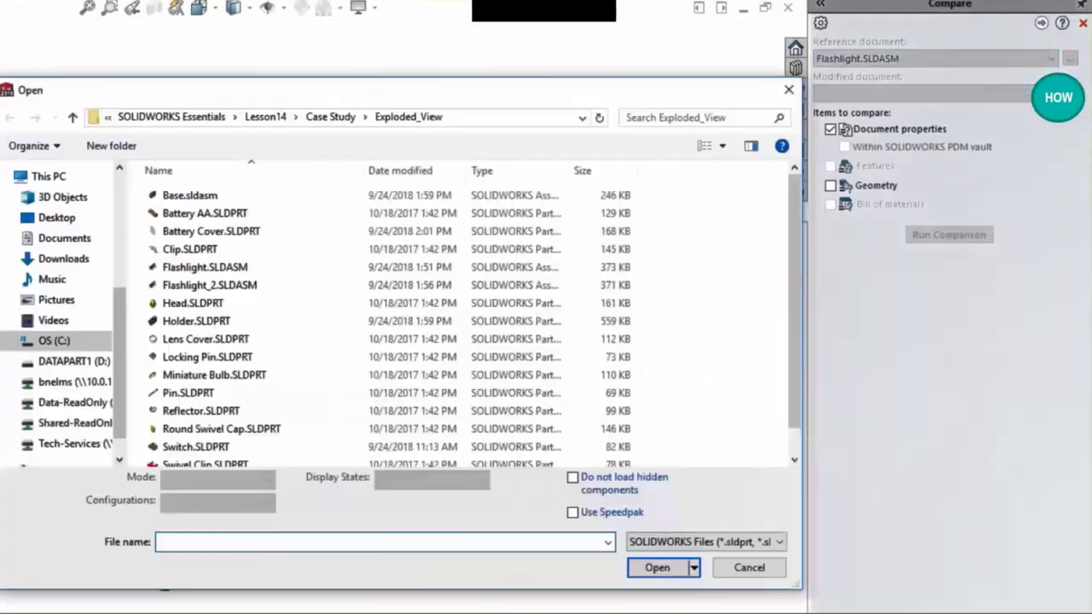
left_click(209, 285)
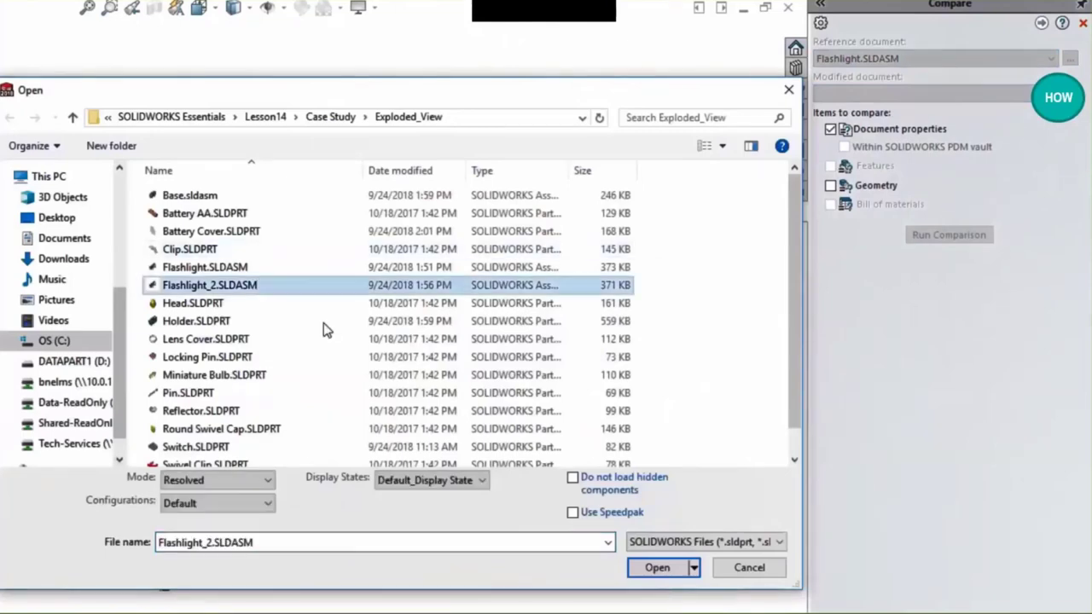
left_click(657, 568)
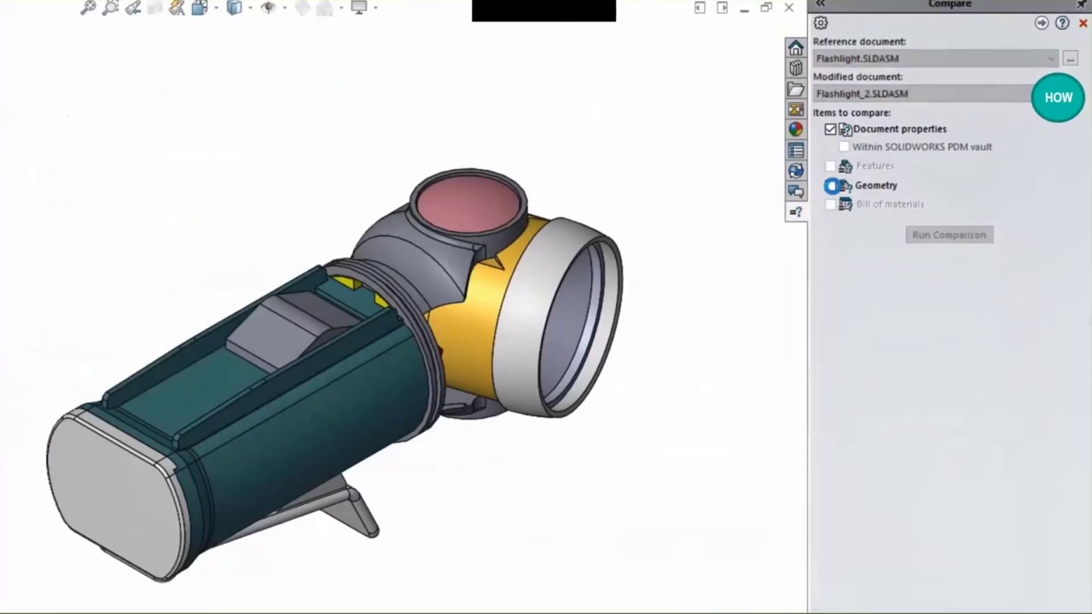
- Compare geometry, run the comparison, and accept the volume-only warning
left_click(830, 185)
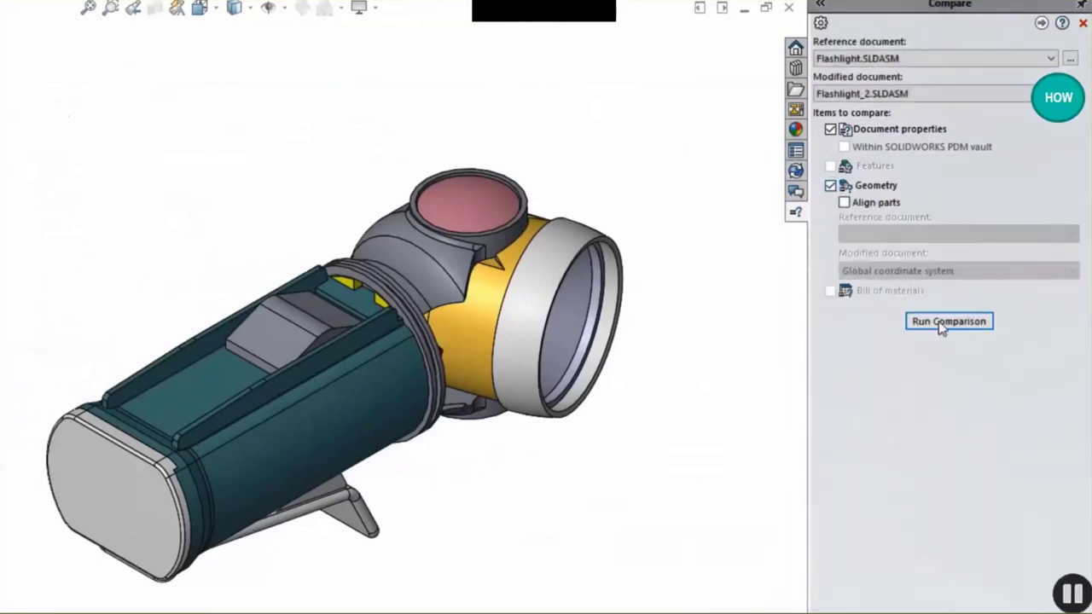
left_click(949, 320)
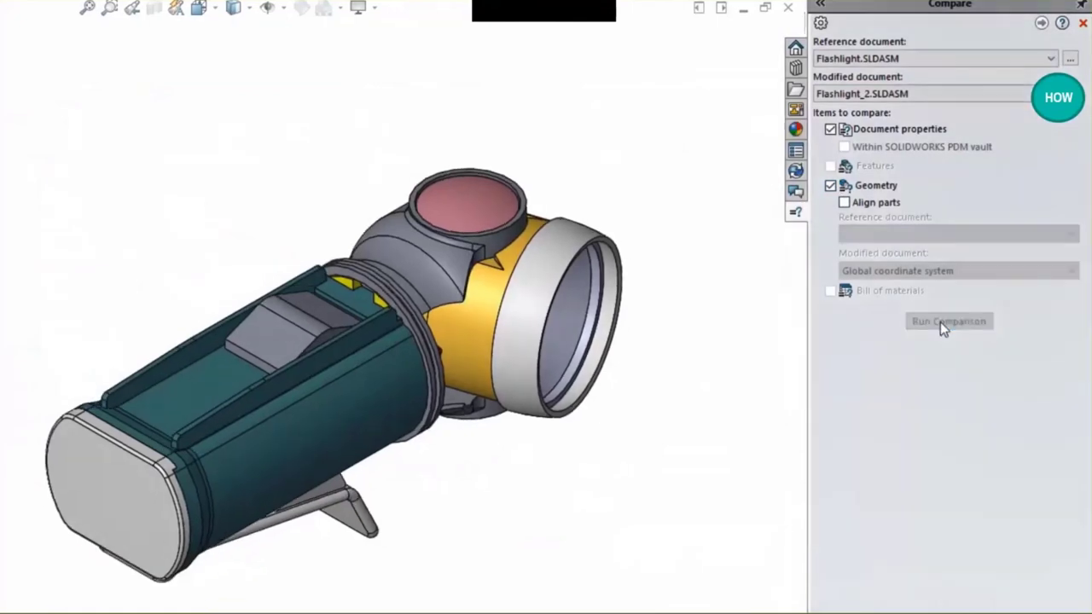
left_click(949, 321)
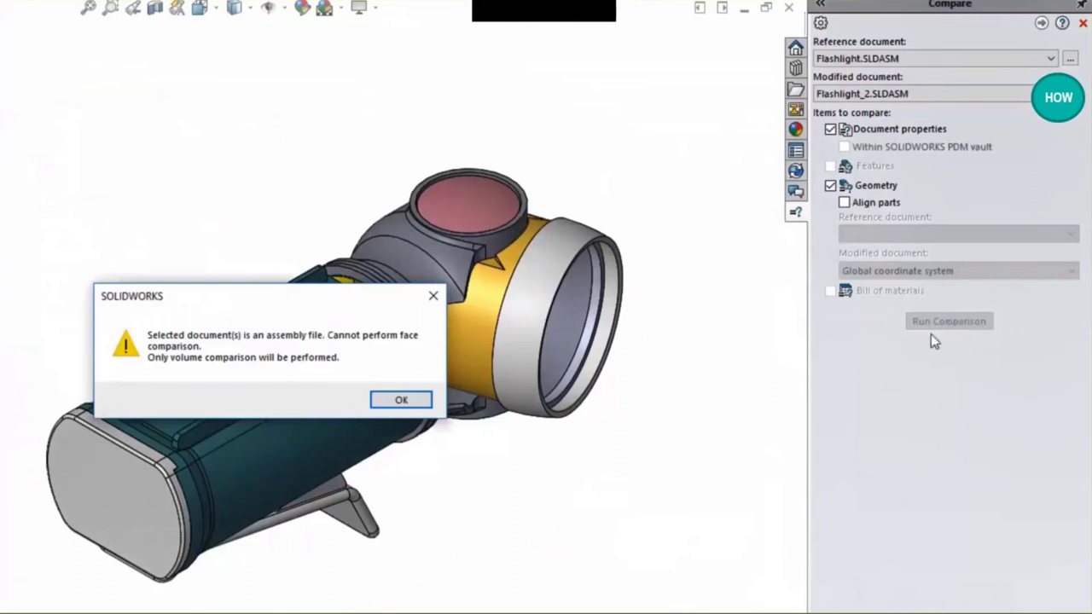
left_click(401, 400)
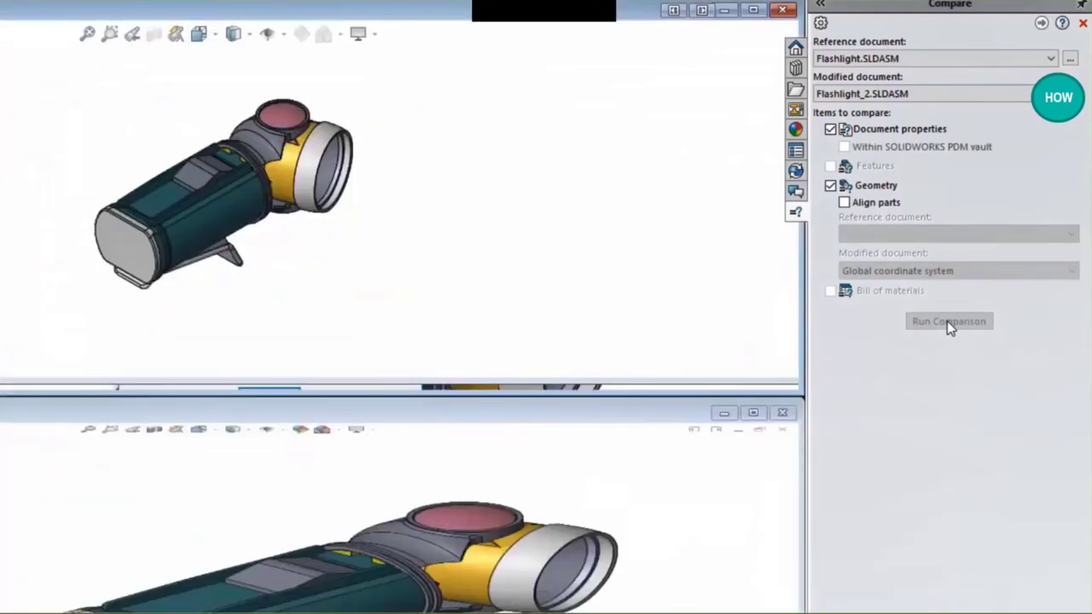
left_click(948, 321)
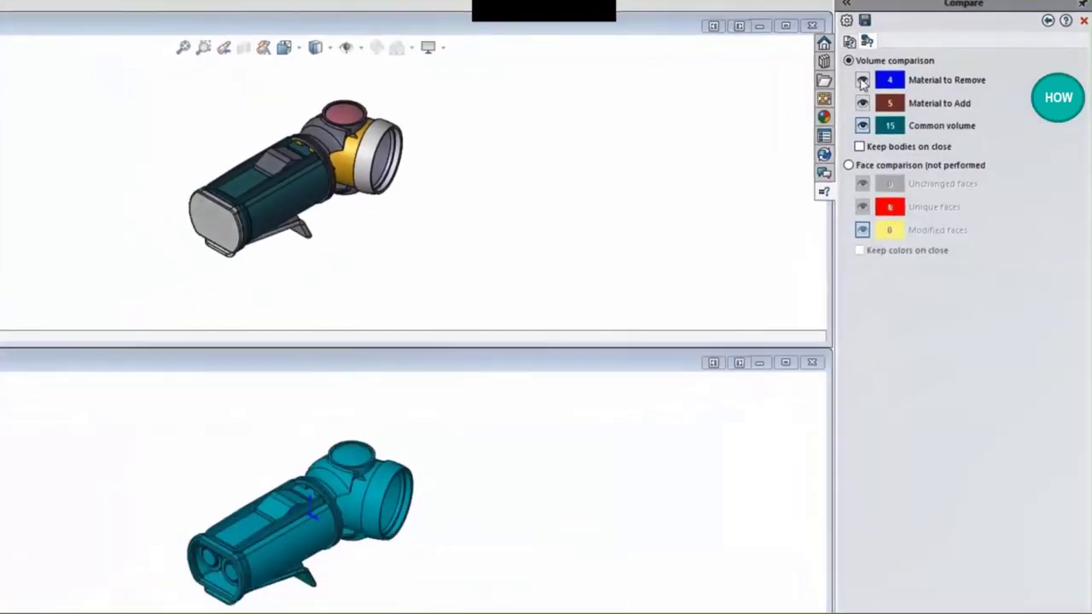
- Toggle Material to Remove and hide Common volume to reveal the differences
left_click(863, 80)
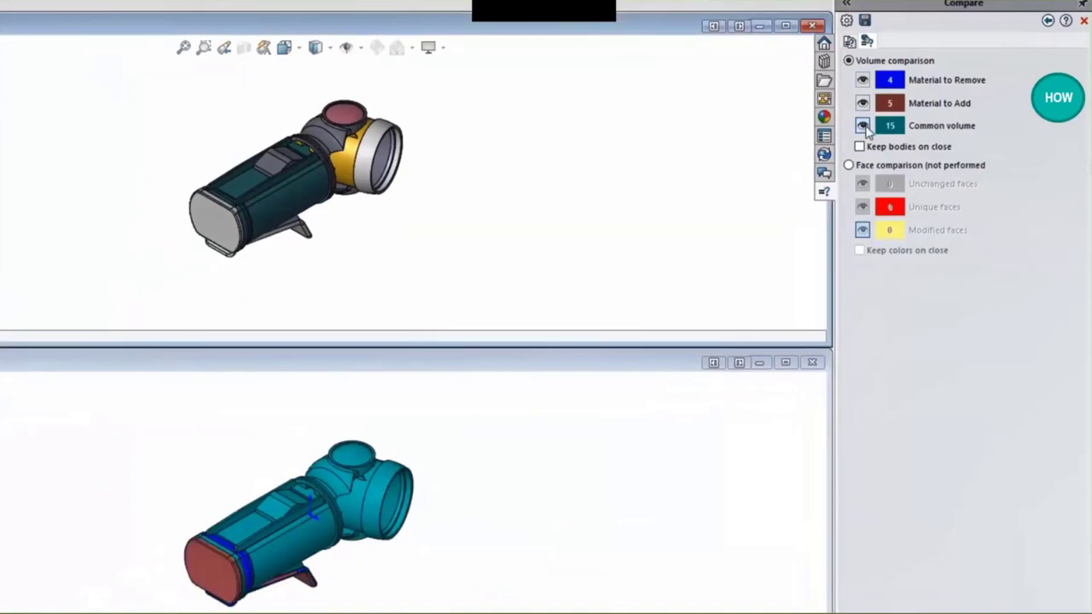
left_click(862, 125)
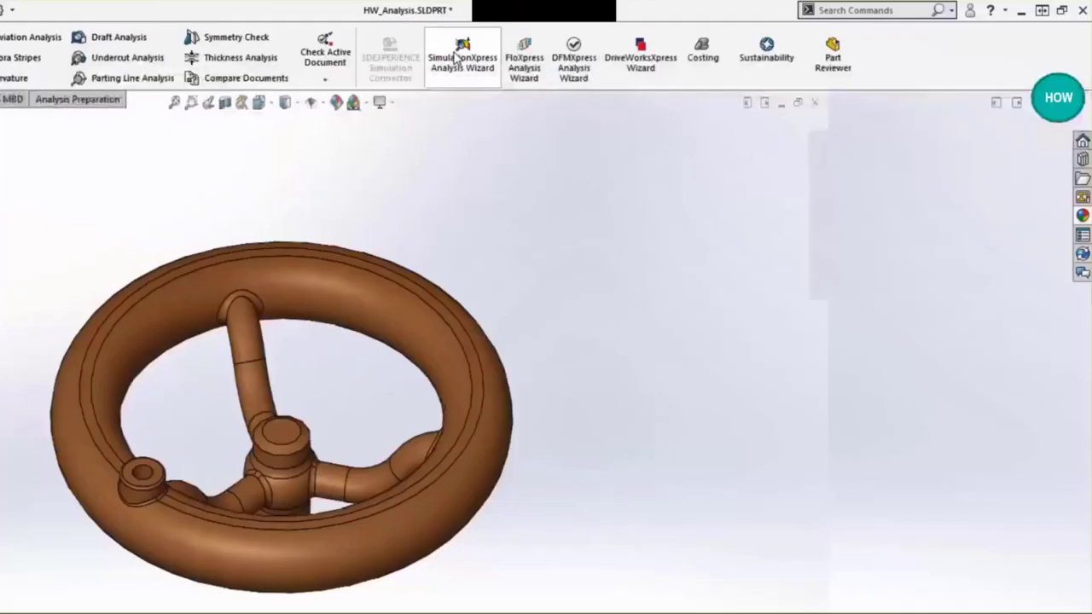
- Launch SimulationXpress on the handwheel, add a fixture, and advance to Loads
left_click(462, 60)
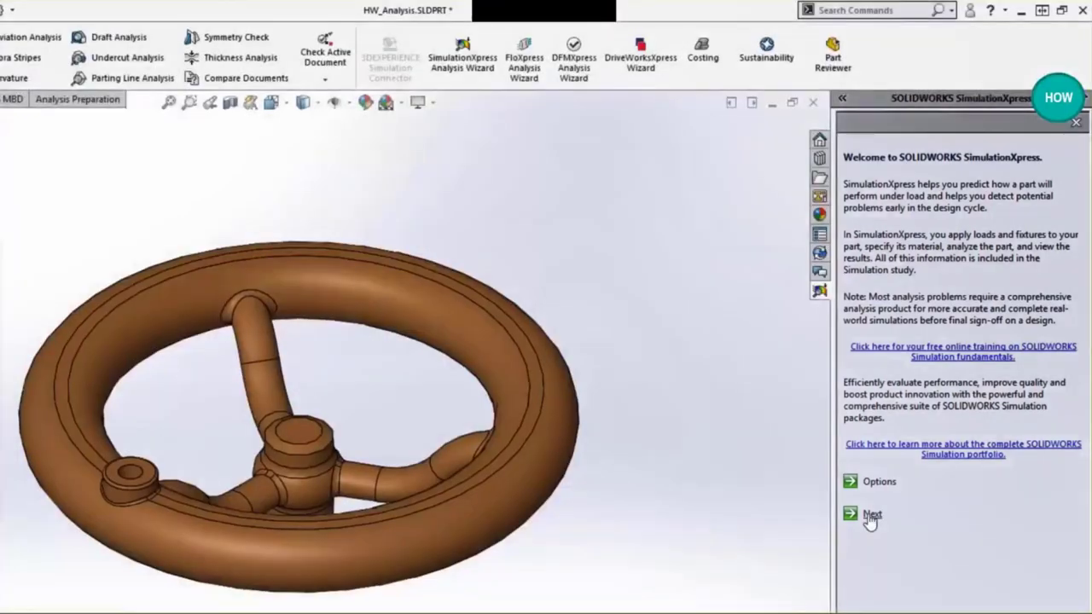
left_click(872, 514)
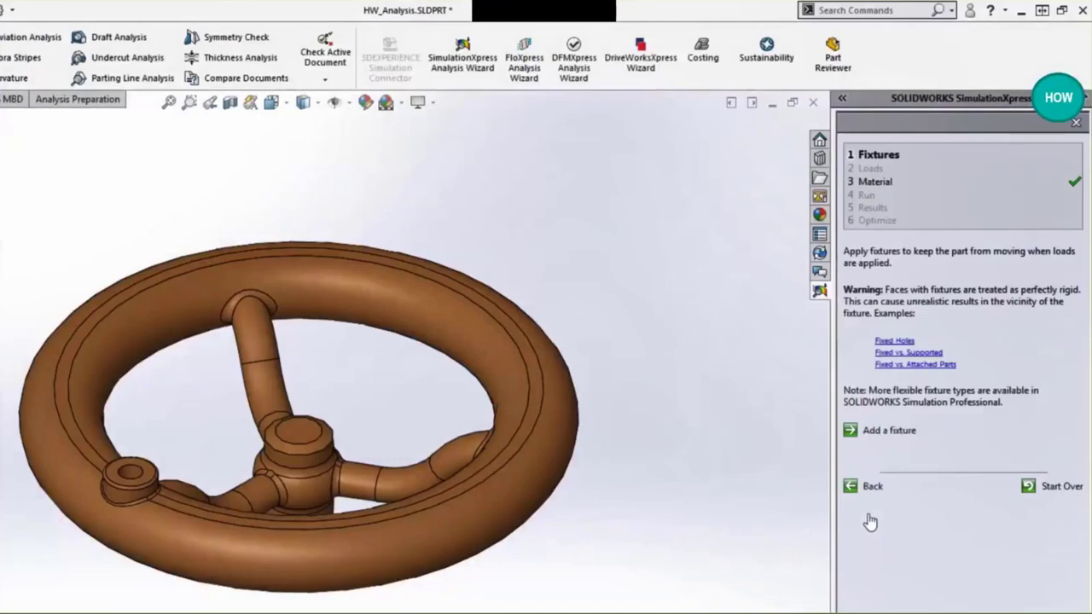
mouse_move(890, 448)
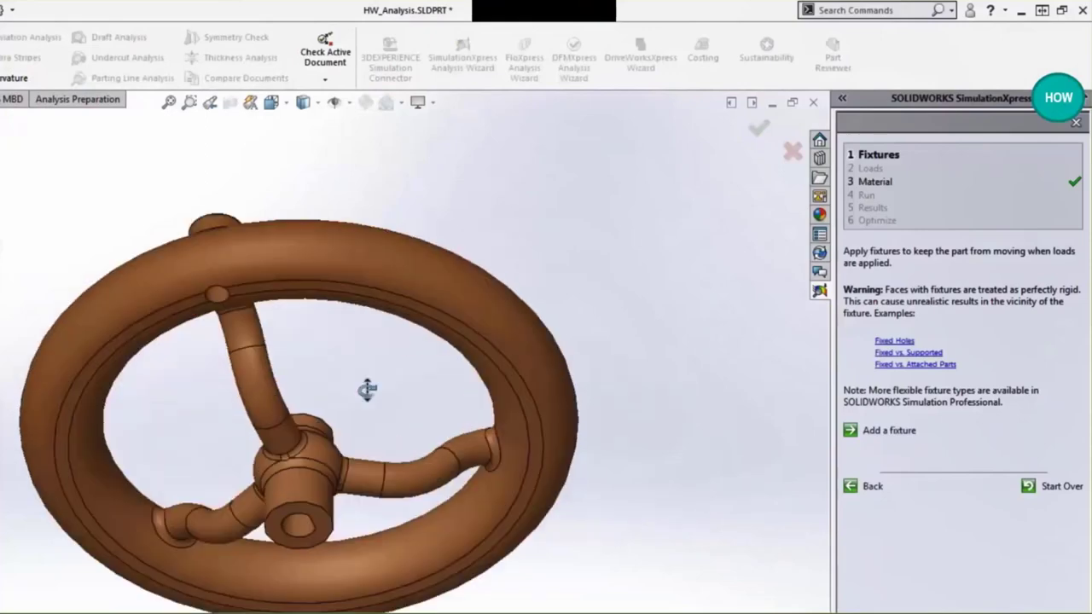
left_click_drag(366, 390, 298, 529)
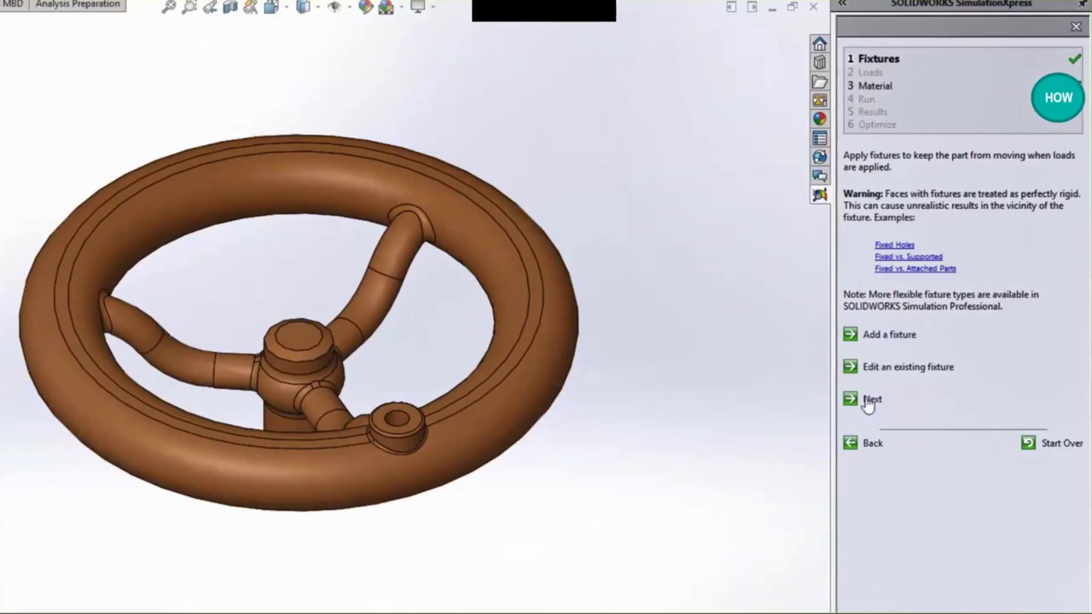
left_click(873, 400)
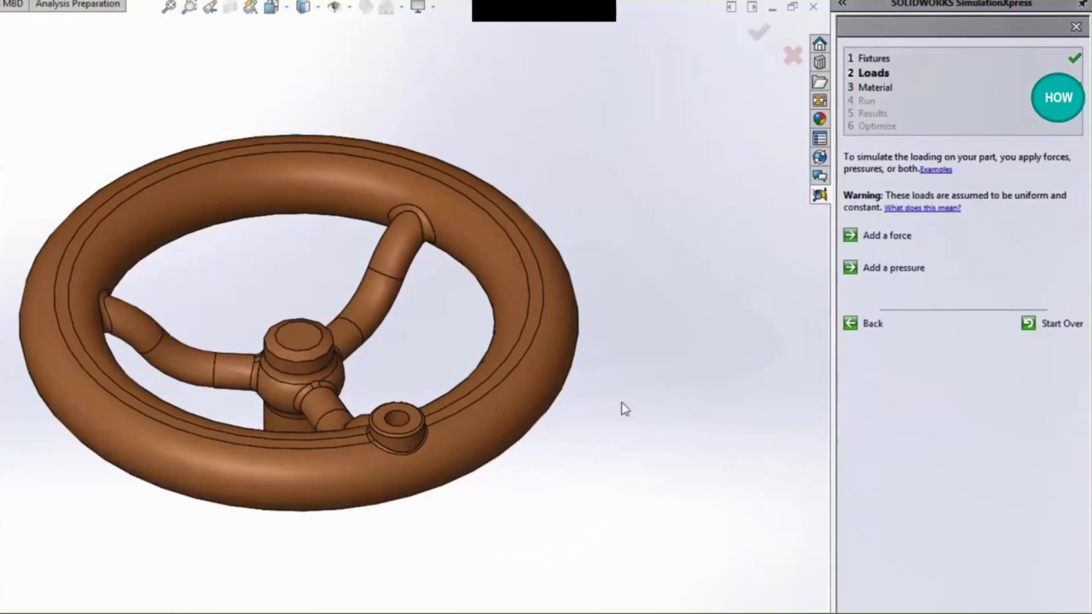
- Add a 3000 N force on the rim boss face directed along Right Plane
left_click(886, 235)
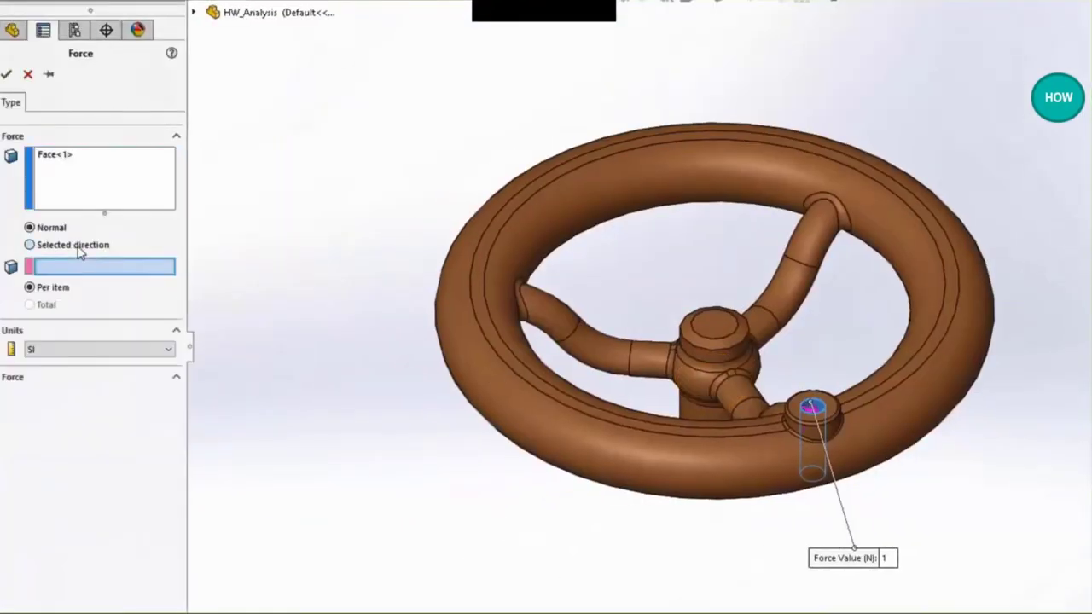
left_click(29, 245)
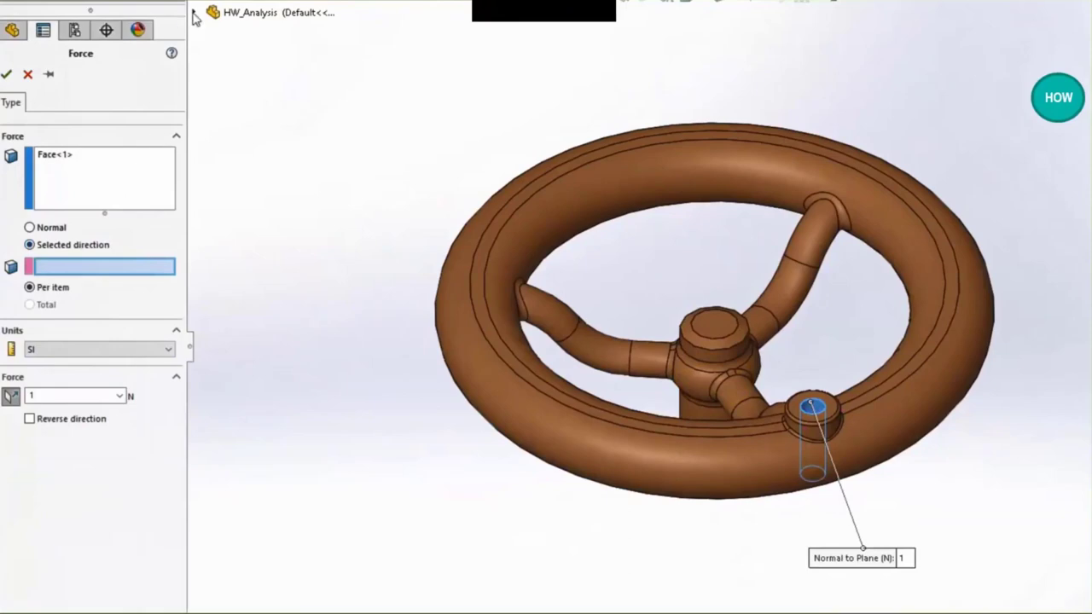
left_click(262, 116)
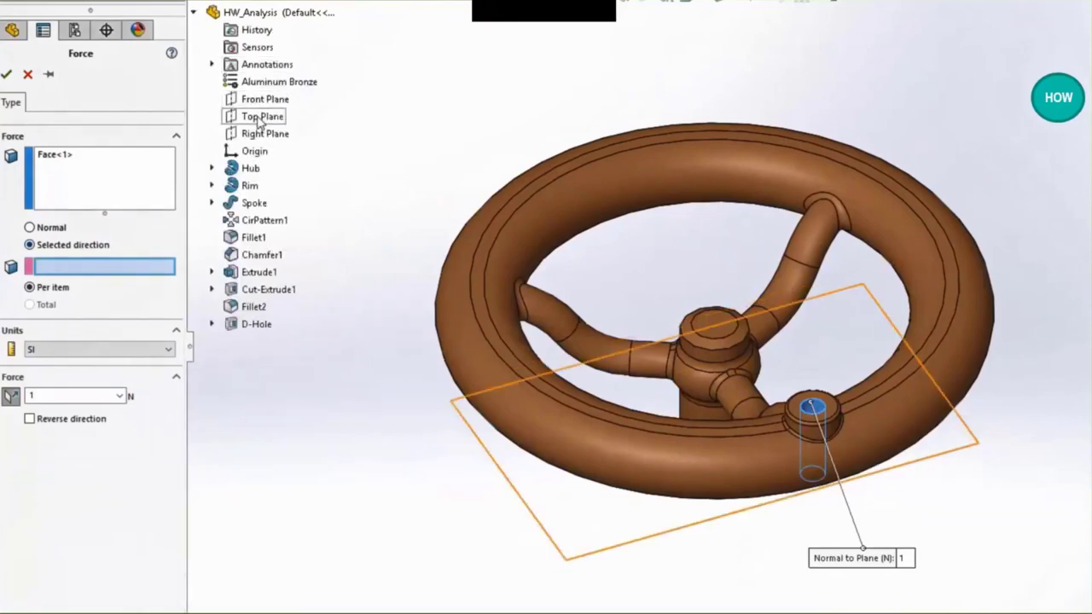
left_click(265, 133)
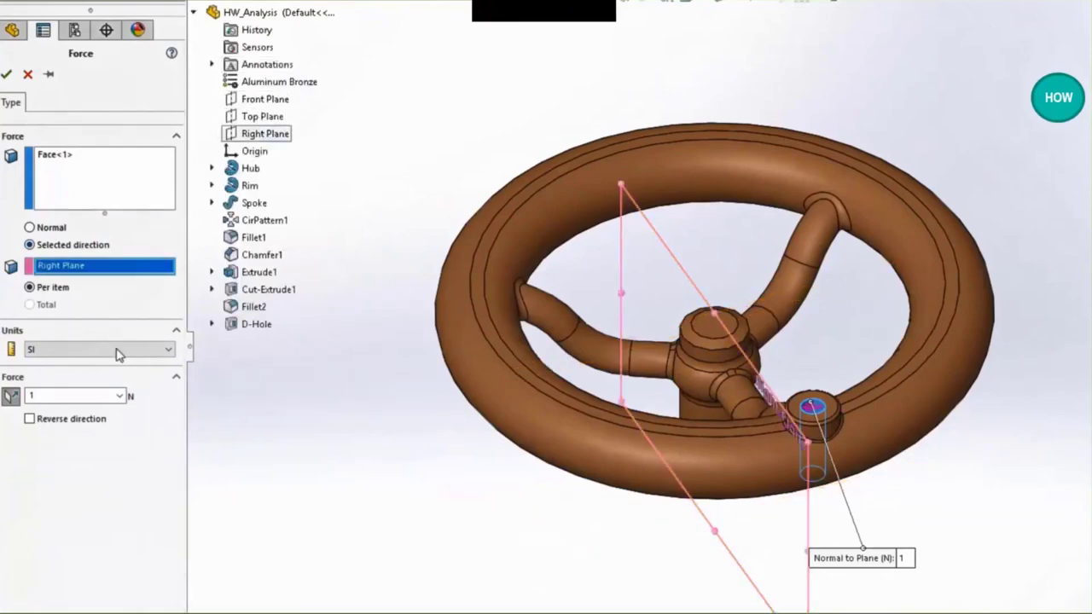
type("30")
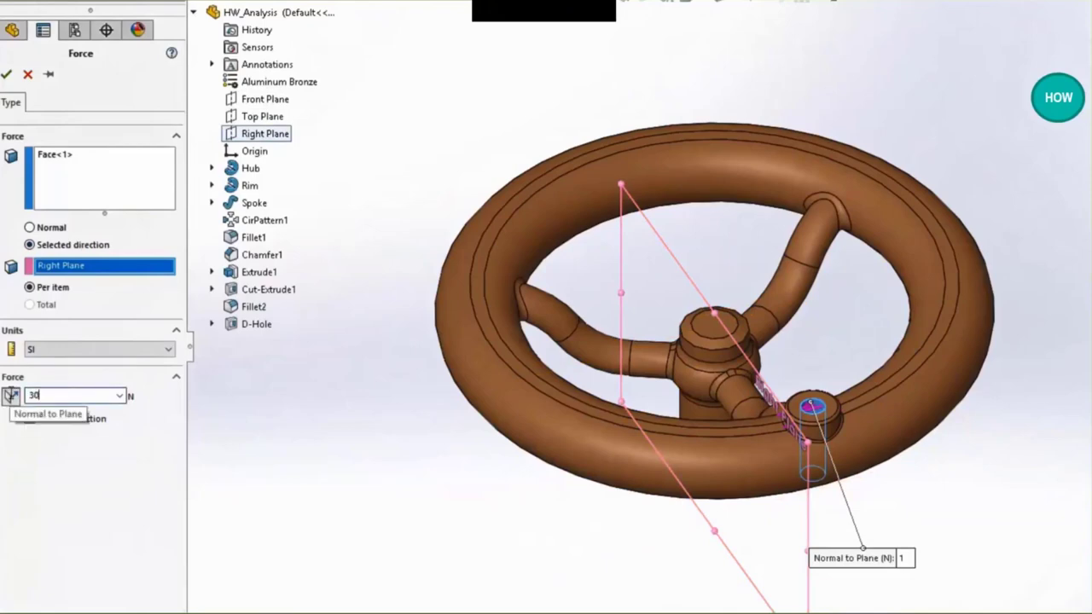
type("3000")
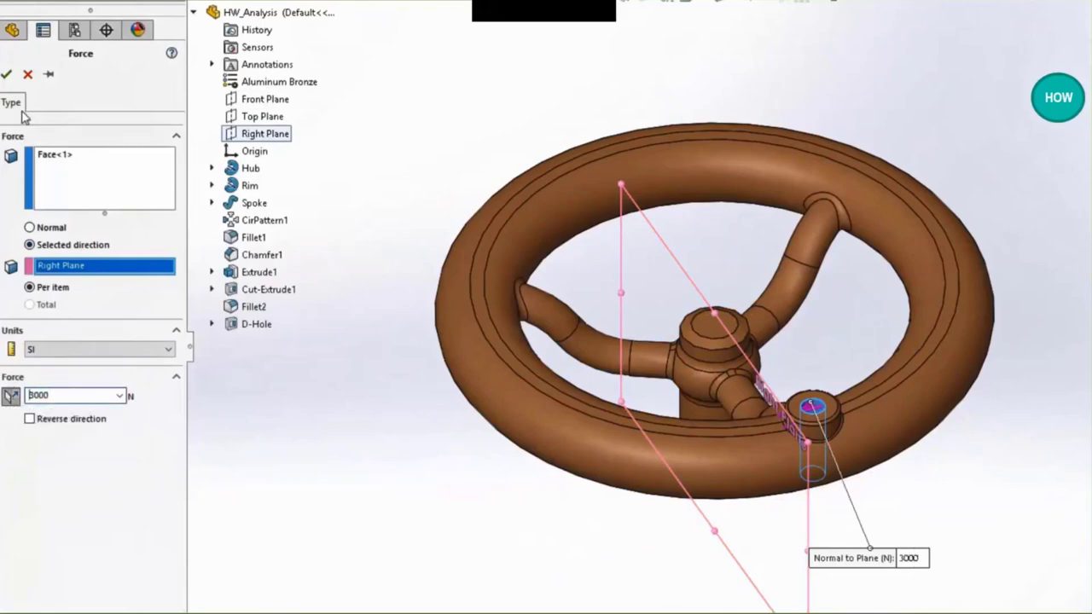
left_click(7, 75)
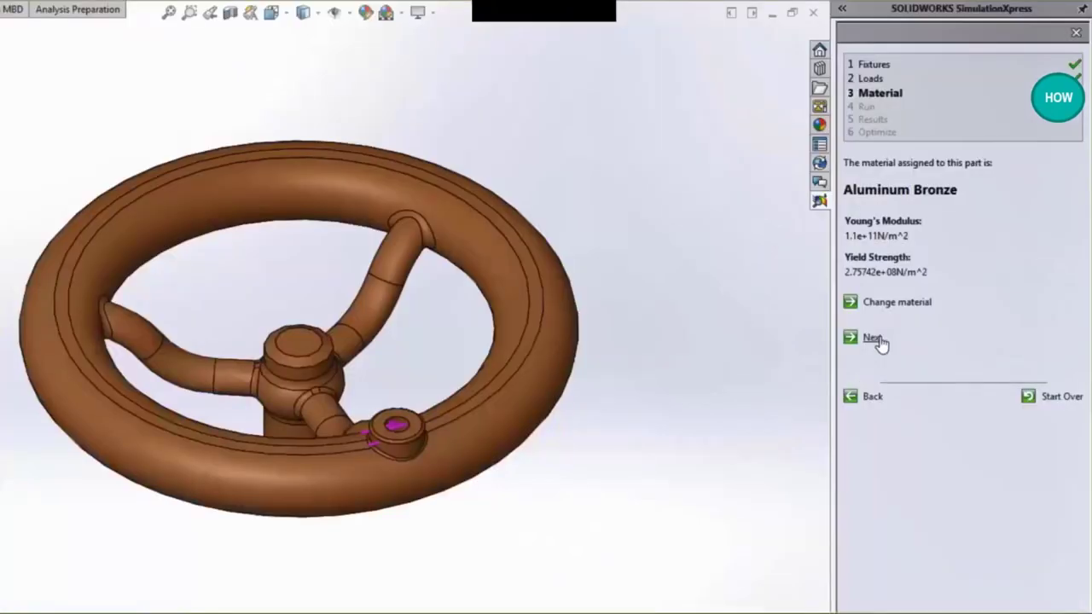
- Keep Aluminum Bronze, run the simulation, and accept the deformation to view results
left_click(870, 338)
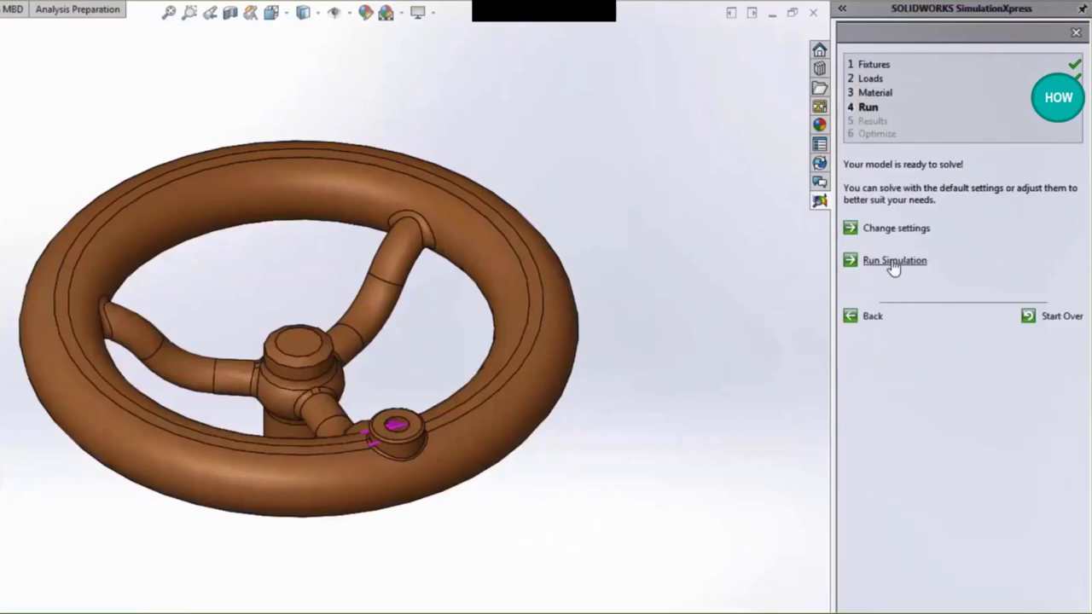
left_click(894, 260)
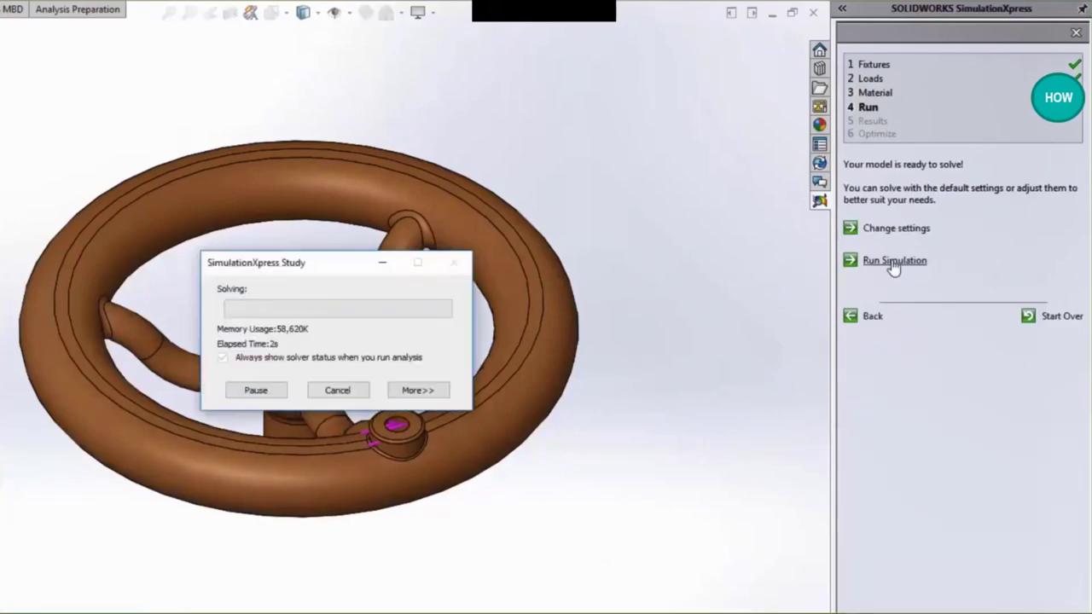
left_click(894, 260)
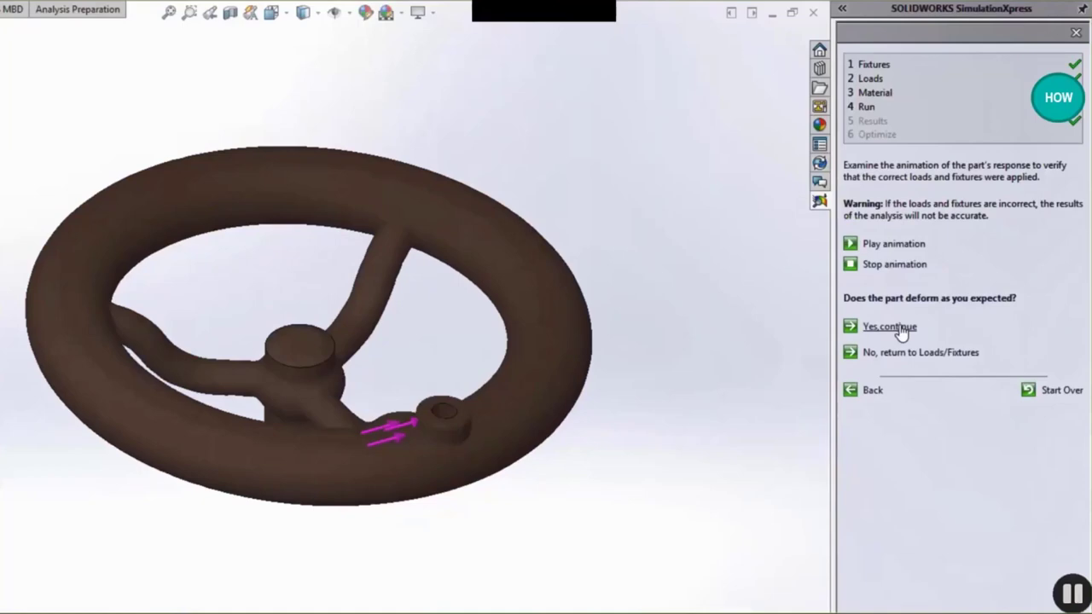
left_click(889, 326)
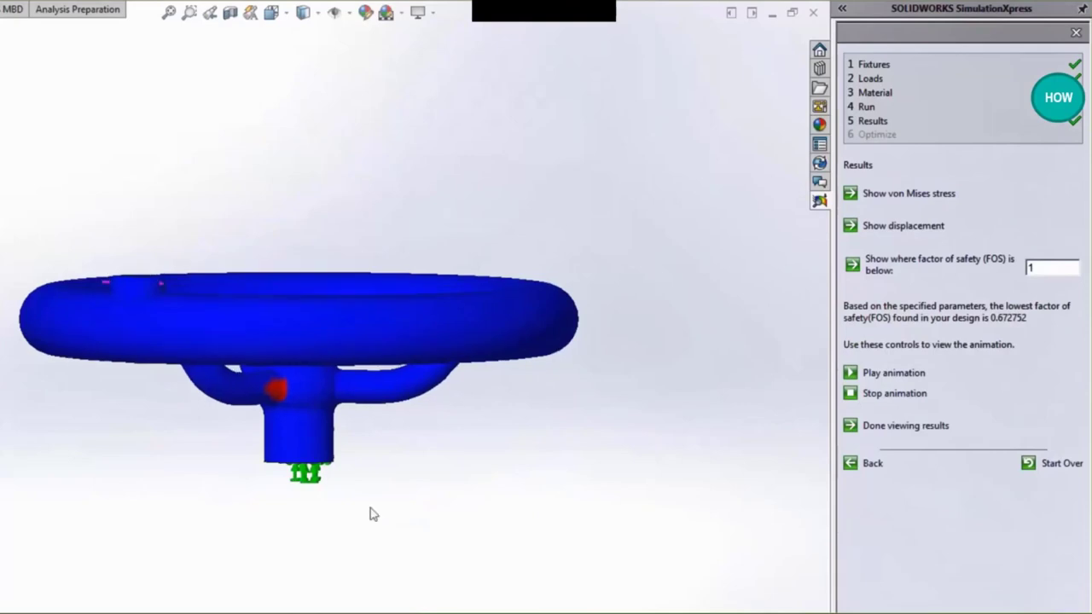
mouse_move(883, 207)
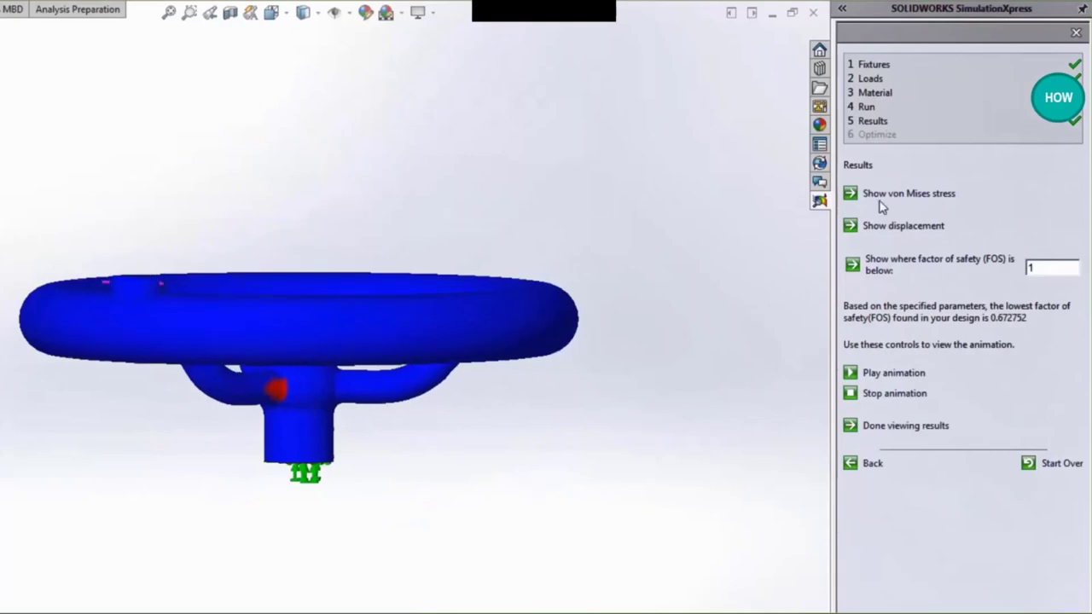
- Show the von Mises stress plot peaking at 4.099e8 N/m², then finish viewing results
left_click(908, 192)
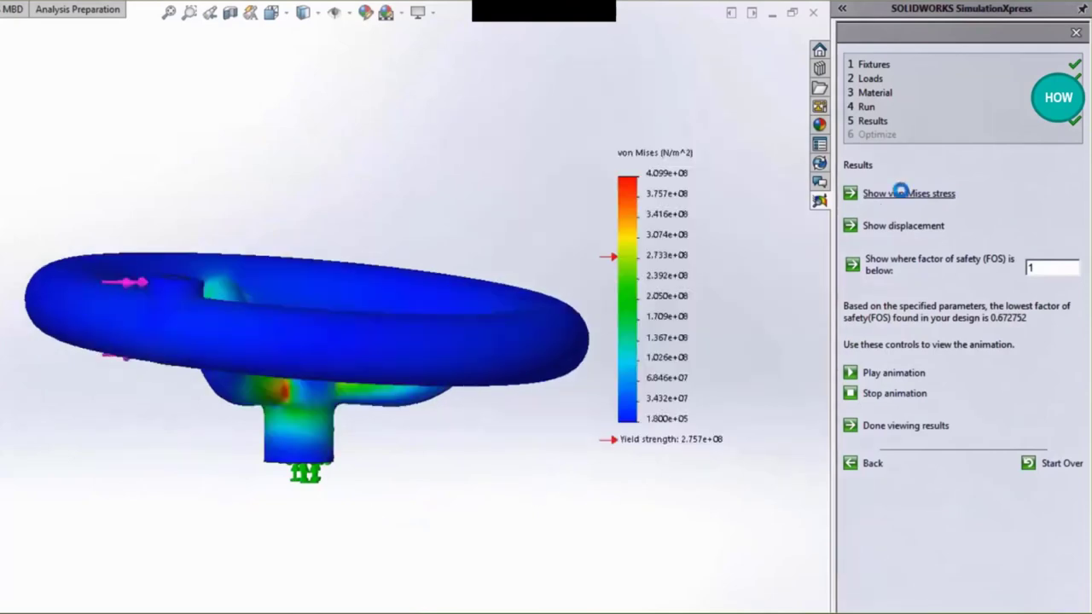
left_click(903, 225)
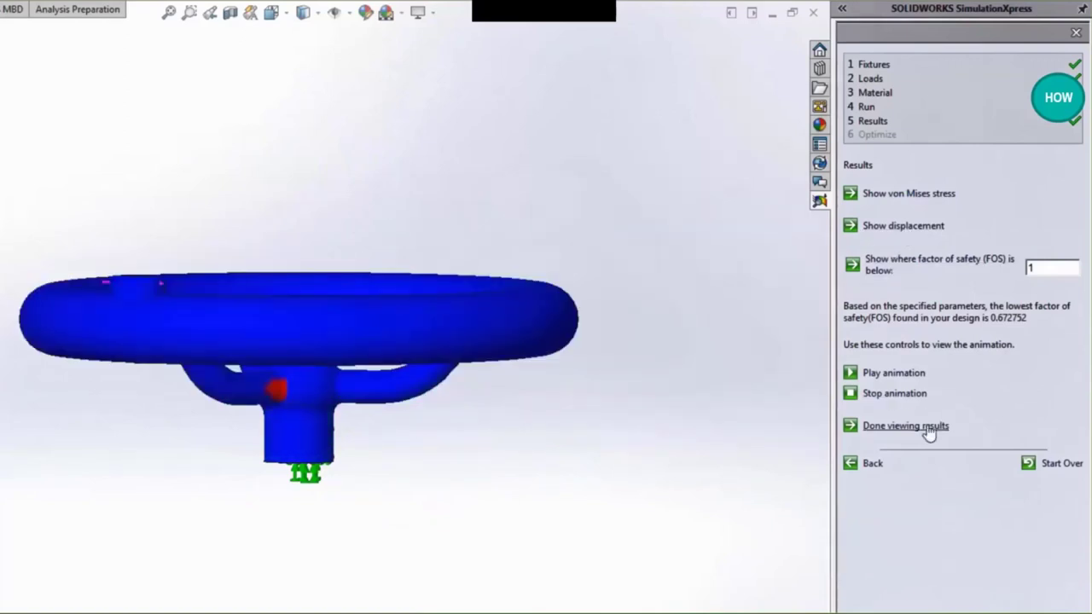
left_click(905, 426)
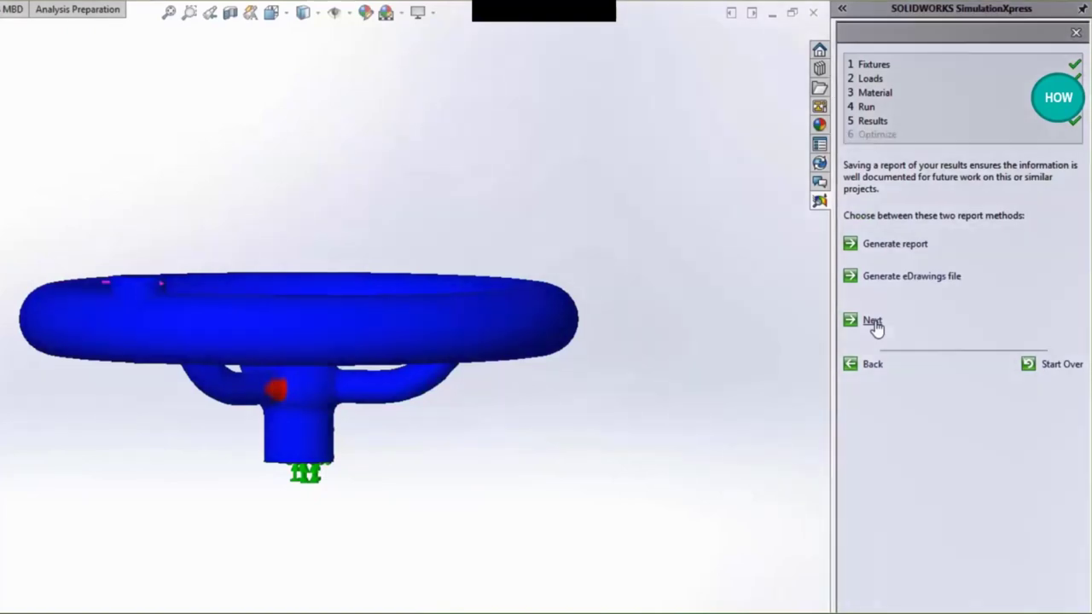
- Optimize the 14 mm dimension over 18–22 mm with factor of safety minimum 1
left_click(872, 320)
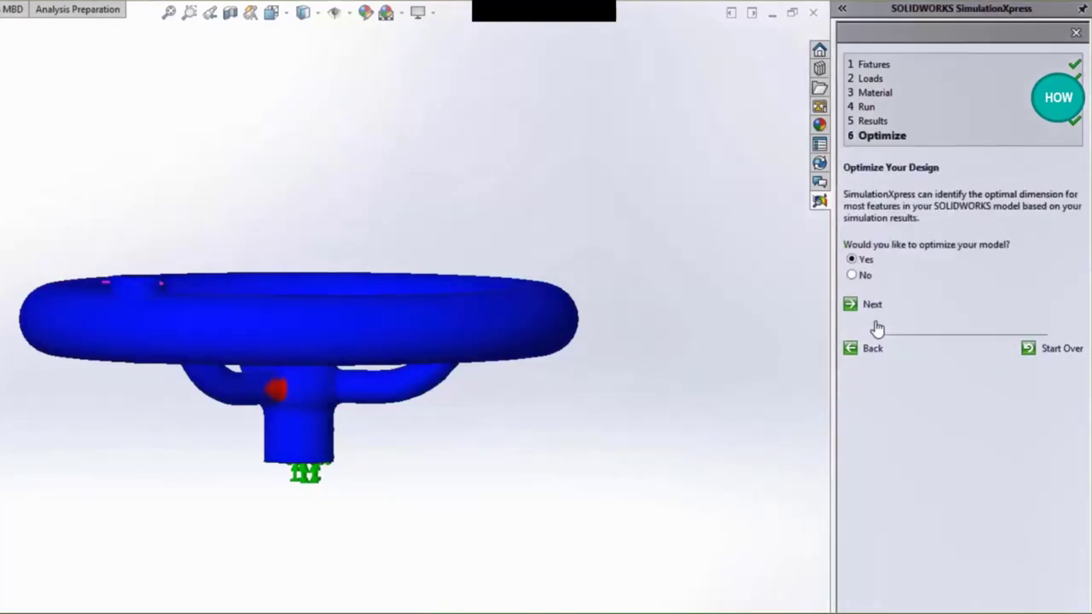
mouse_move(875, 310)
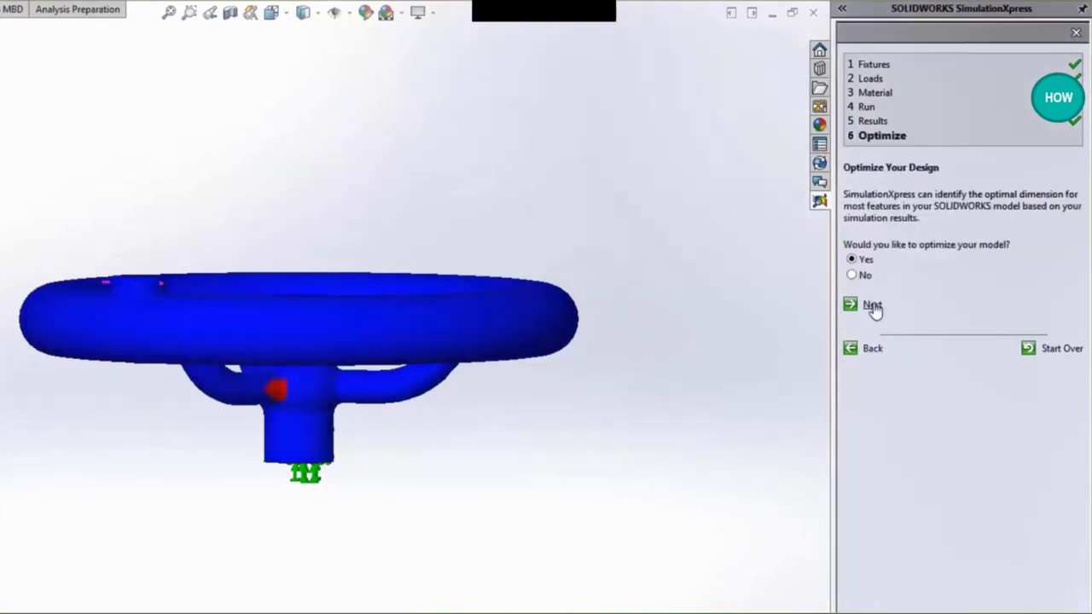
left_click(872, 304)
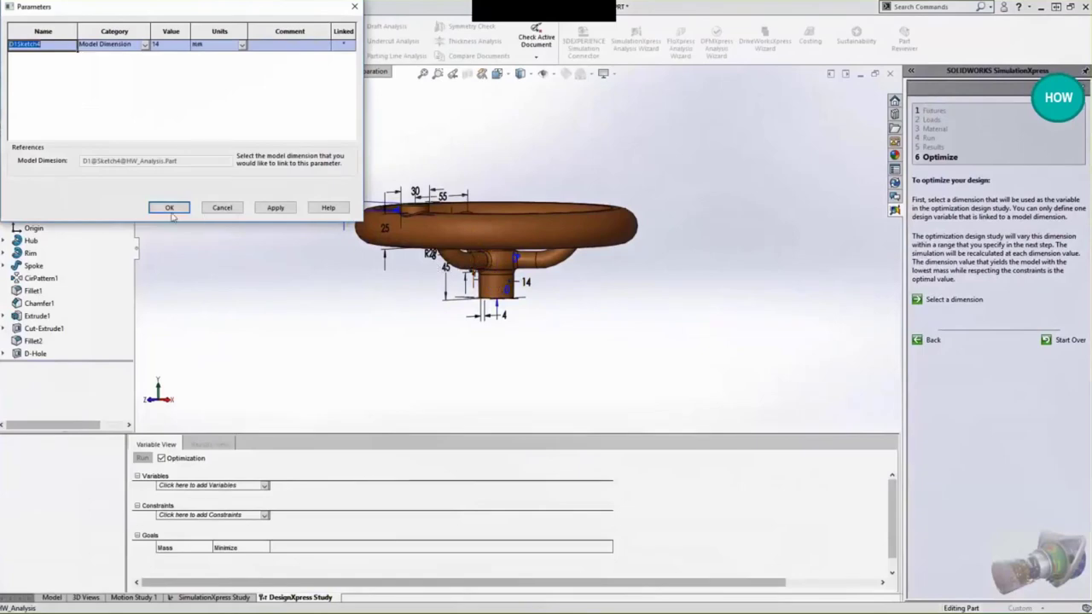
left_click(169, 208)
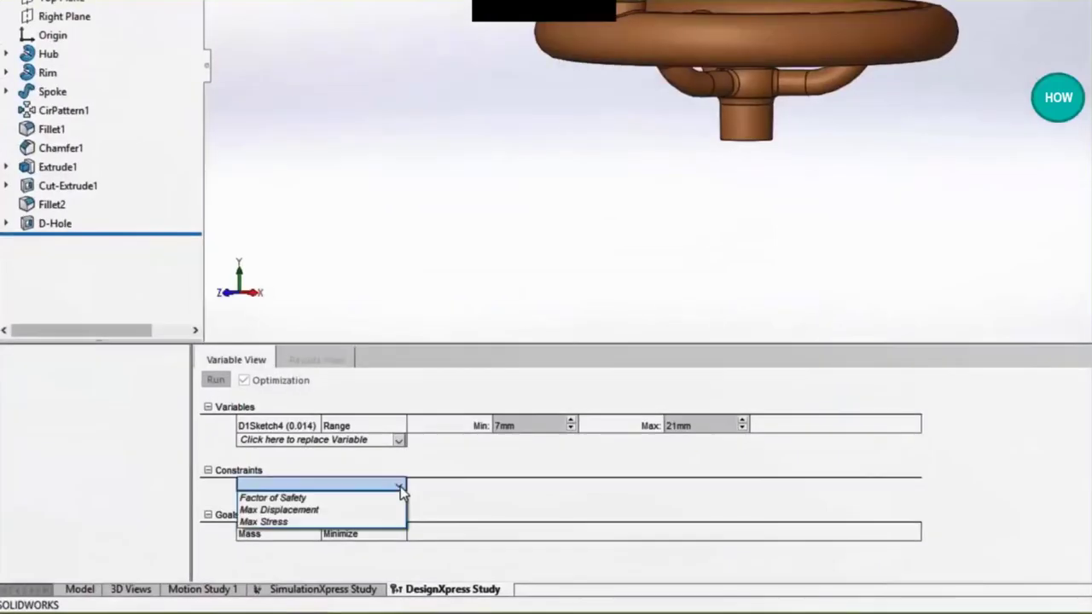
left_click(274, 498)
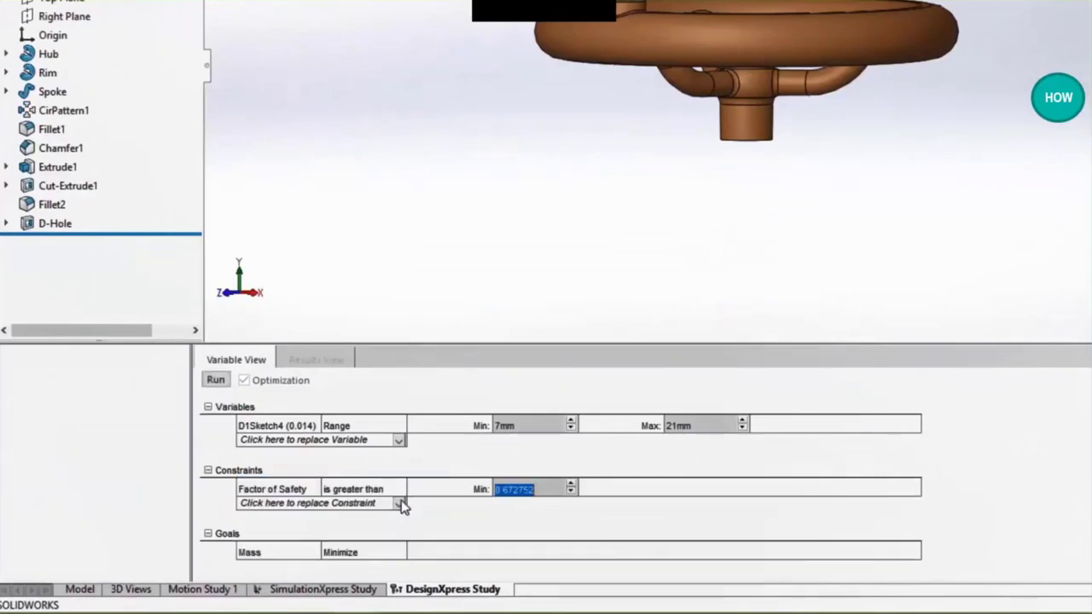
type("1")
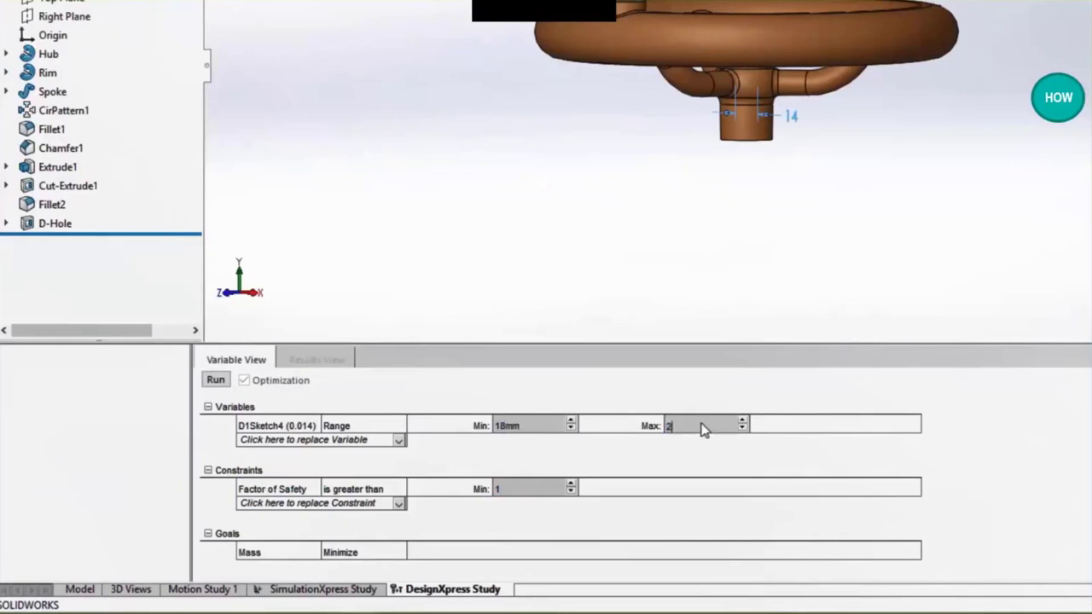
type("2")
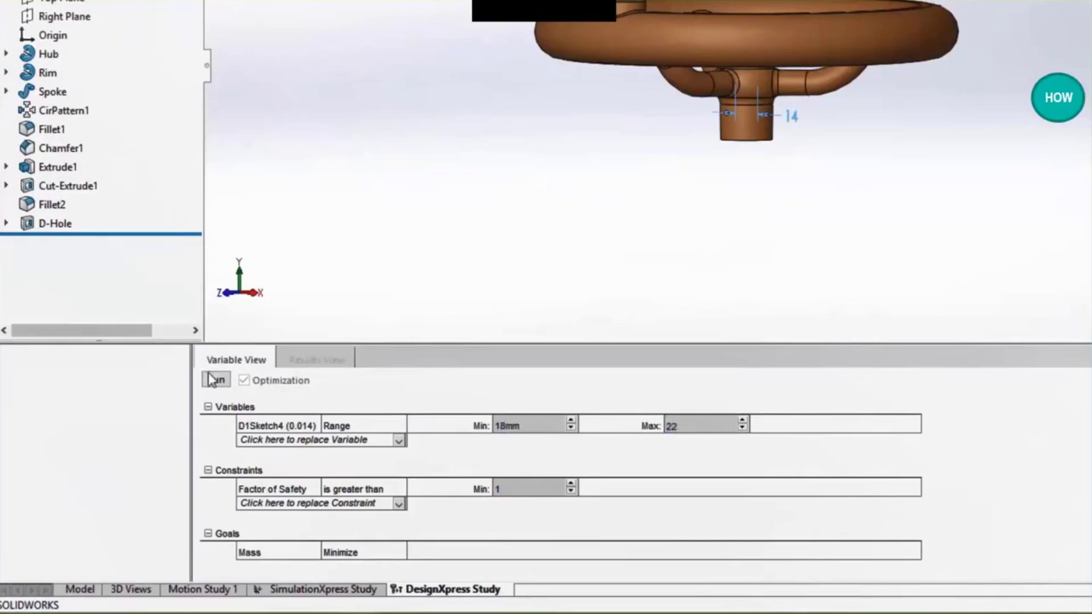
left_click(215, 380)
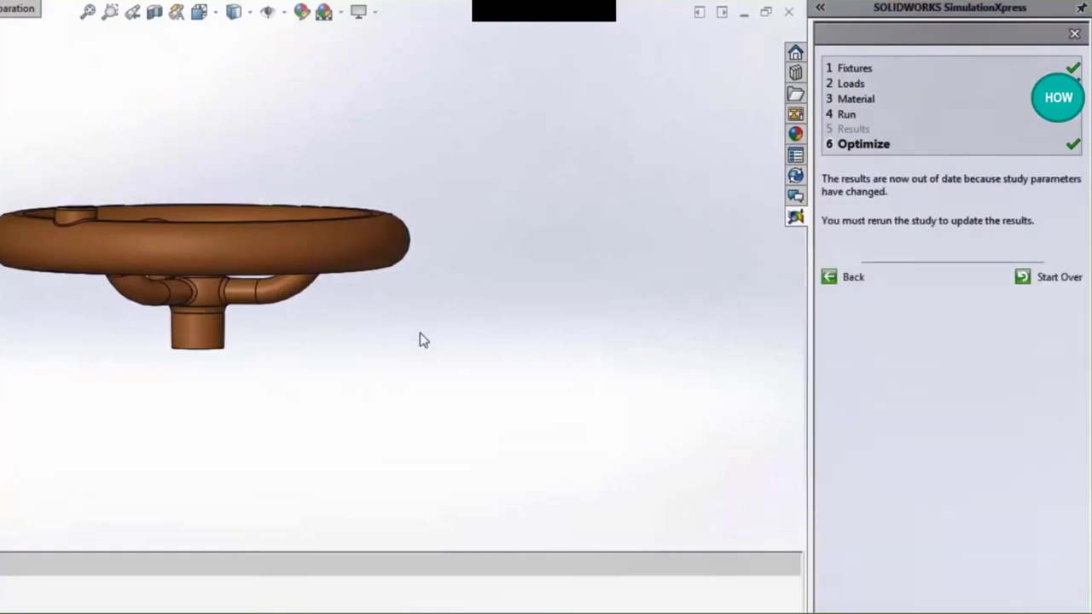
- Rerun the outdated handwheel simulation, play the animation, and confirm the deformation
left_click(175, 292)
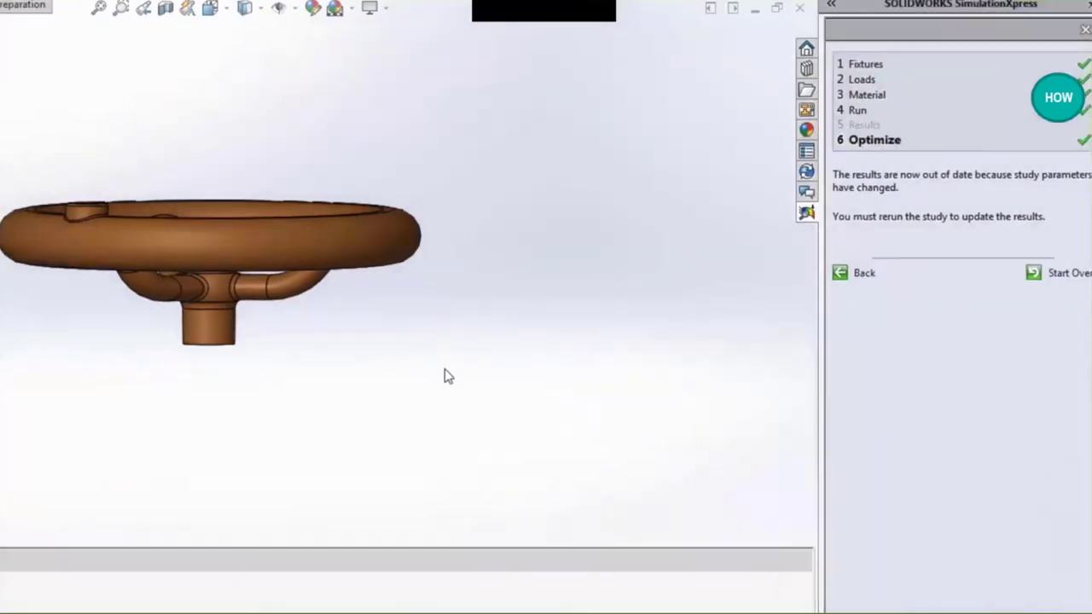
left_click(322, 589)
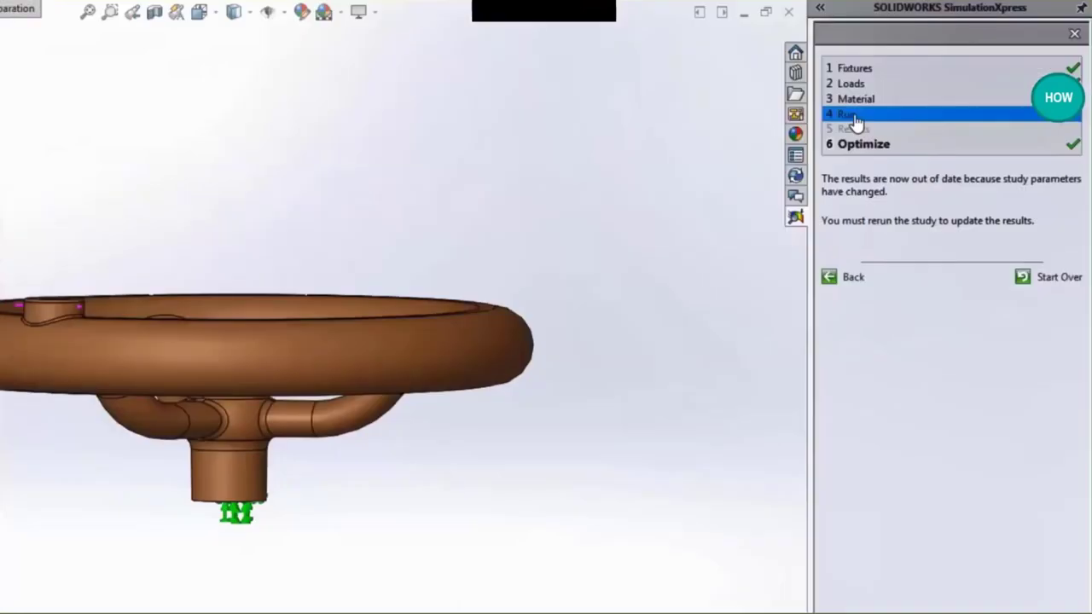
left_click(877, 283)
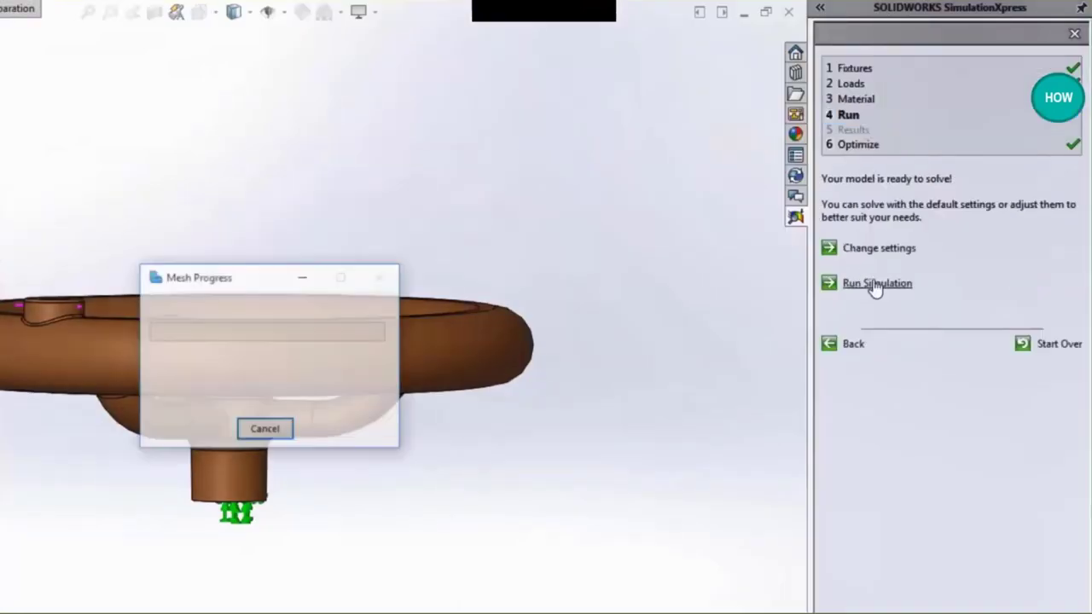
left_click(877, 282)
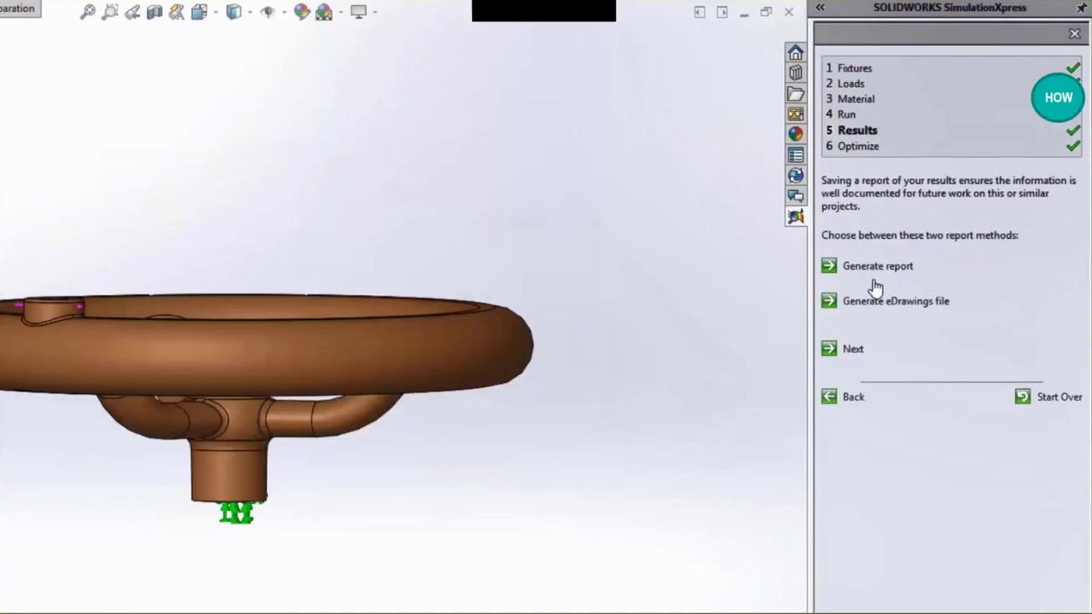
left_click(858, 130)
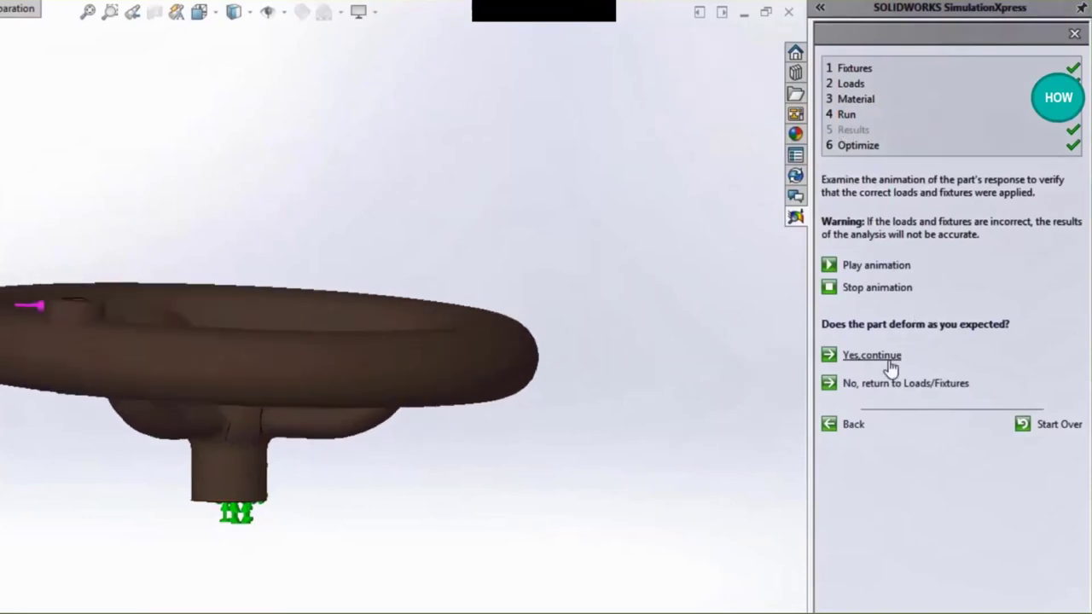
left_click(872, 355)
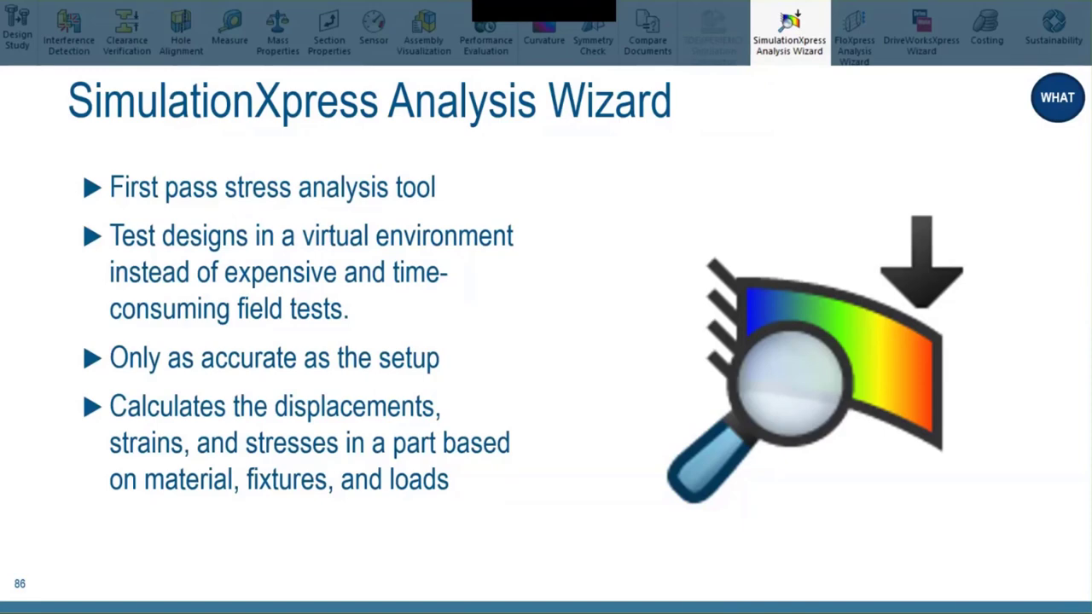
- Launch the FloXpress Analysis Wizard on the open ball_valve assembly
left_click(854, 34)
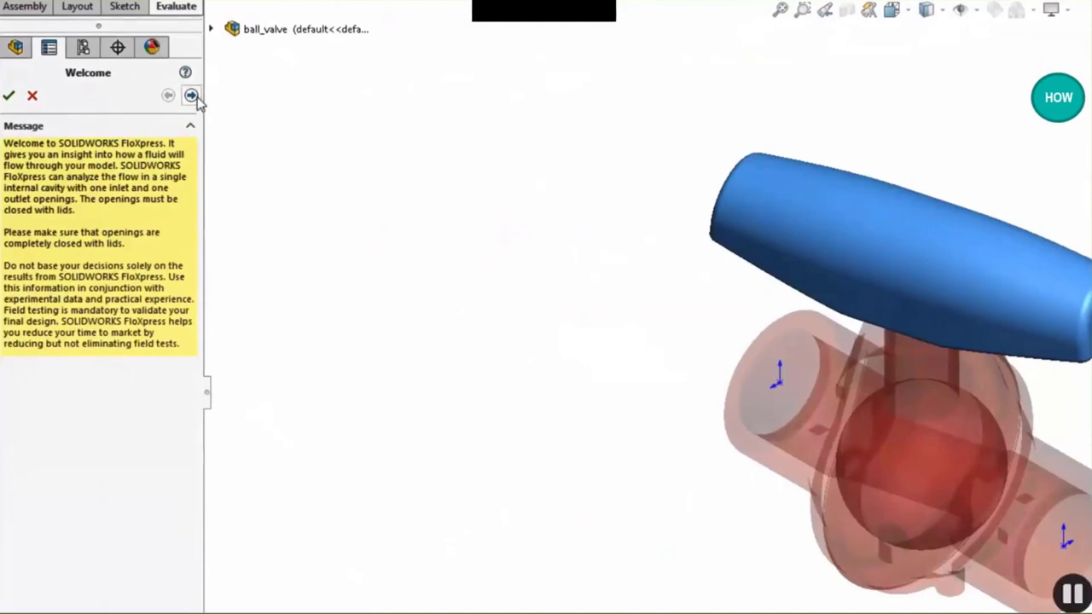
- Advance FloXpress through the geometry check and keep Water as the fluid
left_click(191, 95)
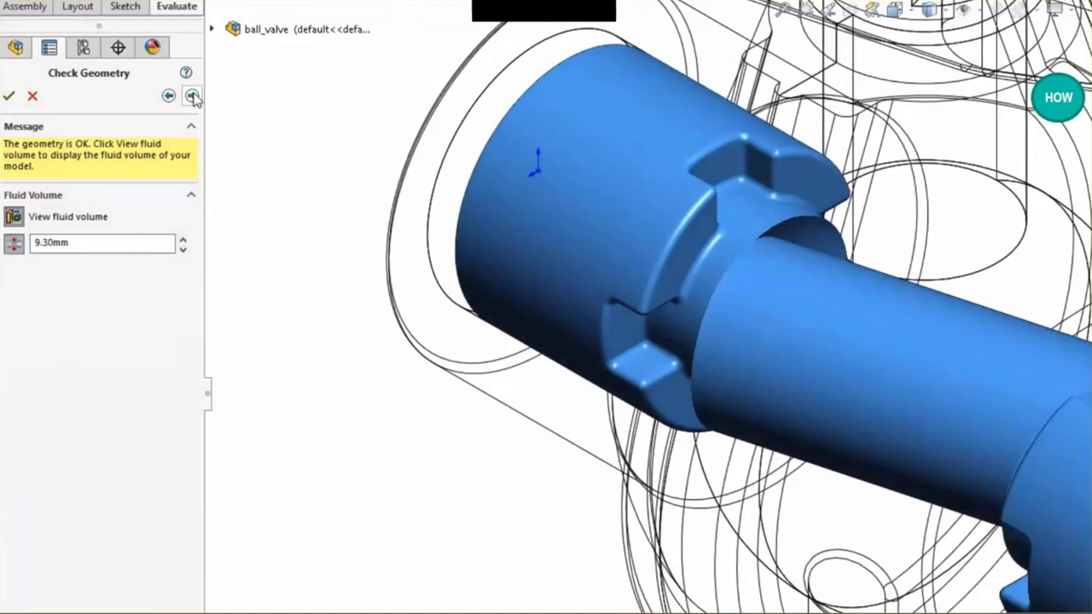
left_click(192, 95)
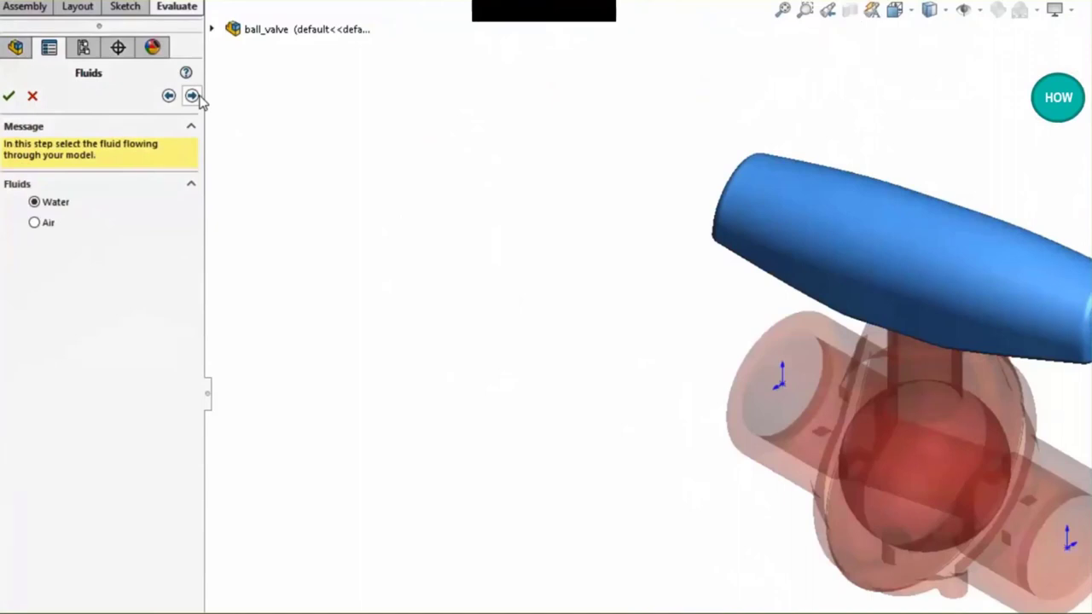
left_click(192, 95)
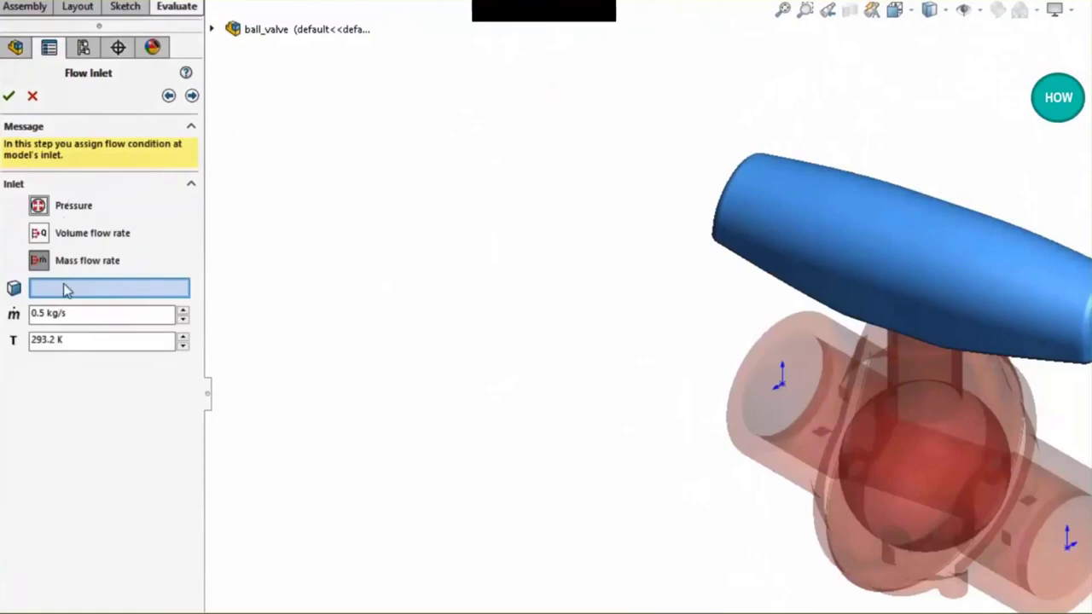
- Set the inlet lid face to 0.5 kg/s mass flow and the outlet lid to 101325 Pa
right_click(785, 397)
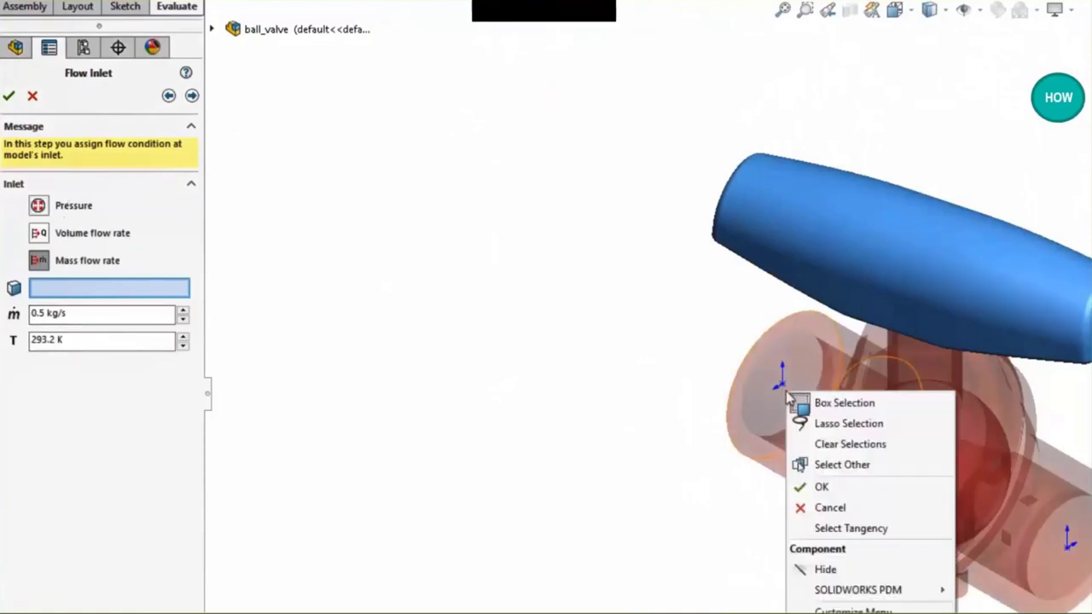
left_click(842, 464)
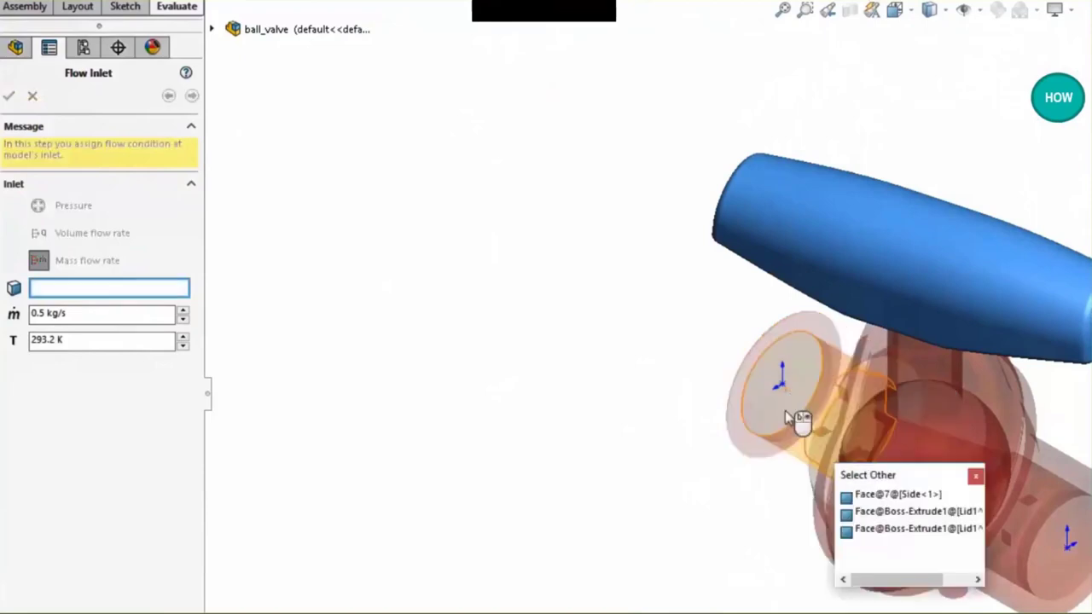
left_click(896, 494)
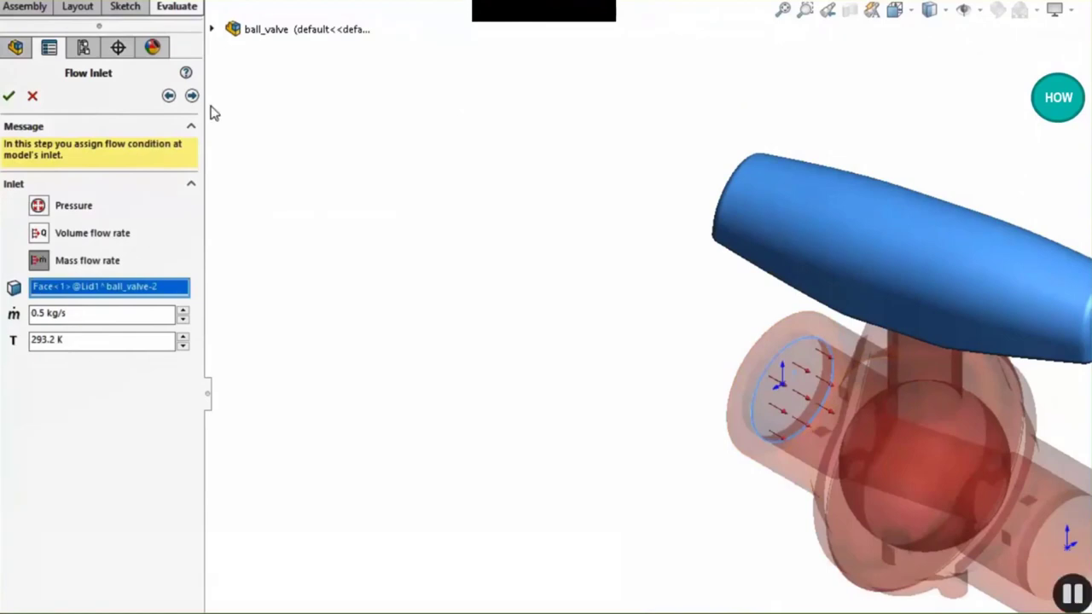
left_click(191, 96)
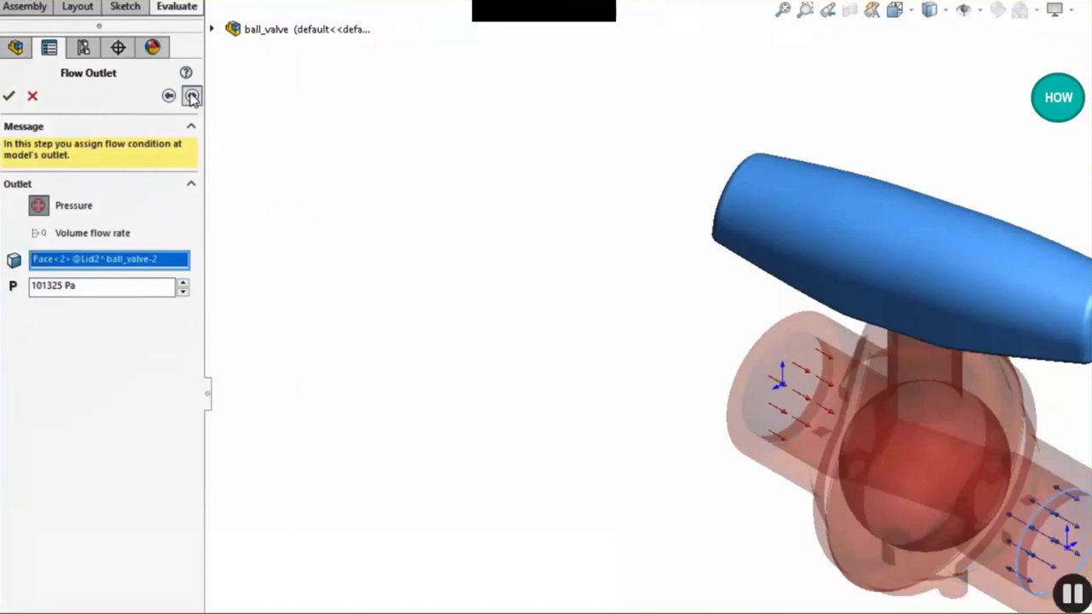
left_click(168, 96)
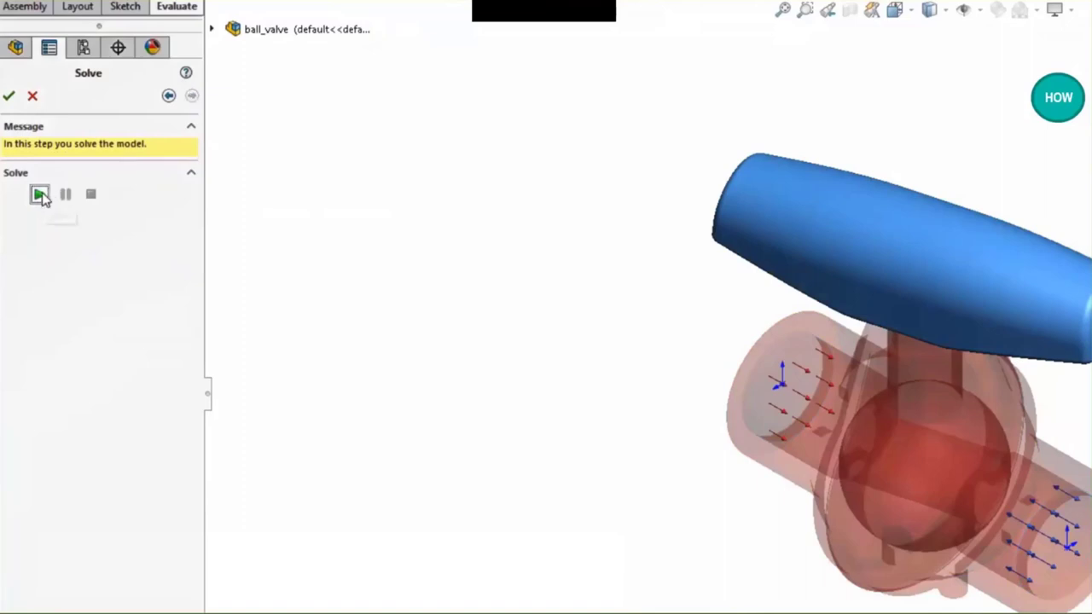
- Solve the flow study and stop the velocity trajectory animation, which peaks at 7.701 m/s
left_click(39, 193)
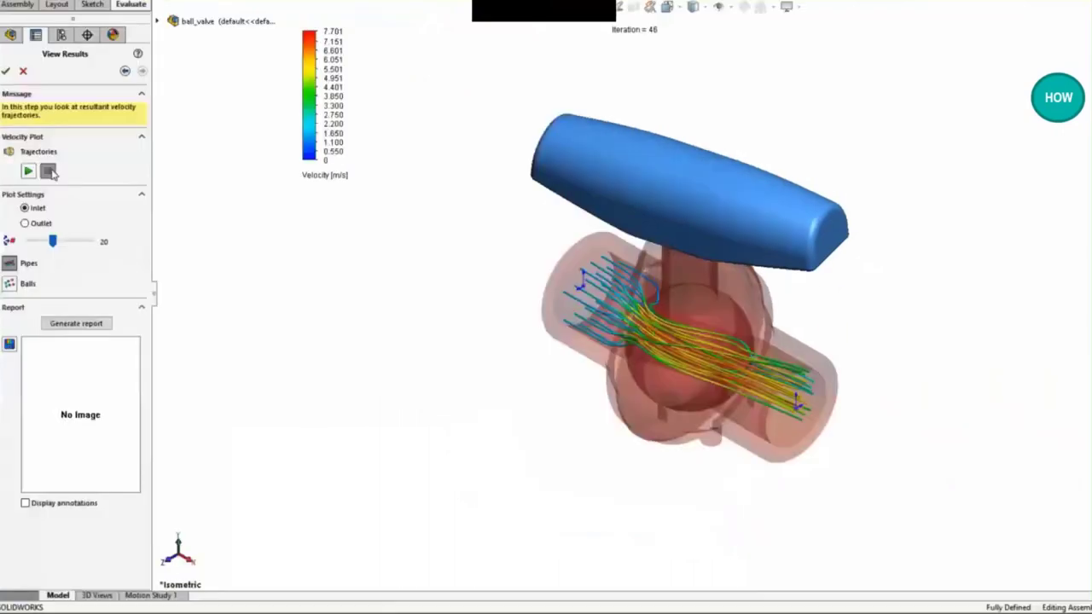
left_click(9, 283)
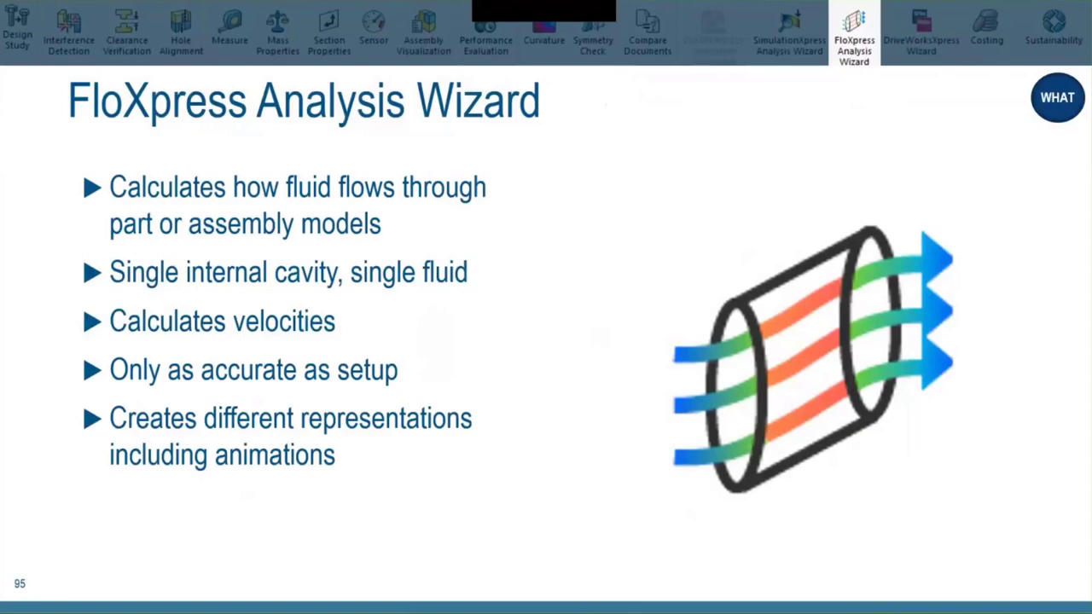
- Move on to the yellow mobile gantry assembly for the design automation demo
left_click(921, 34)
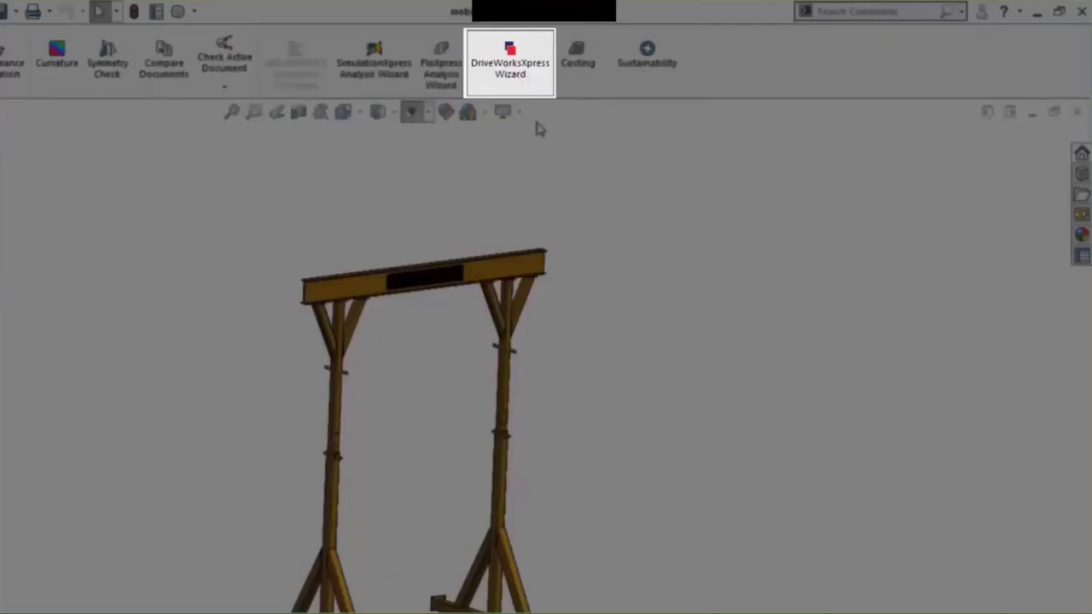
- Start a DriveWorksXpress project on the open gantry using the Gantry Database, capturing leg and universal beam
left_click(510, 62)
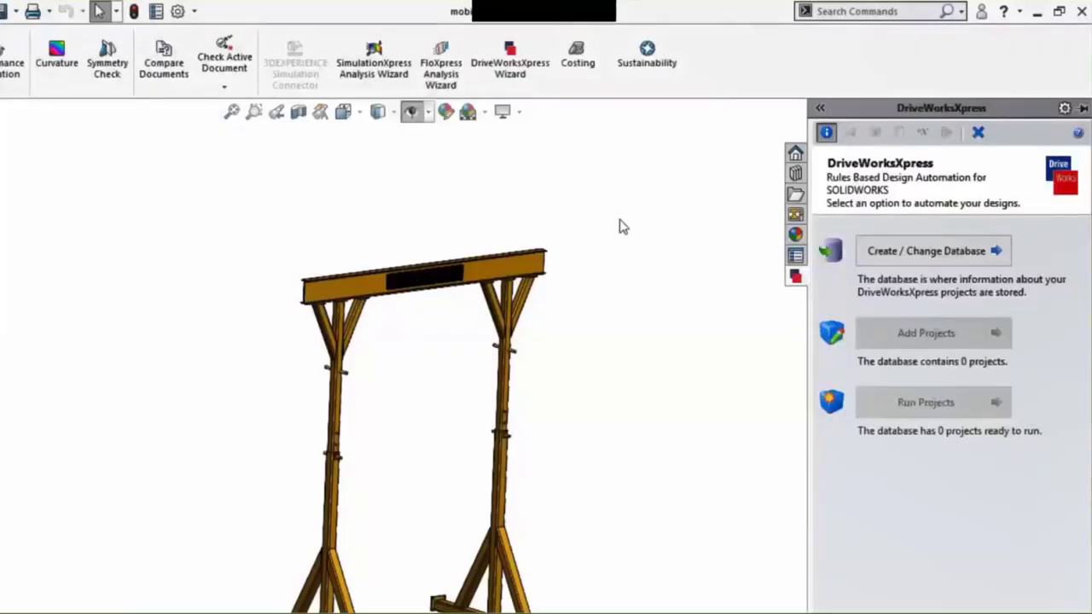
left_click(926, 250)
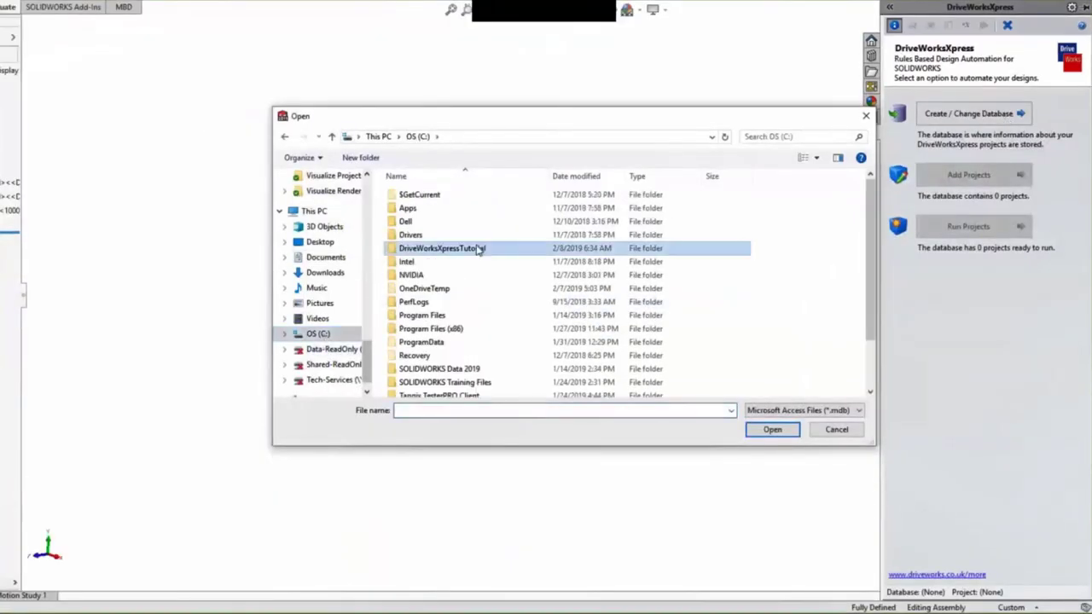
left_click(836, 429)
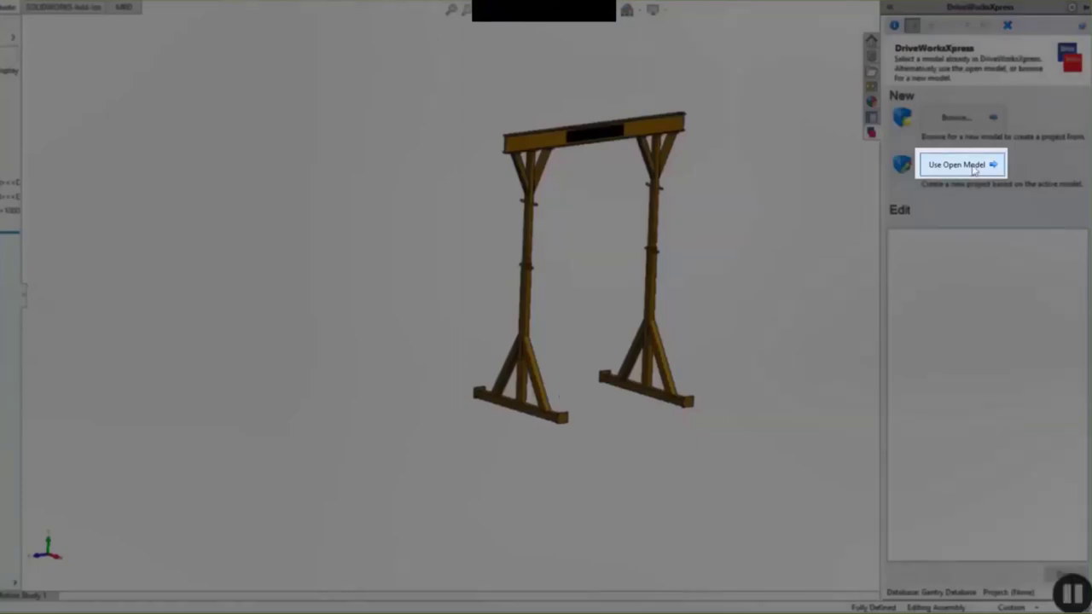
left_click(956, 164)
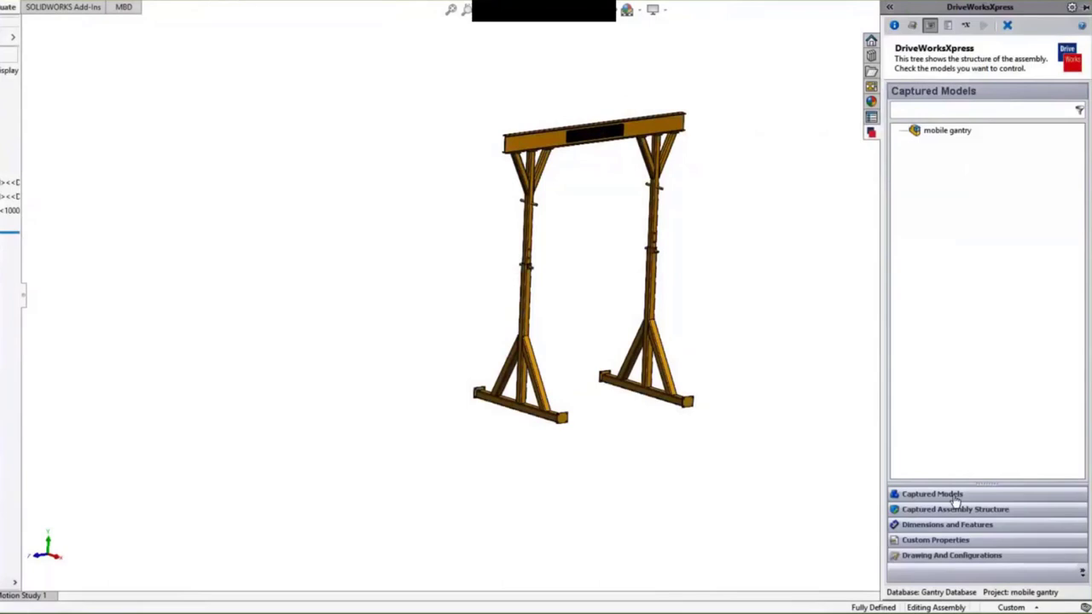
left_click(955, 508)
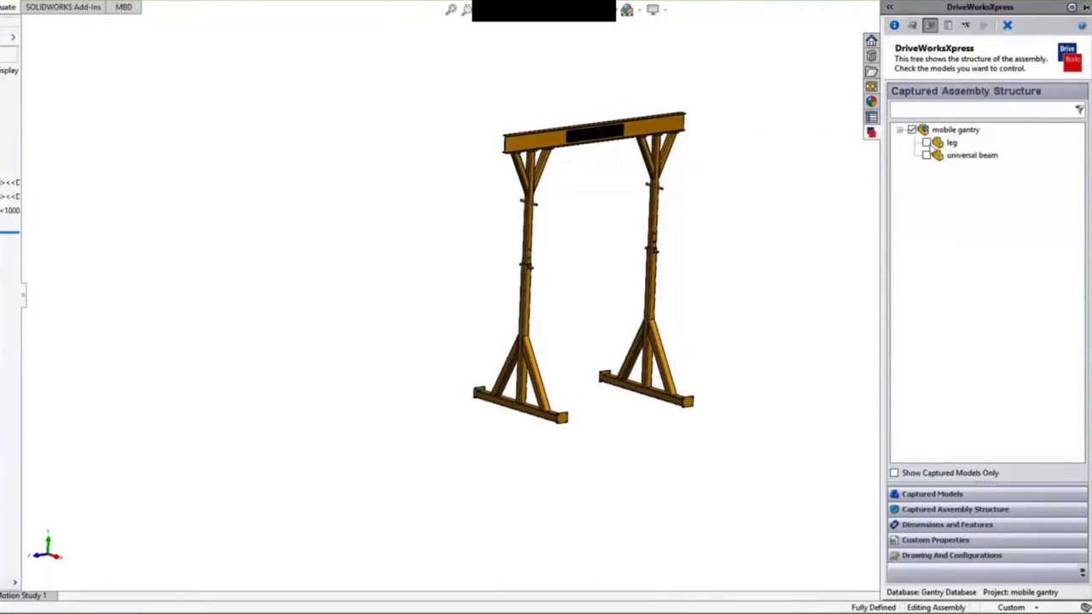
left_click(972, 155)
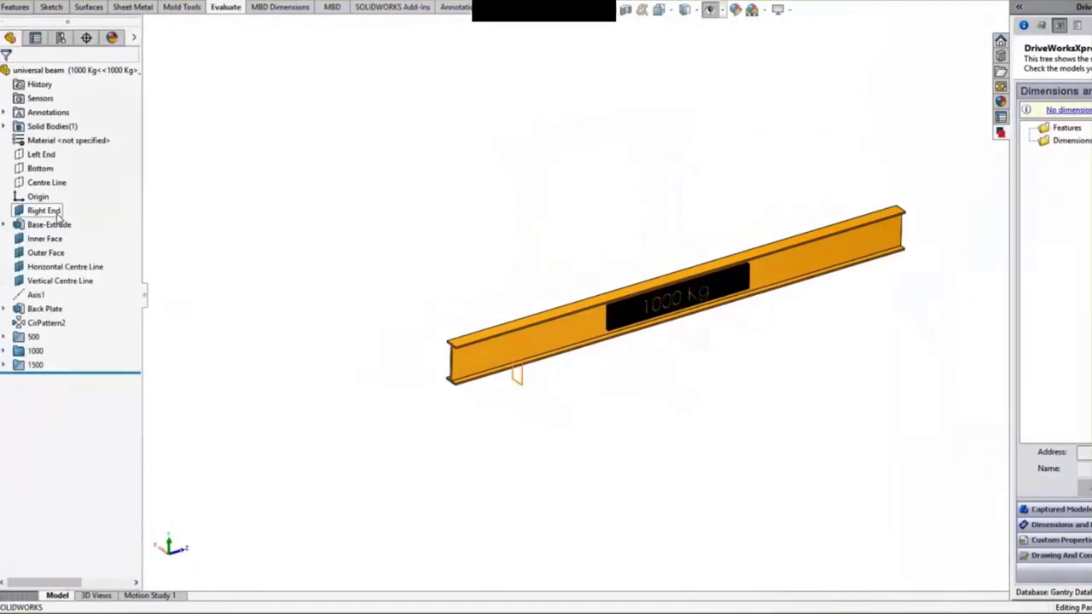
- Capture the beam's Right End dimension as Beam Length and the leg's Inner Diagonal feature
left_click(42, 211)
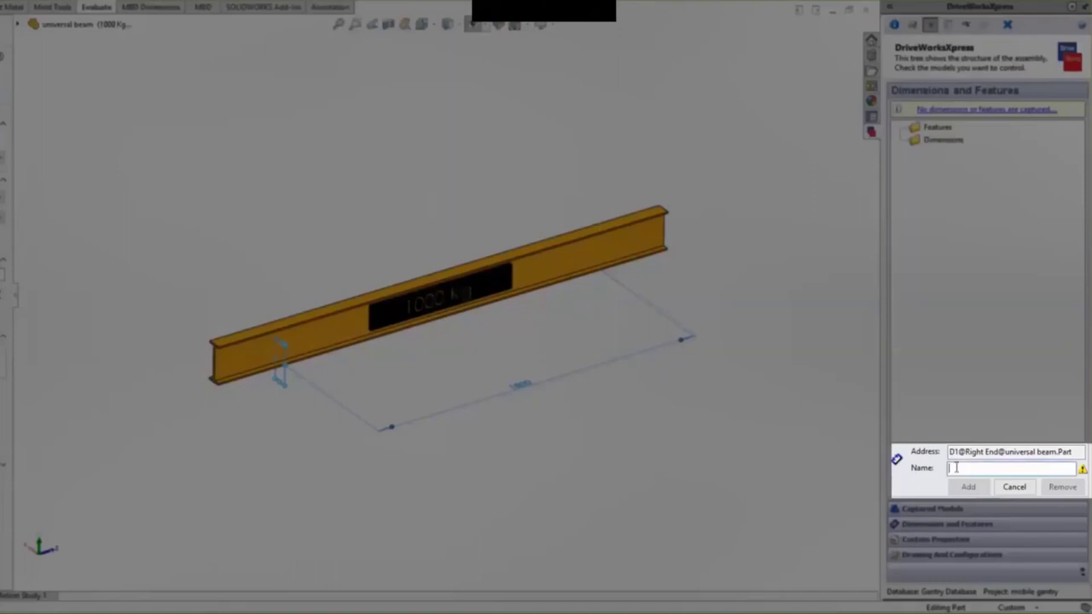
type("Beam Length")
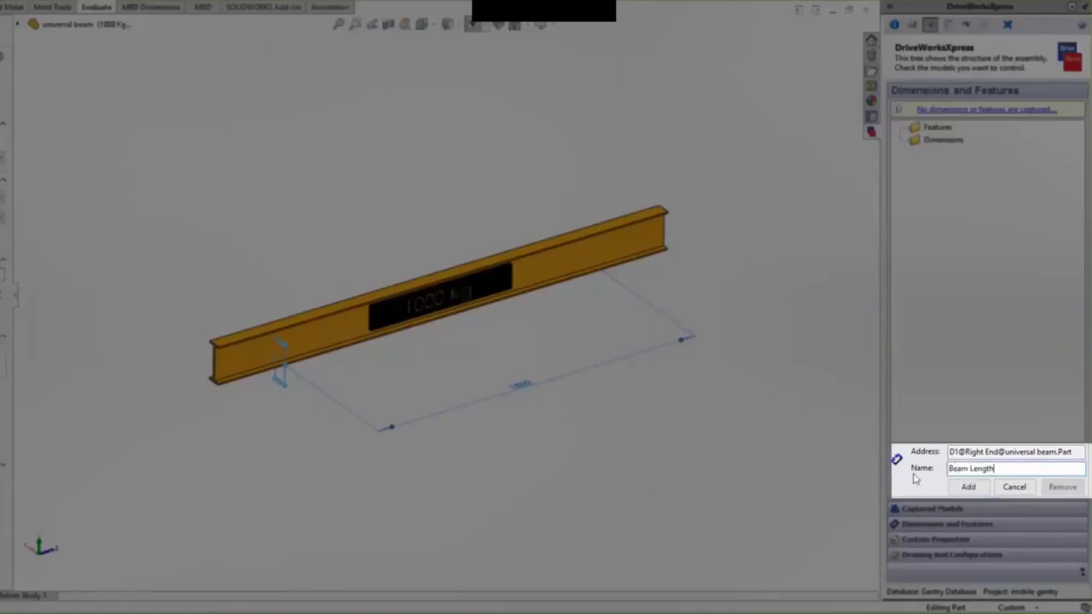
left_click(968, 486)
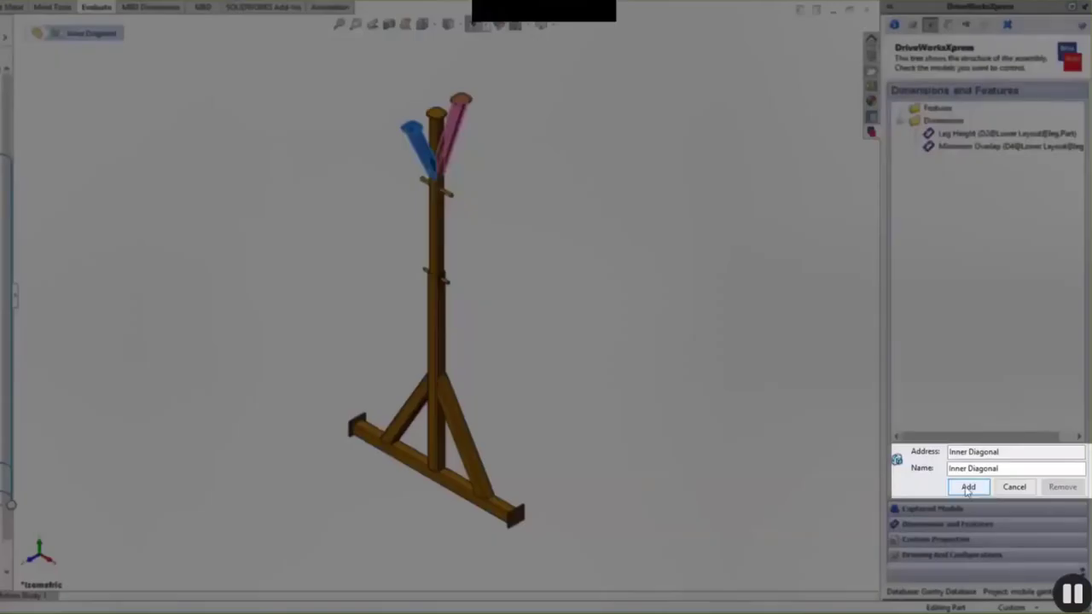
left_click(969, 488)
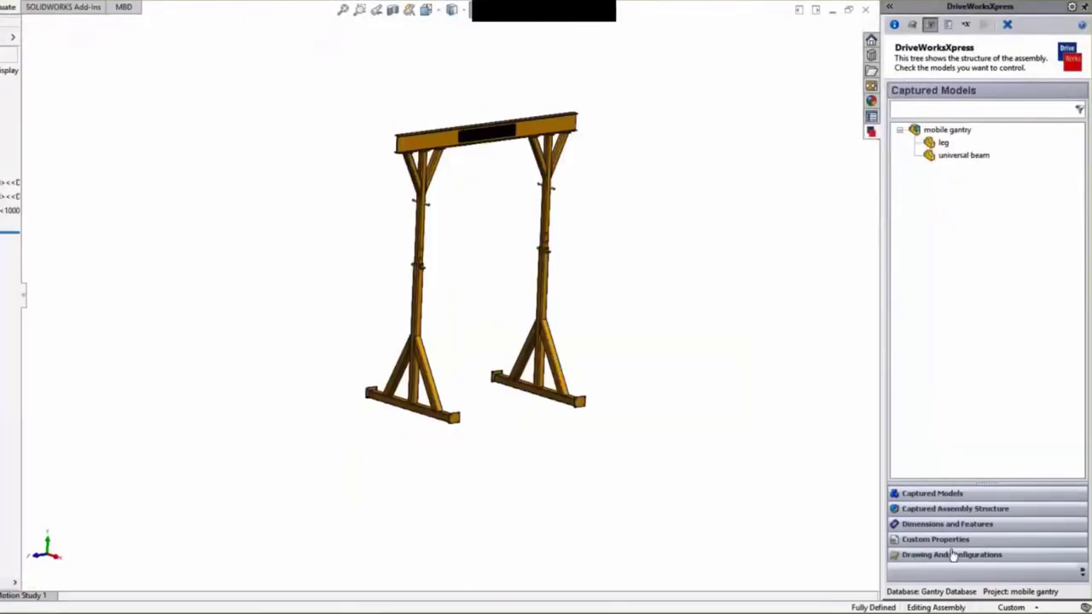
left_click(935, 539)
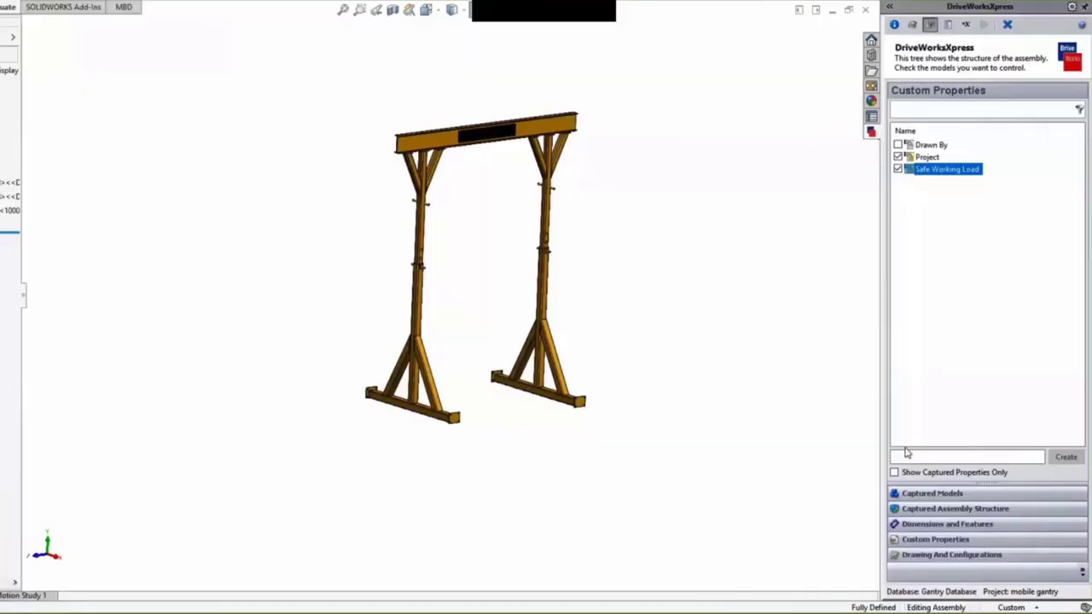
- Link mobile gantry.slddrw as the model's existing drawing and return to captured models
left_click(951, 555)
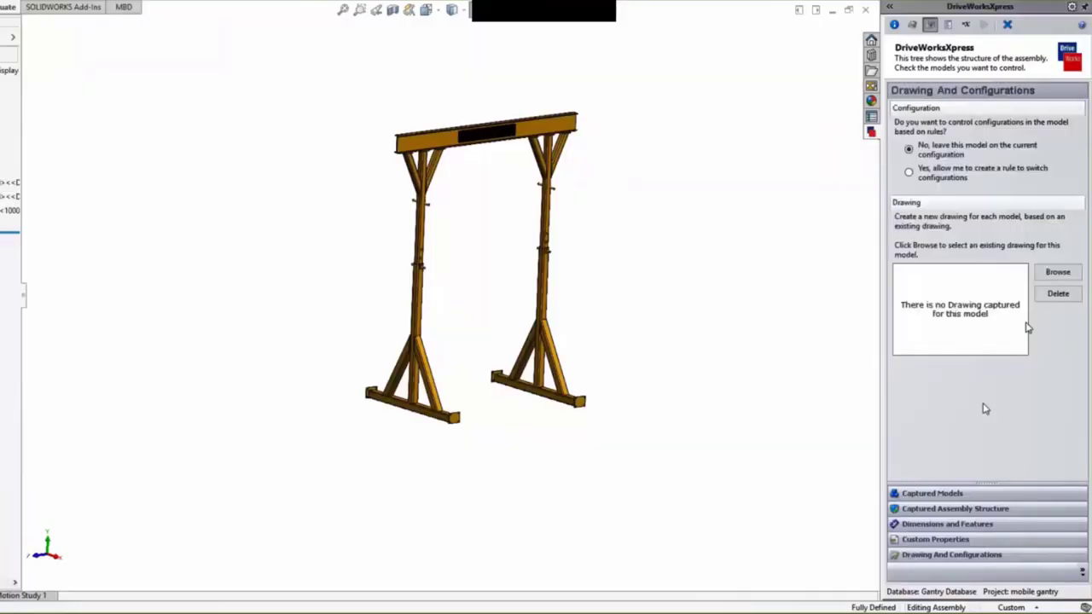
left_click(1058, 272)
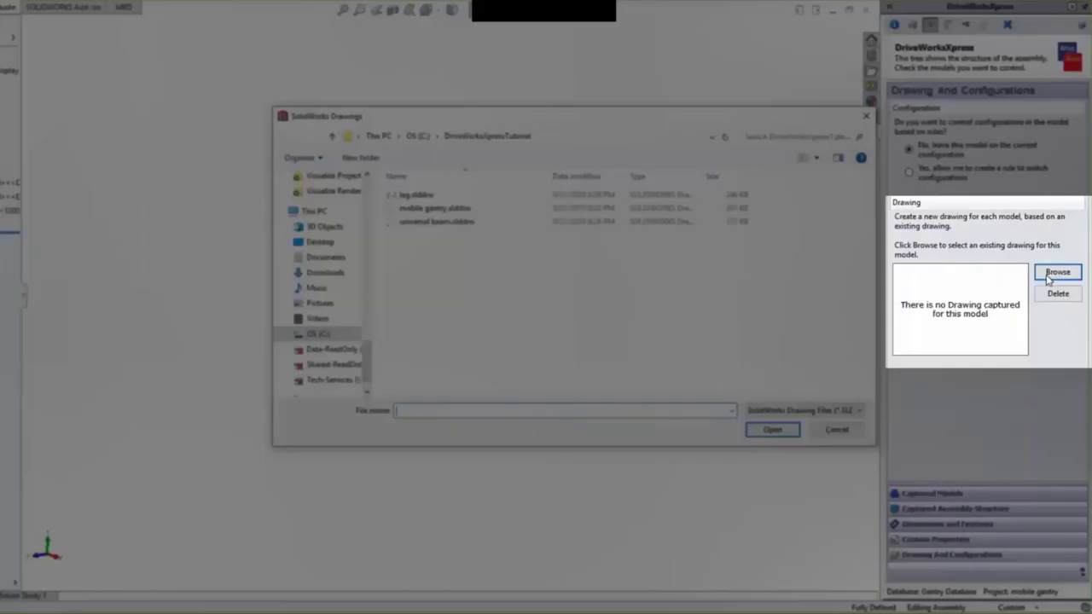
left_click(435, 208)
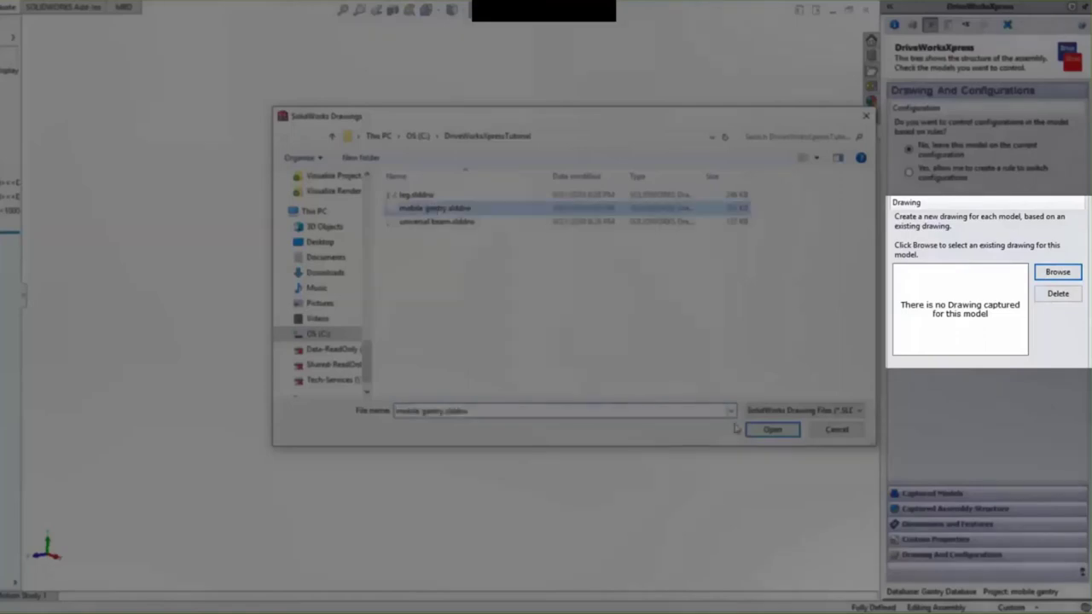
left_click(772, 429)
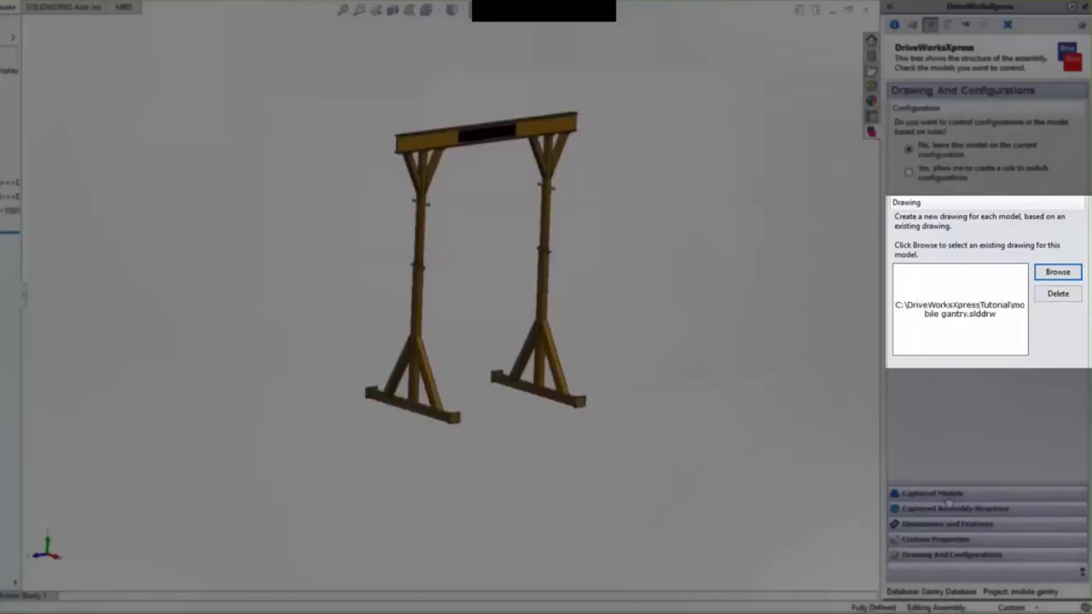
left_click(932, 493)
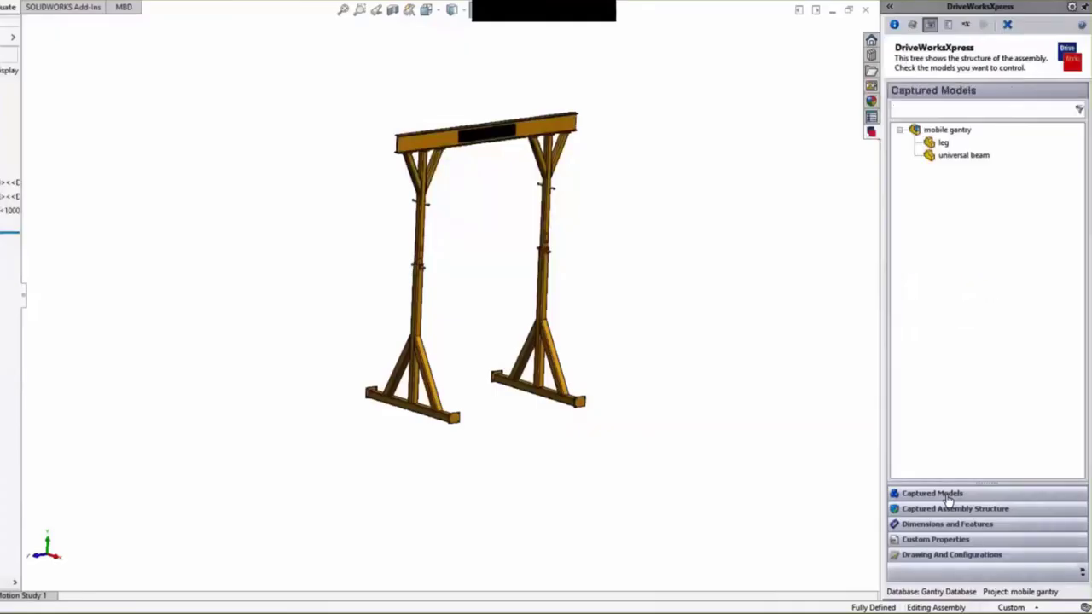
mouse_move(960, 163)
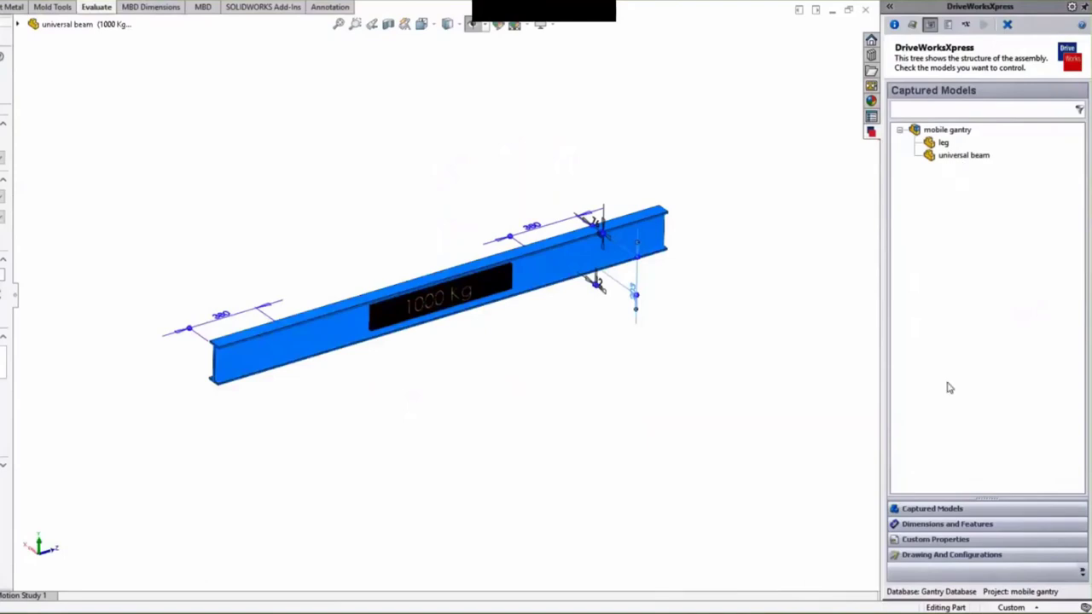
- Choose 'Yes, allow me to create a rule to switch configurations' for the universal beam
left_click(952, 555)
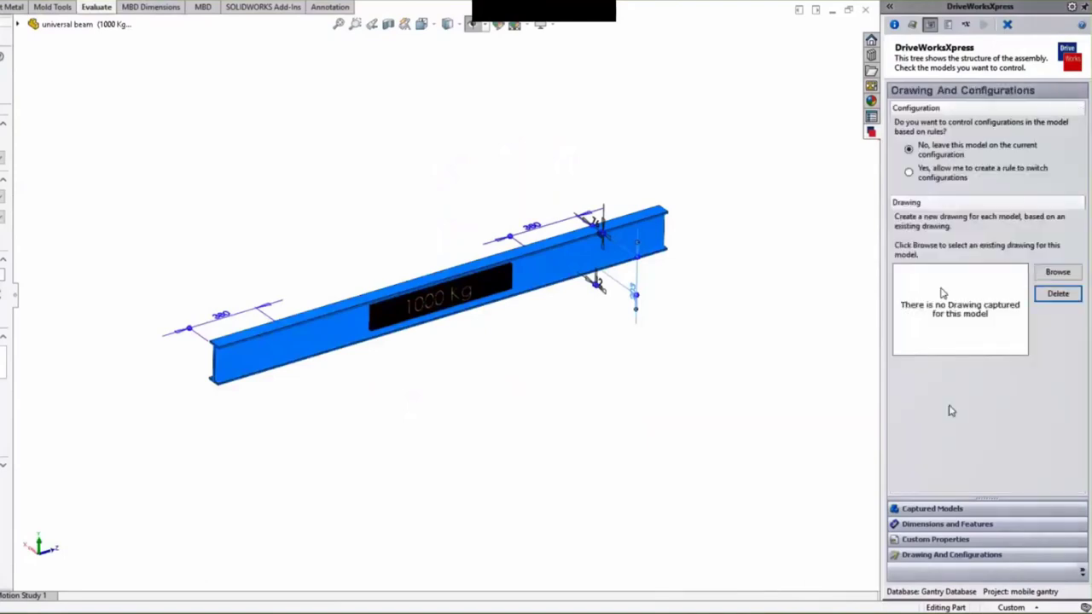
left_click(909, 171)
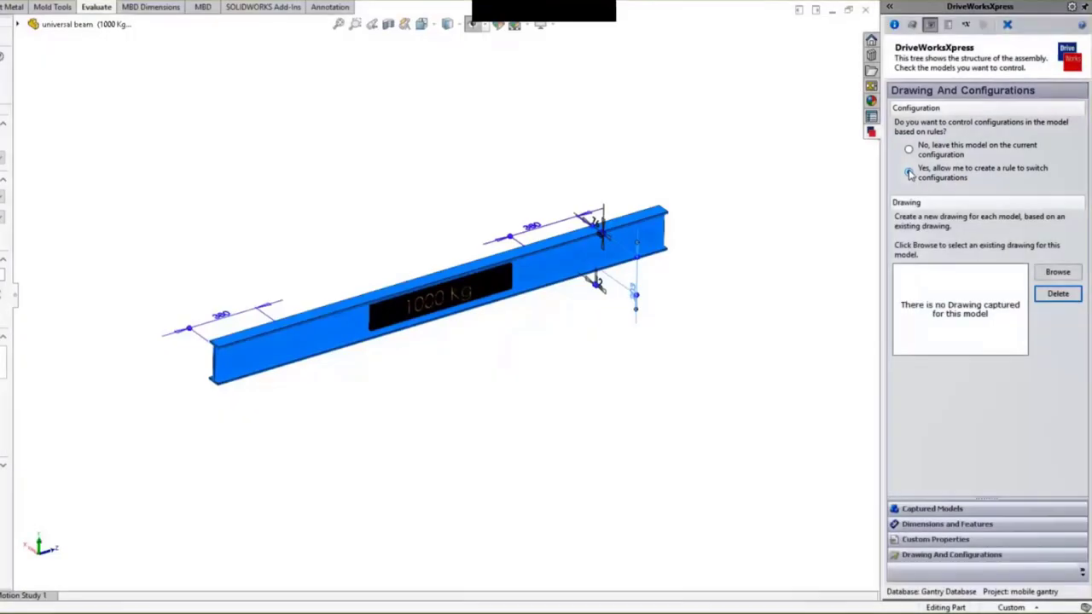
left_click(925, 28)
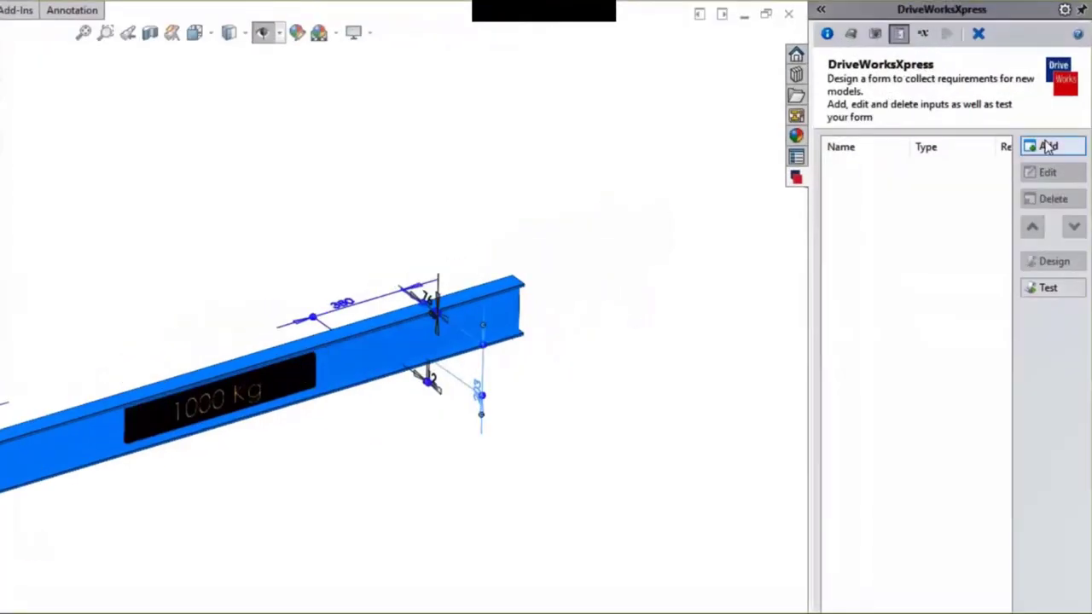
- Add a Project Number input to the DriveWorksXpress form
left_click(1053, 146)
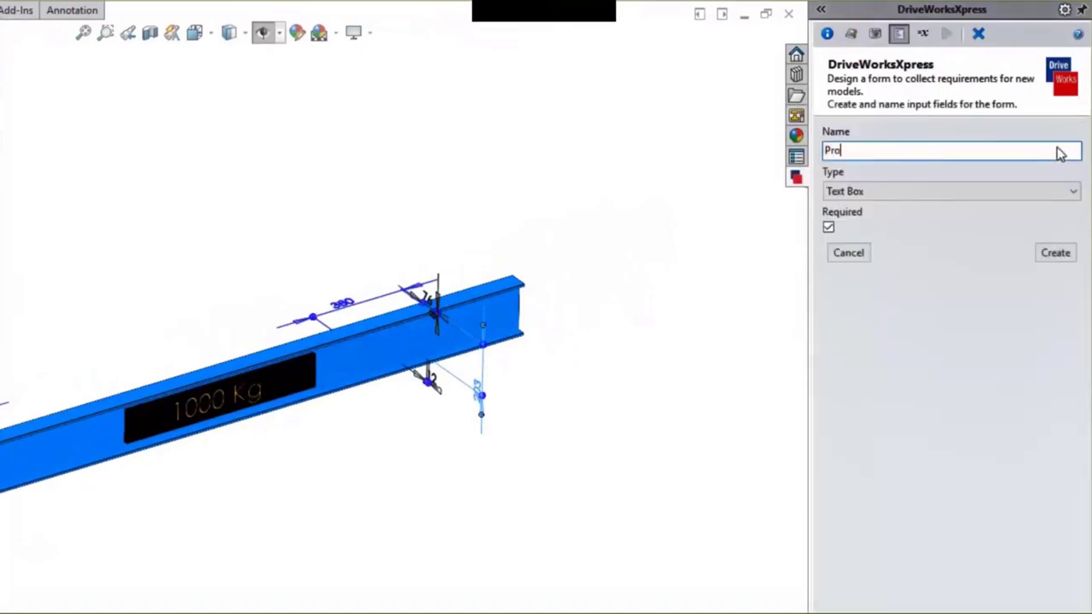
type("ject")
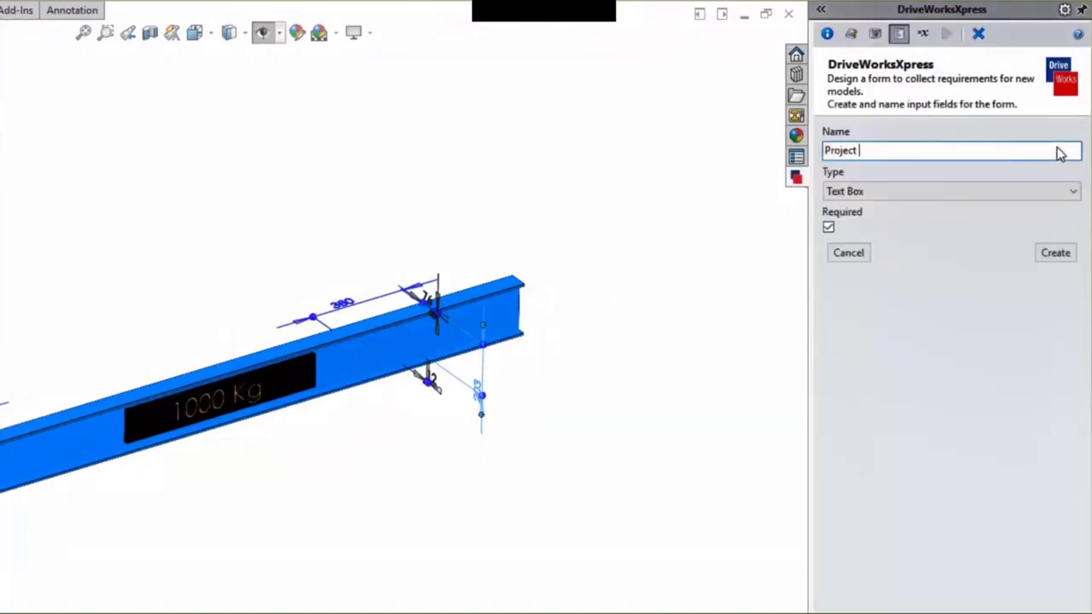
type("Number")
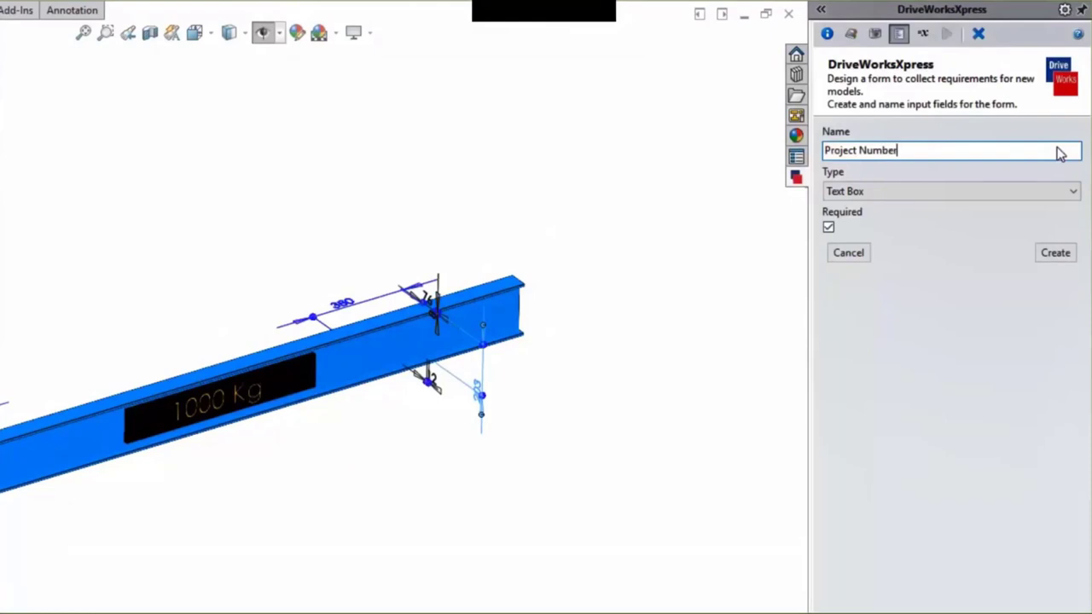
left_click(1055, 253)
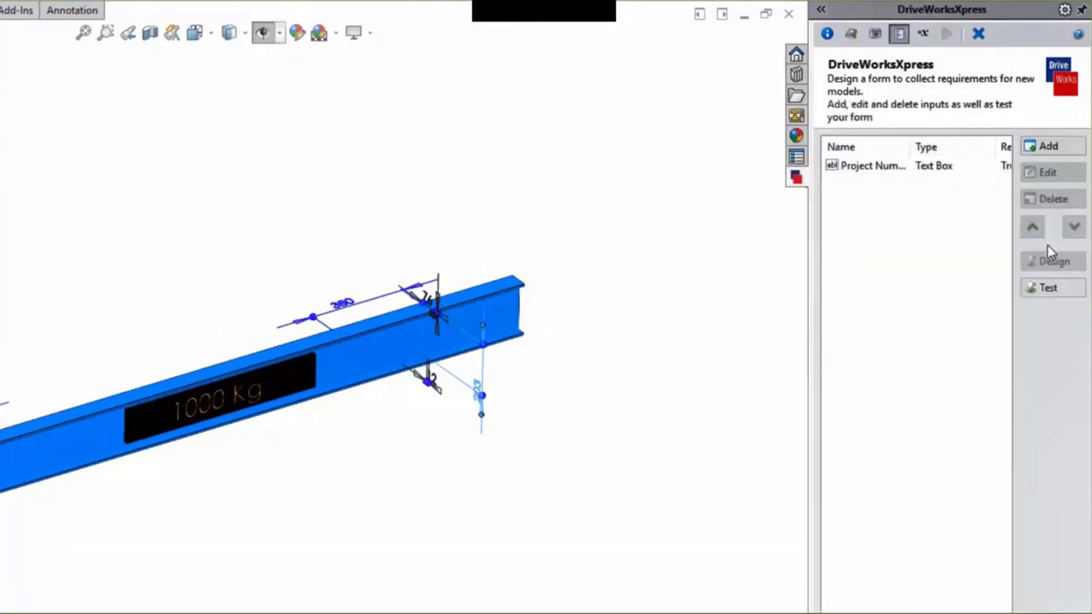
- Add a Safe Working Load drop-down plus Opening Height and Opening Width inputs, then view rules
left_click(1048, 146)
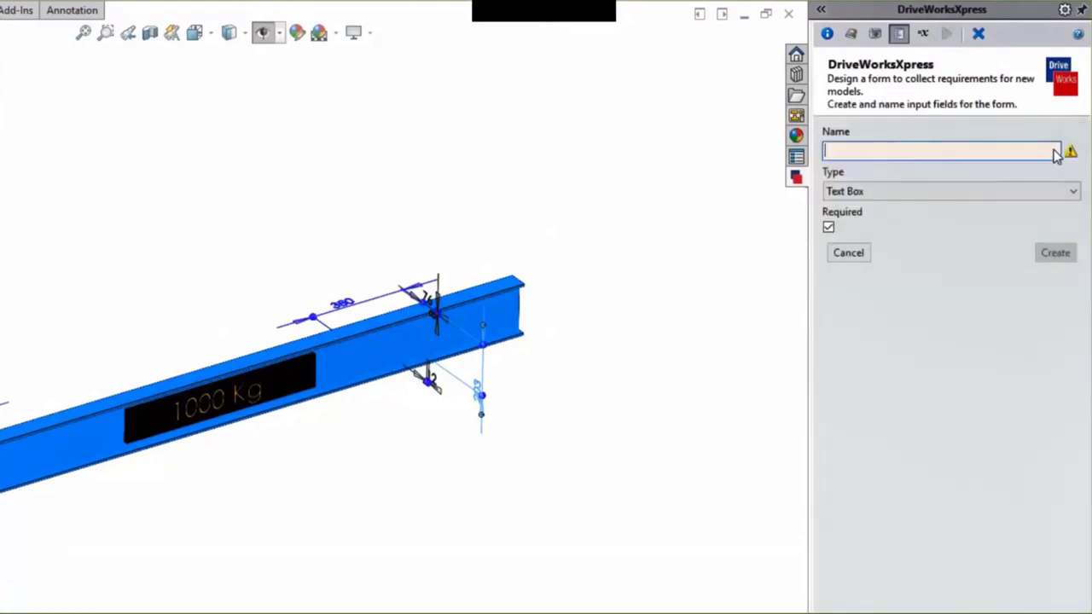
type("Safe")
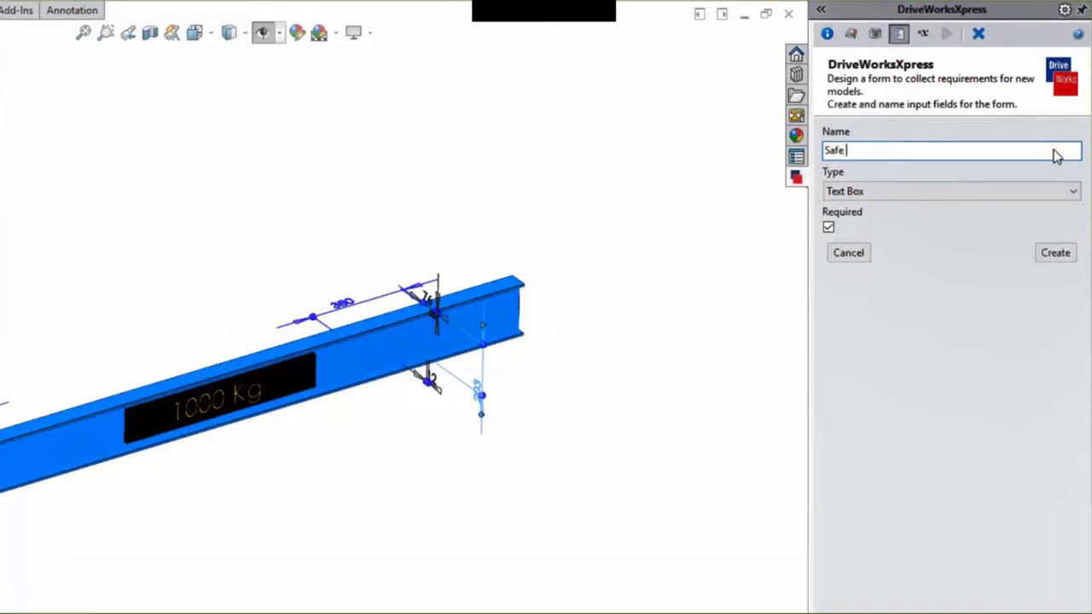
type("Wor")
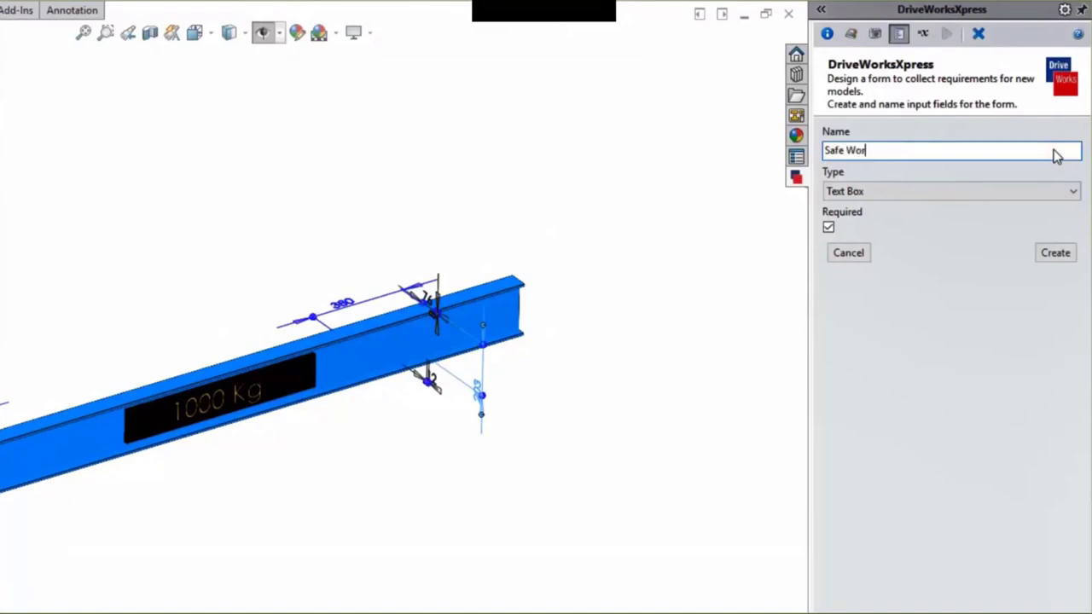
type("king")
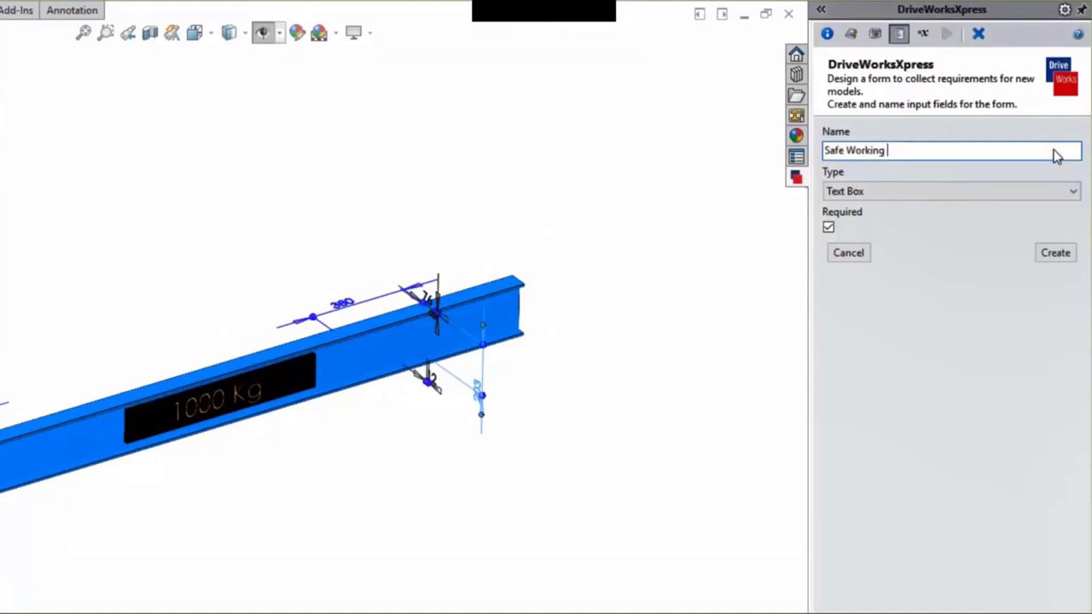
type("Load")
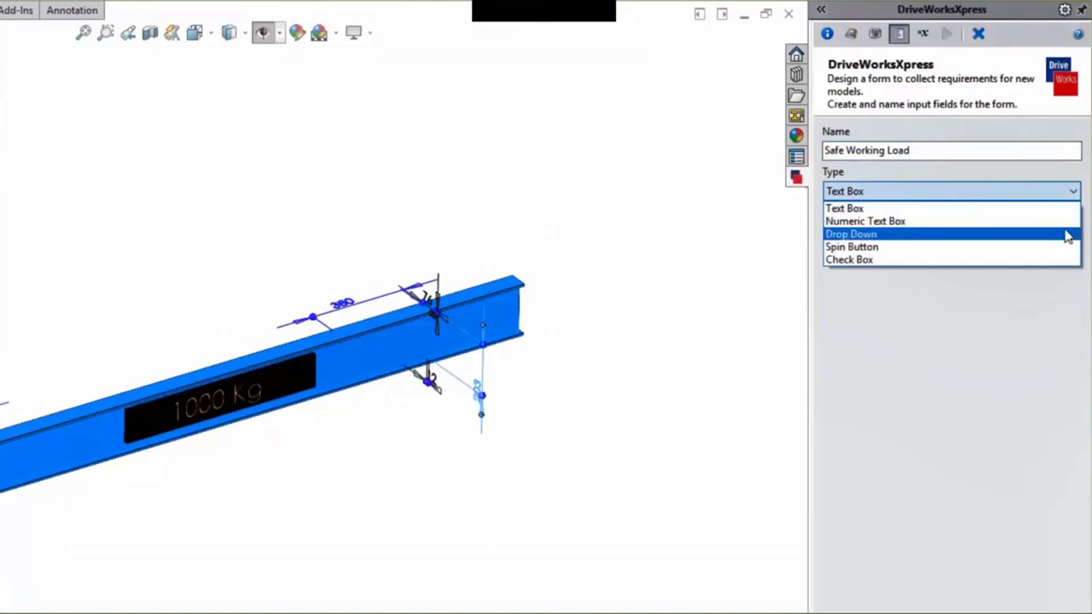
left_click(851, 234)
type("5")
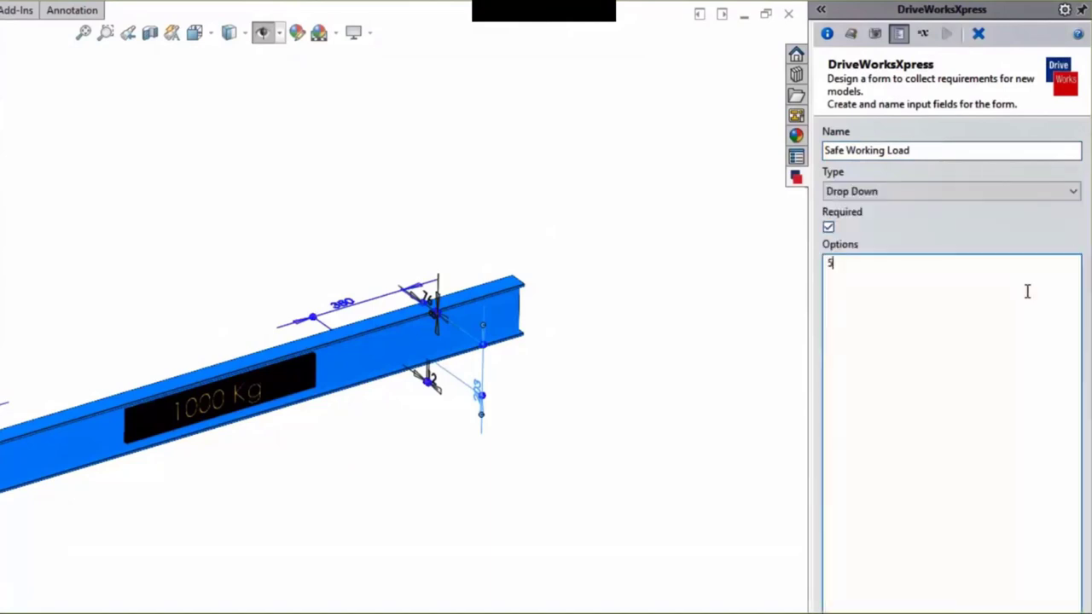
type("000")
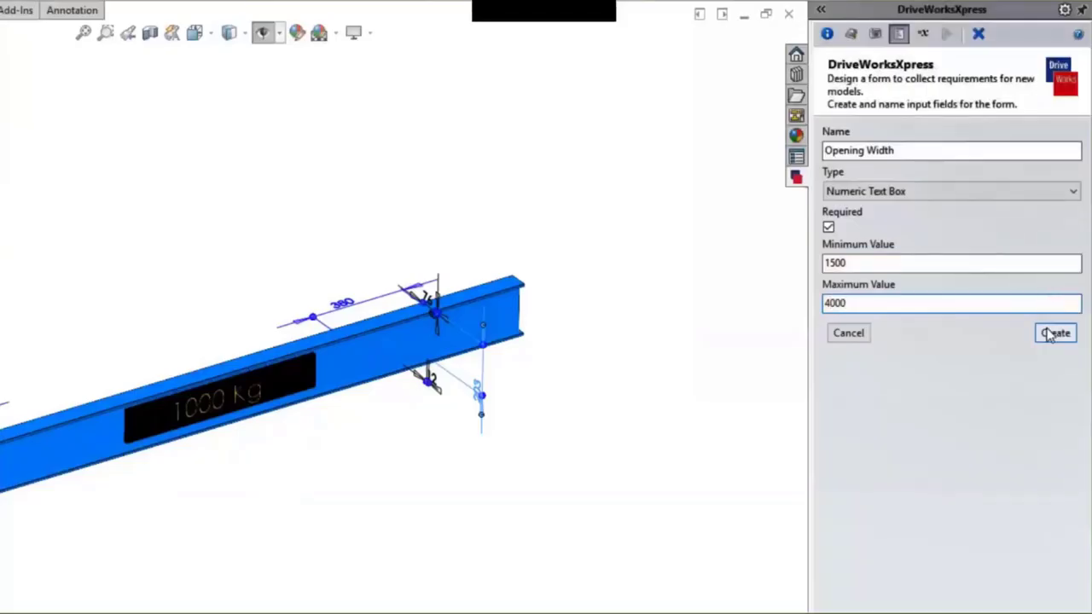
left_click(1056, 333)
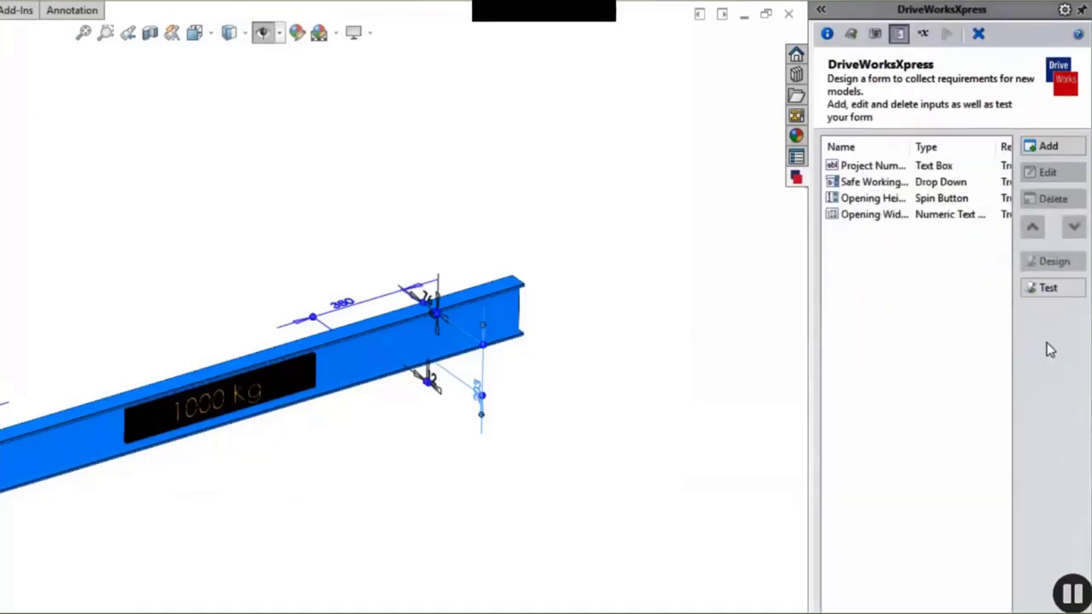
left_click(1054, 261)
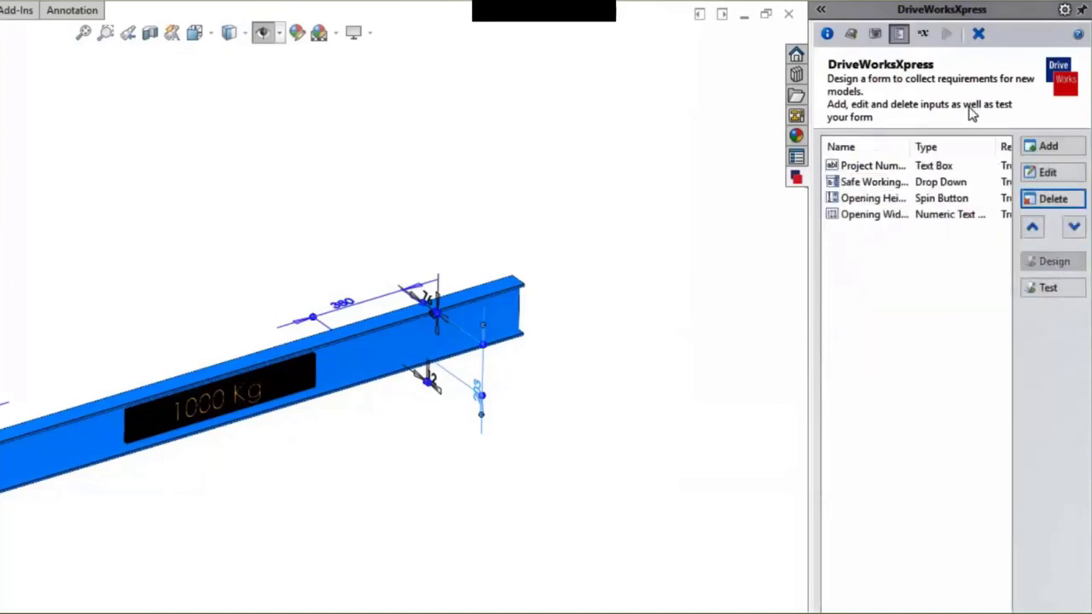
left_click(922, 34)
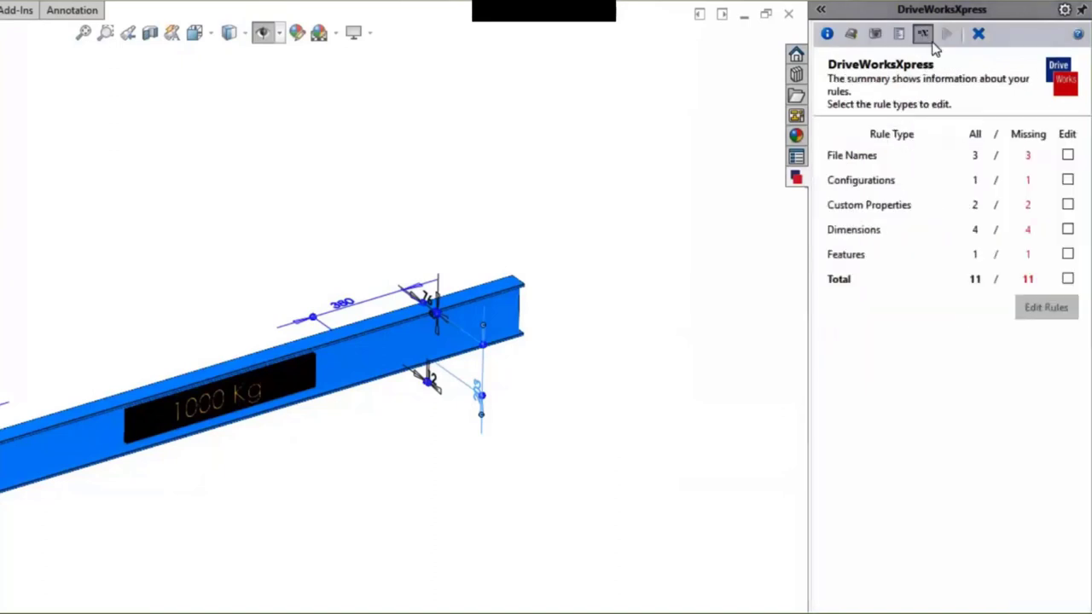
- Select the File Names rules and accept the mobile gantry file name rule
left_click(1067, 155)
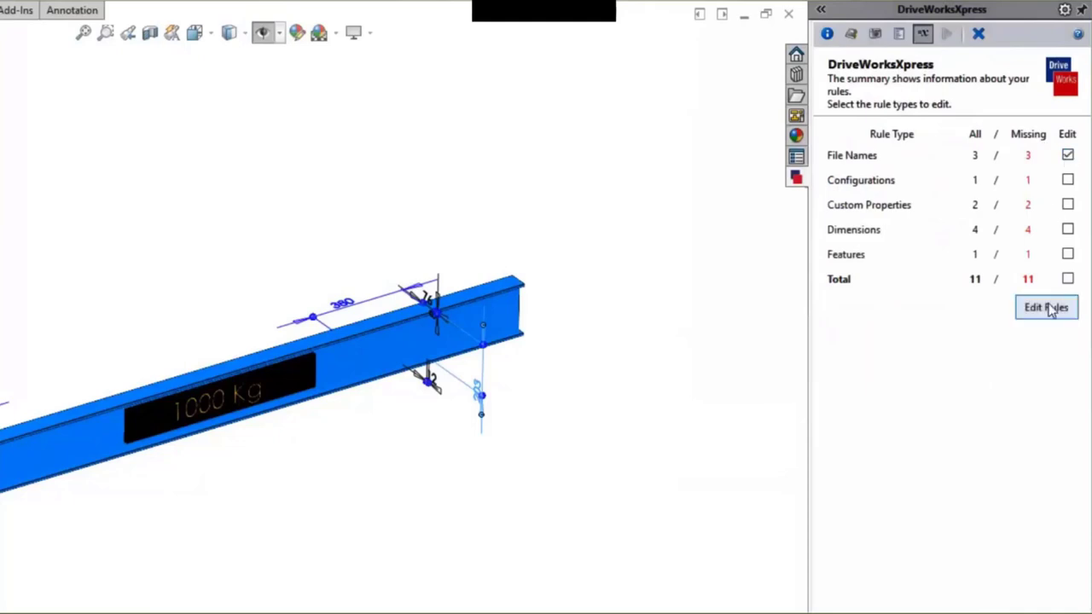
left_click(1046, 307)
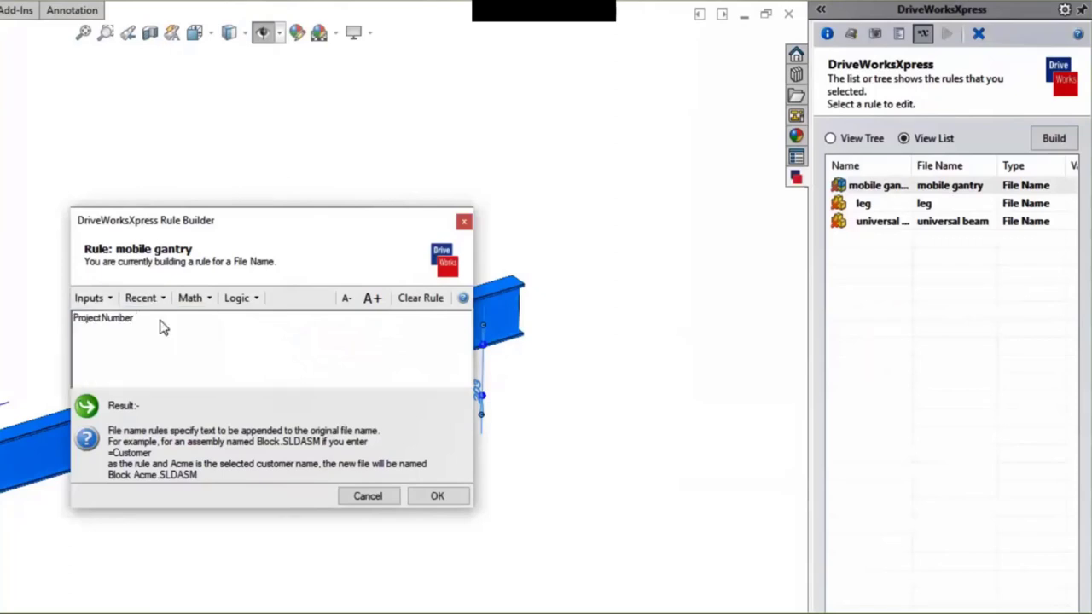
left_click(437, 496)
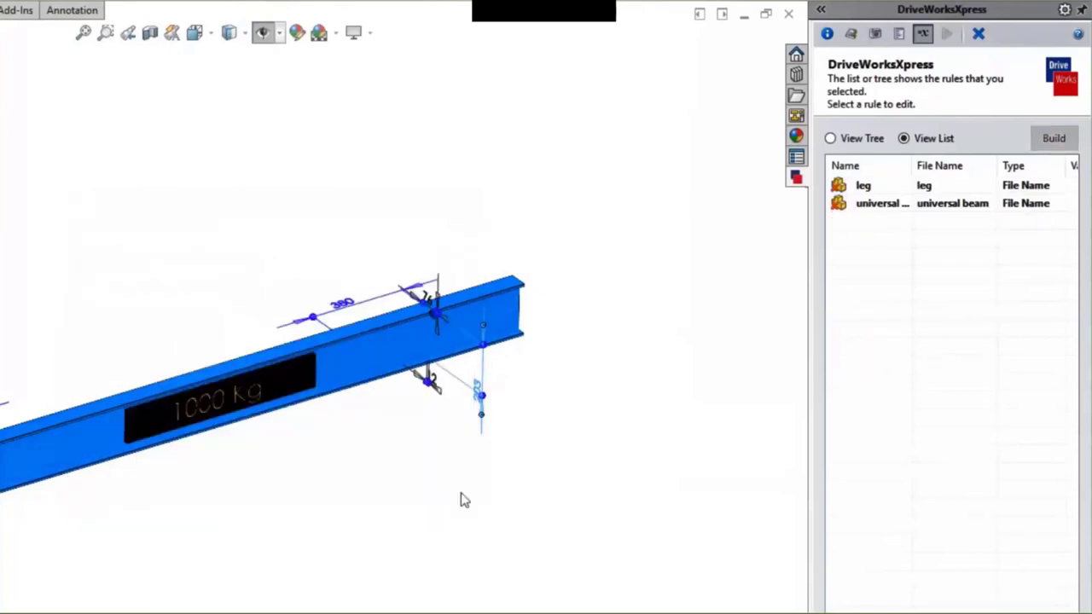
- Append ' & OpeningWidth' to the universal beam file name rule
double_click(882, 203)
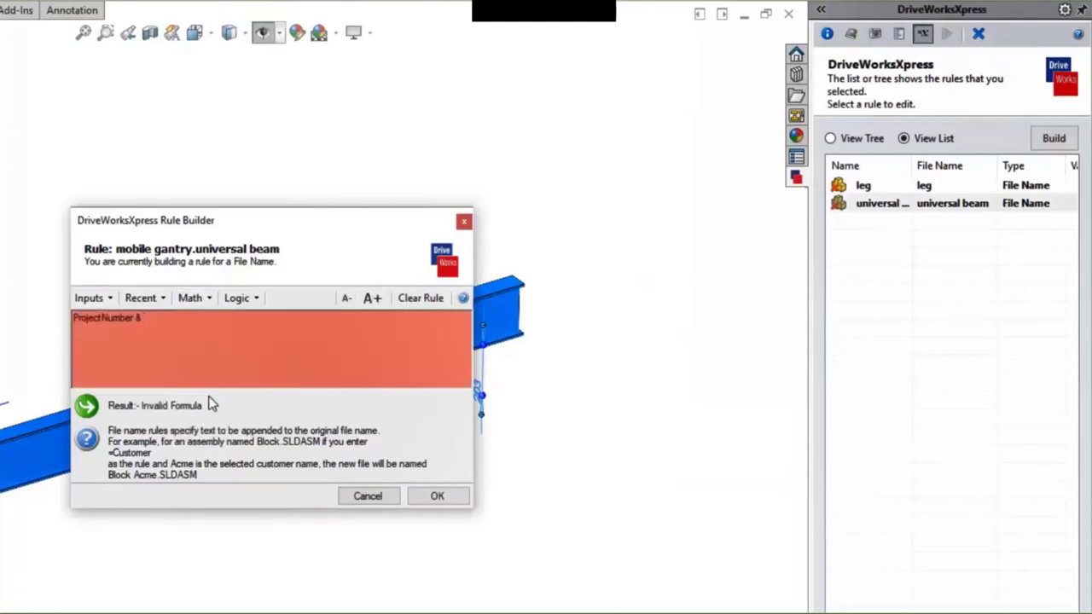
type("\" \"")
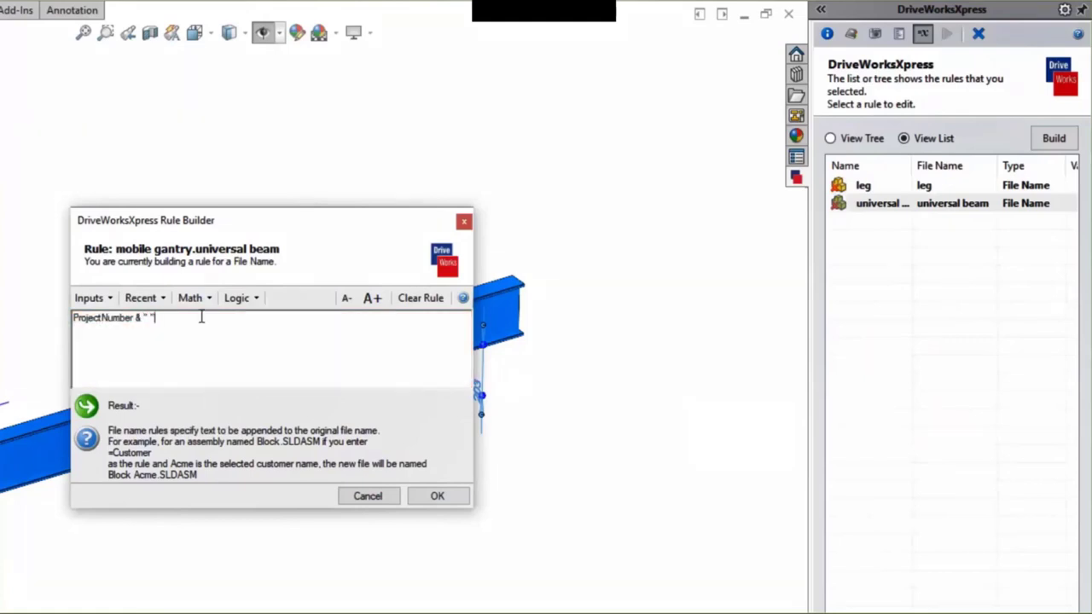
type("&")
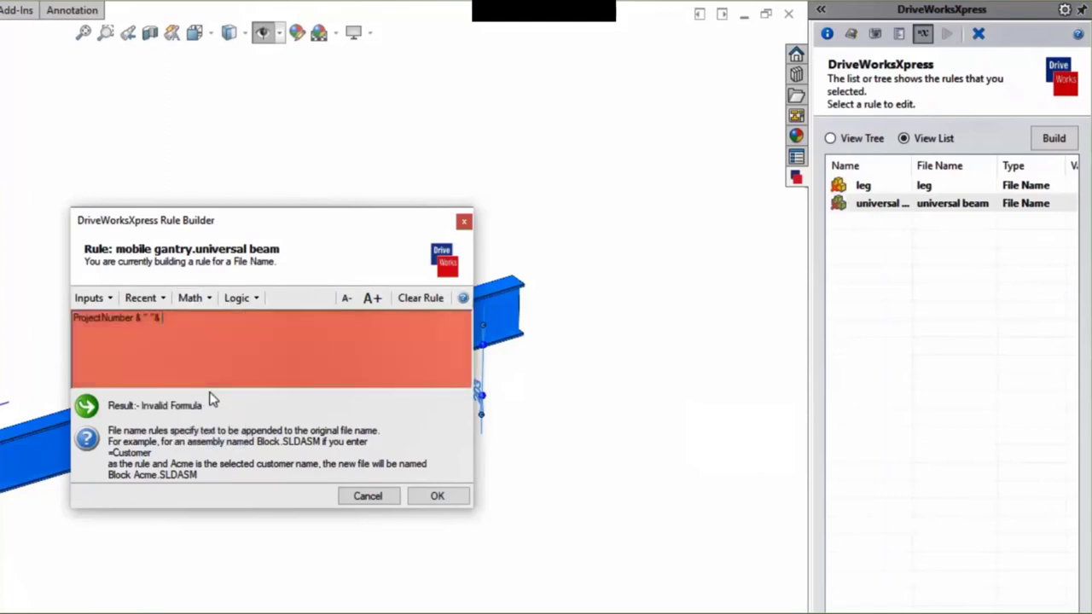
left_click(90, 298)
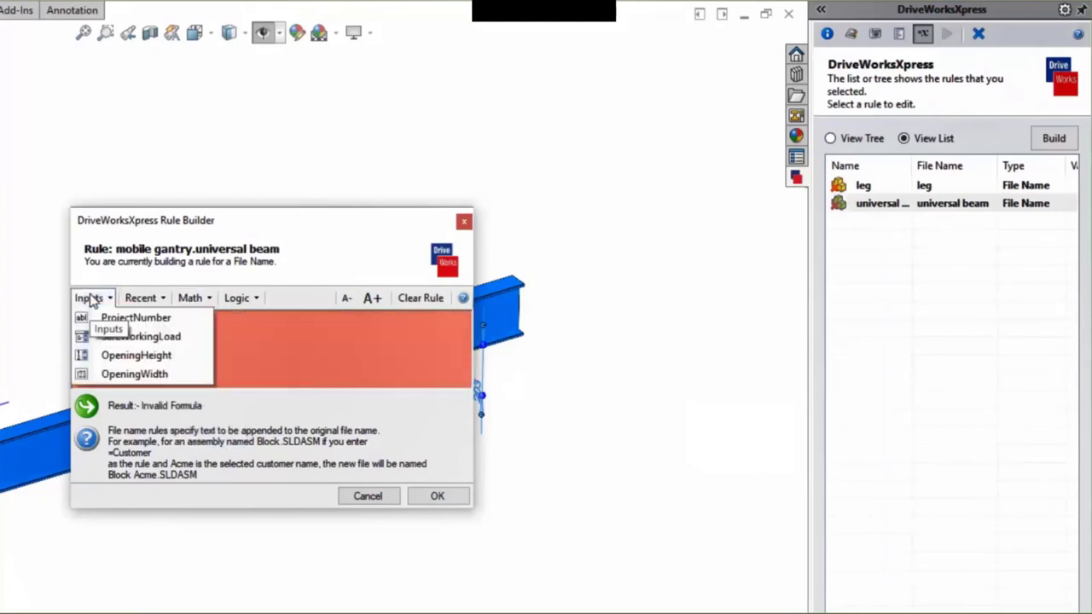
left_click(134, 374)
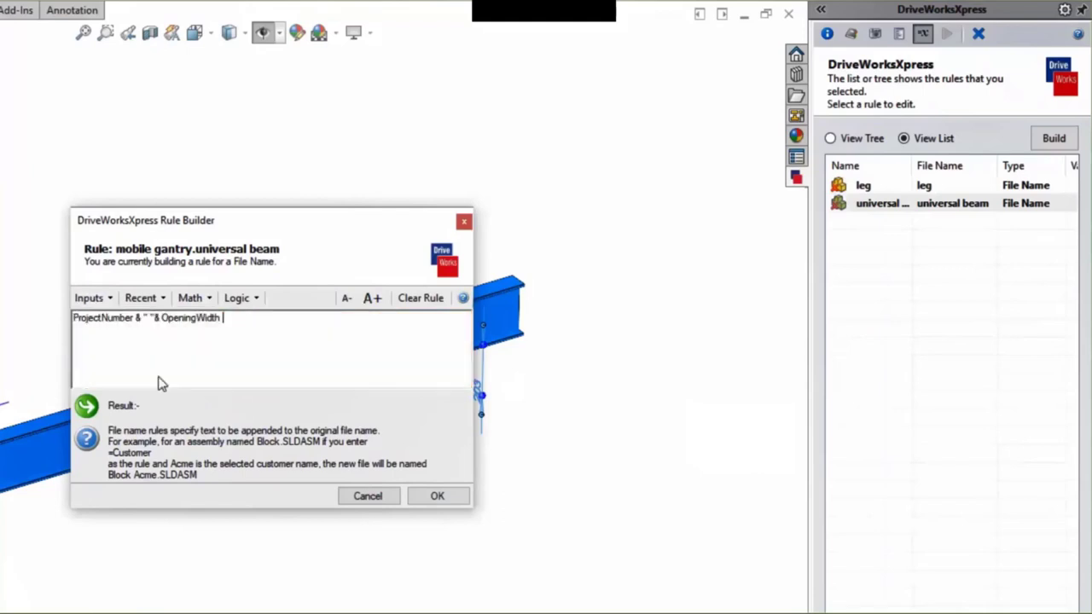
left_click(194, 298)
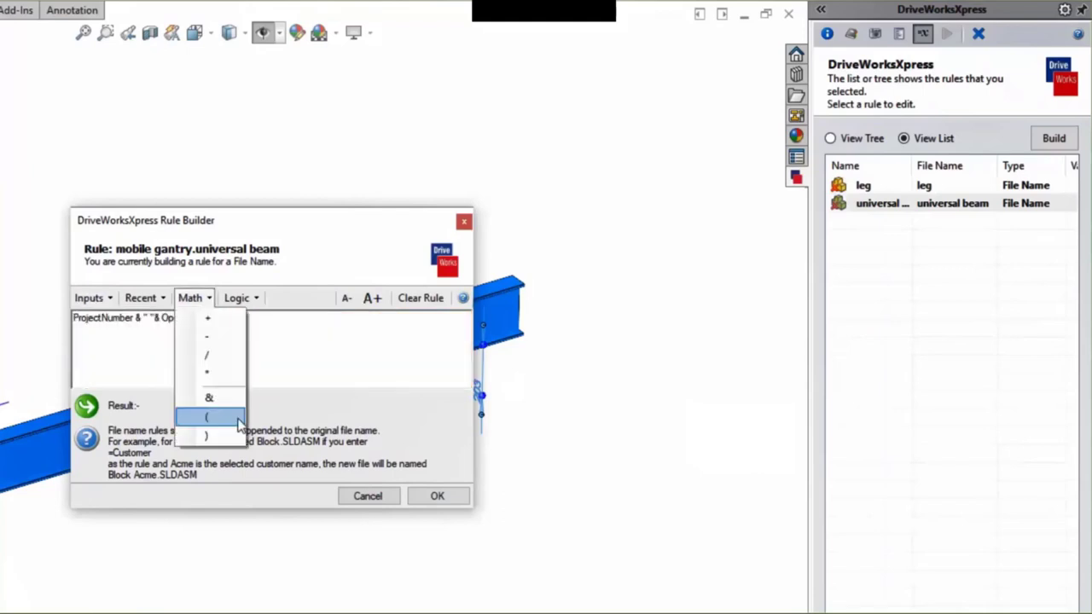
left_click(207, 418)
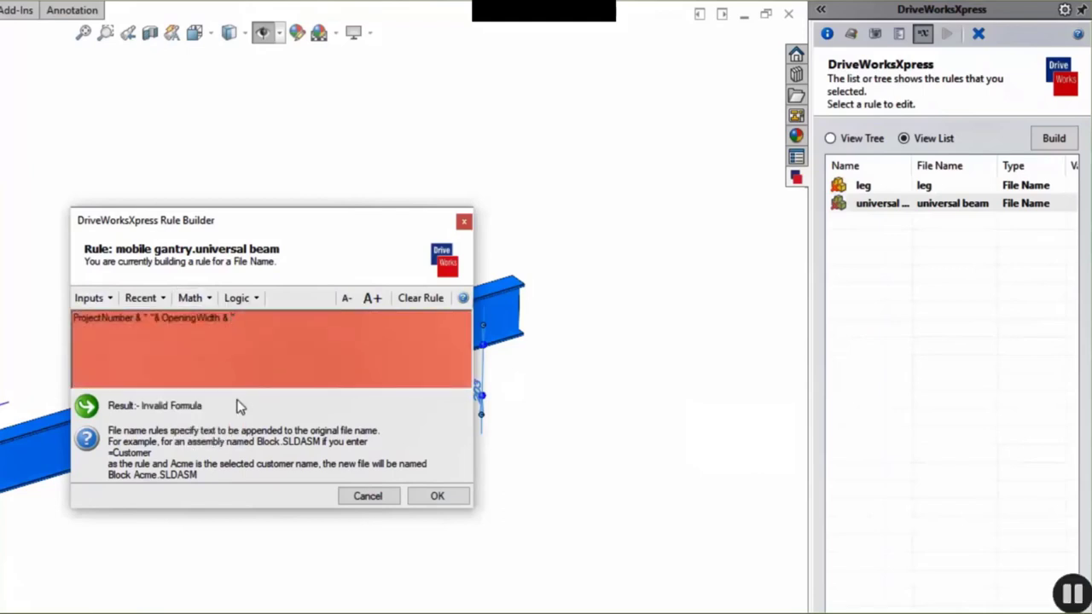
left_click(437, 496)
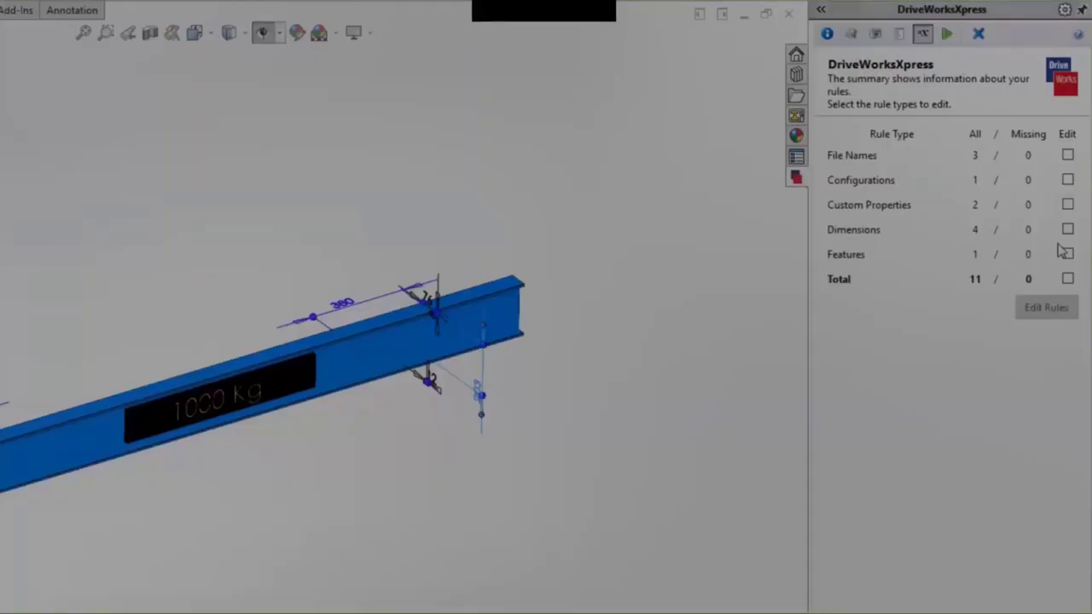
- Fill the form with Project Number A001, 500 Kg and a taller Opening Height, then create
left_click(947, 33)
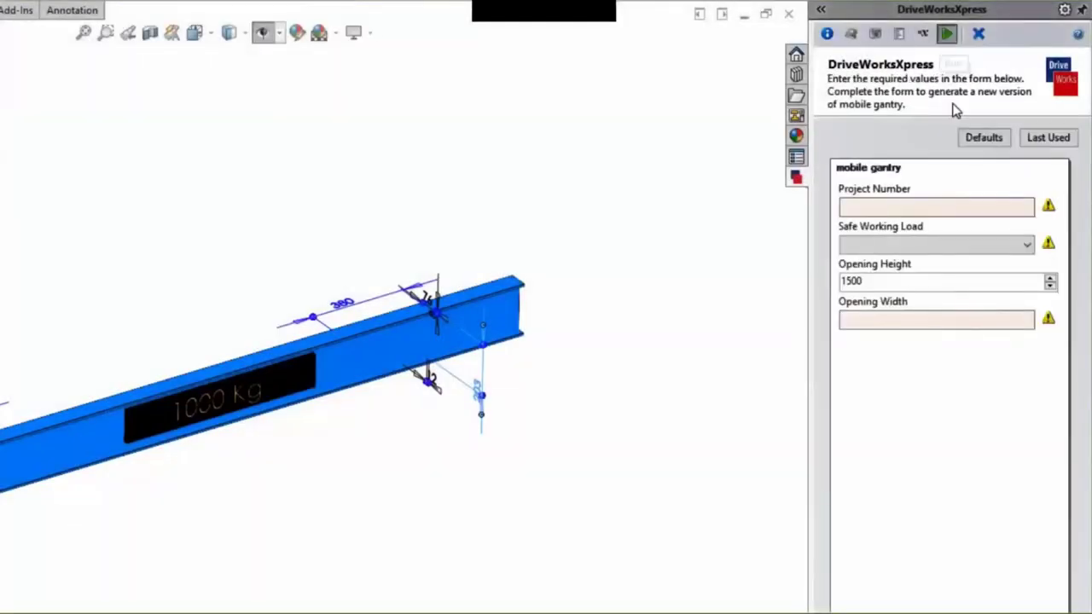
type("A")
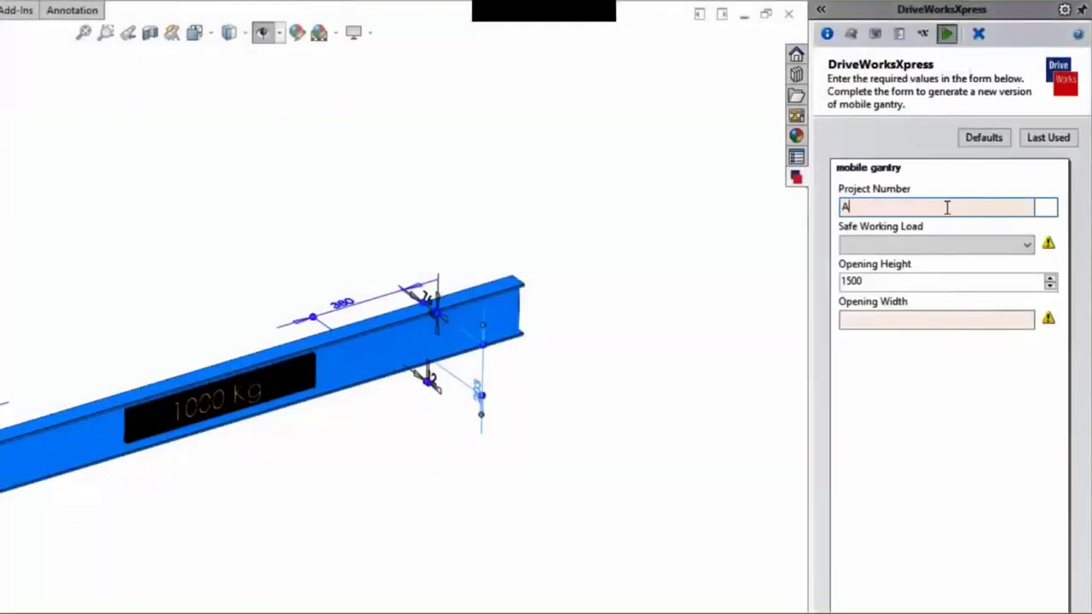
type("001")
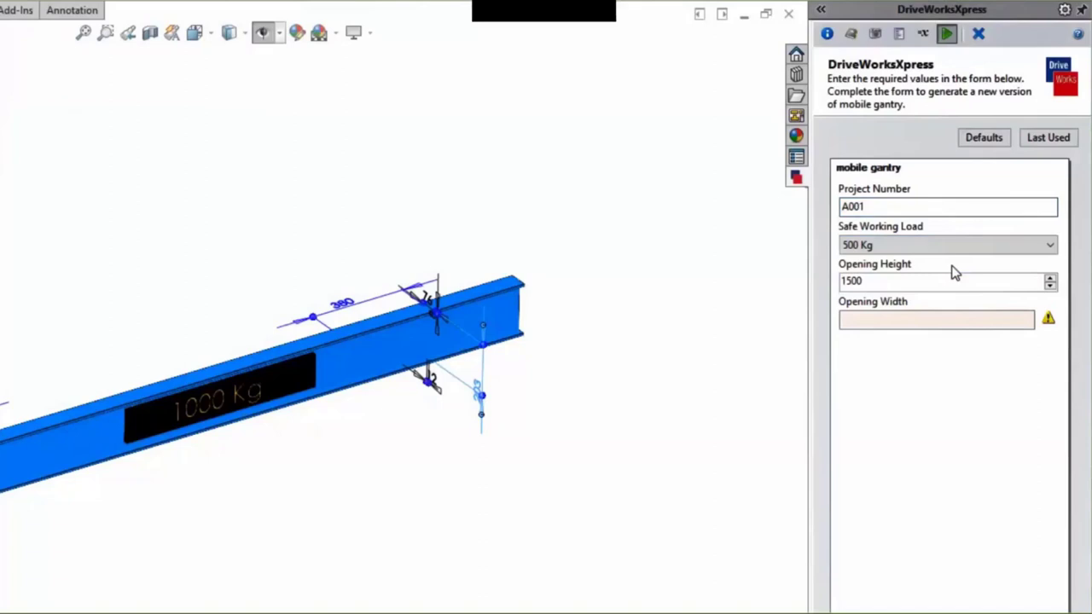
mouse_move(1052, 282)
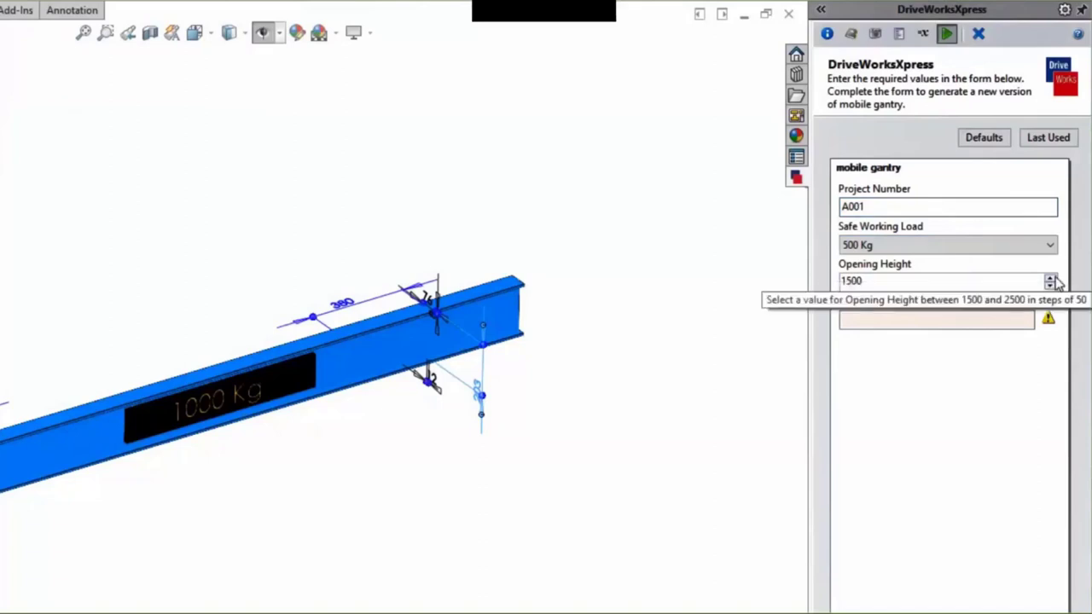
left_click(1052, 277)
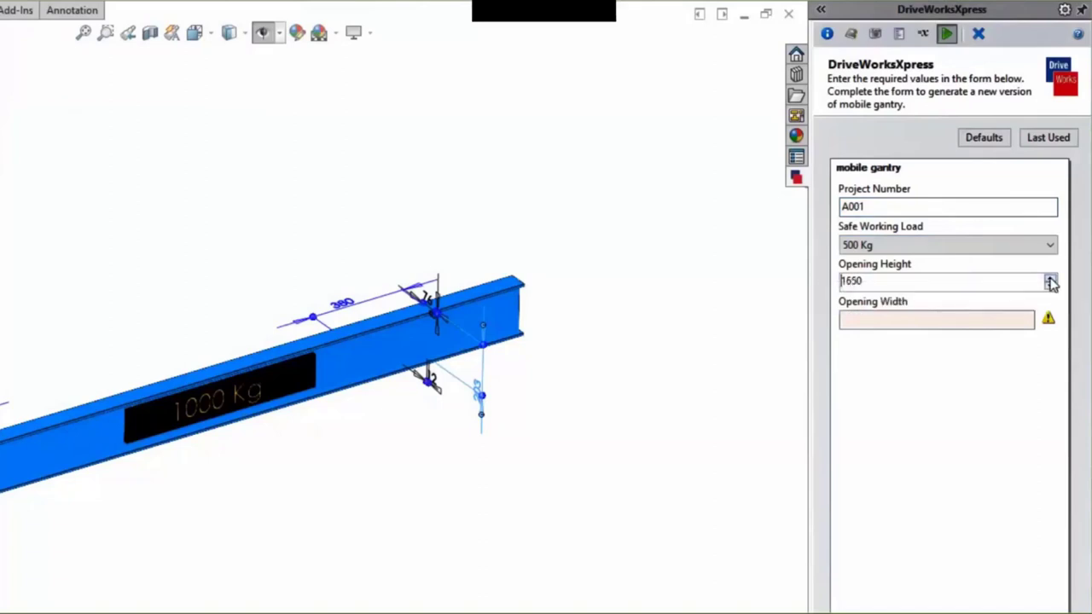
type("17")
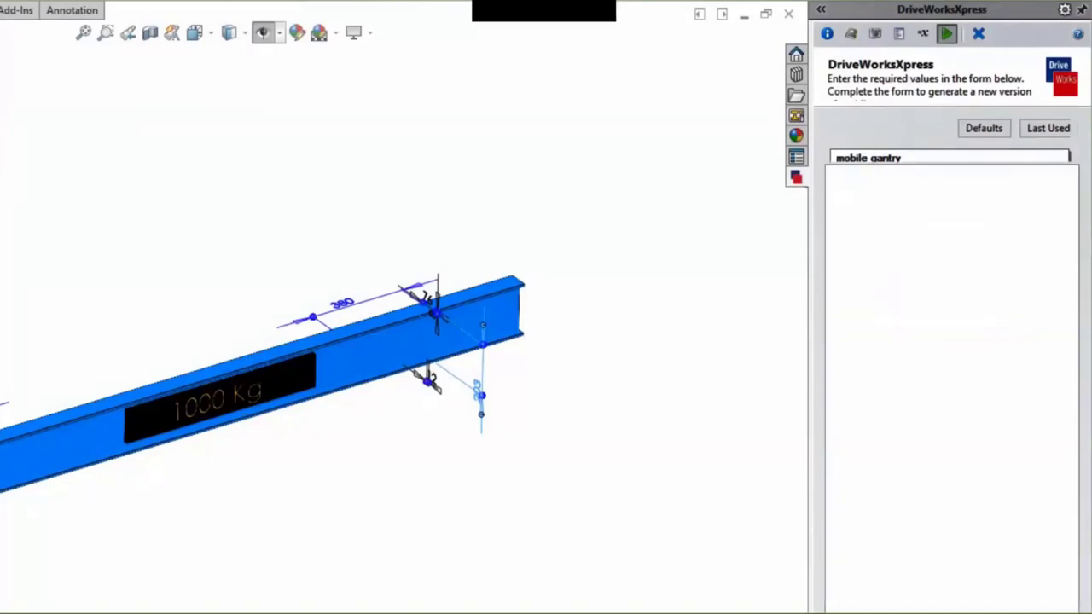
left_click(947, 33)
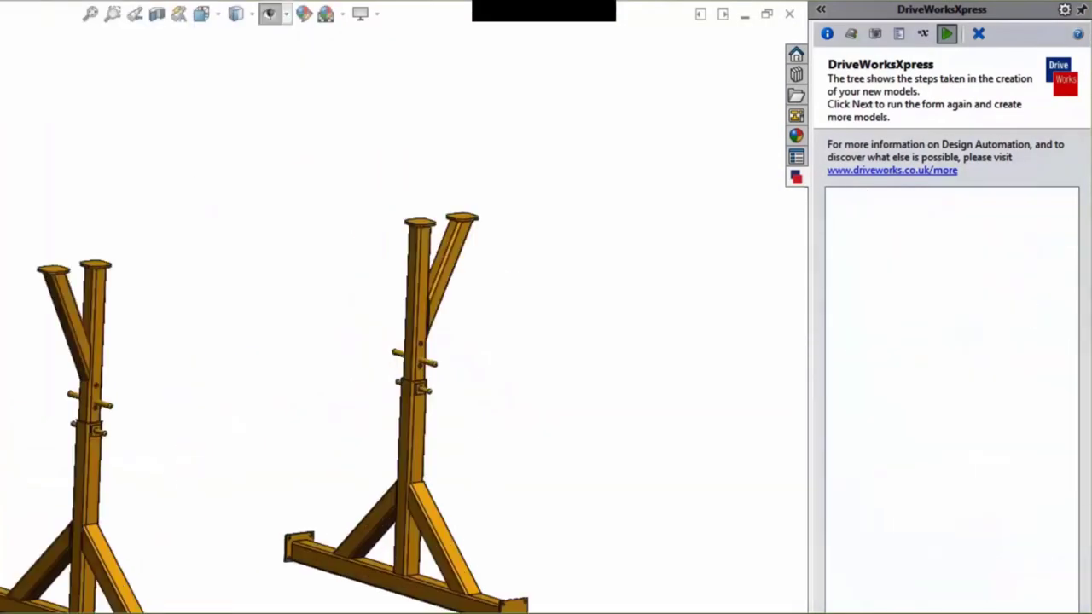
- Leave the generated gantry models for the DriveWorksXpress Wizard overview slide on rules-based design iterations
left_click(947, 34)
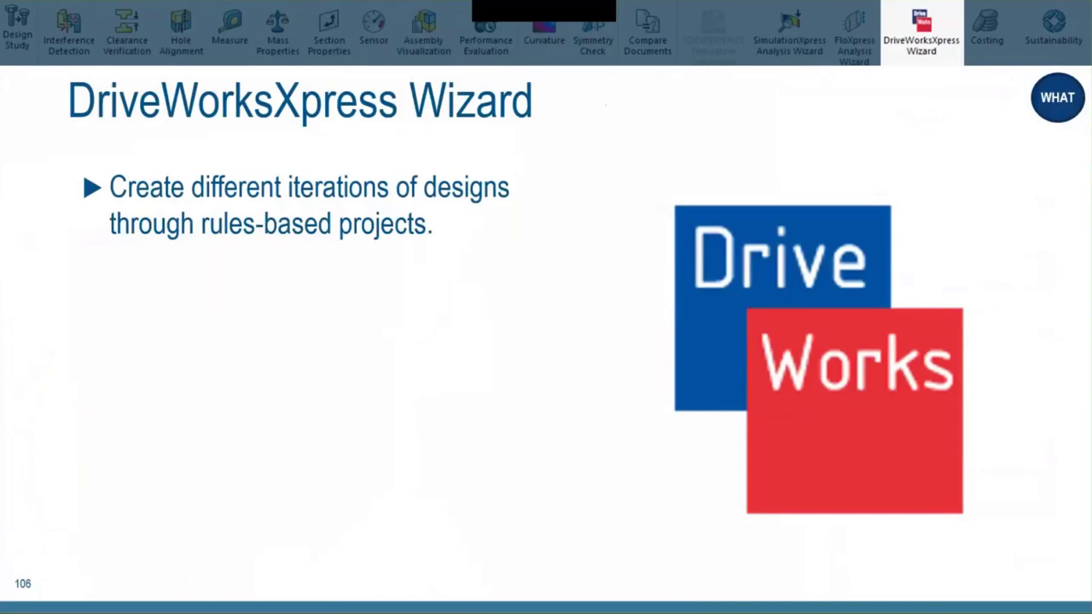
- Move on to the sheet-metal assembly costing demonstration
left_click(986, 32)
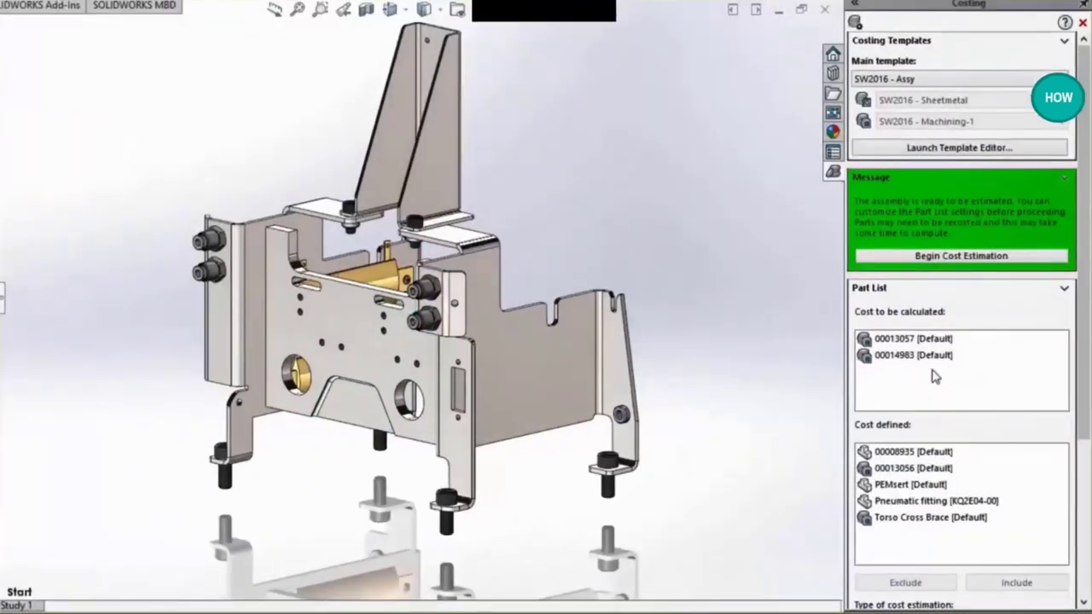
left_click(913, 355)
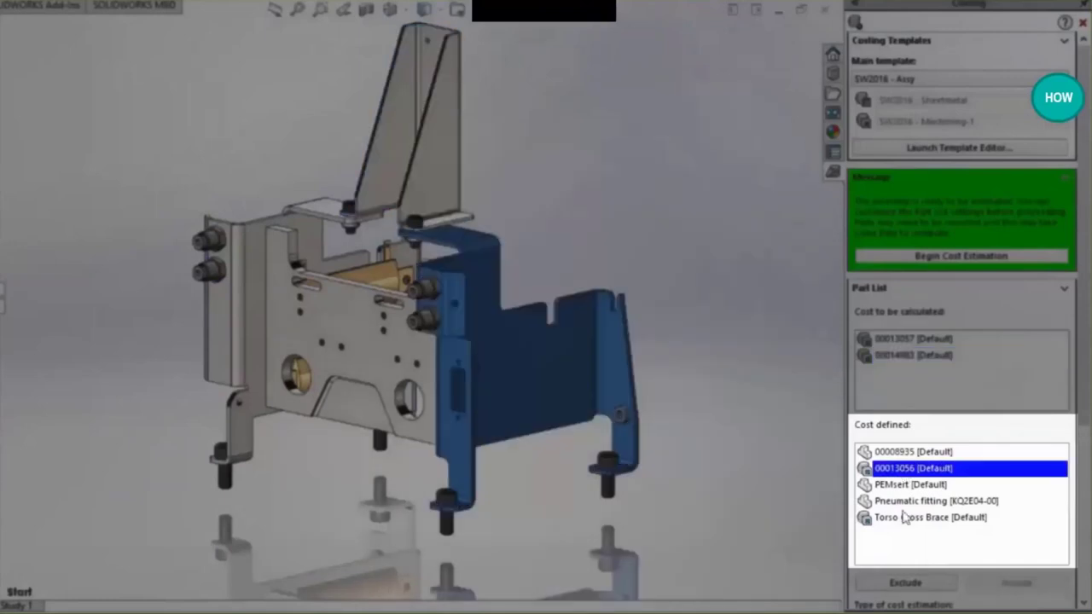
left_click(930, 518)
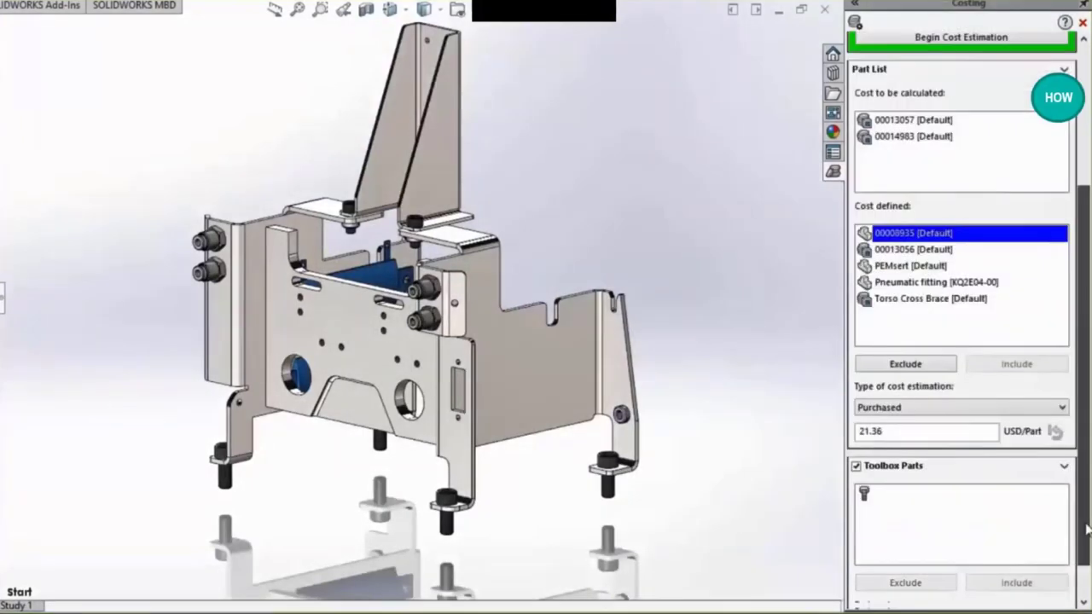
scroll("down", 3)
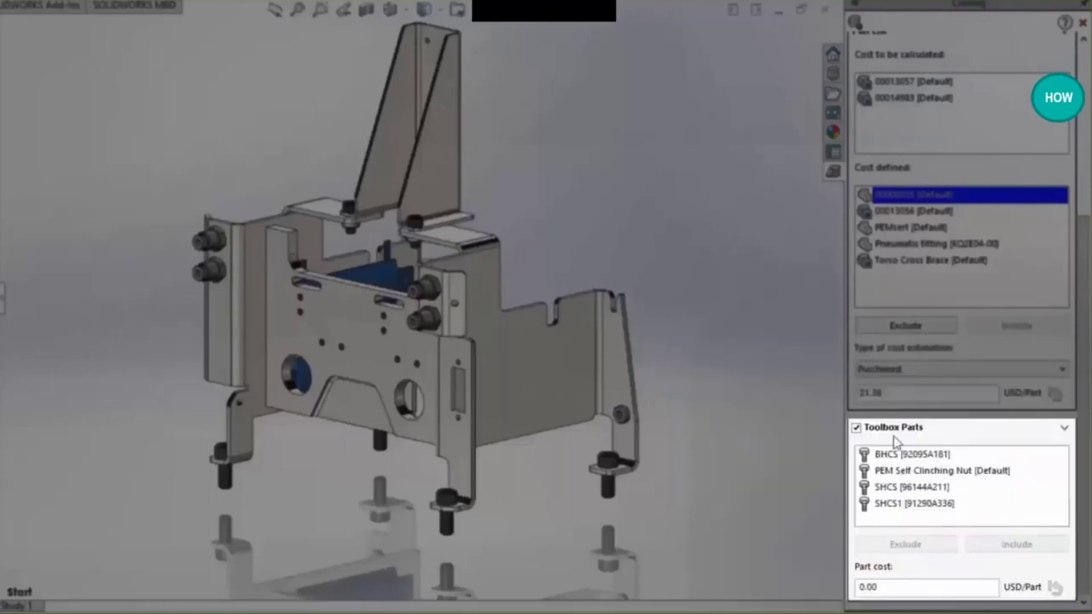
left_click(942, 470)
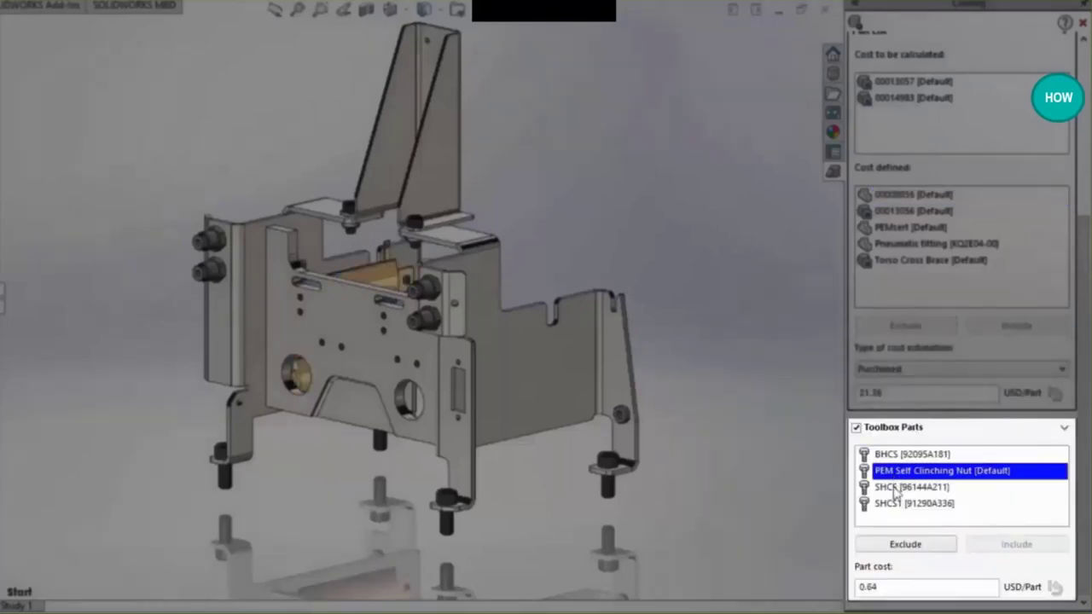
left_click(911, 486)
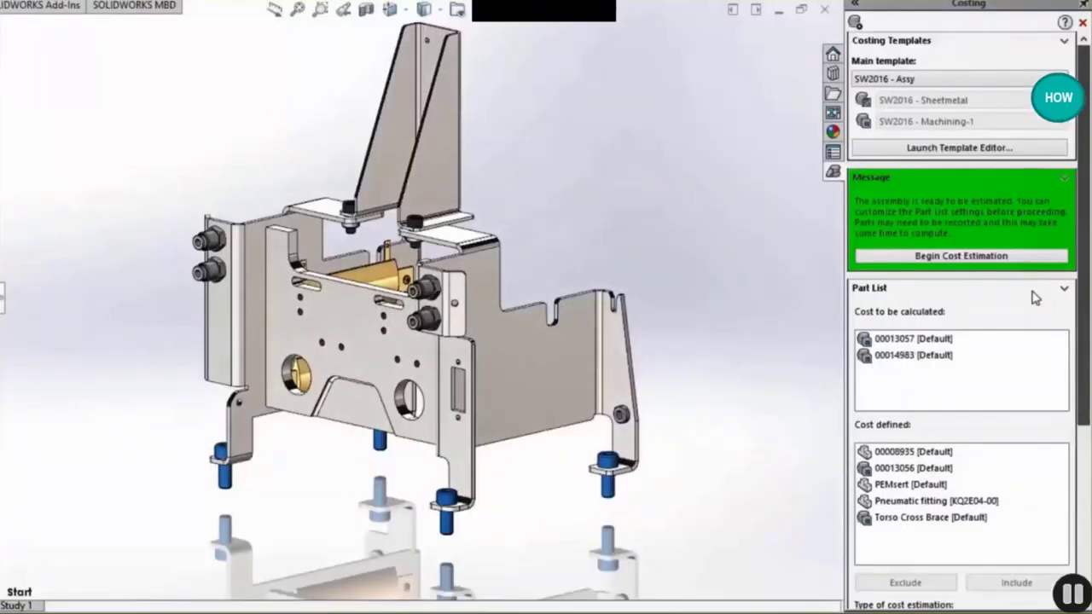
left_click(961, 255)
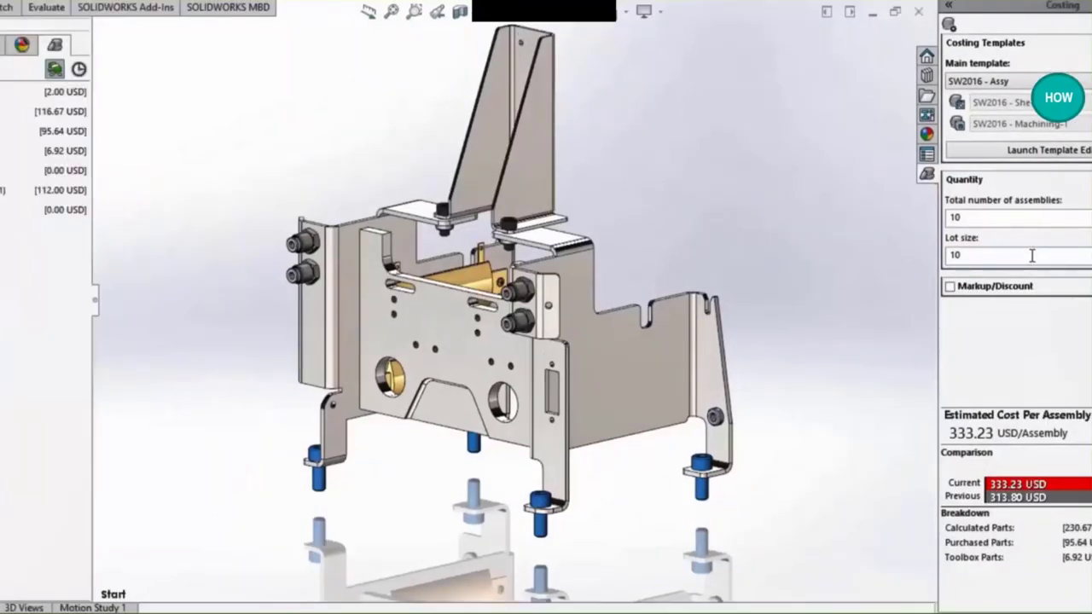
- Expand calculated parts and highlight parts 00013056, 00014983 and the Torso Cross Brace
left_click(6, 114)
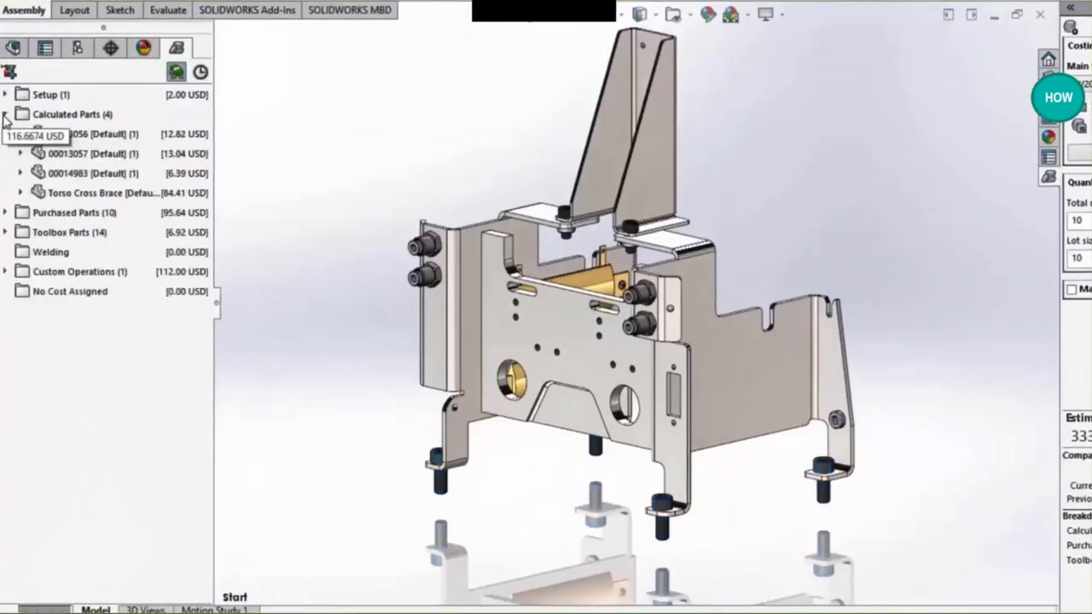
left_click(86, 134)
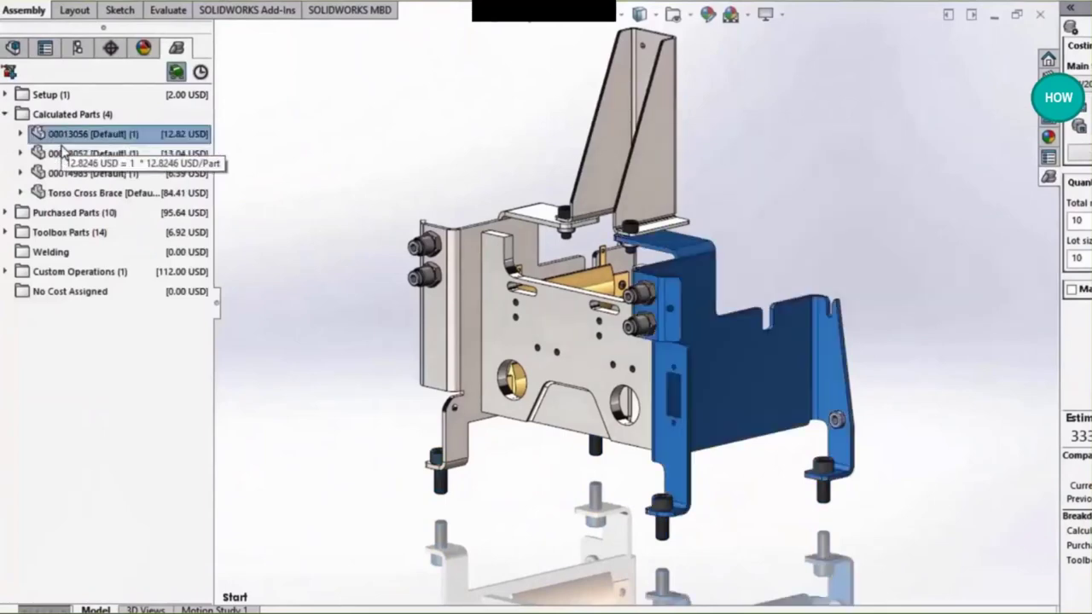
left_click(73, 154)
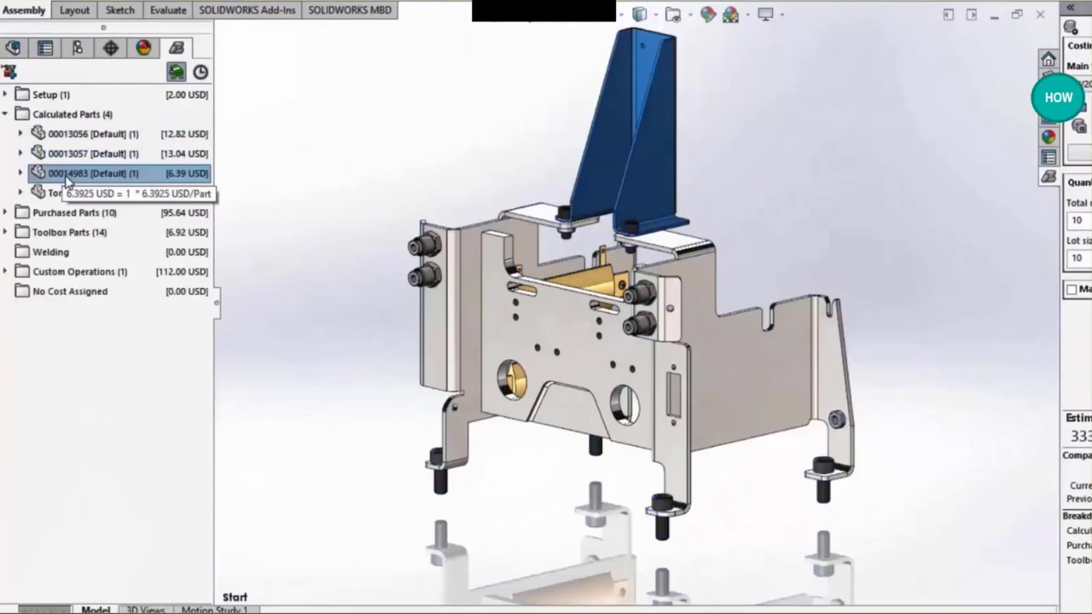
left_click(68, 193)
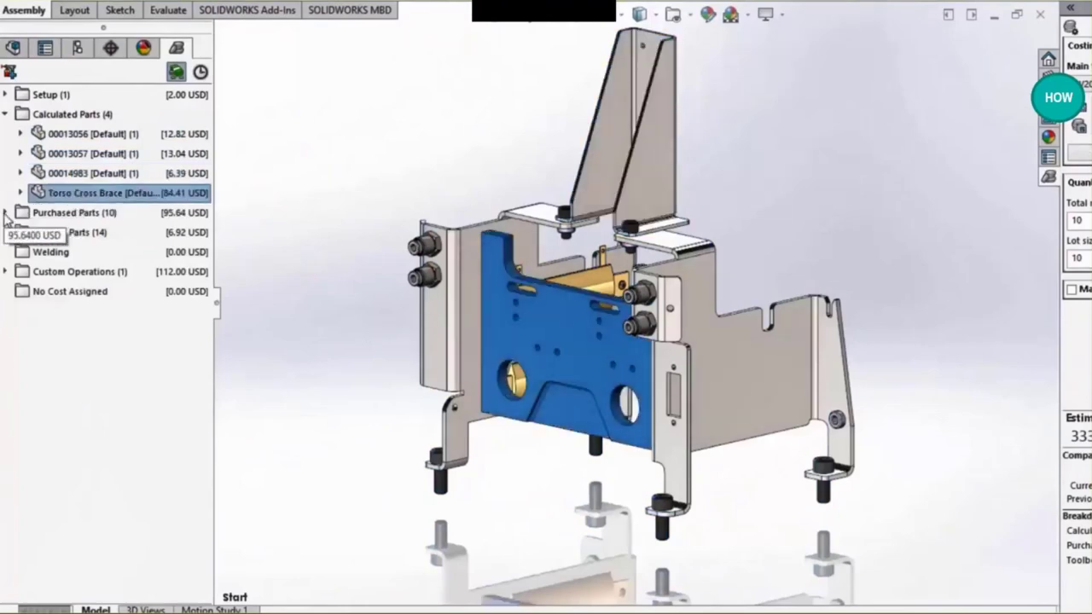
- Review purchased PEMserts and pneumatic fittings, the toolbox fasteners, then the cost summary
left_click(74, 212)
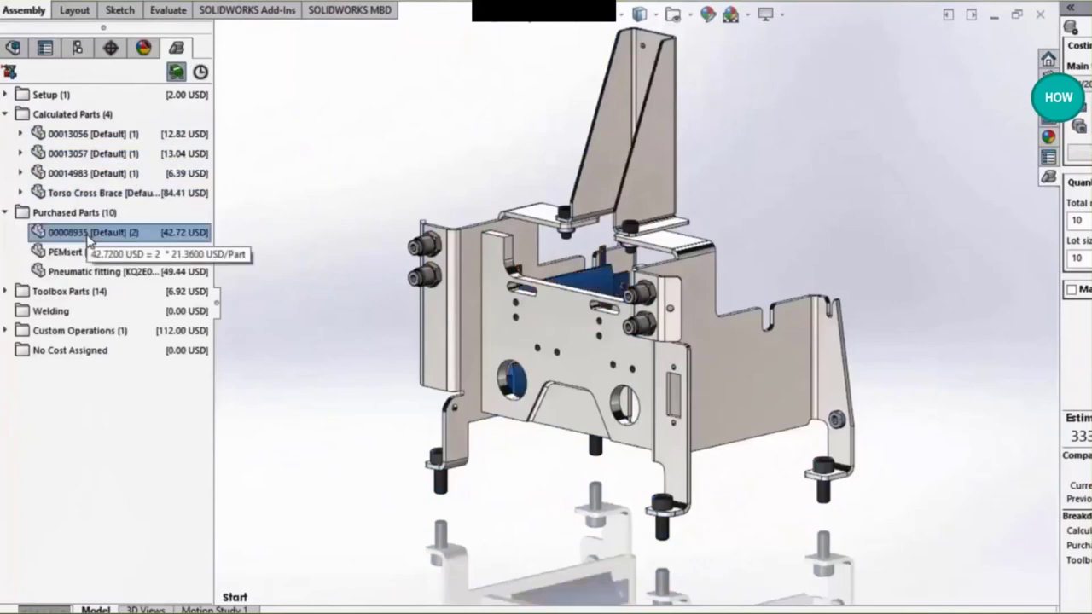
left_click(65, 252)
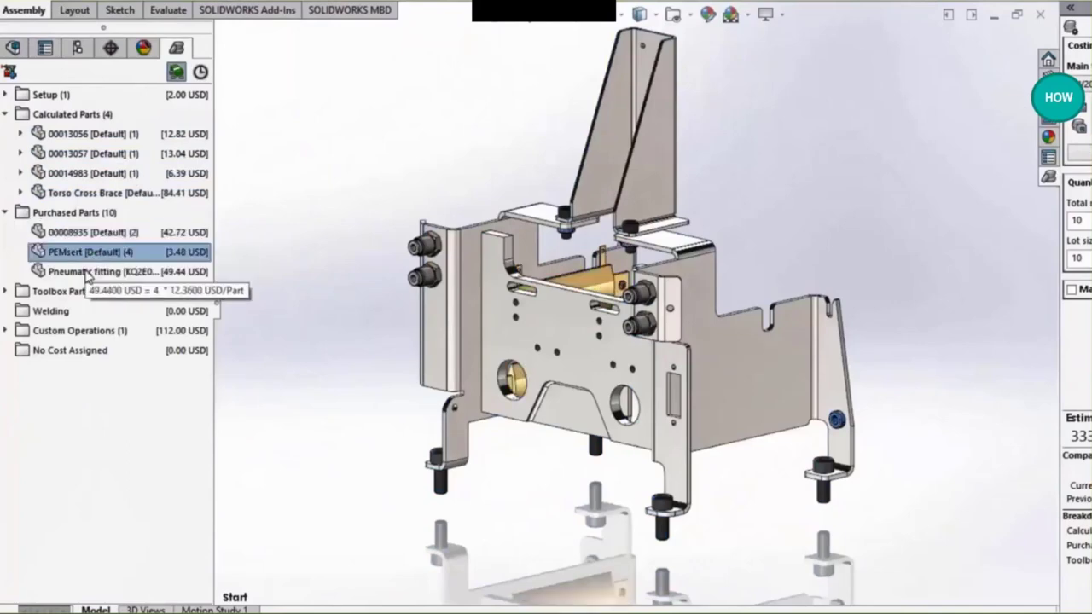
left_click(102, 271)
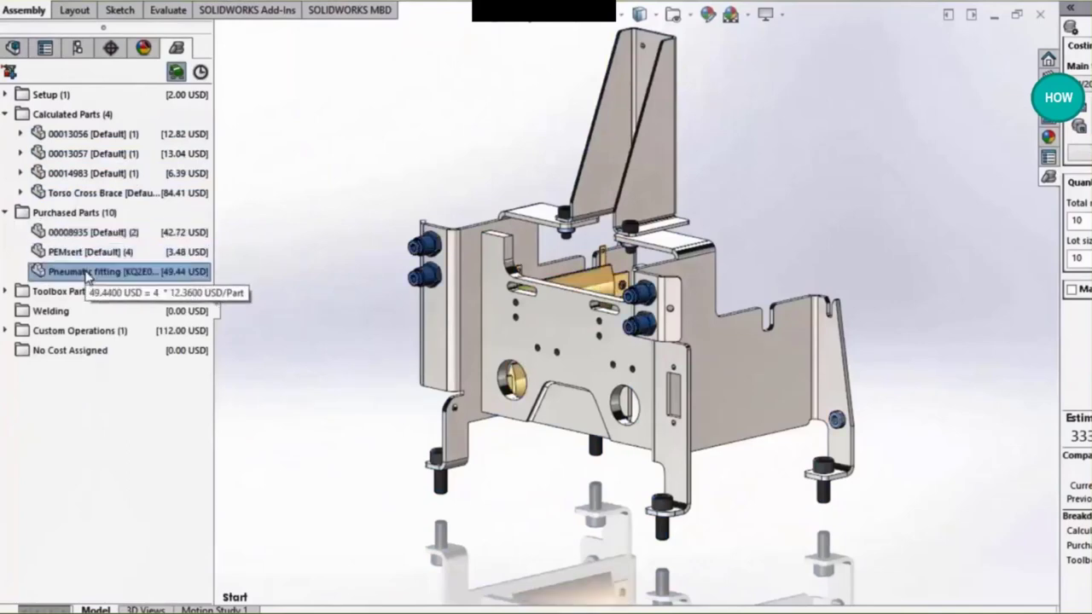
left_click(5, 291)
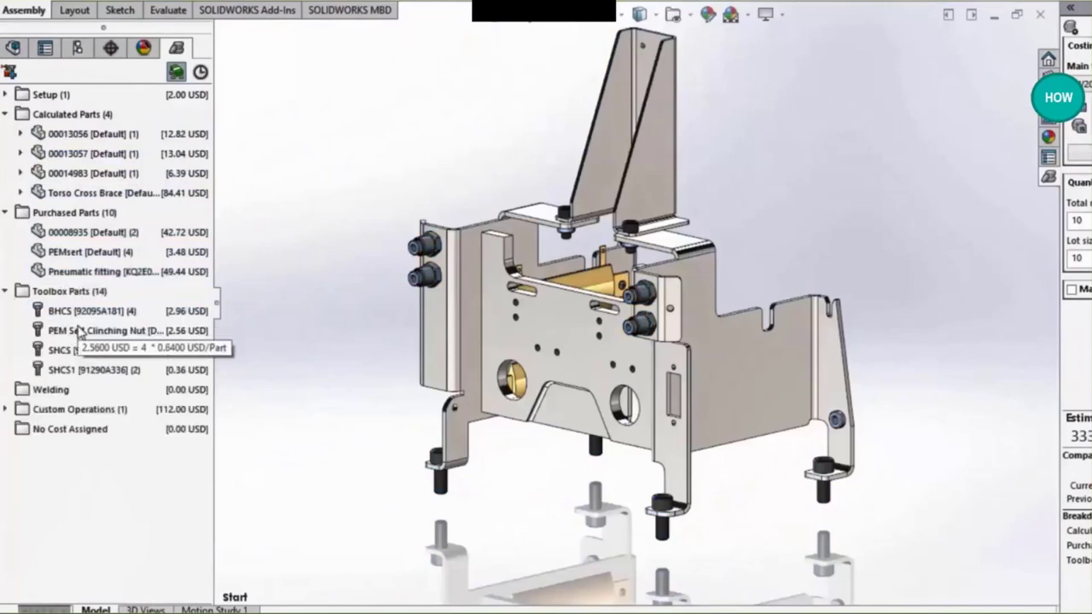
left_click(85, 350)
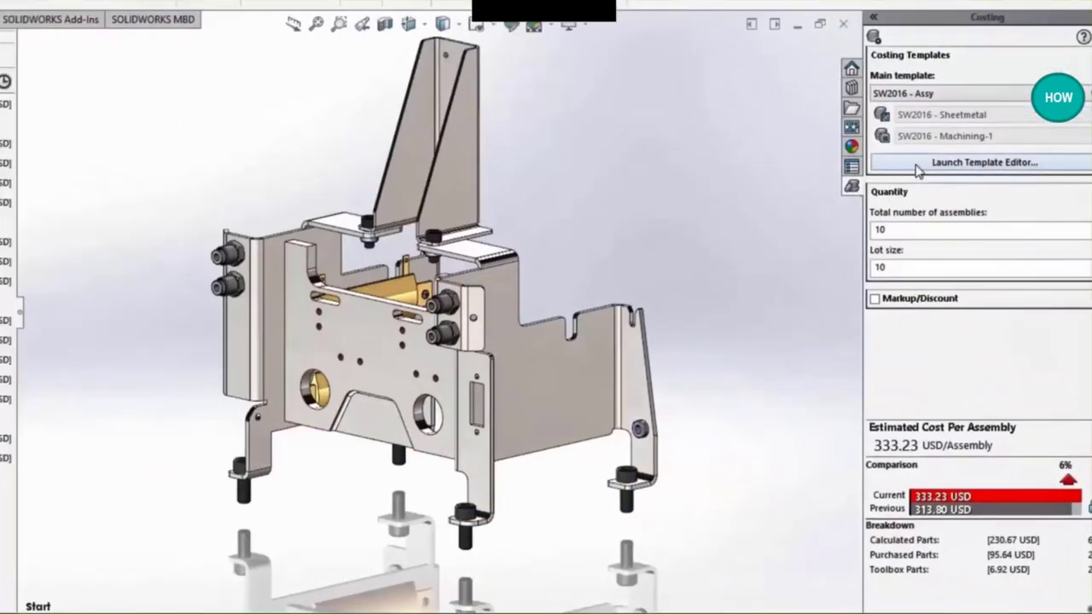
- Review the assembly template's Painting, Annodize and Assembly operations and the 12 USD Block purchased part
left_click(983, 161)
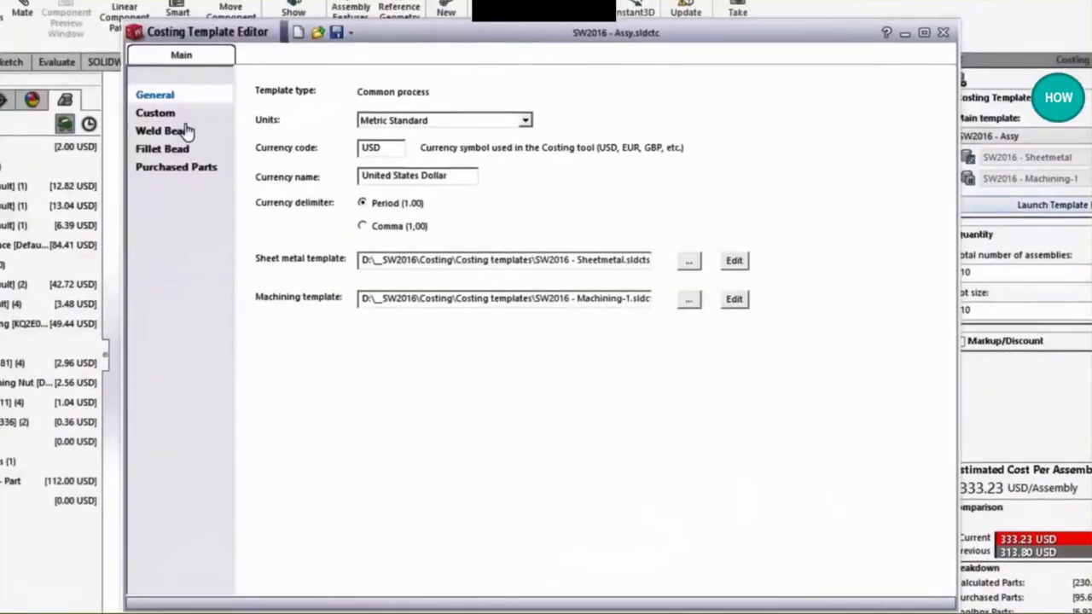
left_click(156, 112)
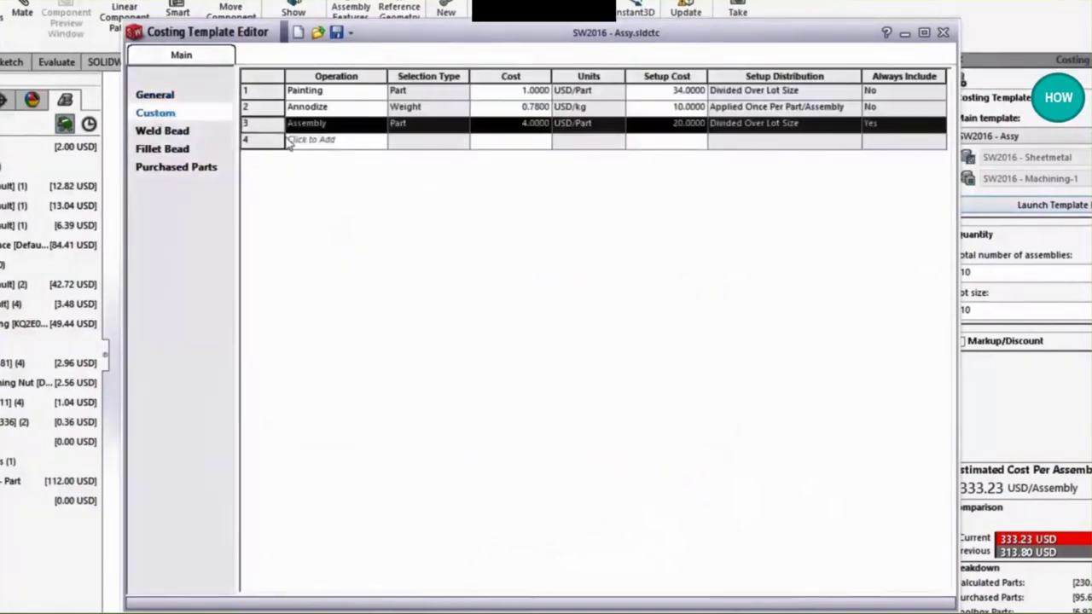
left_click(176, 167)
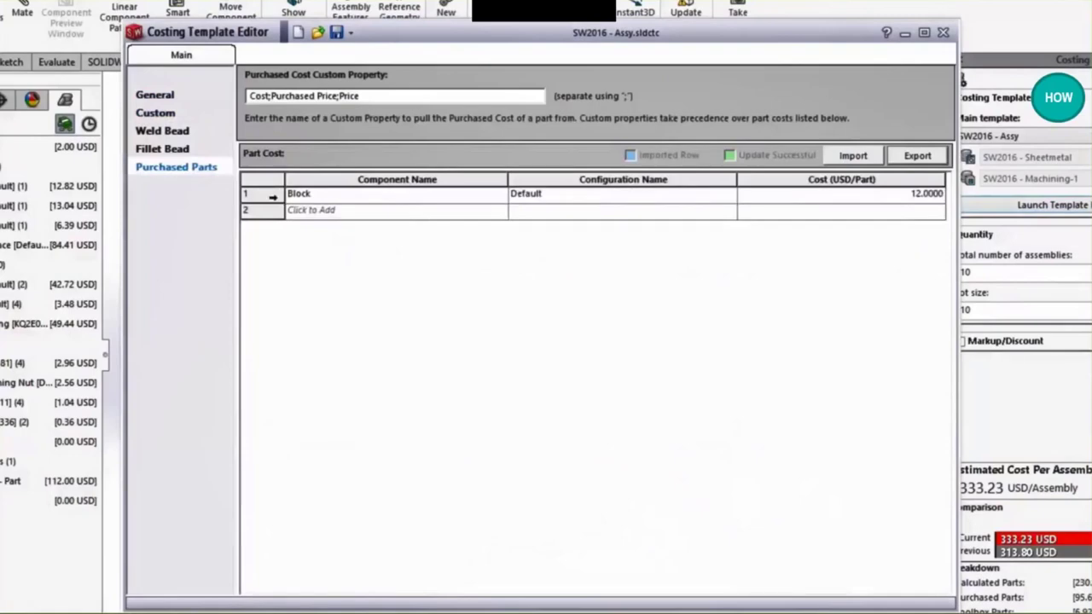
mouse_move(852, 209)
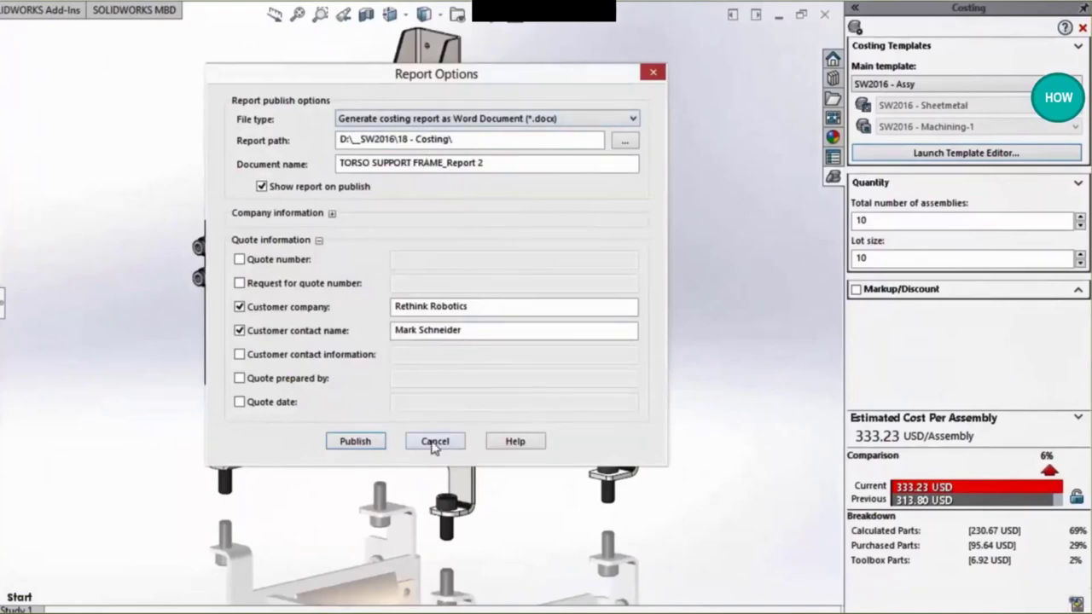
- Open the Torso Support Frame's Costing Report.docx from the Design Binder
left_click(435, 441)
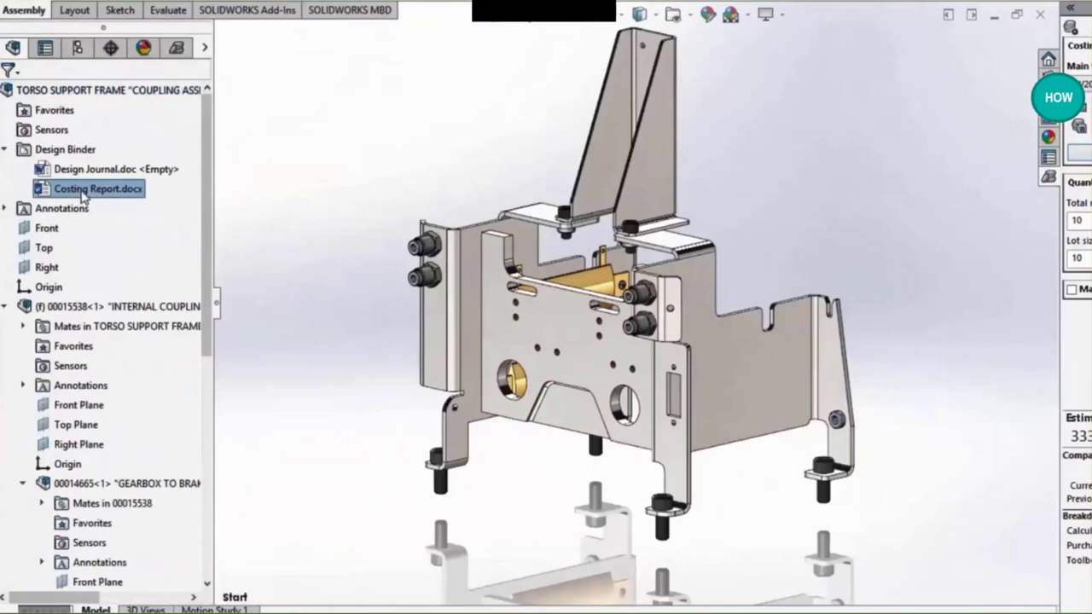
double_click(96, 189)
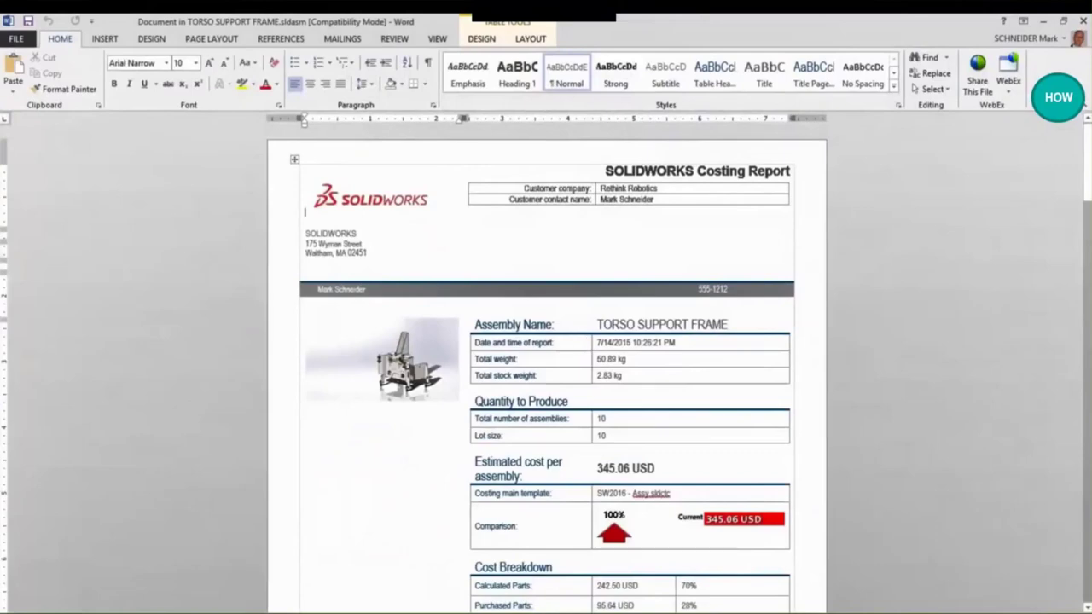
- Scroll the report to the Cost Breakdown: 242.50 USD calculated, 95.64 USD purchased parts
scroll("down", 3)
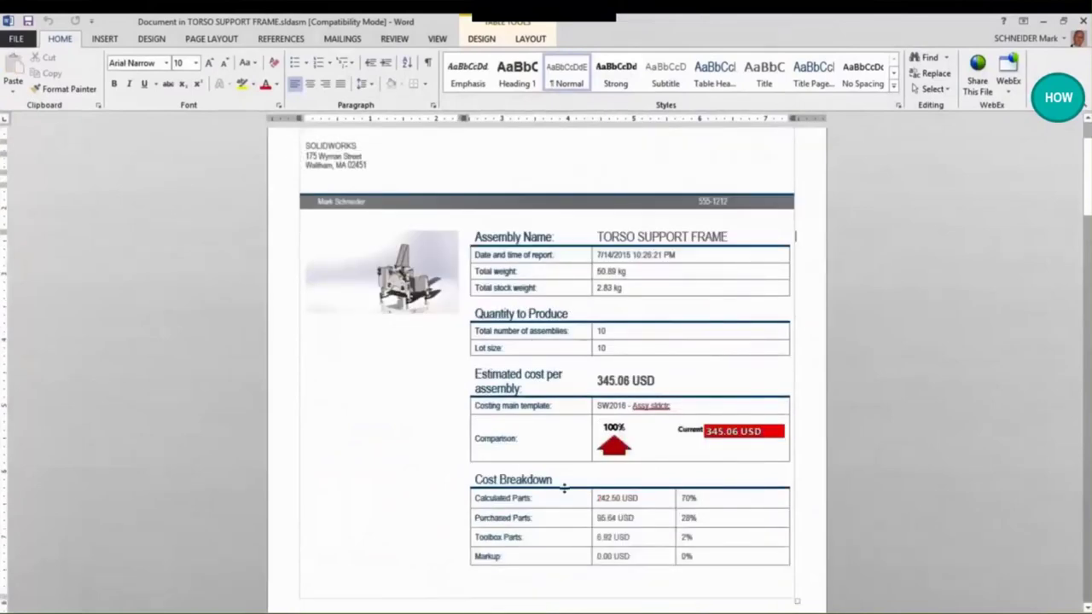
scroll("down", 3)
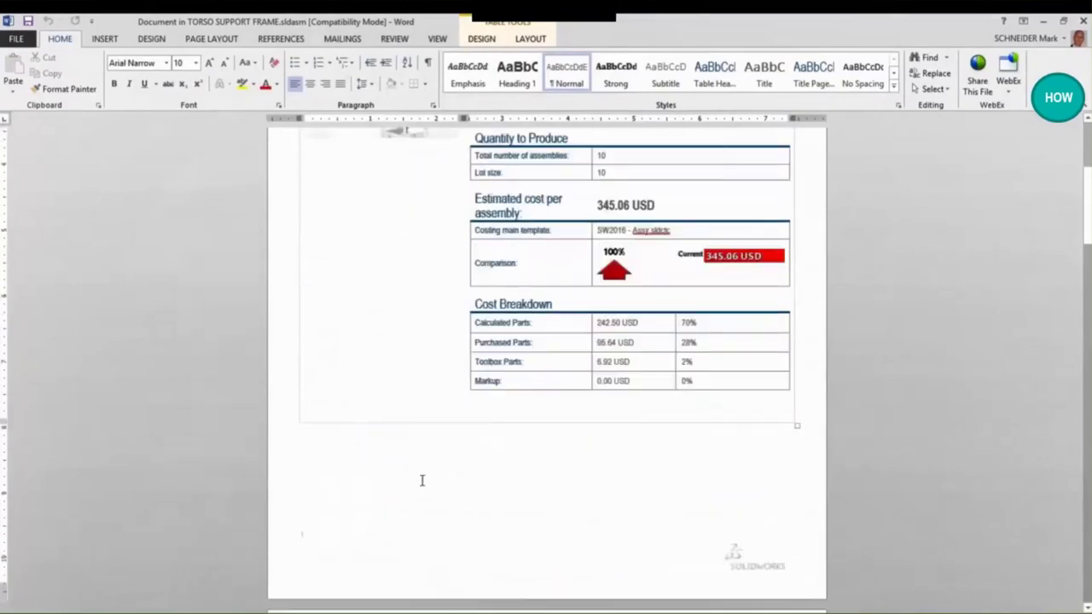
scroll("down", 3)
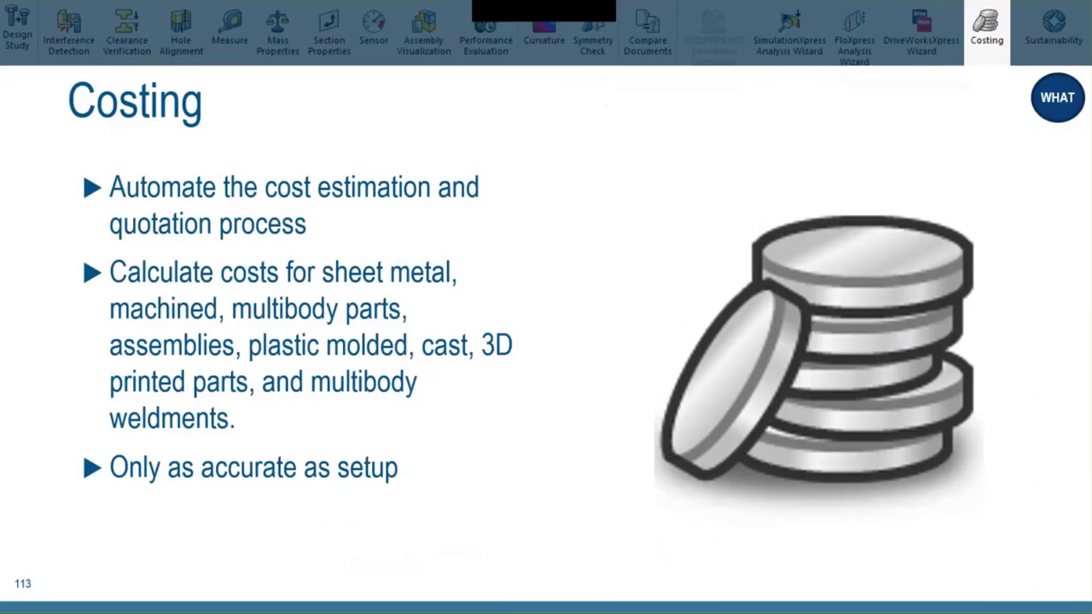
- Advance to the Sustainability slide, then exit the slideshow to the drive sled part
left_click(1054, 32)
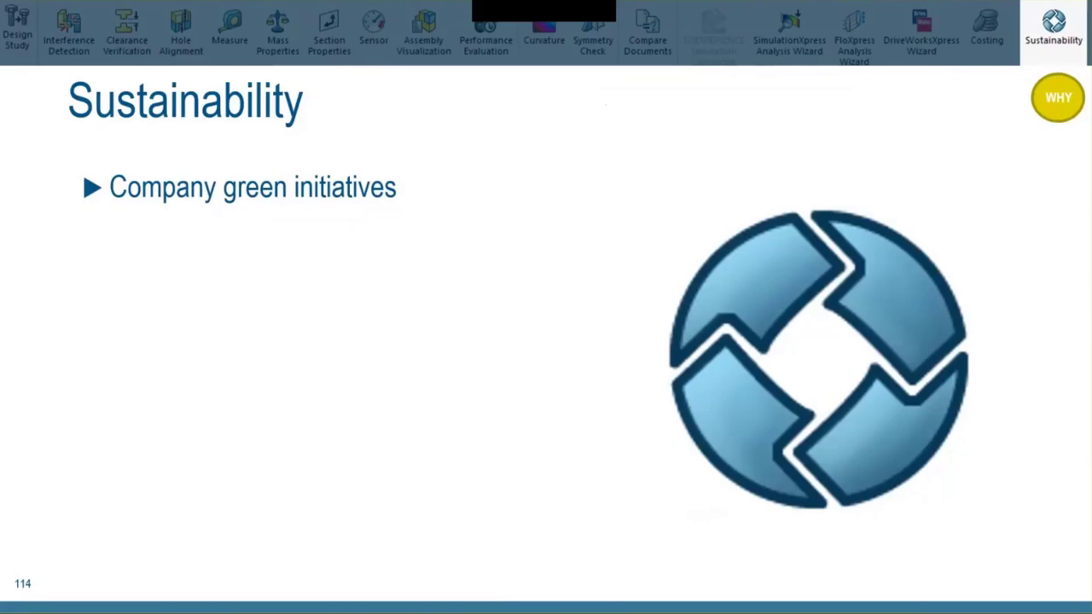
key("right")
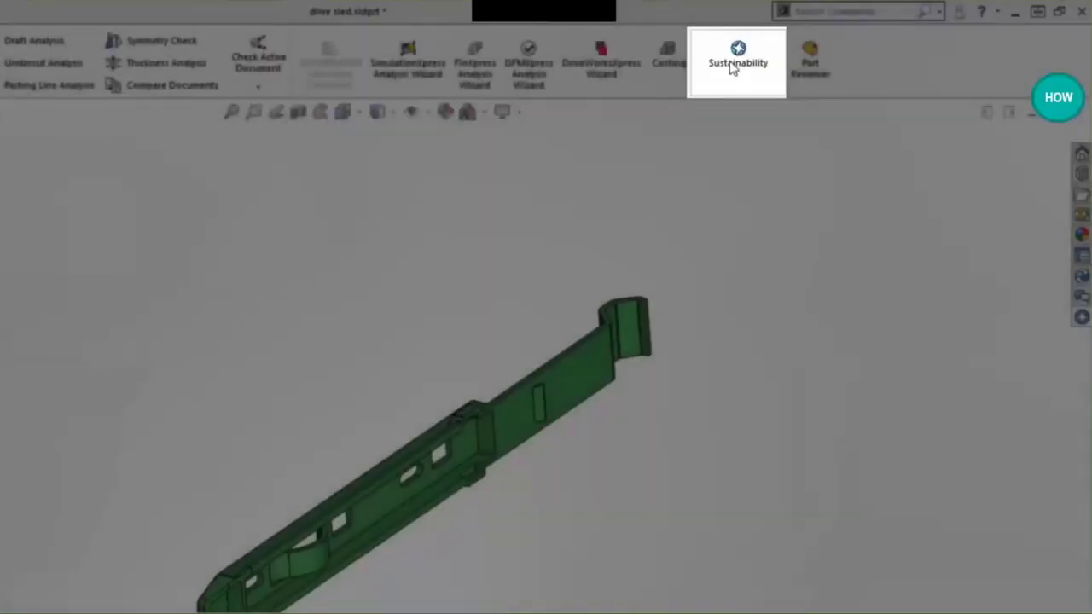
- Launch Sustainability for the drive sled and pick a material from the Plastics class
left_click(737, 62)
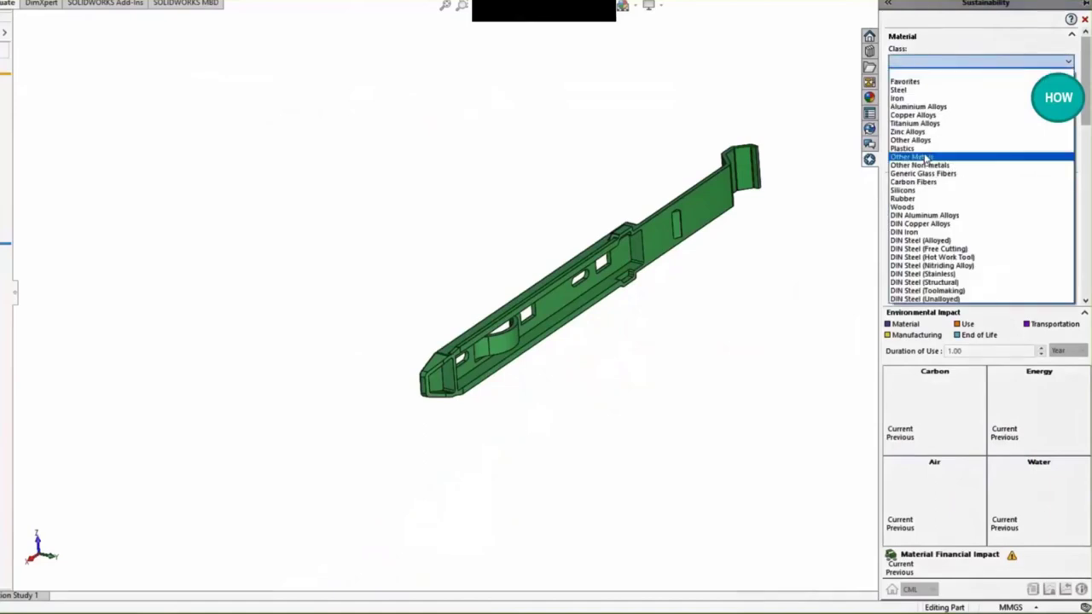
left_click(902, 149)
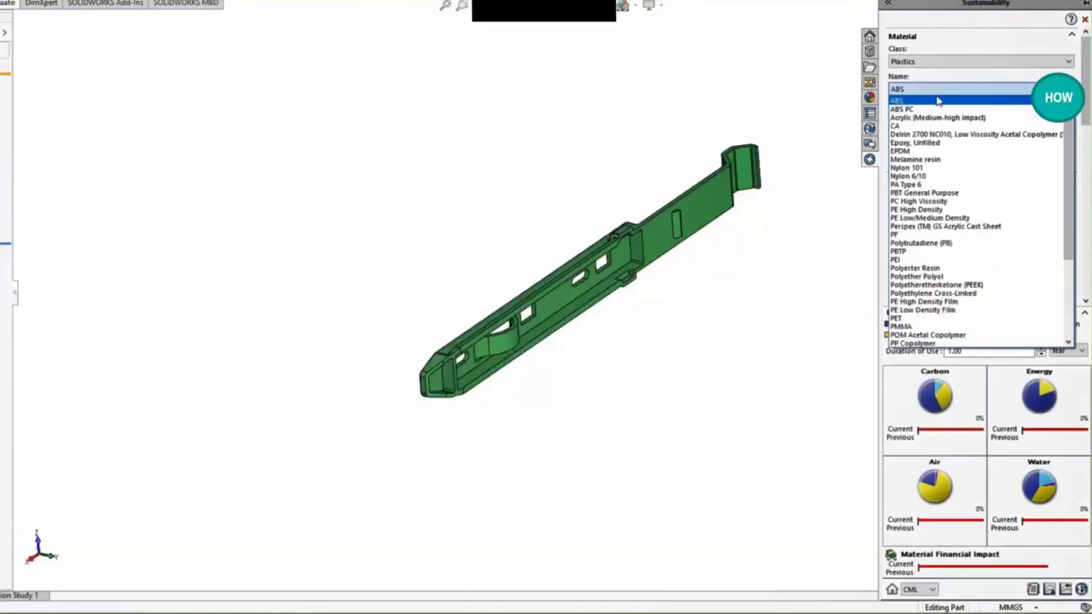
left_click(917, 200)
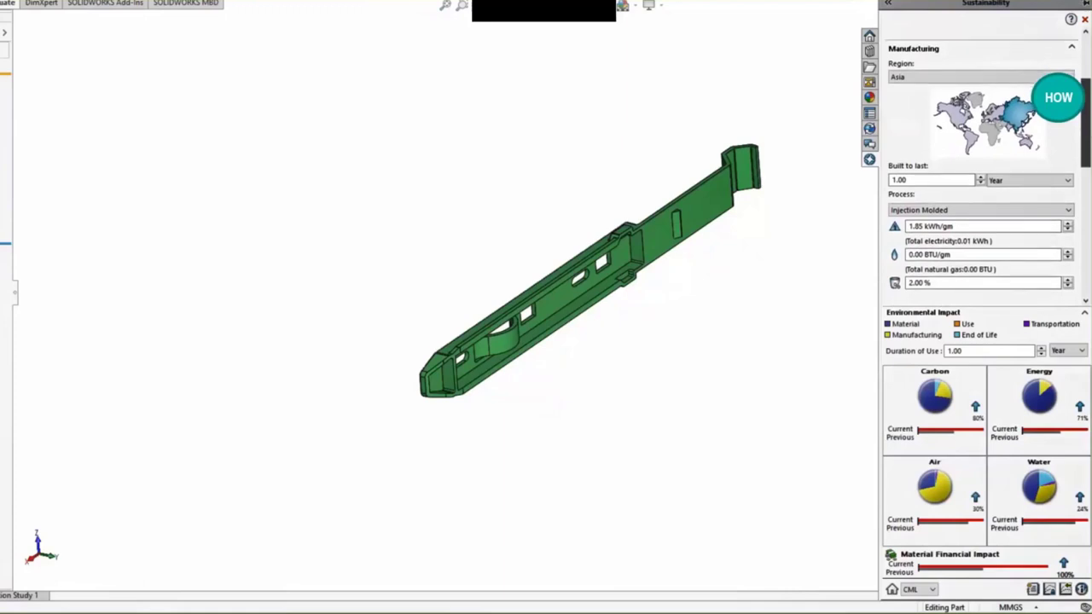
left_click(982, 77)
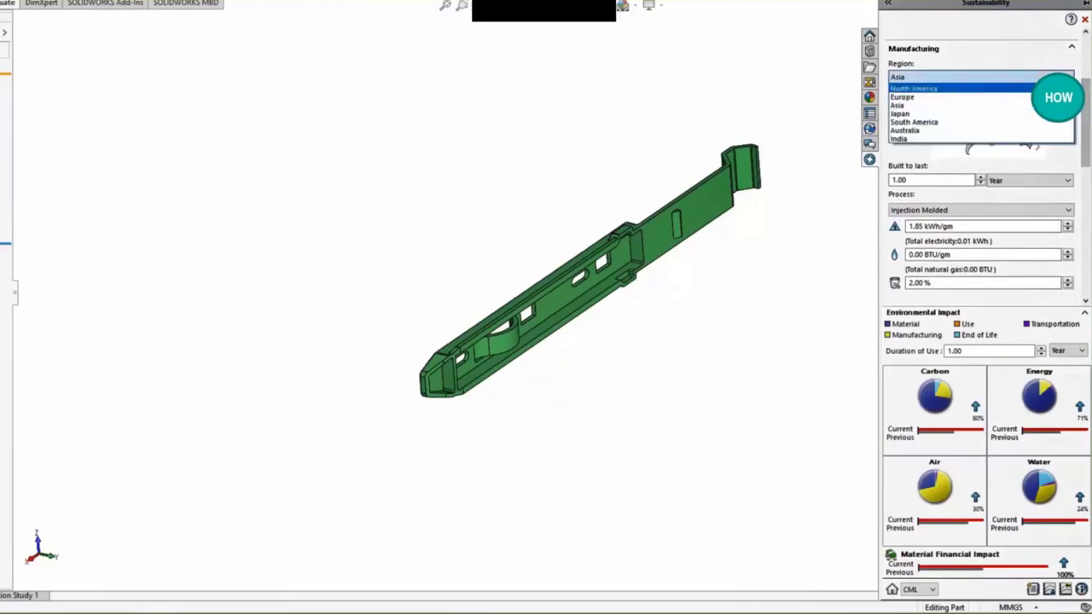
- Set the region to North America, save it as baseline, and find similar materials
left_click(914, 88)
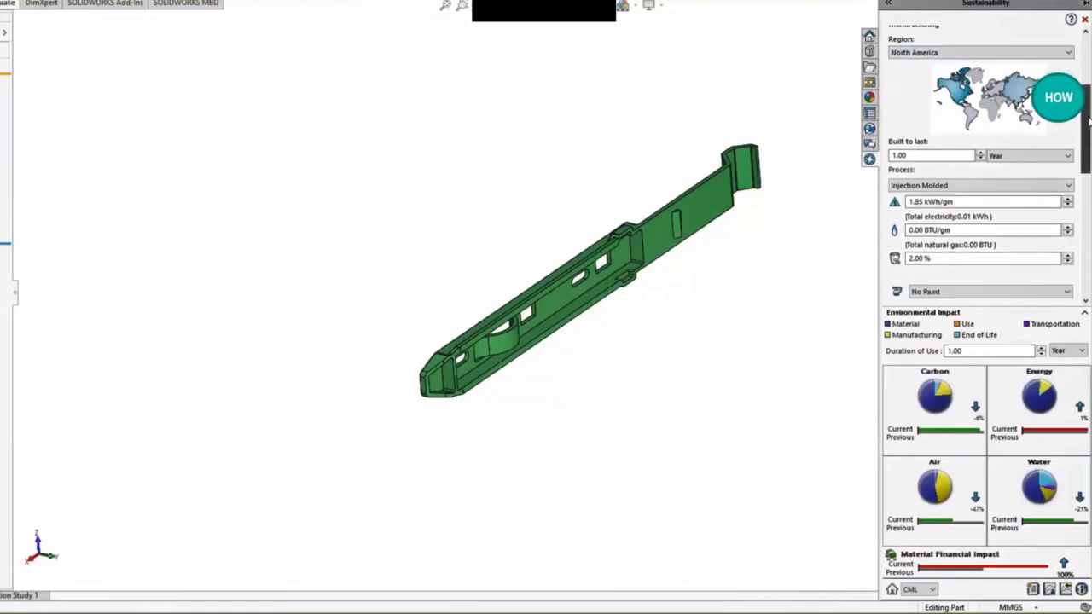
scroll("down", 3)
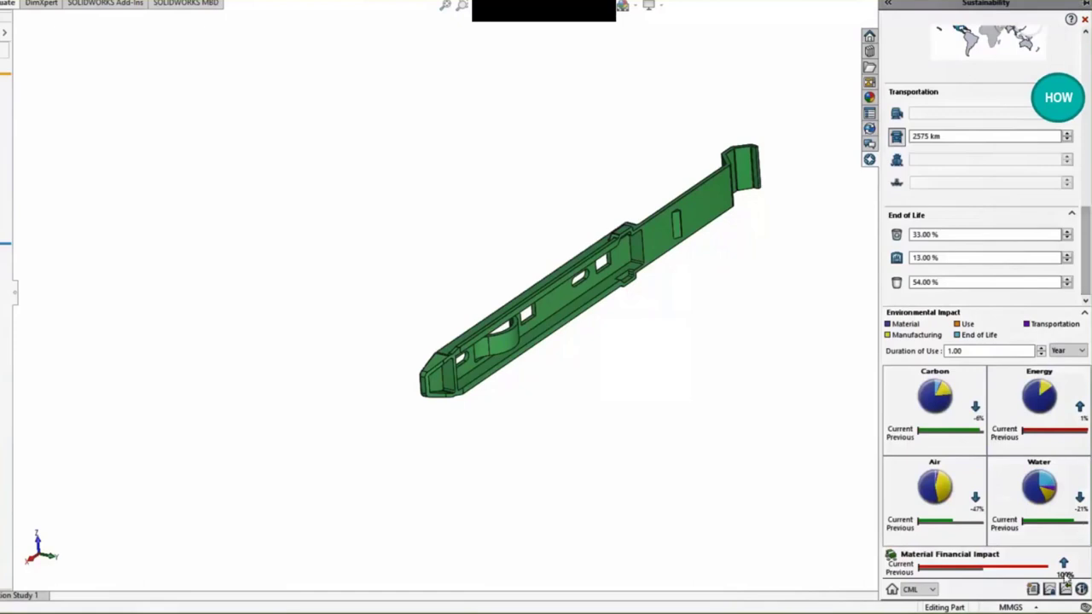
left_click(1051, 589)
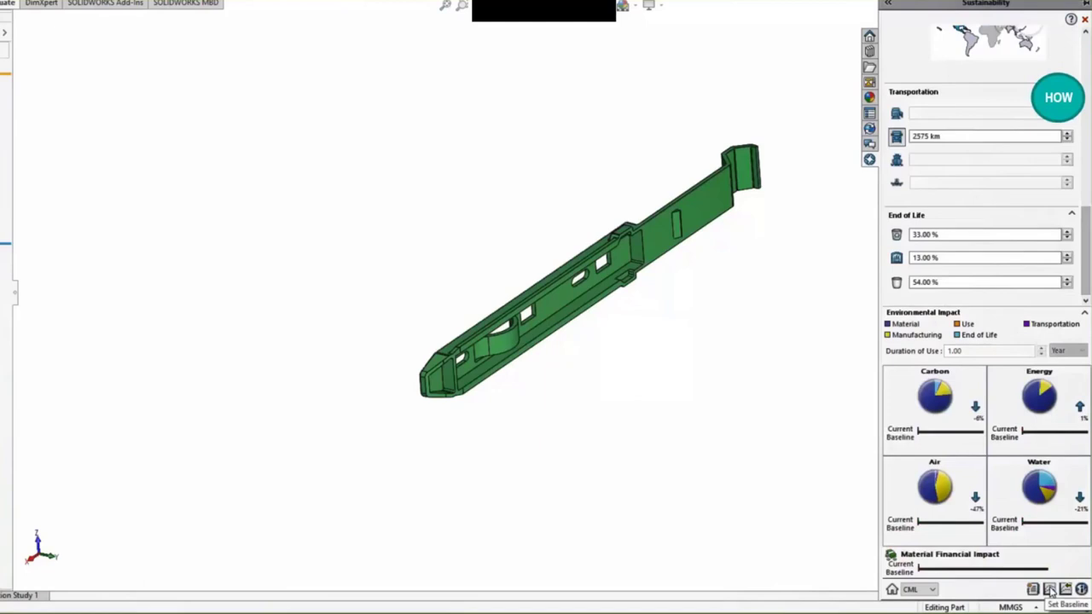
mouse_move(1028, 536)
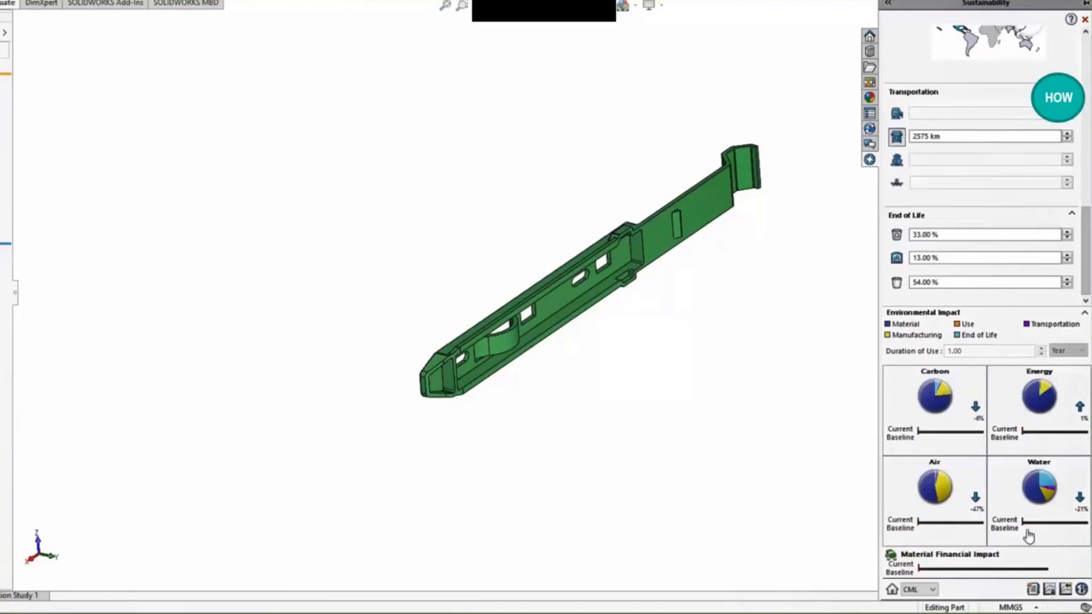
mouse_move(1020, 536)
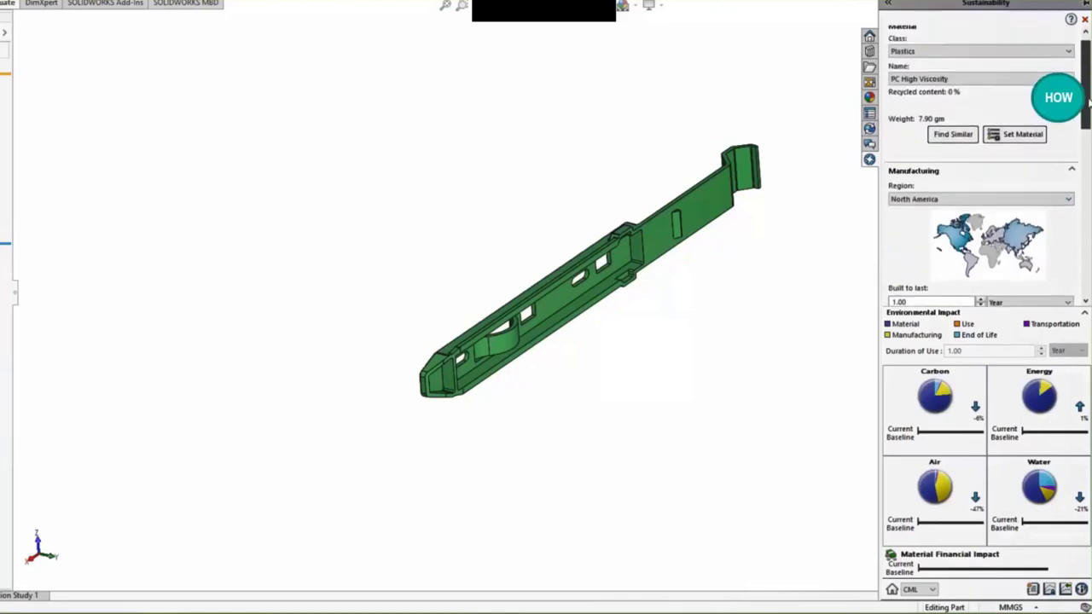
left_click(953, 134)
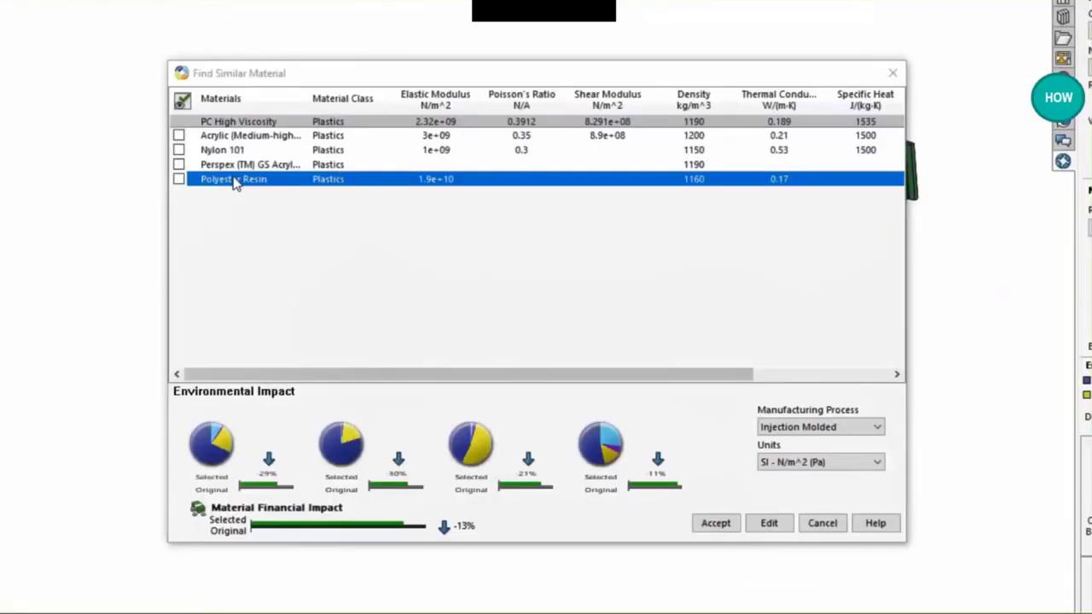
- Compare Polyester Resin with Nylon 101, keep Injection Molded, and accept Polyester Resin
left_click(819, 426)
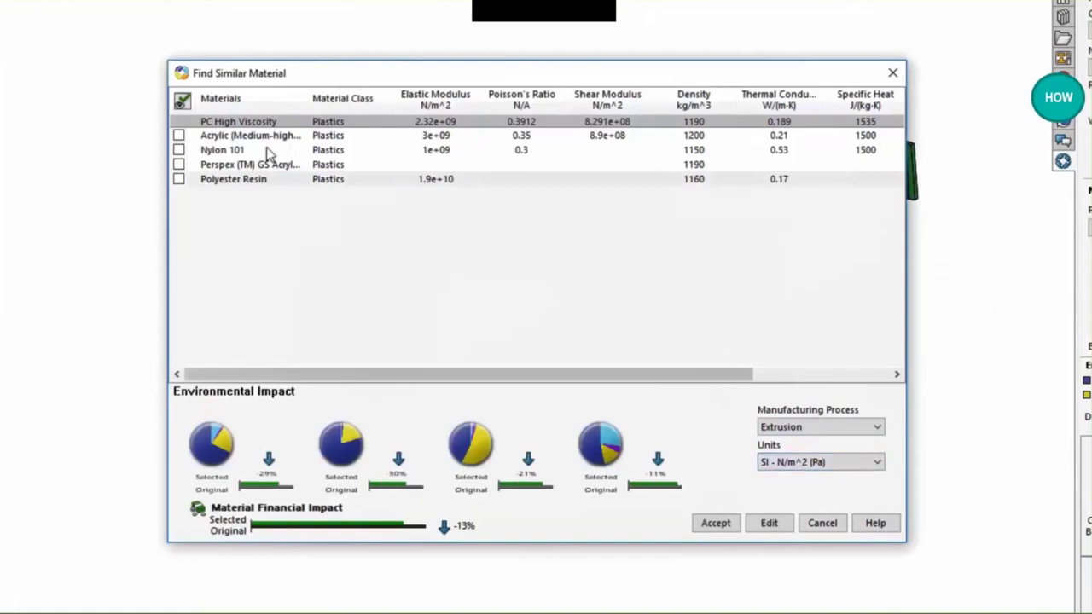
left_click(222, 149)
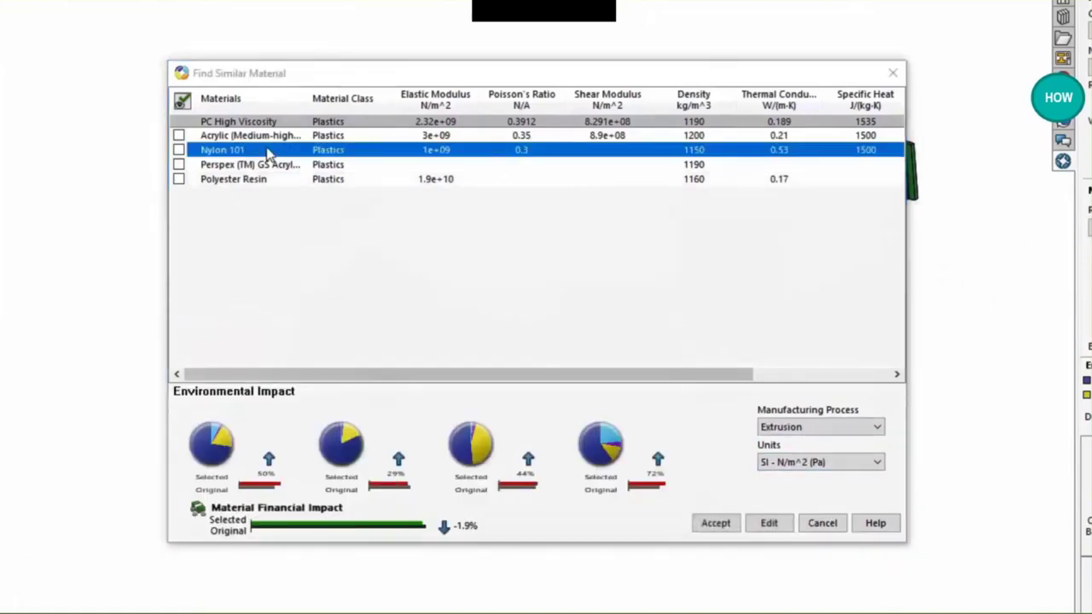
left_click(233, 178)
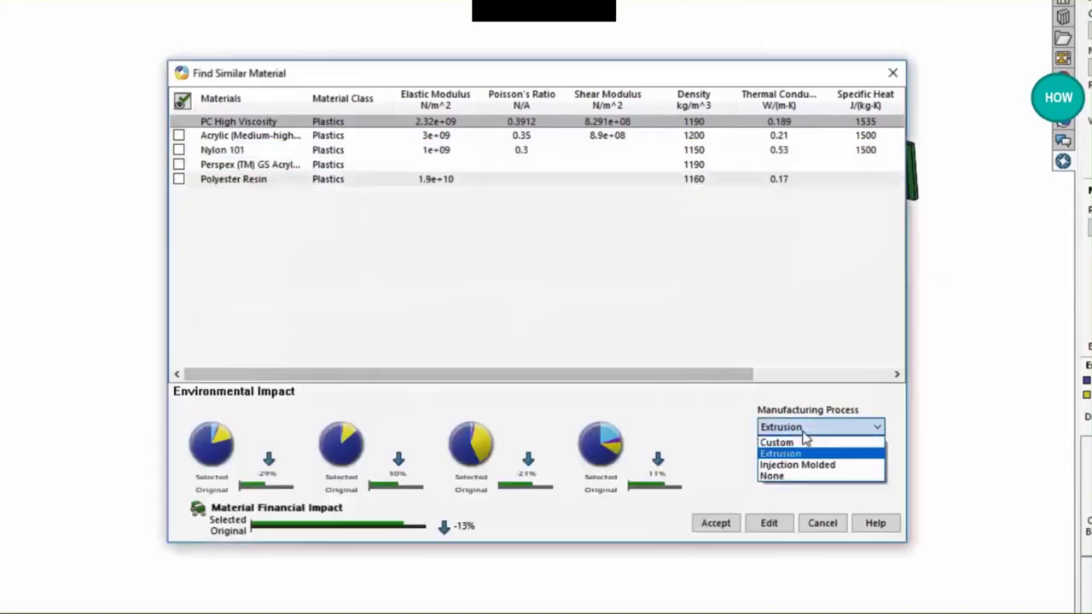
left_click(797, 464)
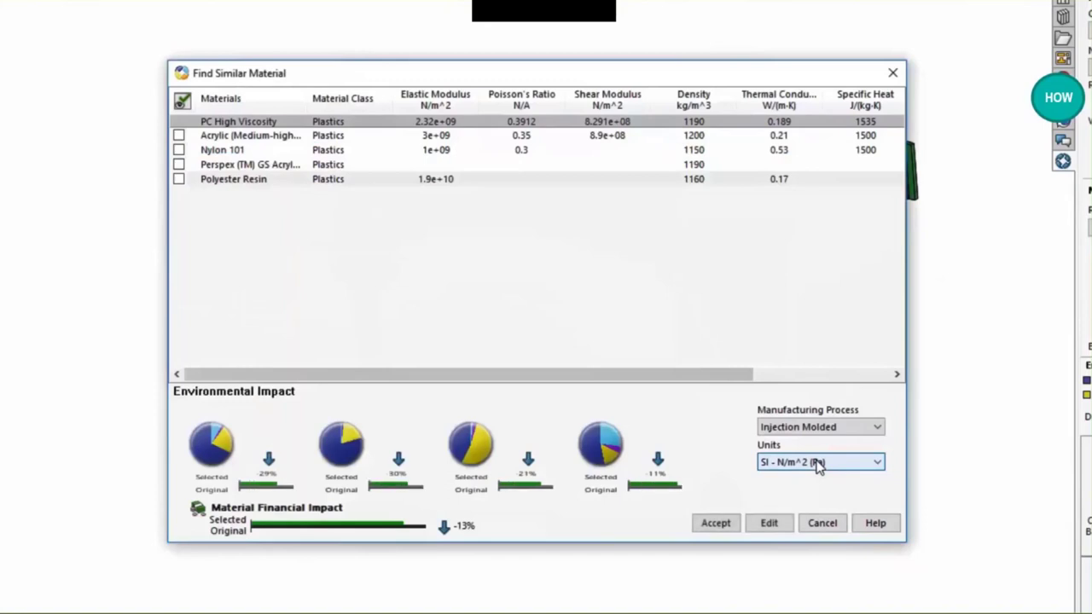
left_click(715, 523)
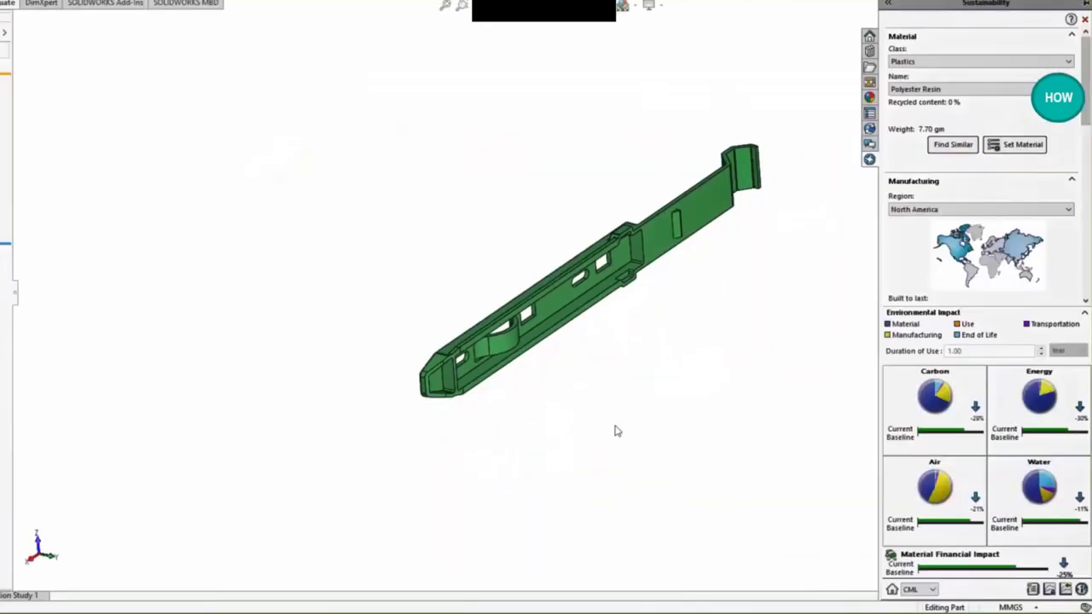
mouse_move(776, 391)
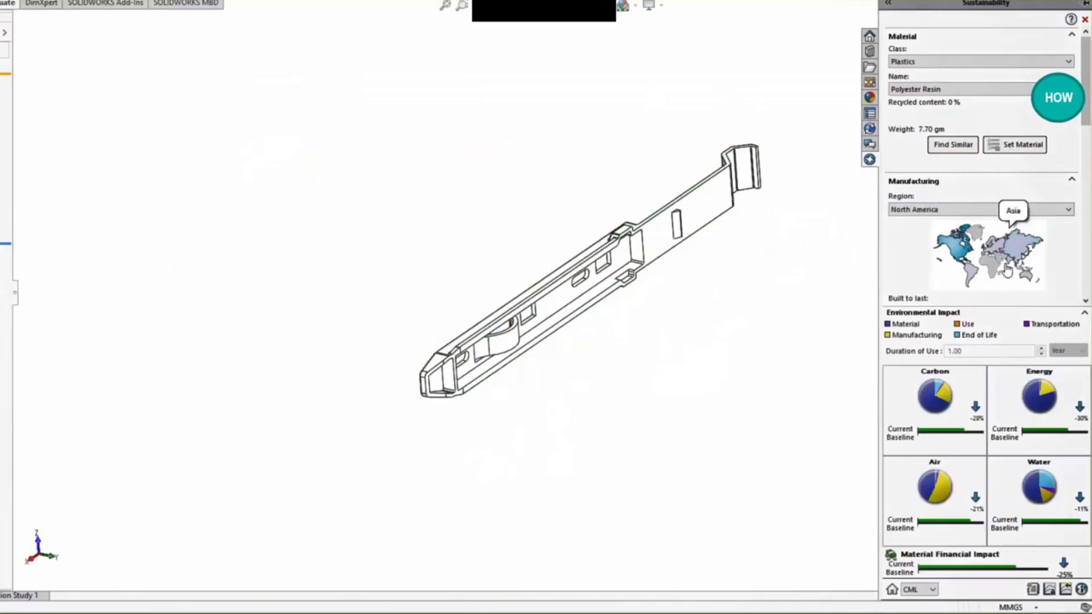
mouse_move(1037, 397)
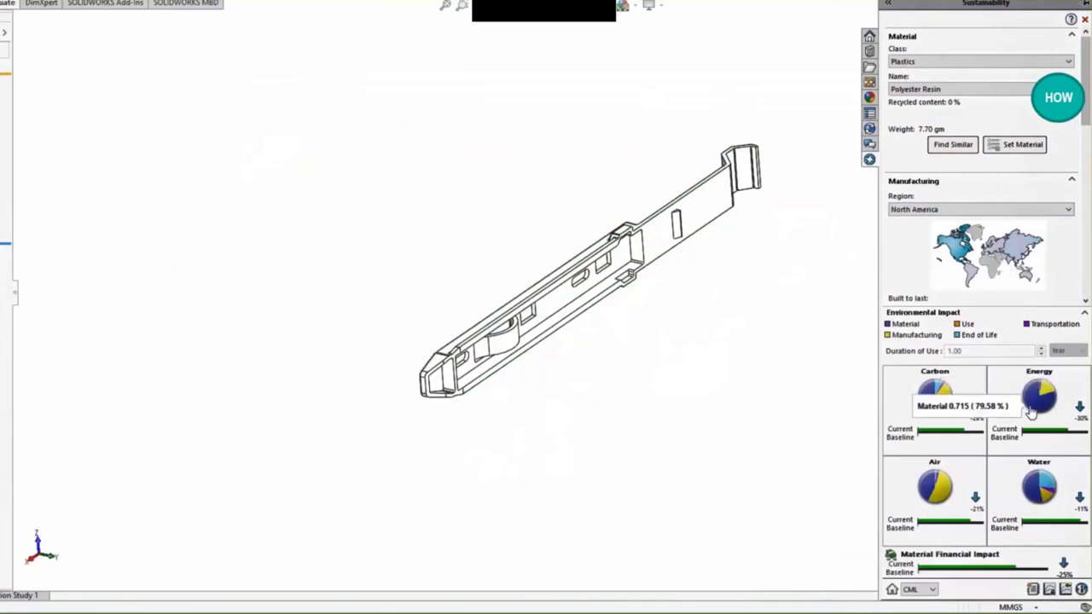